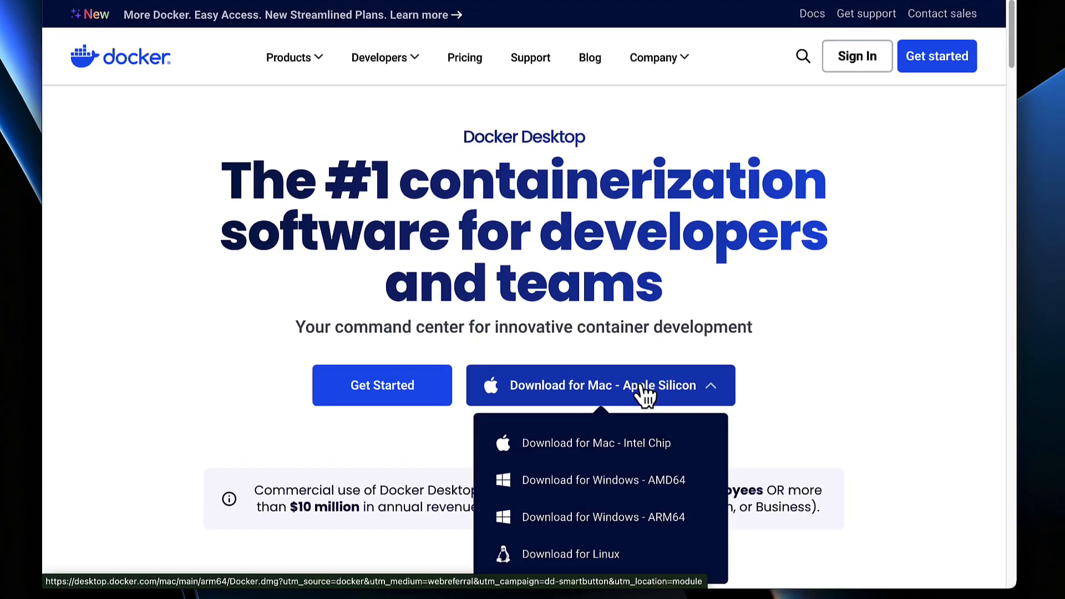
# - Download Docker Desktop for Apple silicon, copy Docker.app into Applications and keep the existing copy
pyautogui.click(591, 385)
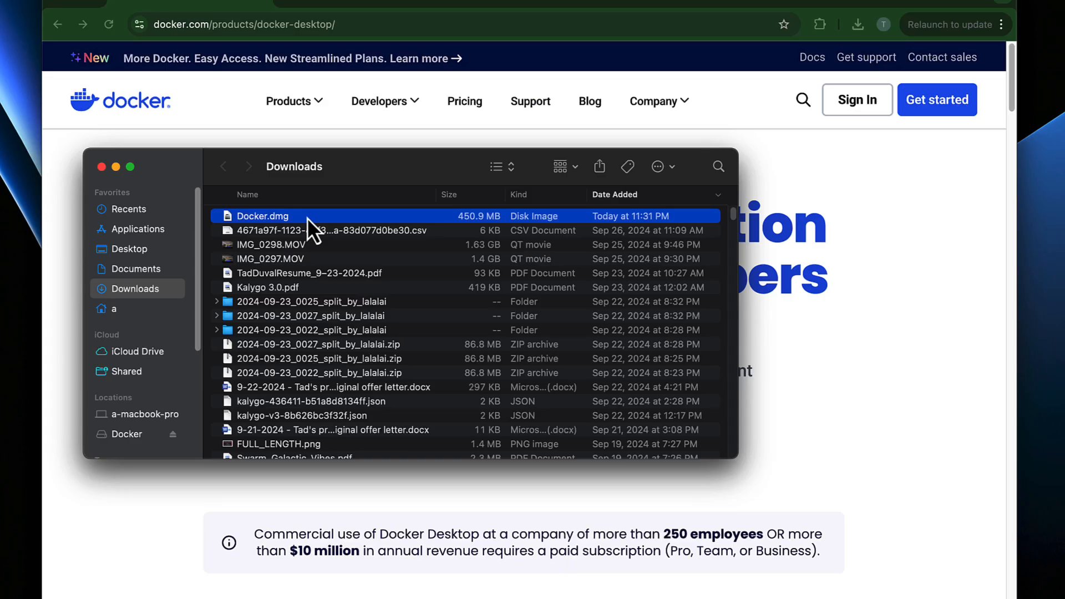
pyautogui.doubleClick(262, 217)
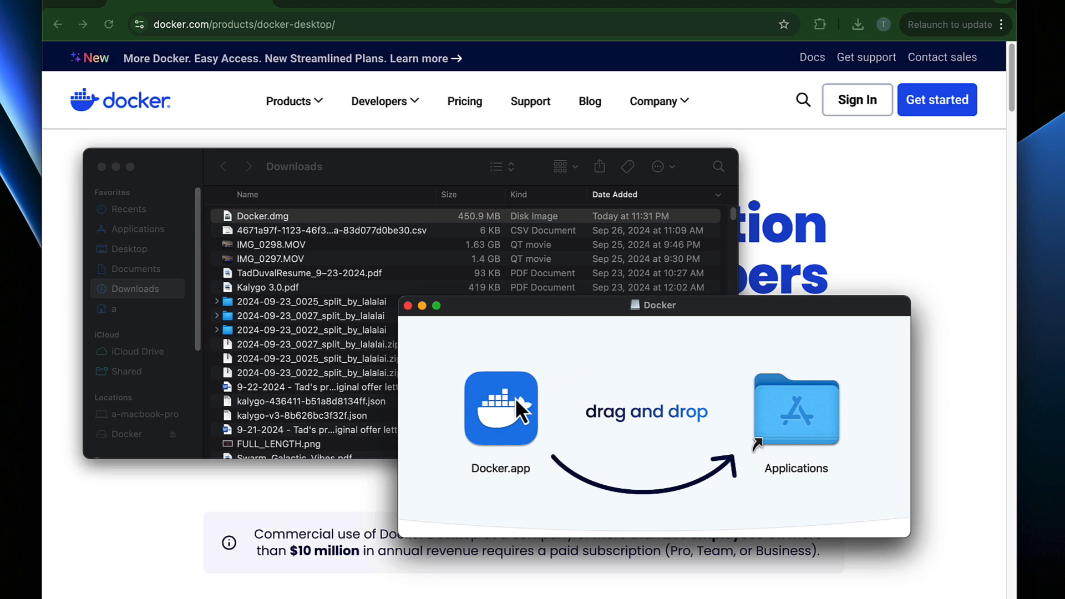
pyautogui.moveTo(500, 408); pyautogui.dragTo(795, 408)
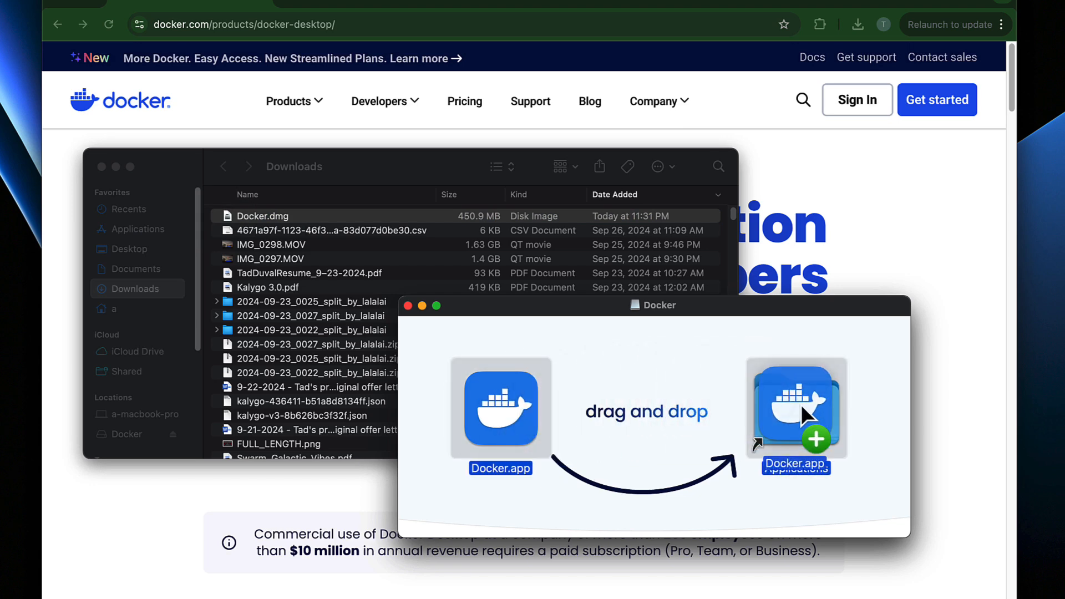
pyautogui.moveTo(501, 407); pyautogui.dragTo(797, 407)
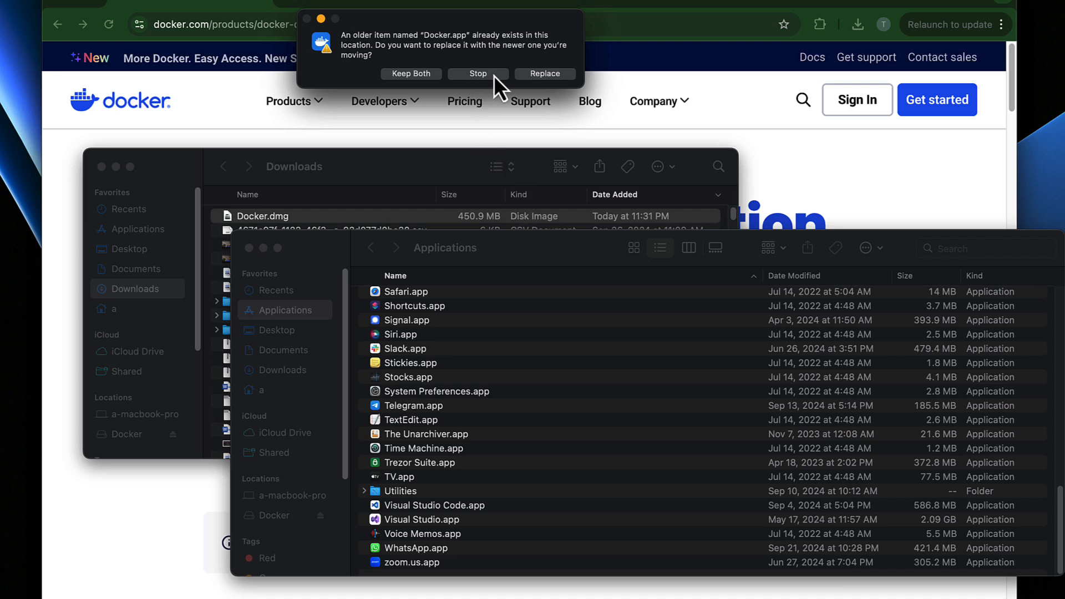
pyautogui.click(477, 73)
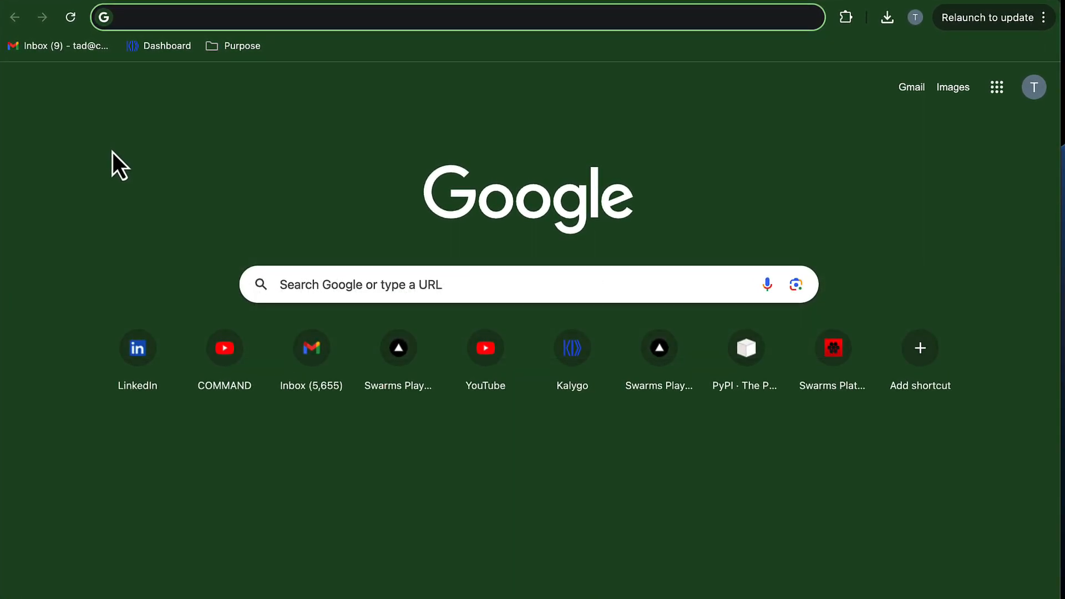
# - Download VS Code for Apple silicon from code.visualstudio.com/Download, keep the newer copy and launch it
pyautogui.write('code.visualstudio.com/Download')
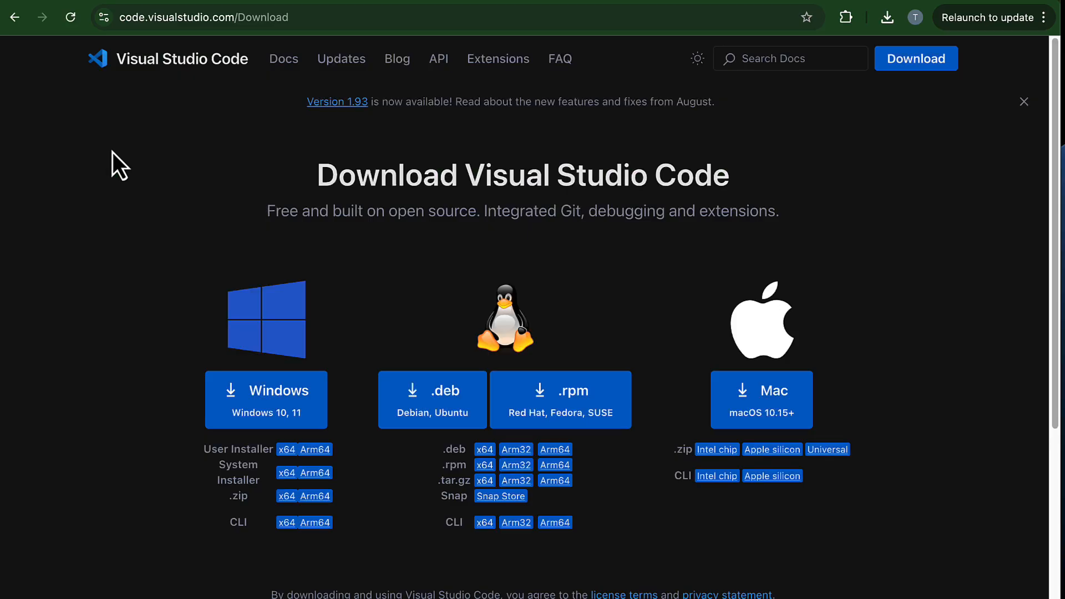
pyautogui.moveTo(801, 462)
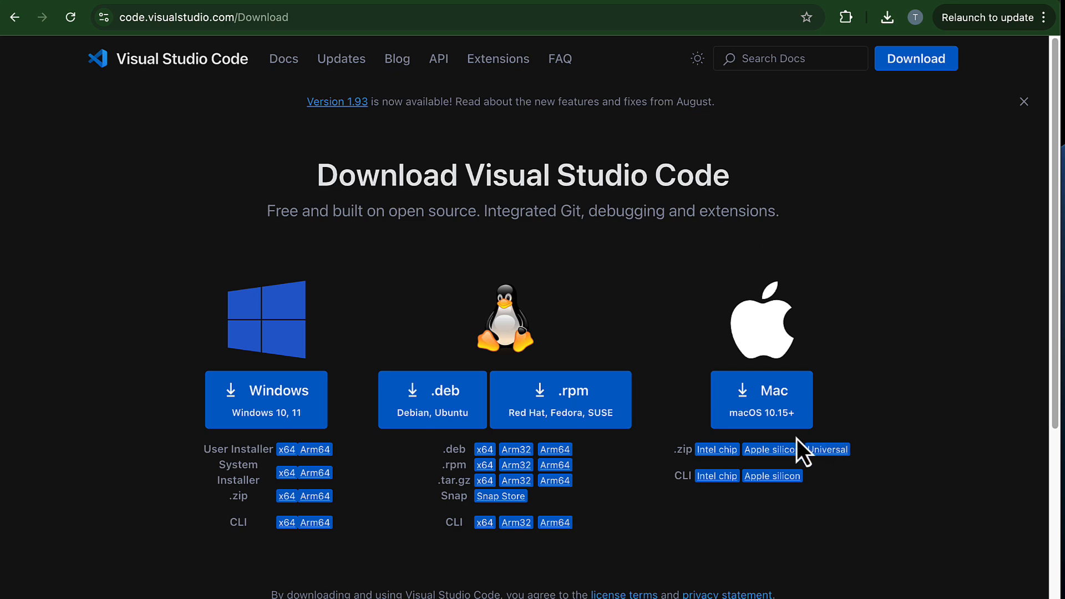
pyautogui.click(770, 449)
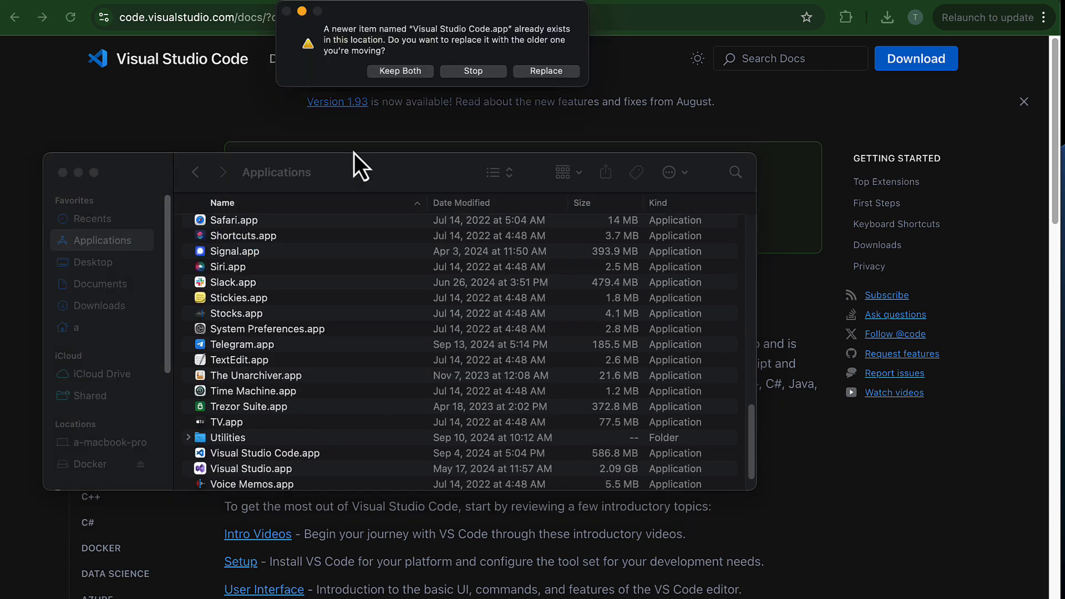
pyautogui.moveTo(488, 81)
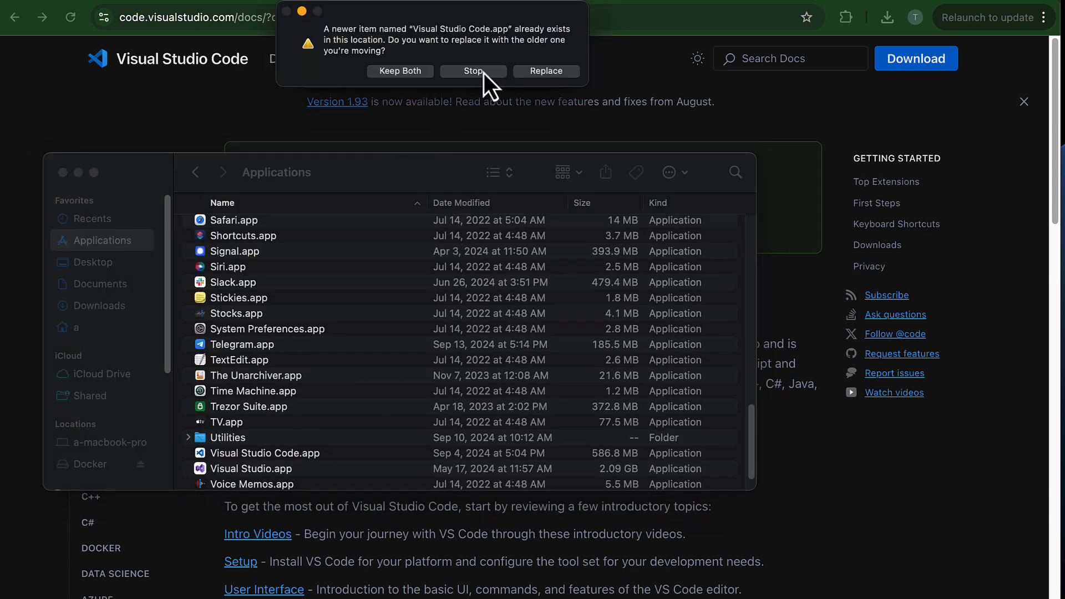
pyautogui.click(473, 71)
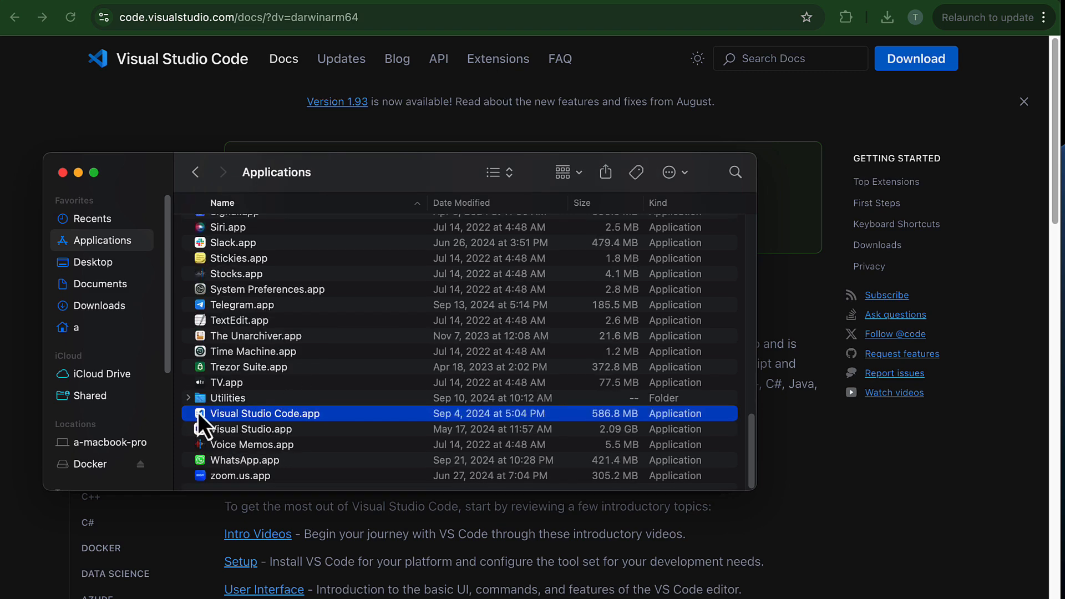
pyautogui.doubleClick(265, 413)
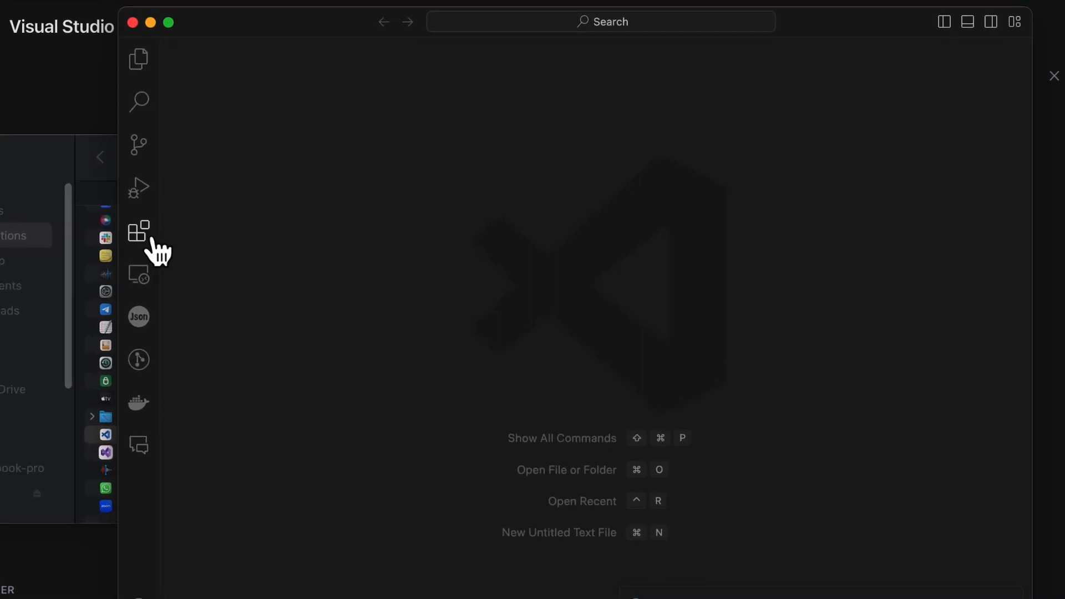
# - Find Microsoft's Docker and Dev Containers extensions in the marketplace and confirm both are installed
pyautogui.click(139, 229)
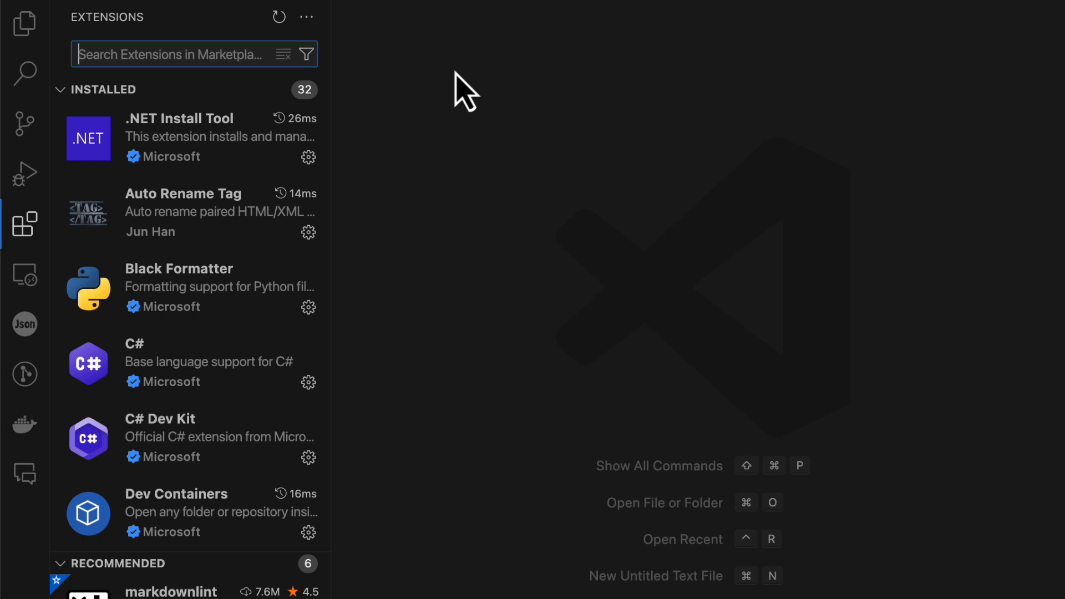
pyautogui.write('Docker')
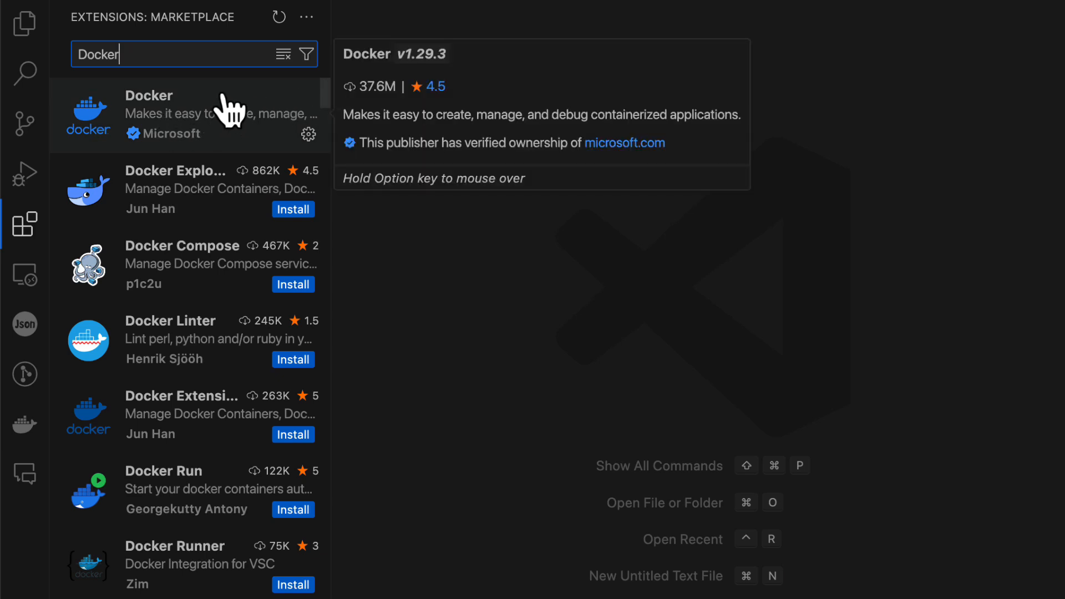
pyautogui.click(148, 95)
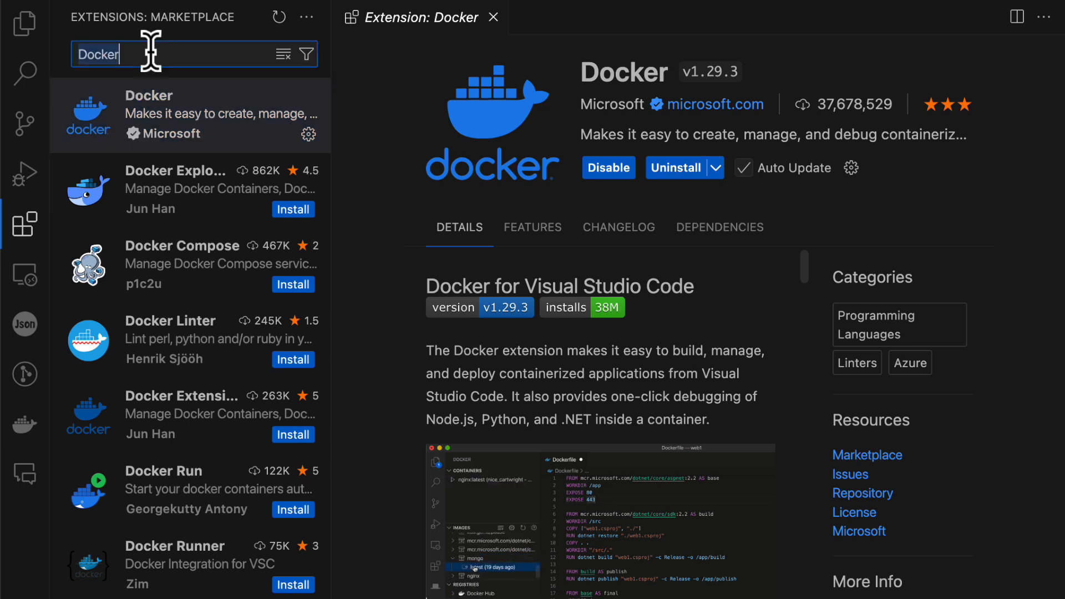
pyautogui.write('Dev containers')
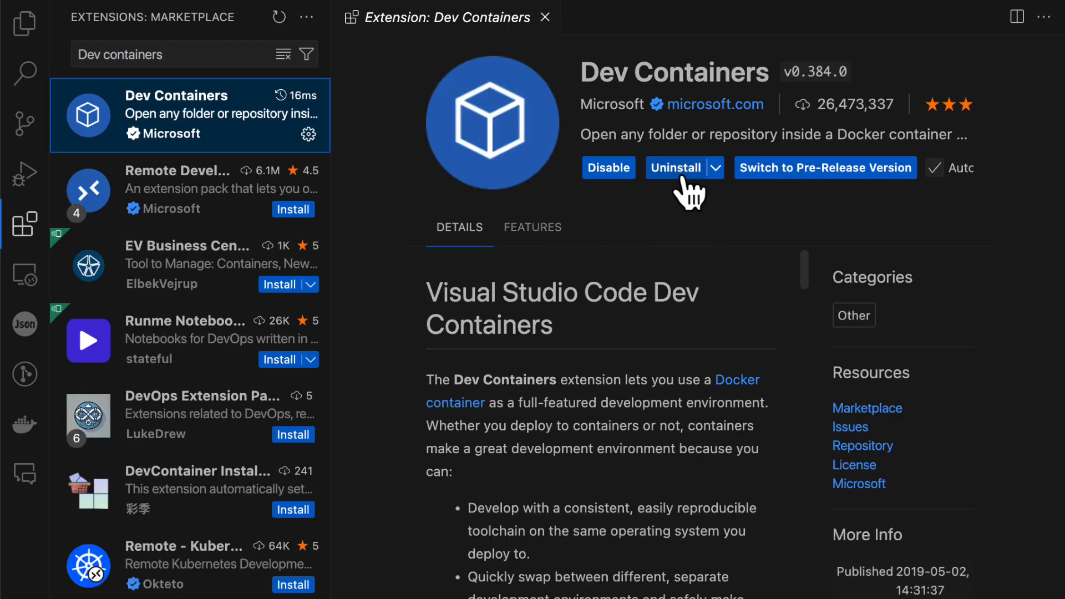
pyautogui.click(713, 167)
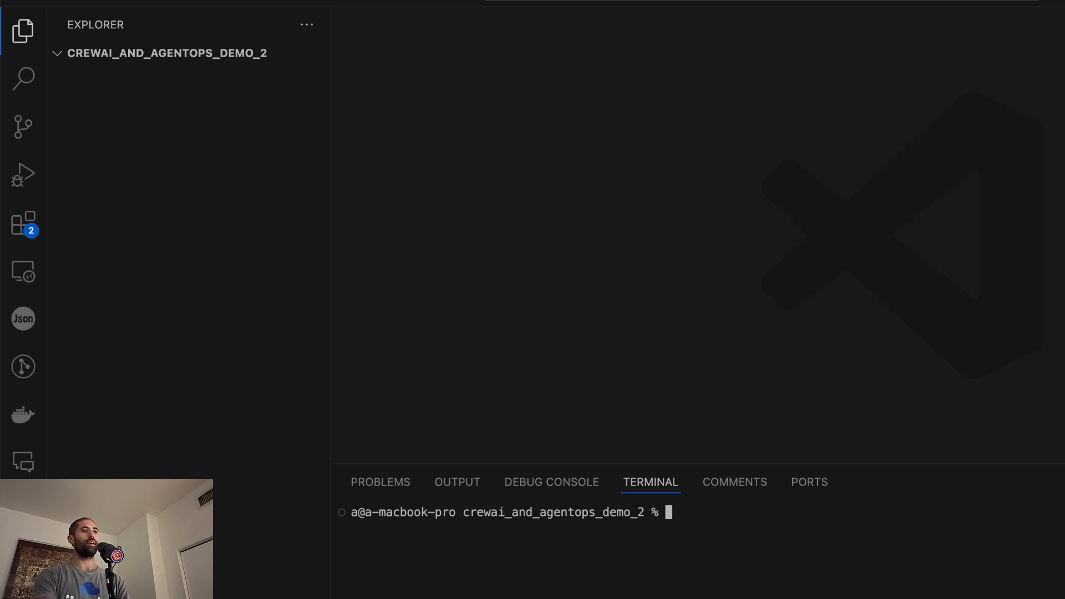
# - Create a .devcontainer folder with an empty devcontainer.json and a Dockerfile.dev via the terminal
pyautogui.write('mkdir .devcontainer')
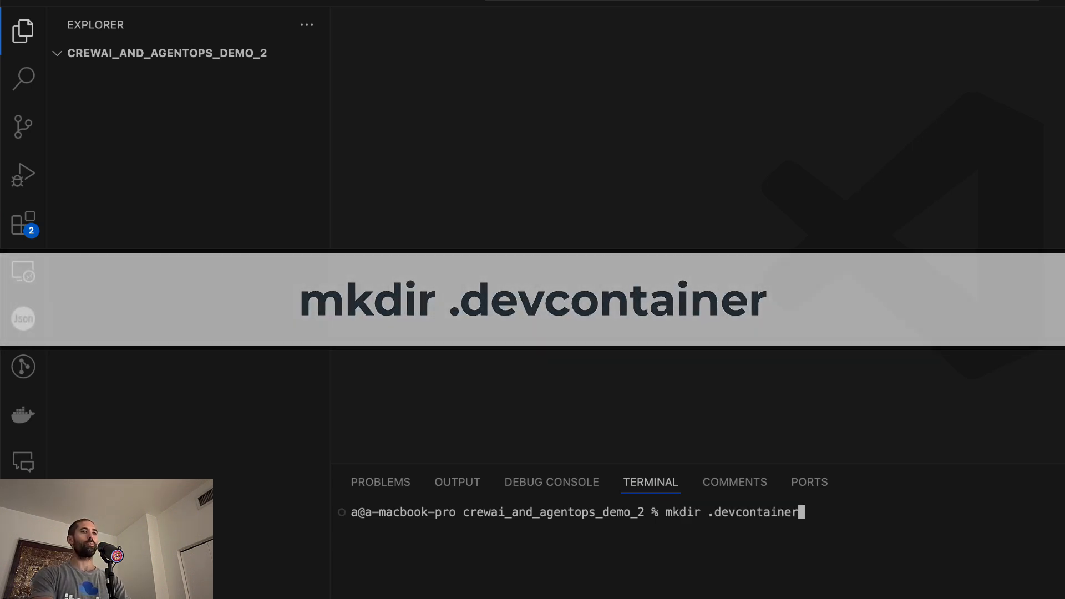
pyautogui.press('Return')
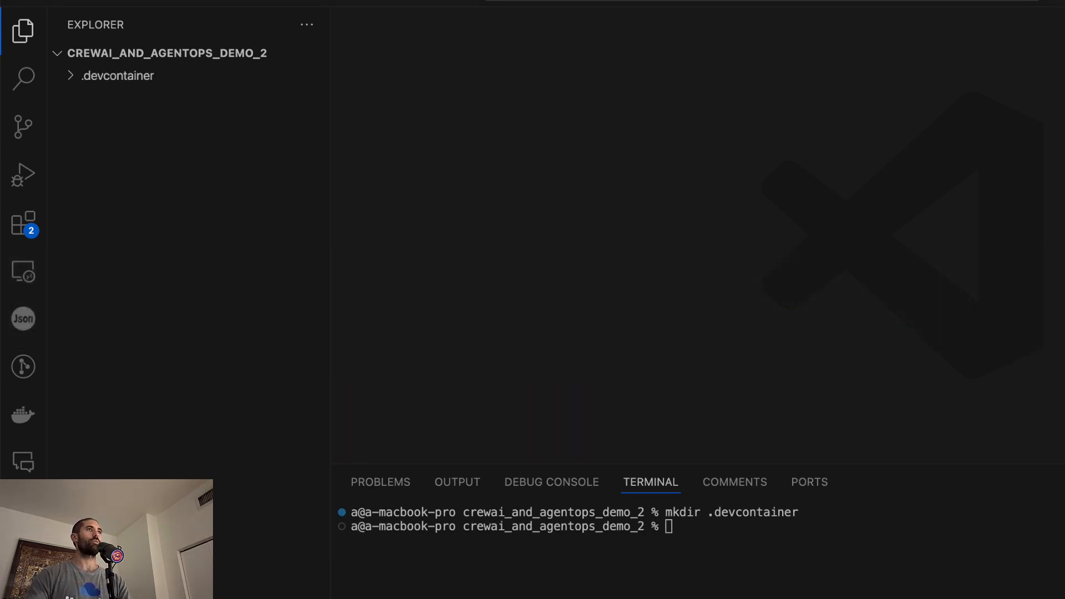
pyautogui.write('touch .devcontainer/devcontainer.json')
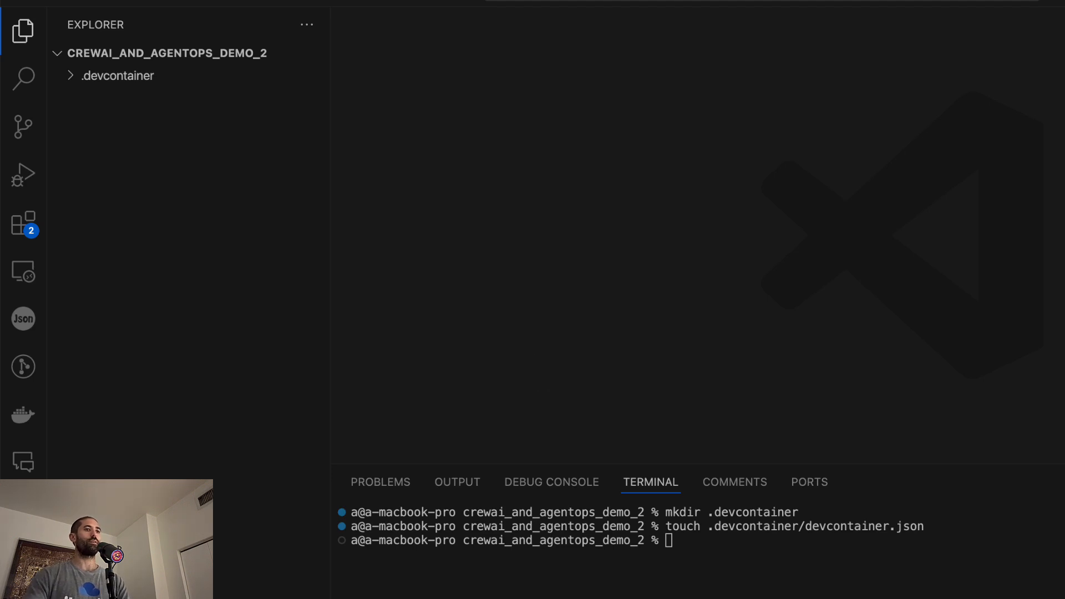
pyautogui.write('touch Dockerfile.dev')
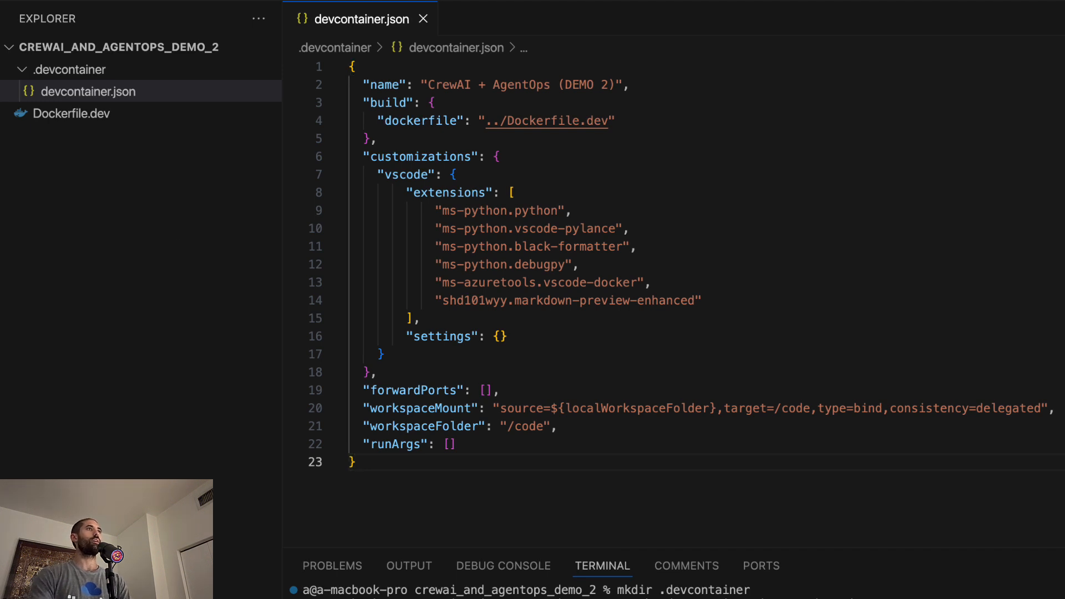
pyautogui.moveTo(333, 170)
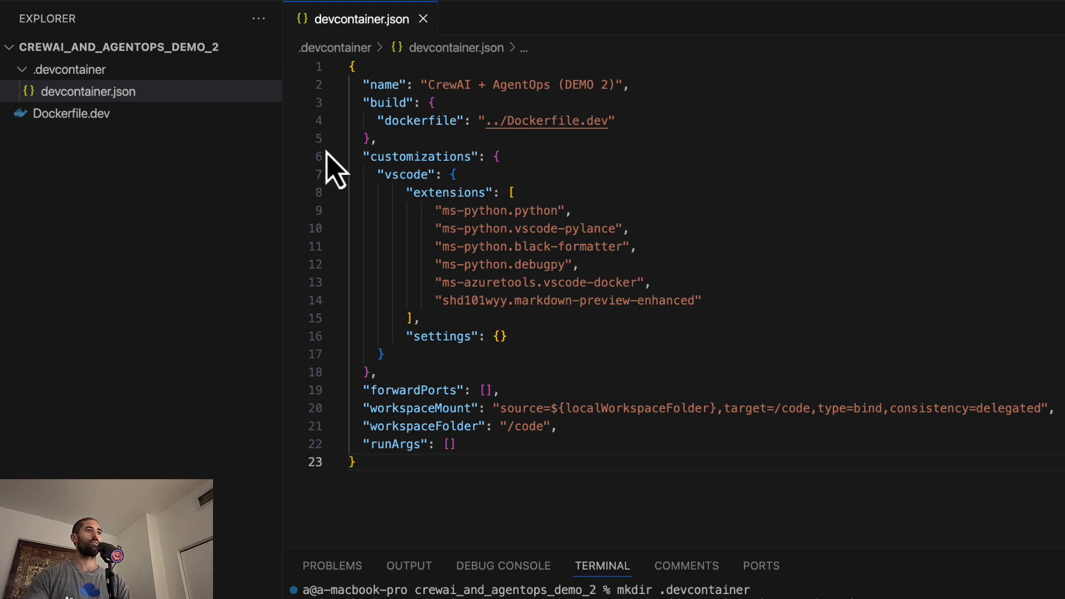
# - Base Dockerfile.dev on python:3.12-slim with build-essential installed and /code as working directory
pyautogui.click(71, 113)
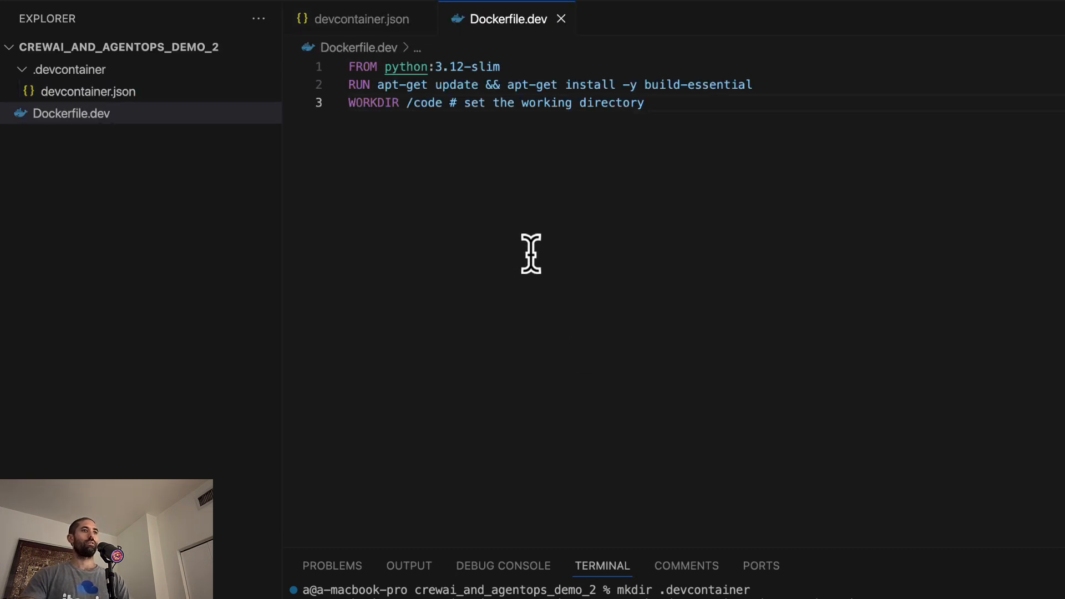
pyautogui.moveTo(531, 255)
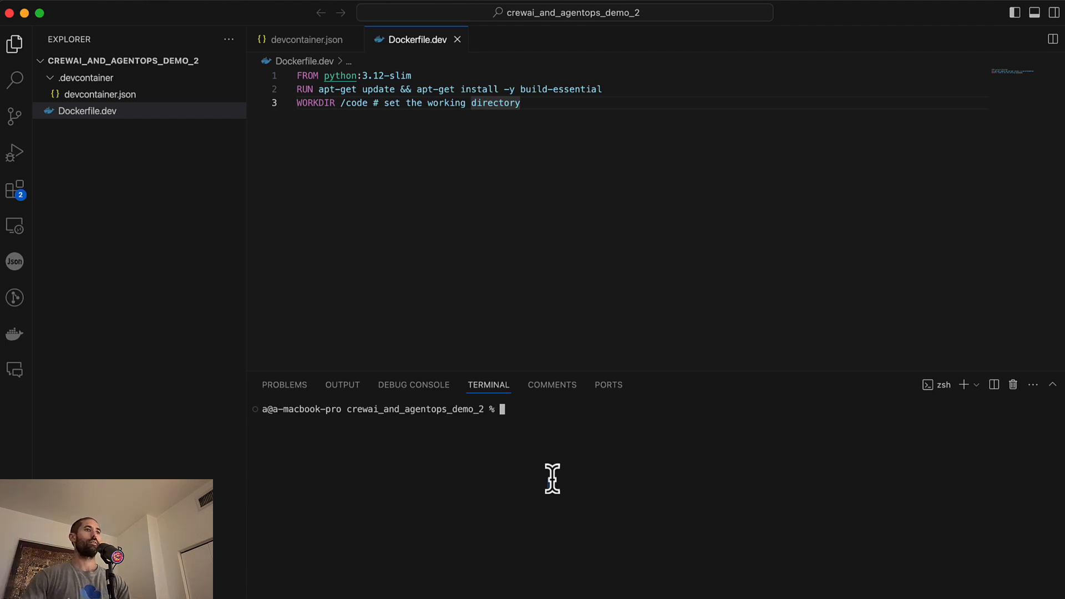
pyautogui.moveTo(13, 23)
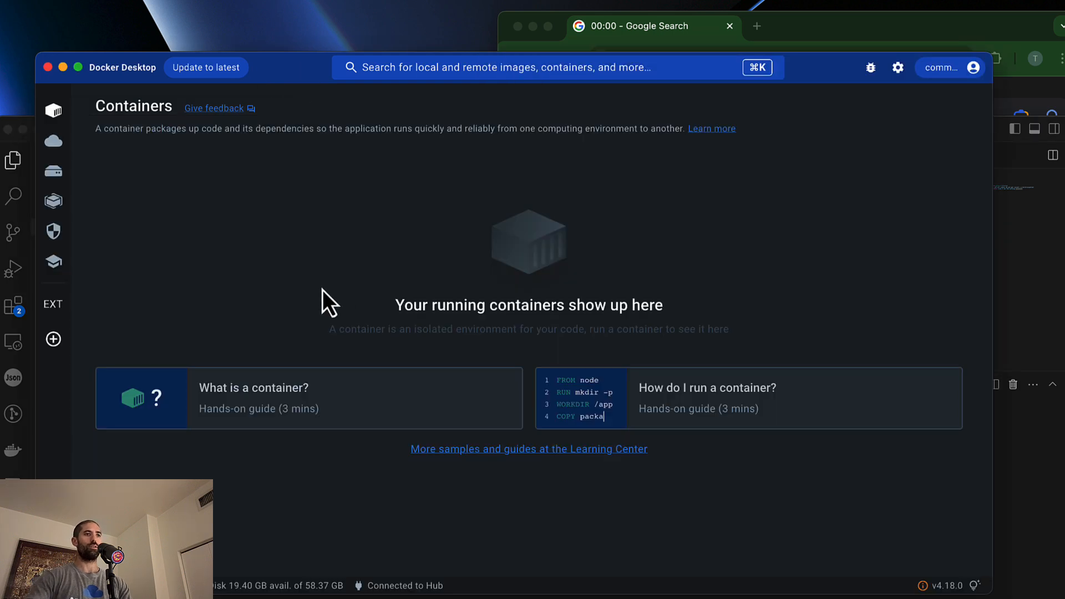
pyautogui.moveTo(921, 71)
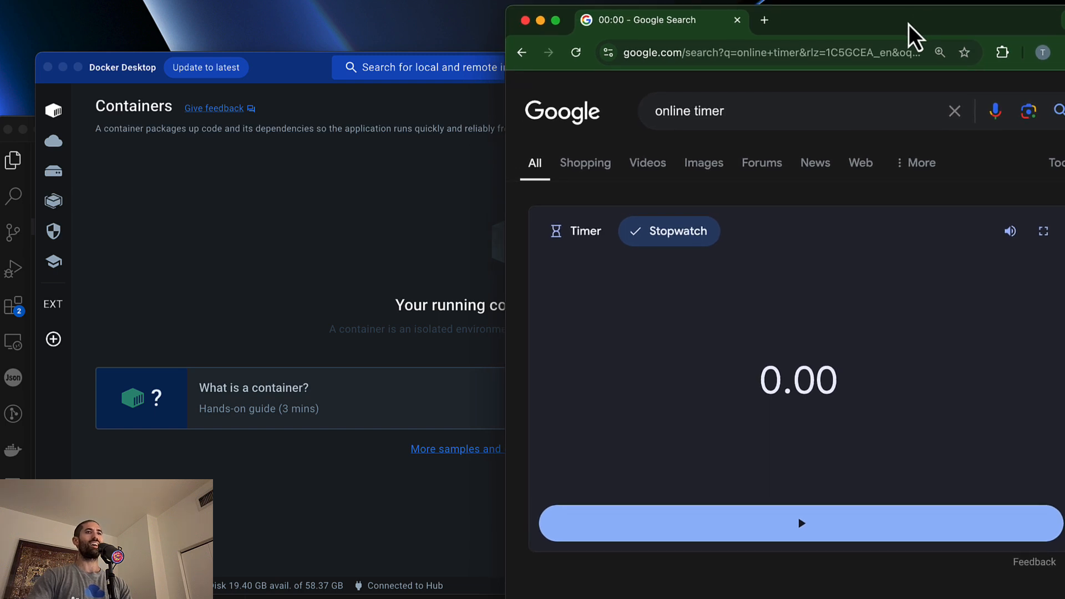
pyautogui.moveTo(623, 221)
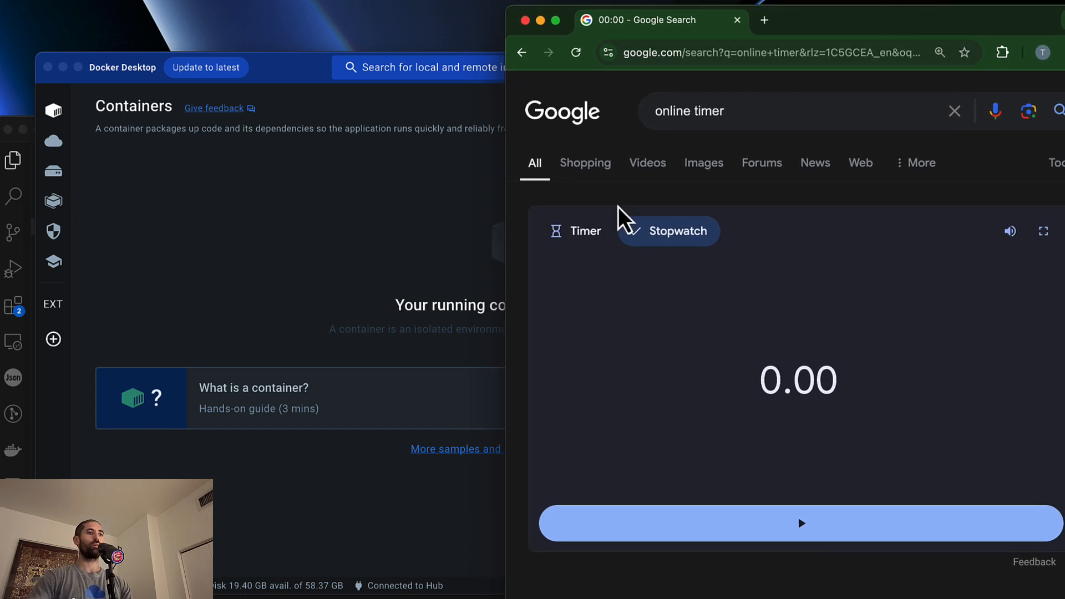
# - Switch the Google online timer to Stopwatch mode beside the running Docker Desktop
pyautogui.click(668, 231)
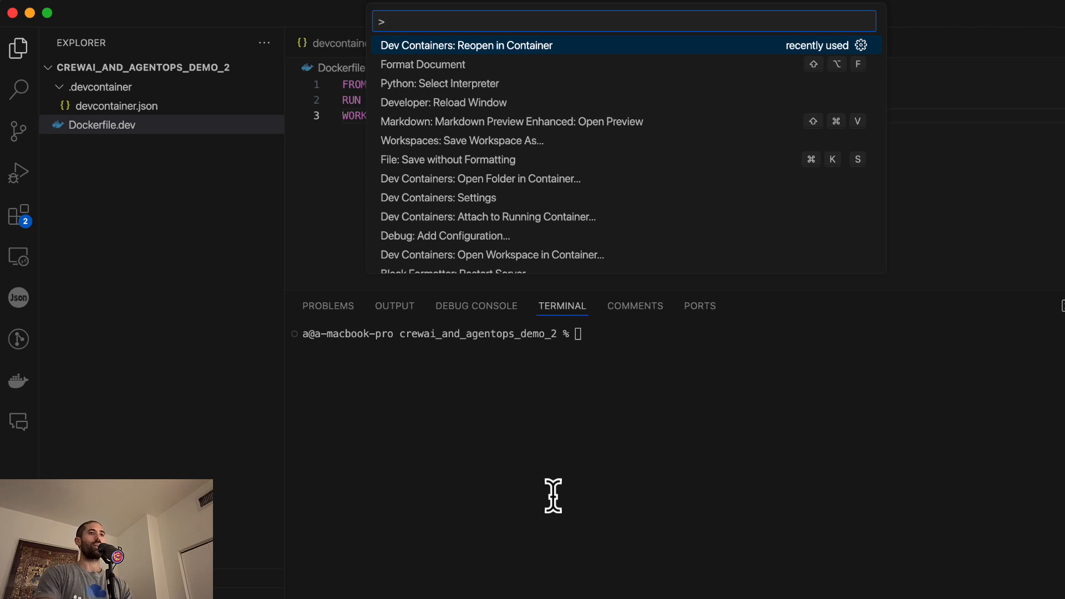
# - Reopen the project in the CrewAI + AgentOps dev container and stop the stopwatch when it loads
pyautogui.click(467, 44)
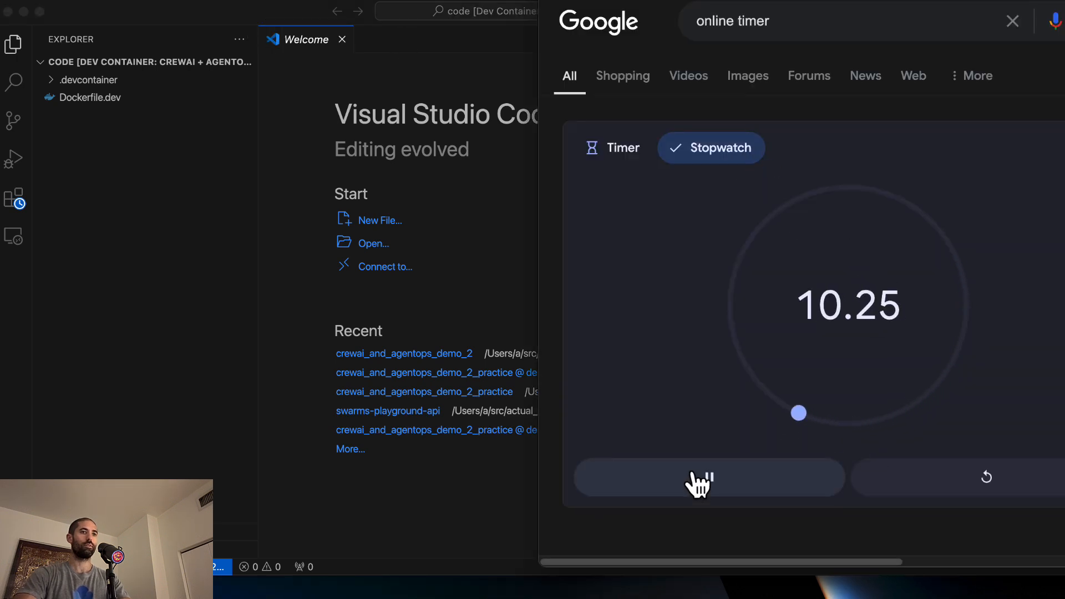
pyautogui.click(709, 476)
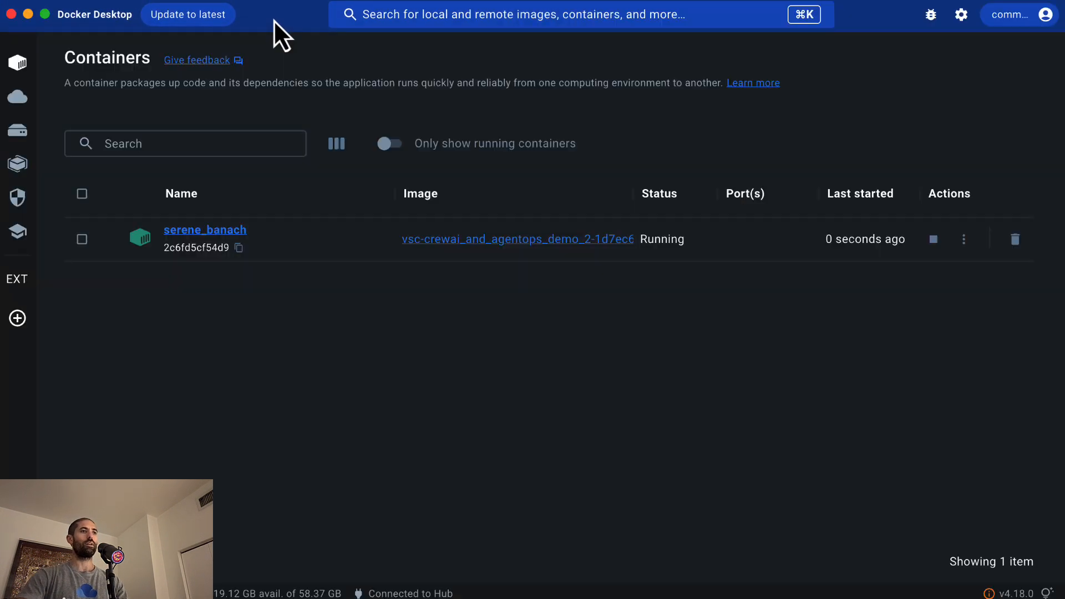
pyautogui.moveTo(328, 398)
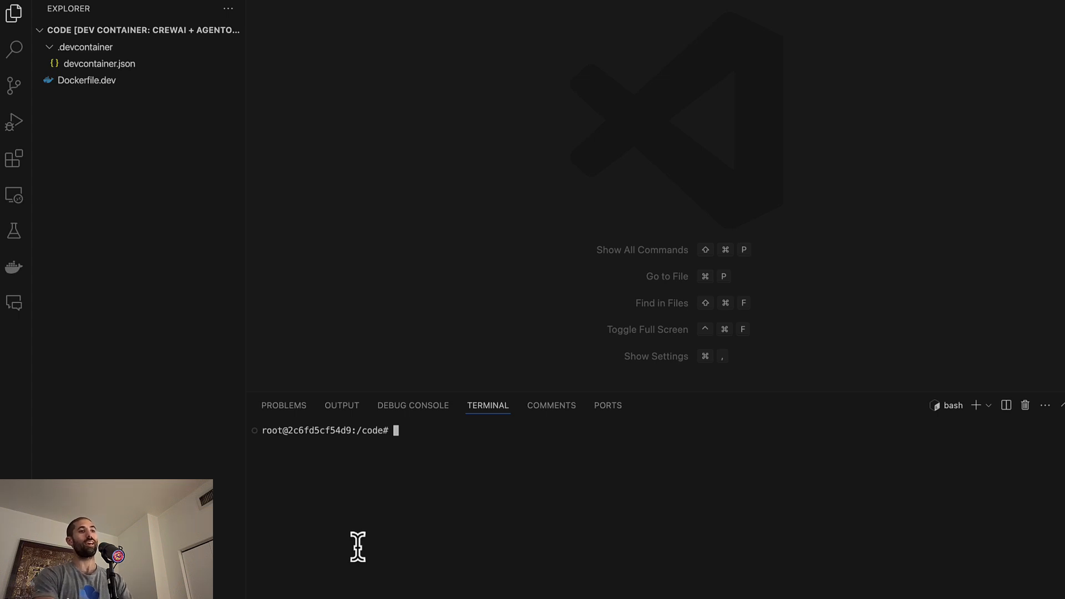
# - Confirm Python 3.12.6 in the container and create main.py holding print('Hello World')
pyautogui.write('python --version')
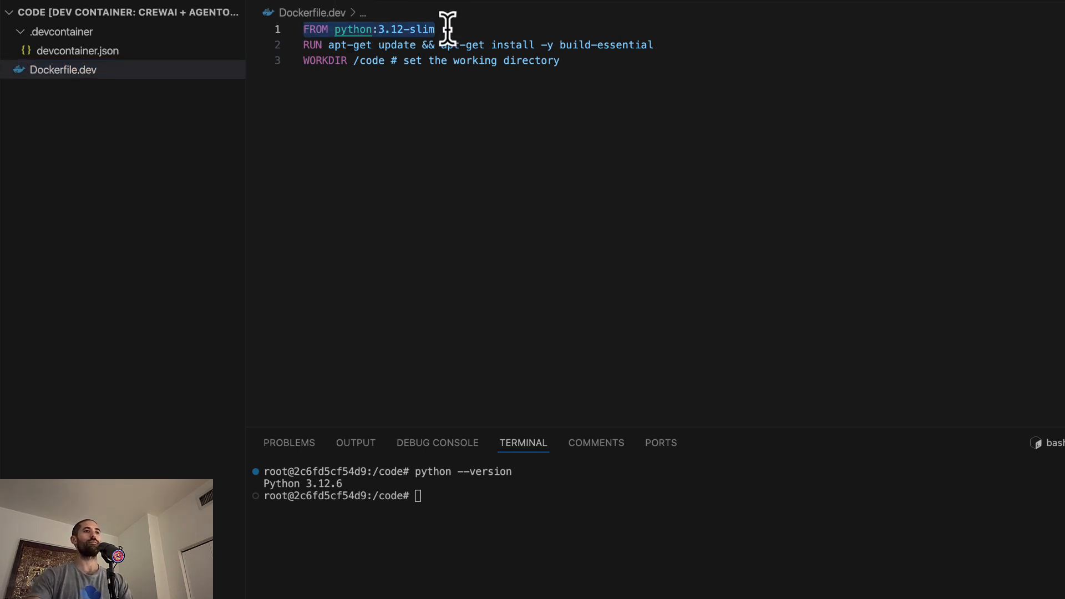
pyautogui.moveTo(492, 23)
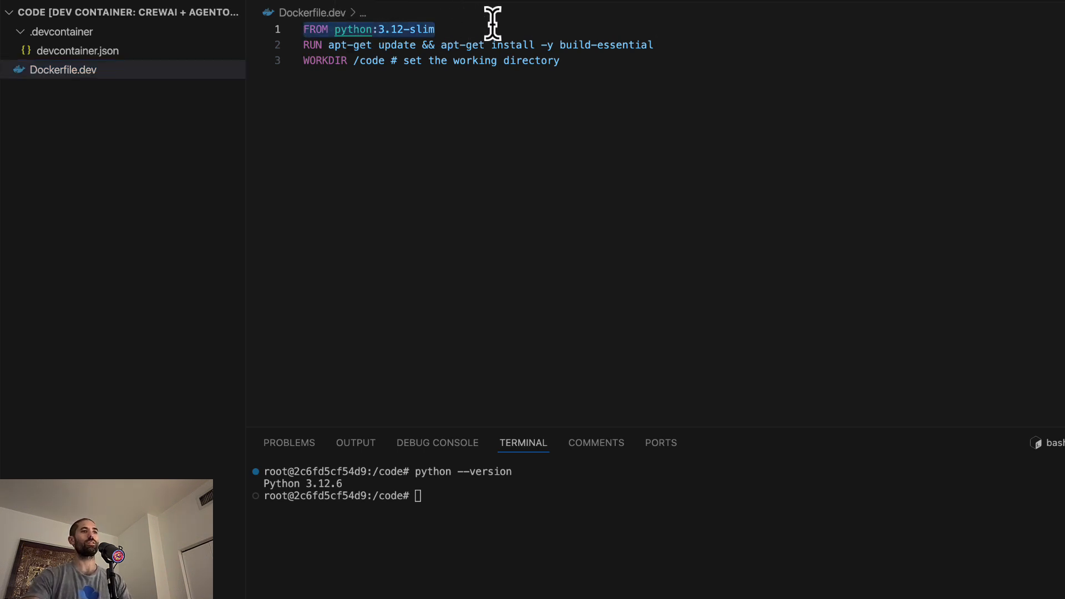
pyautogui.moveTo(482, 38)
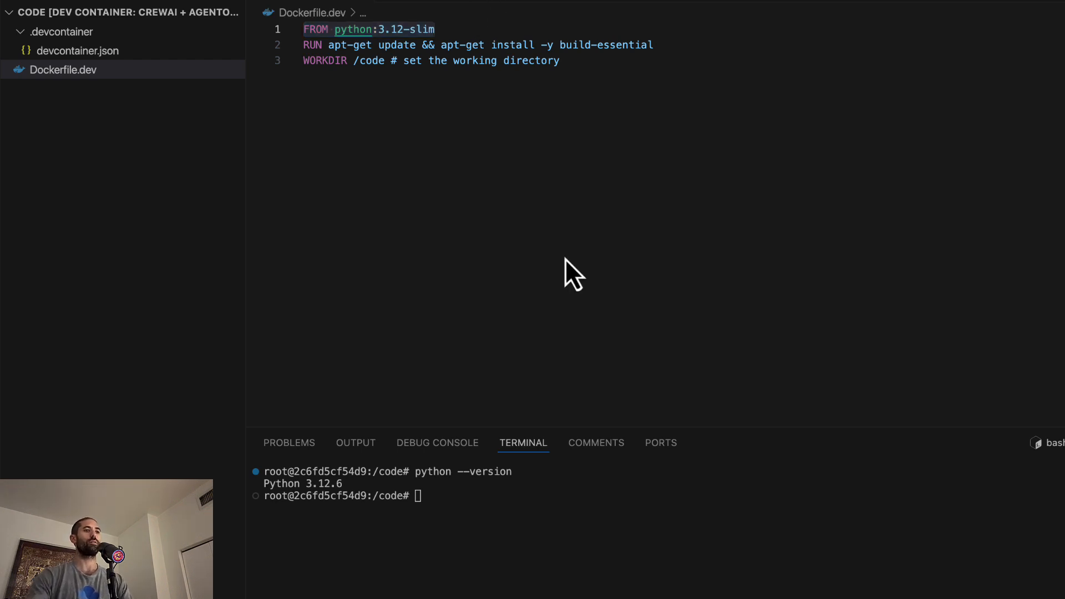
pyautogui.write('touch main.py')
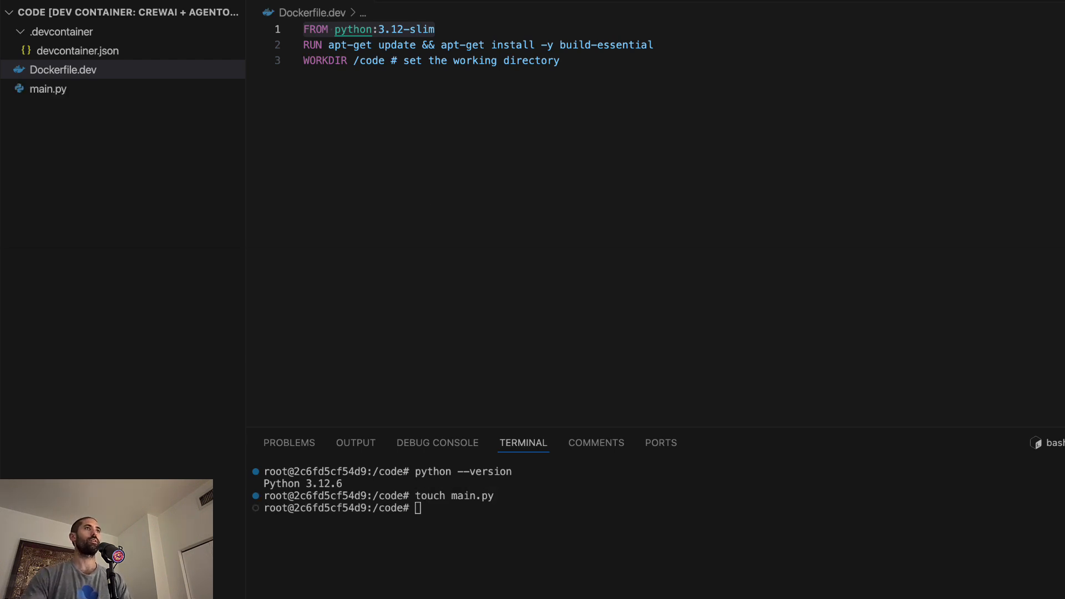
pyautogui.moveTo(540, 144)
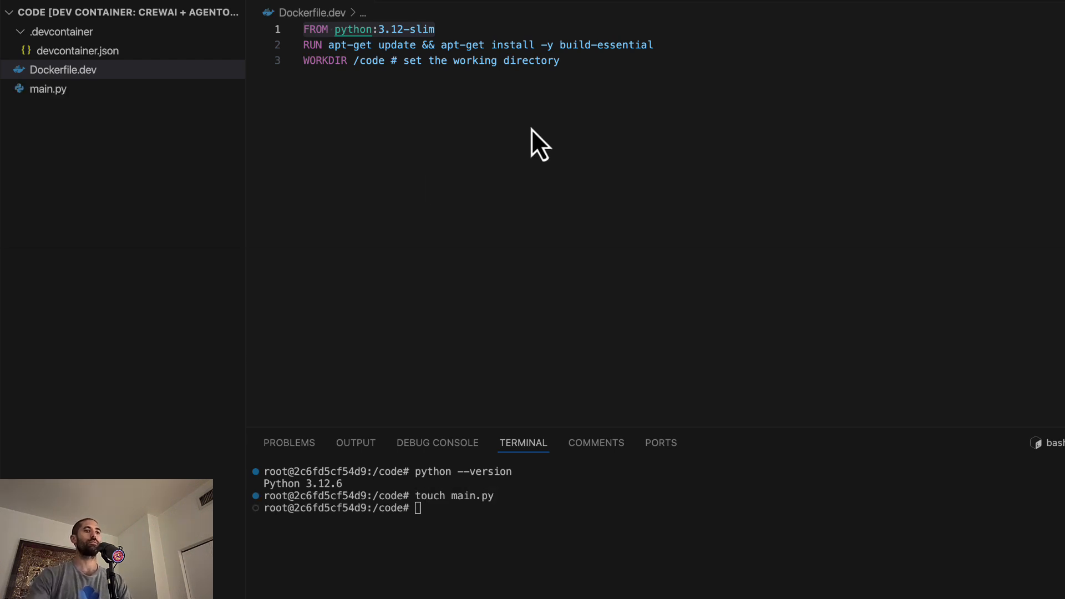
pyautogui.write('echo "print(\'Hello World\')" > main.py')
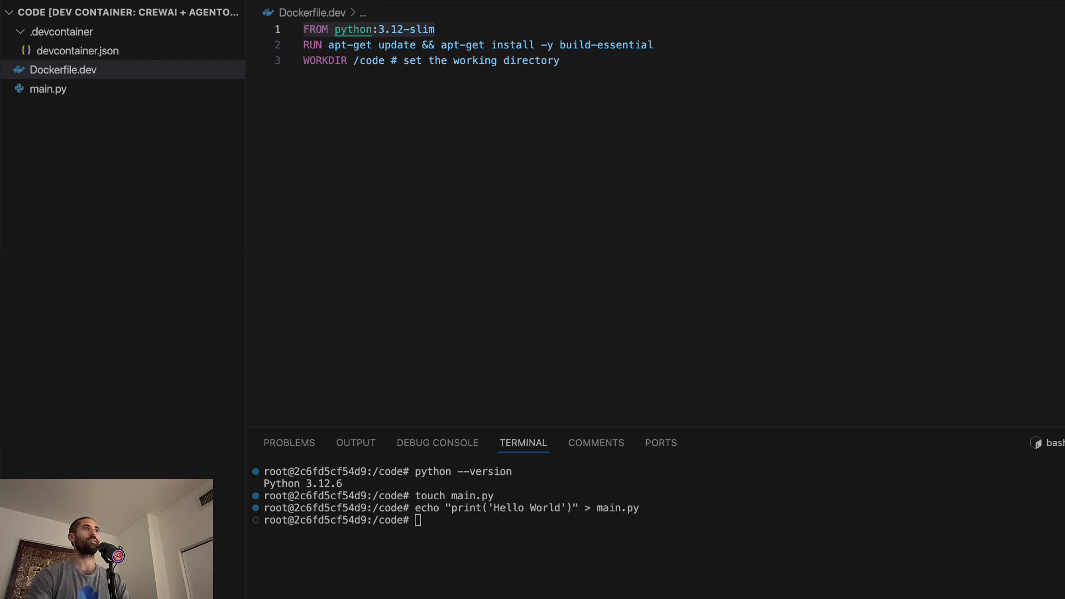
pyautogui.moveTo(529, 573)
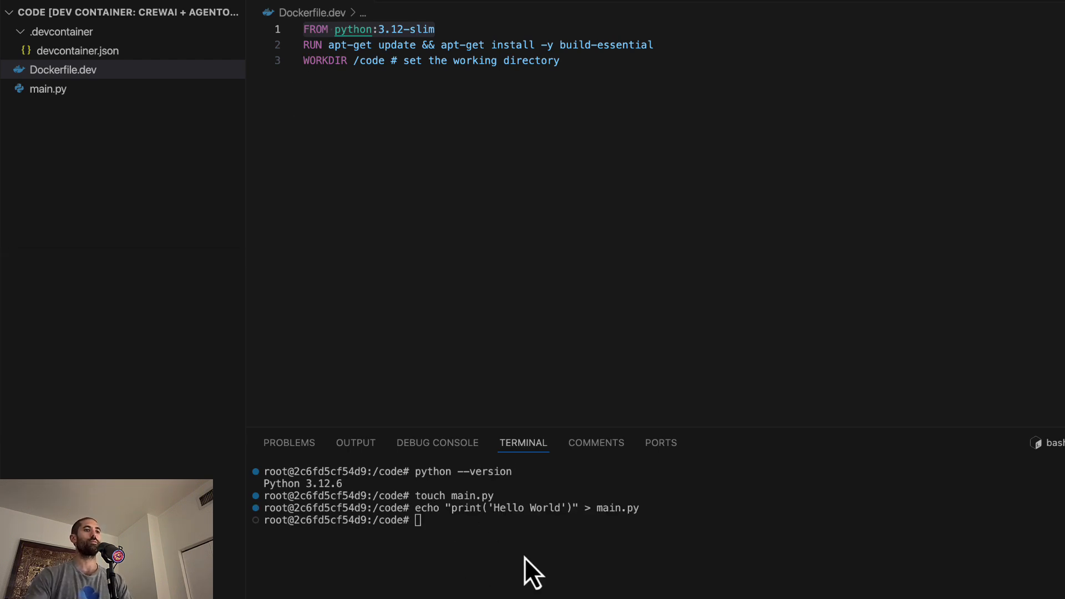
# - Run main.py to print Hello World, then check the container's working directory is /code with pwd
pyautogui.write('python main.py')
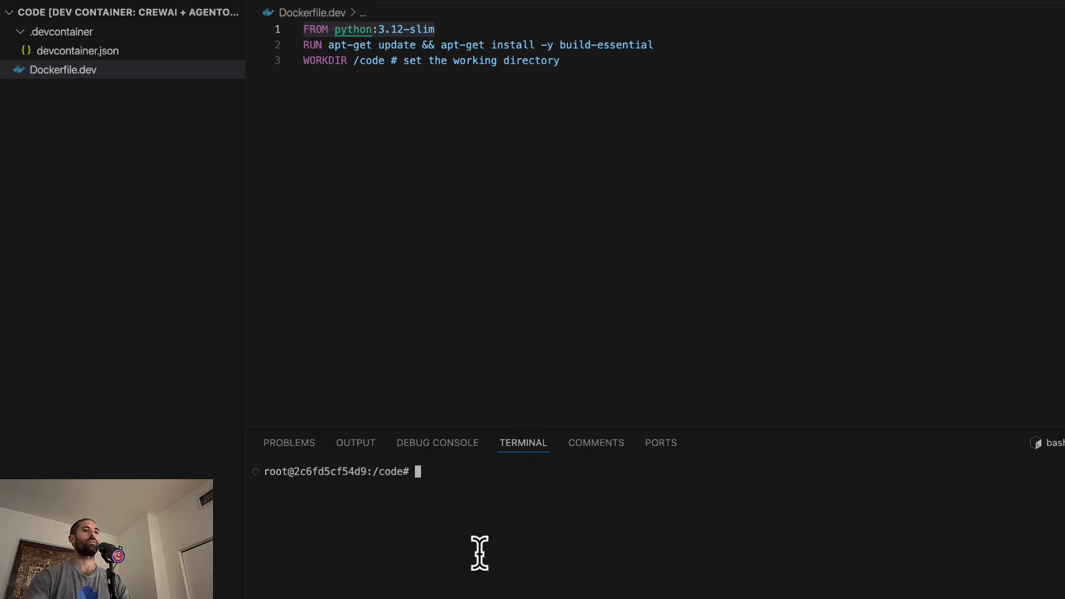
pyautogui.write('pwd')
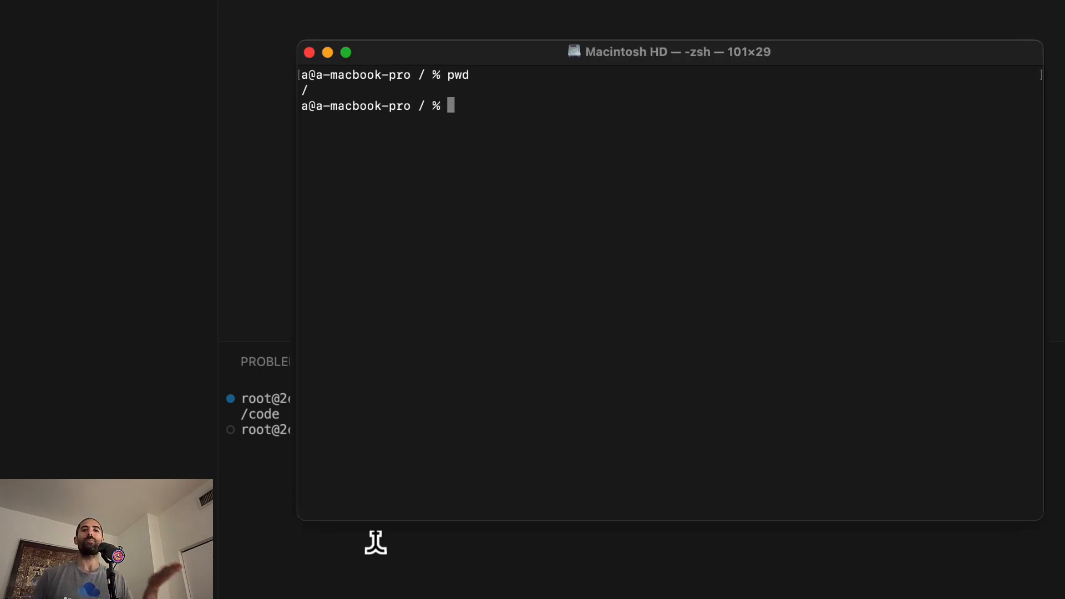
# - List the contents of the Mac host's root folder with ls
pyautogui.write('ls')
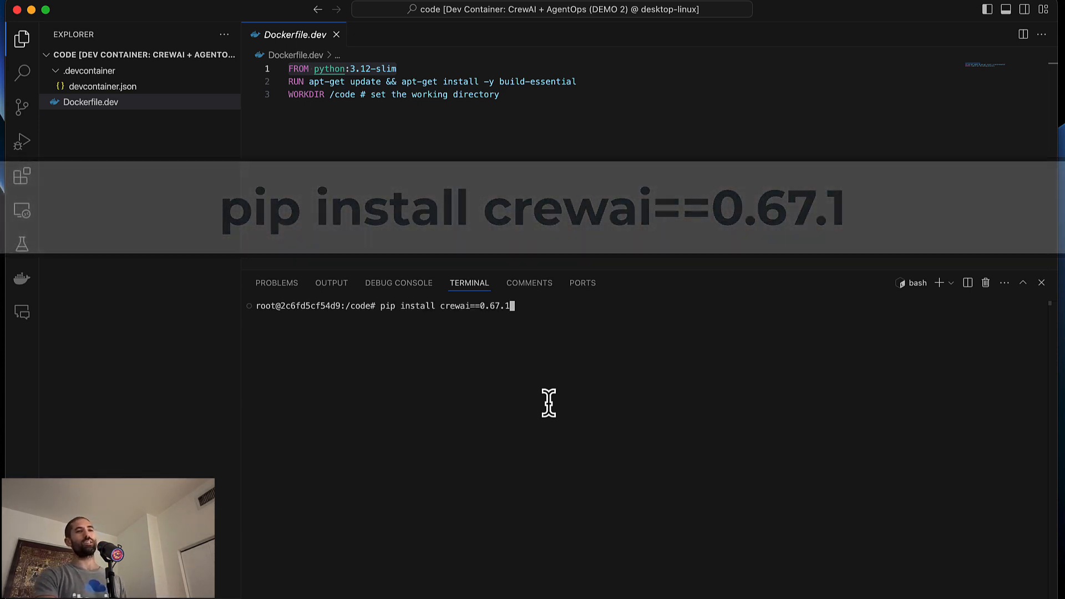
# - Run pip install crewai==0.67.1, clear the output, and enter crewai --help
pyautogui.press('Enter')
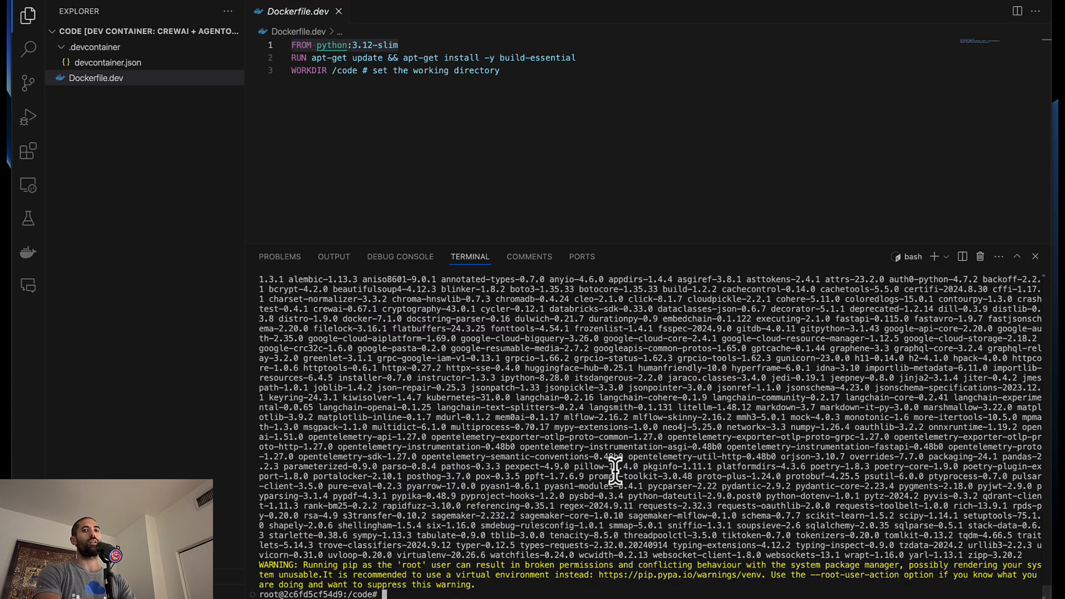
pyautogui.write('c')
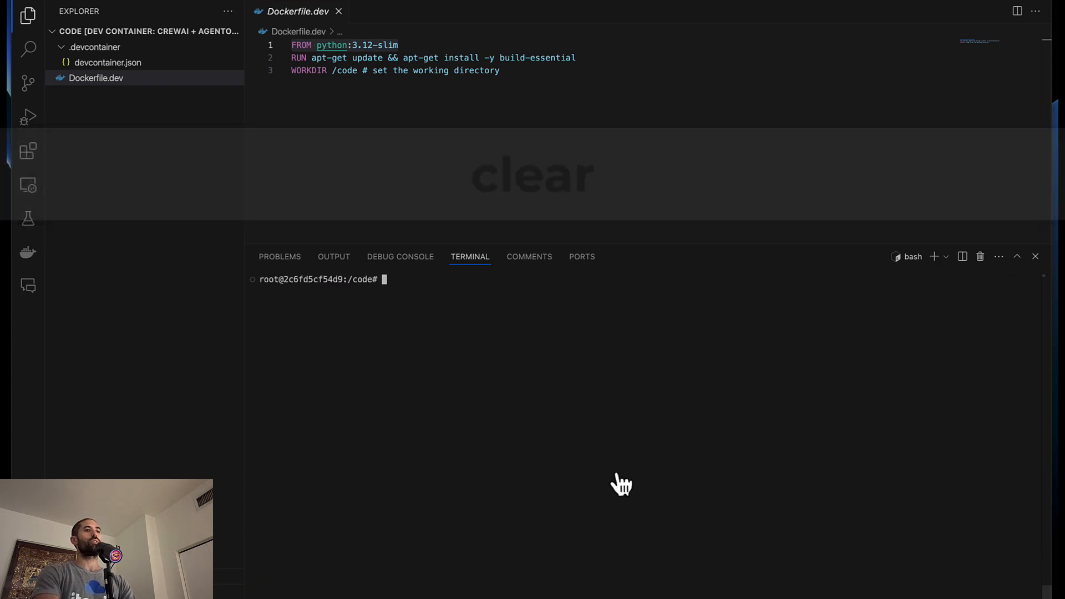
pyautogui.write('crewai --help')
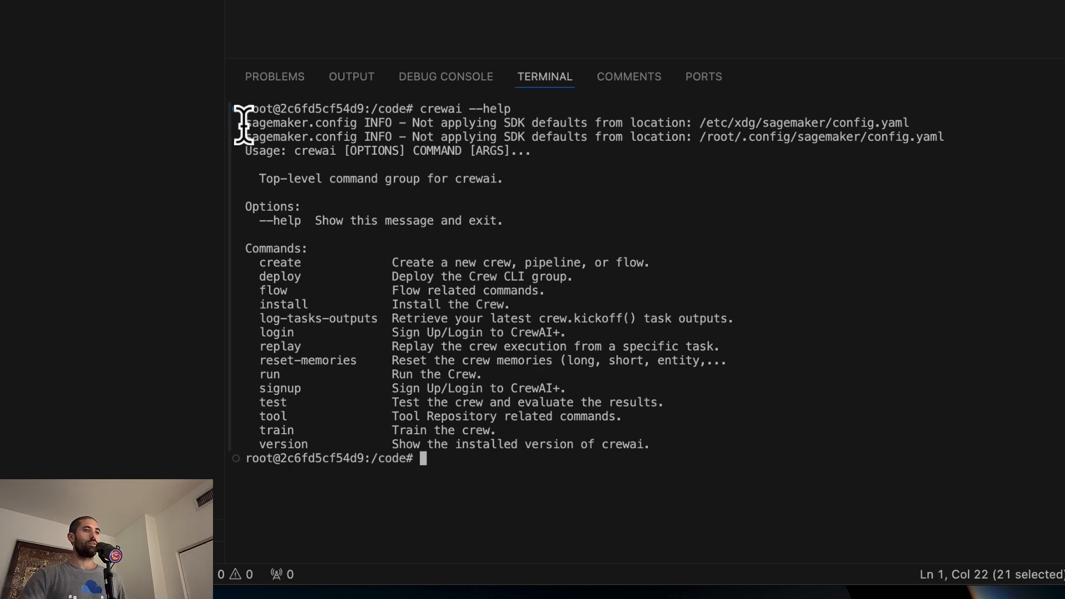
# - Highlight the crewai Usage and Commands help output in the terminal
pyautogui.moveTo(244, 122); pyautogui.dragTo(944, 151)
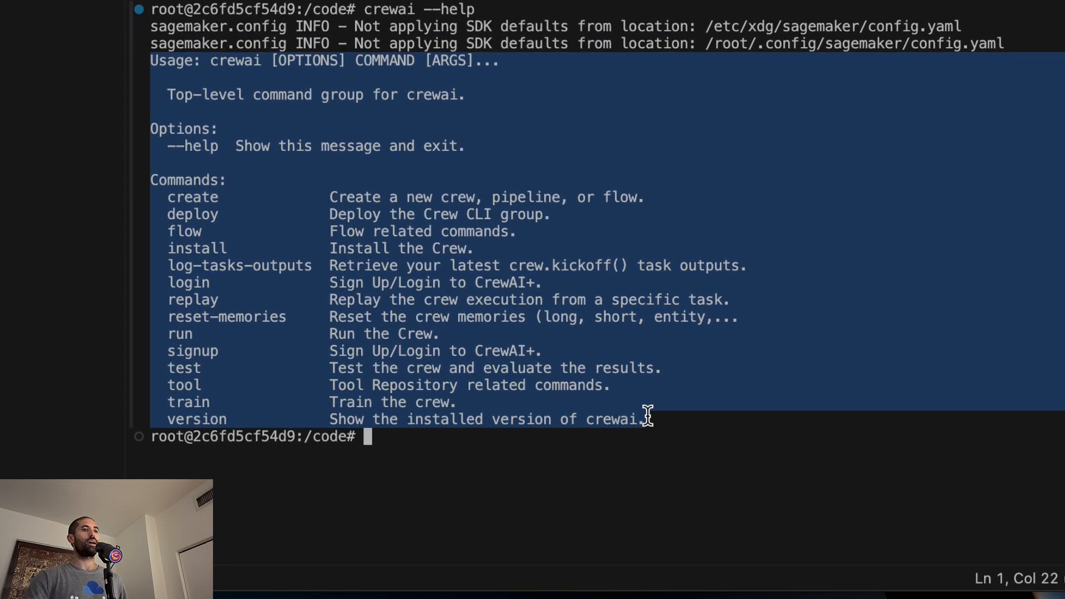
pyautogui.moveTo(367, 512)
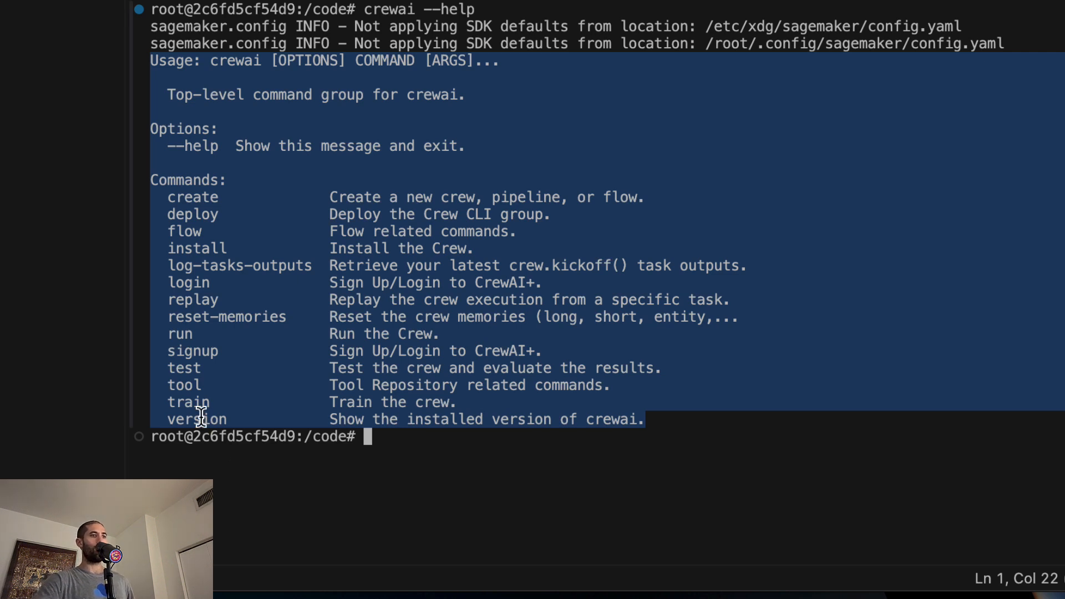
pyautogui.moveTo(227, 361)
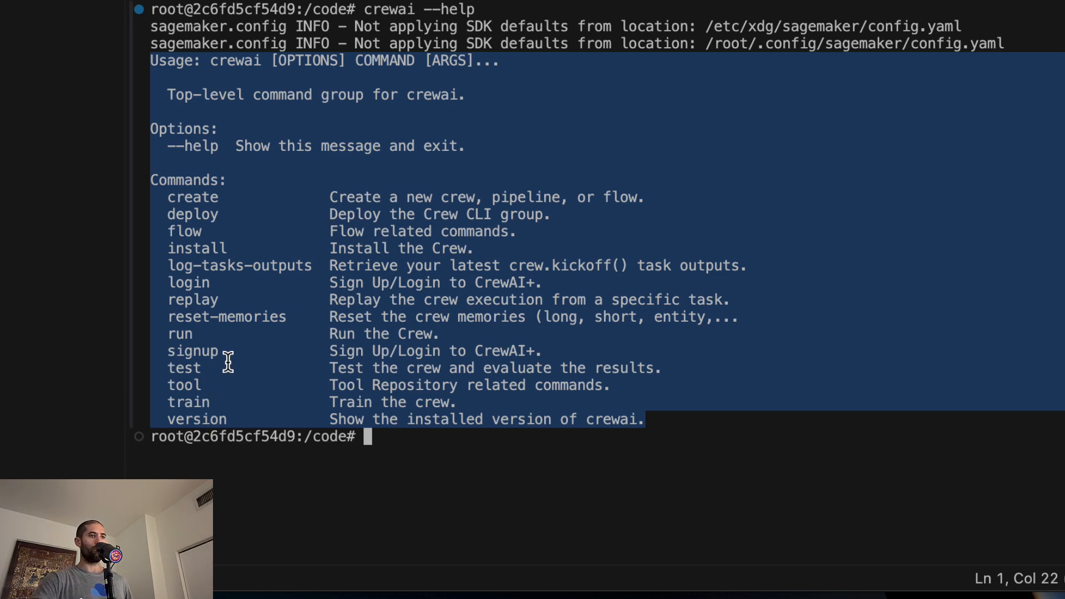
pyautogui.moveTo(187, 317)
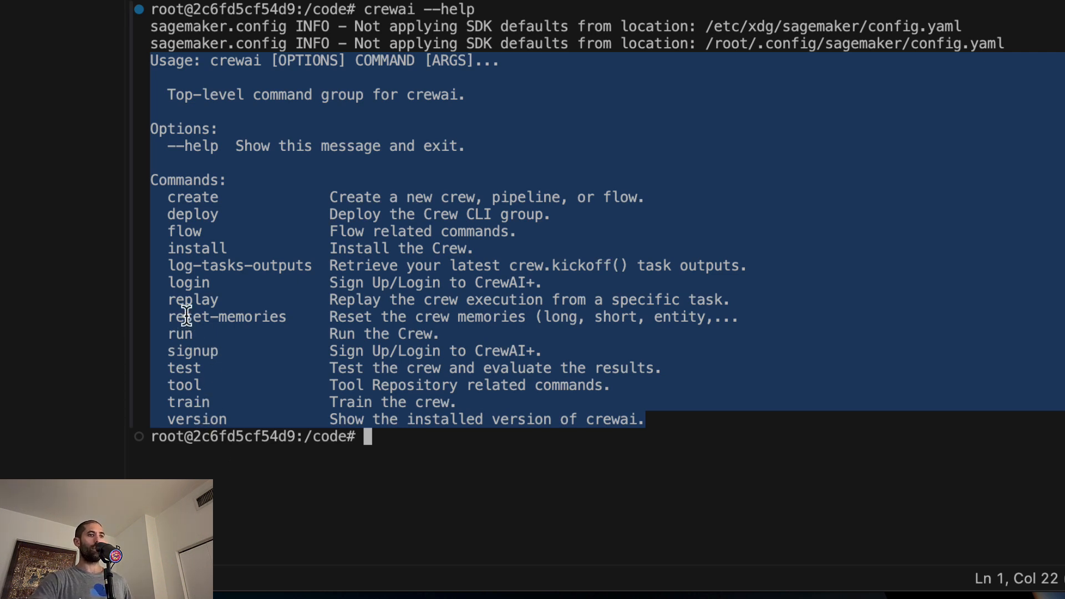
pyautogui.moveTo(390, 302)
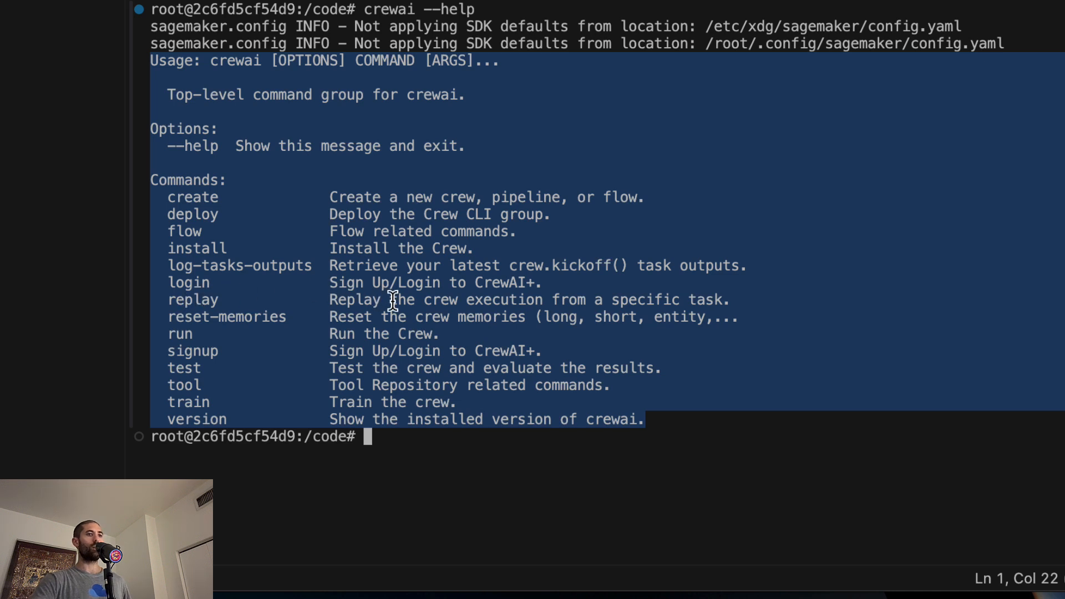
pyautogui.moveTo(284, 295)
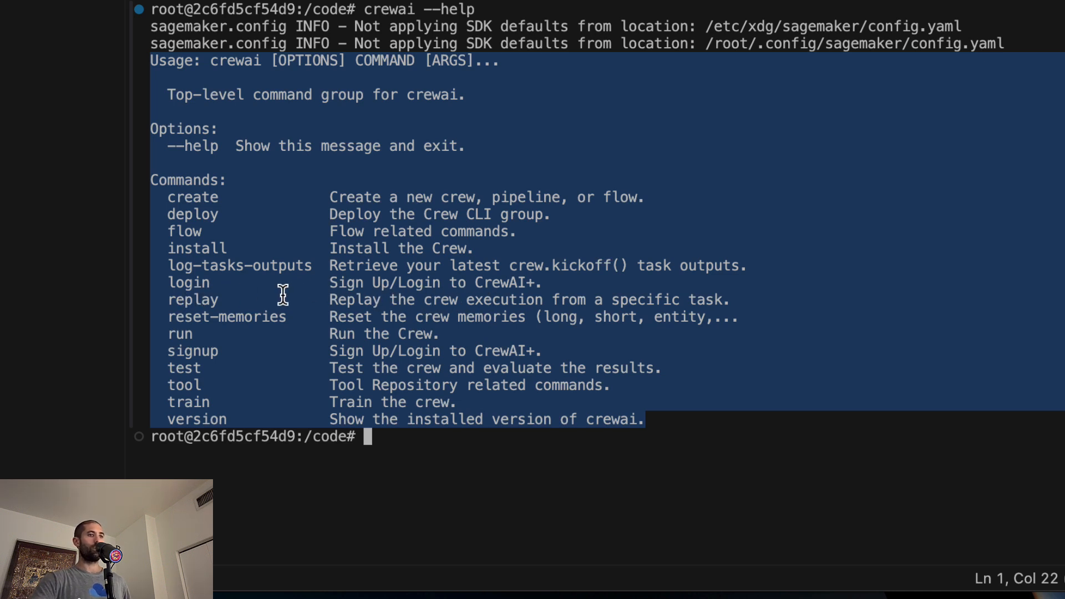
pyautogui.moveTo(253, 241)
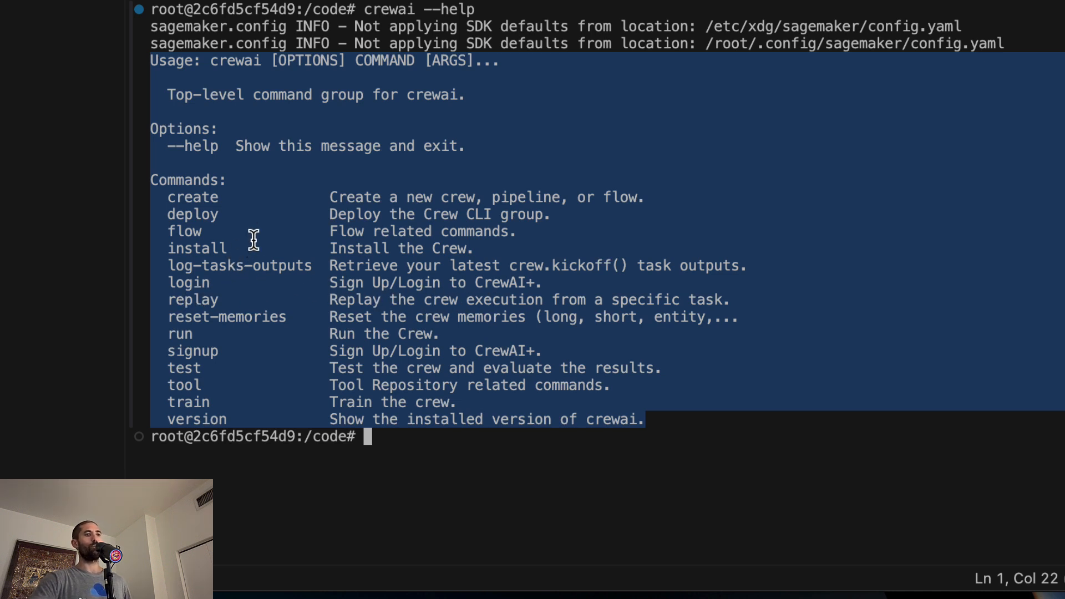
pyautogui.moveTo(260, 201)
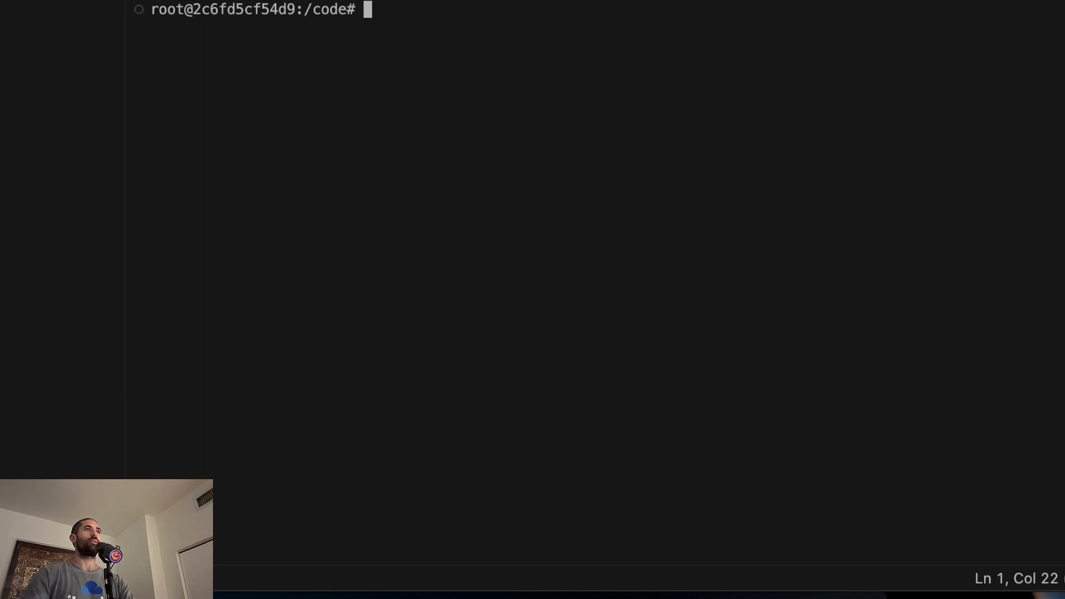
# - Scaffold a new crew with crewai create crew hit_music_only
pyautogui.write('crewai create crew hit_music_only')
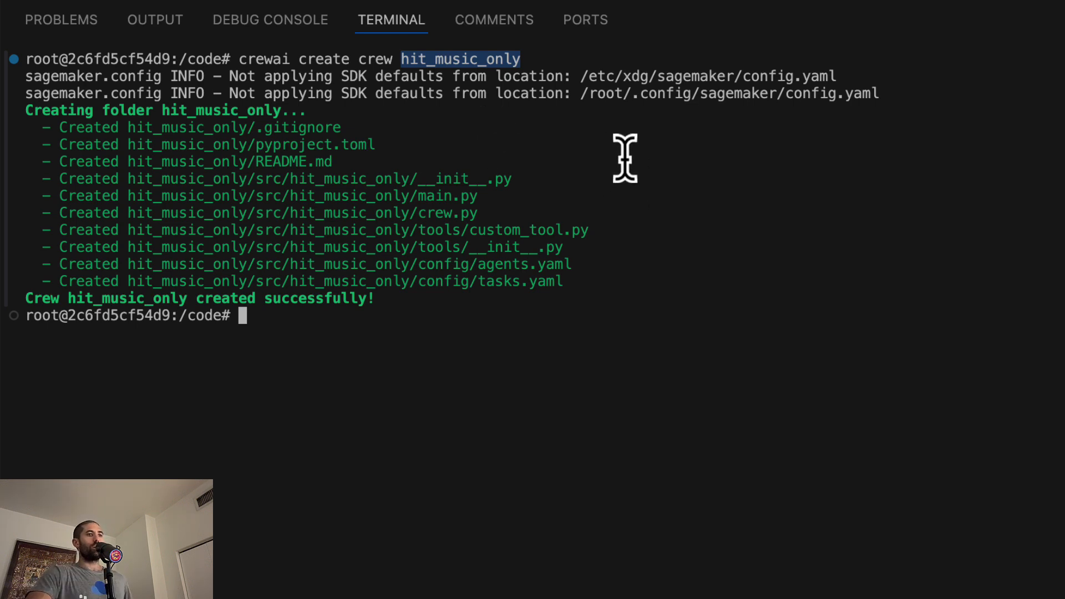
pyautogui.moveTo(368, 230)
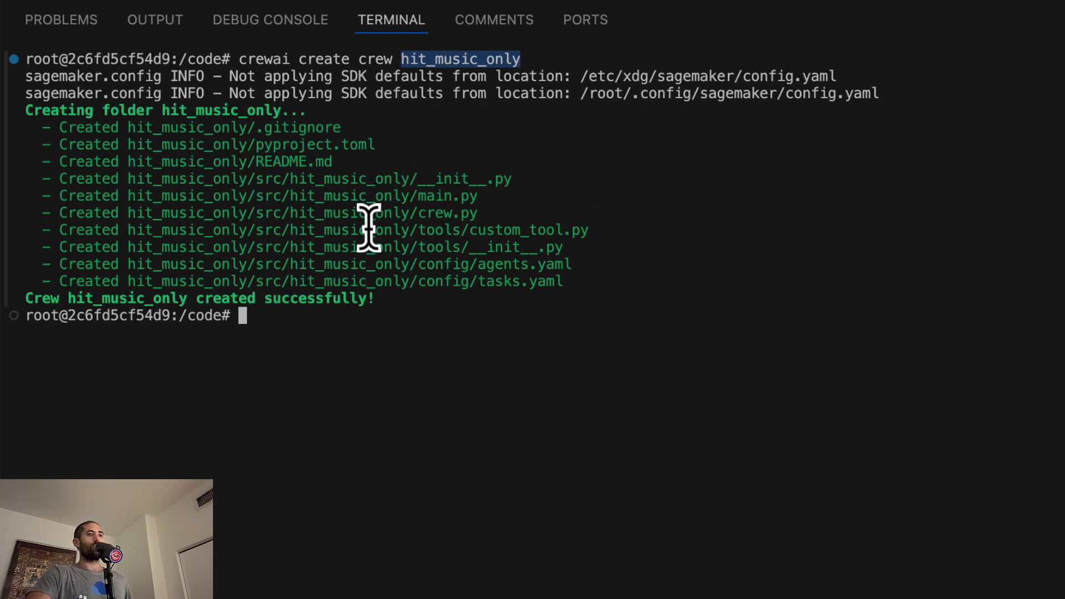
pyautogui.moveTo(669, 201)
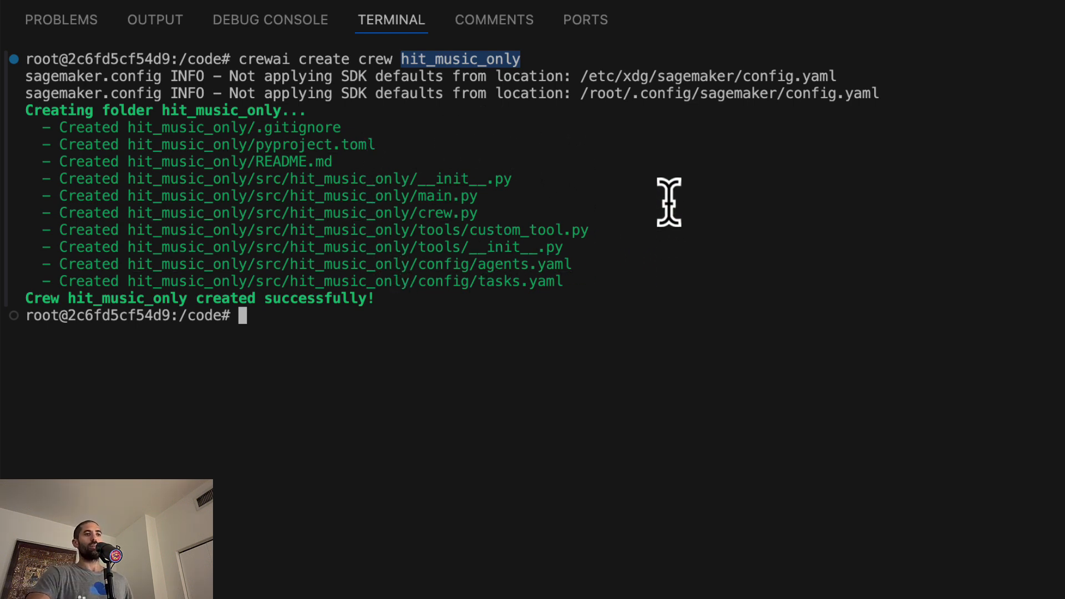
pyautogui.moveTo(625, 180)
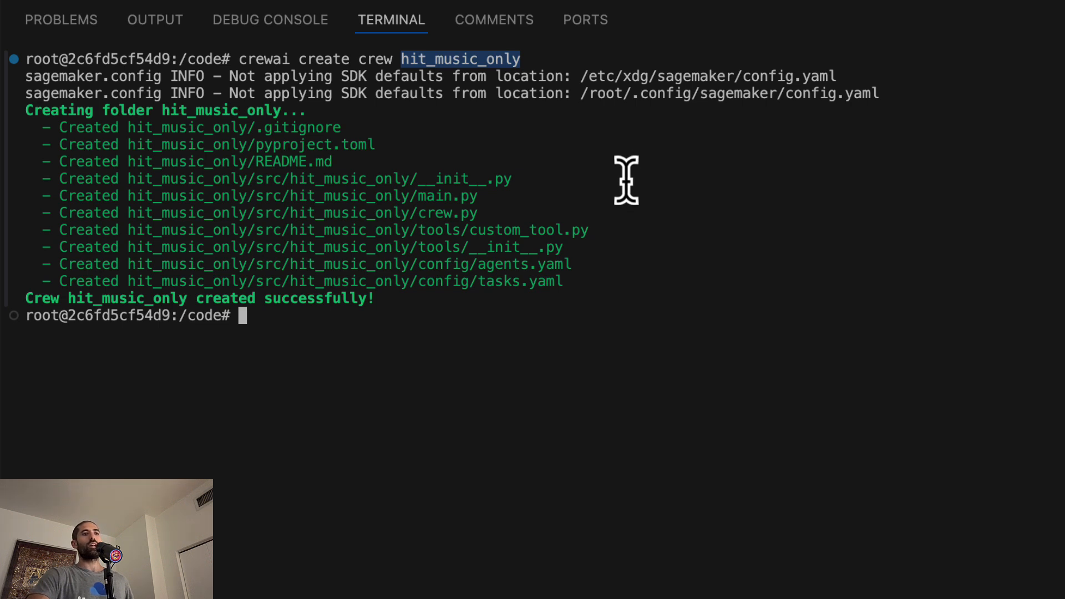
pyautogui.moveTo(455, 106)
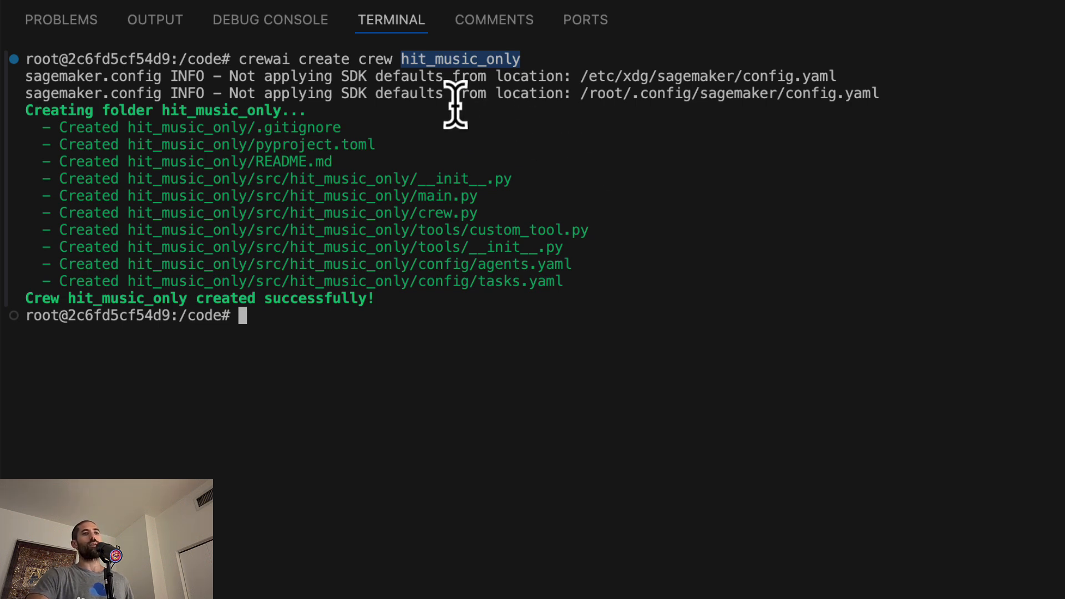
pyautogui.moveTo(574, 180)
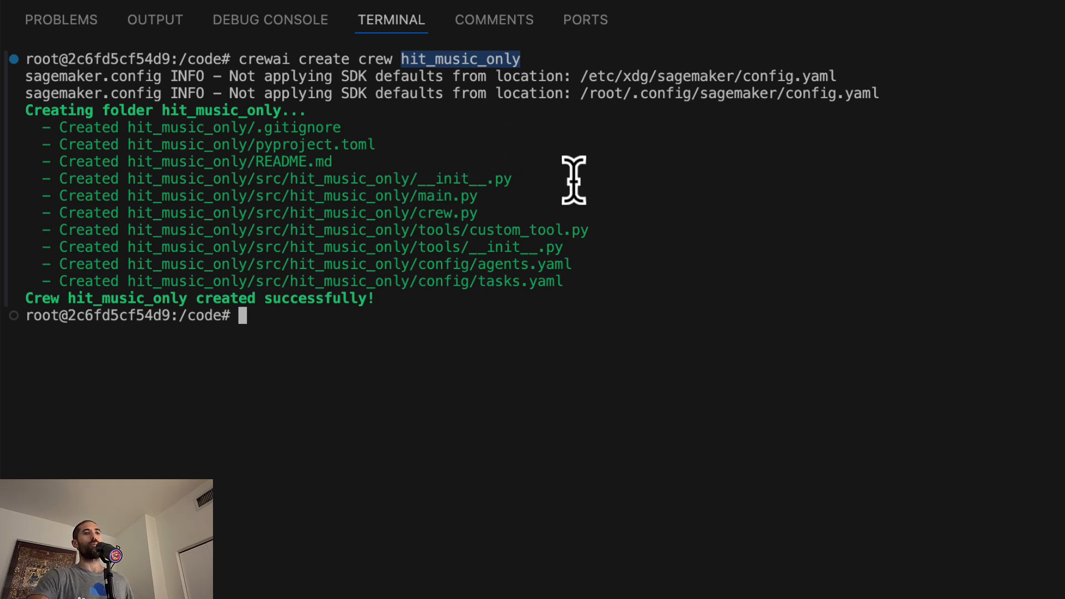
pyautogui.moveTo(432, 360)
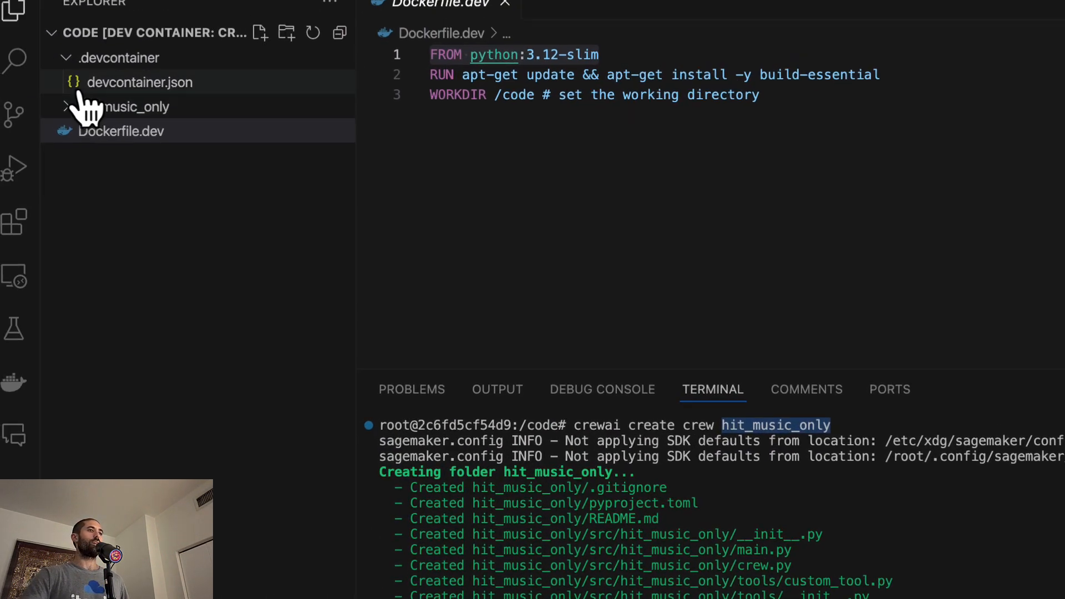
# - Expand hit_music_only > src, open crew.py and scroll through its agents and tasks
pyautogui.click(131, 106)
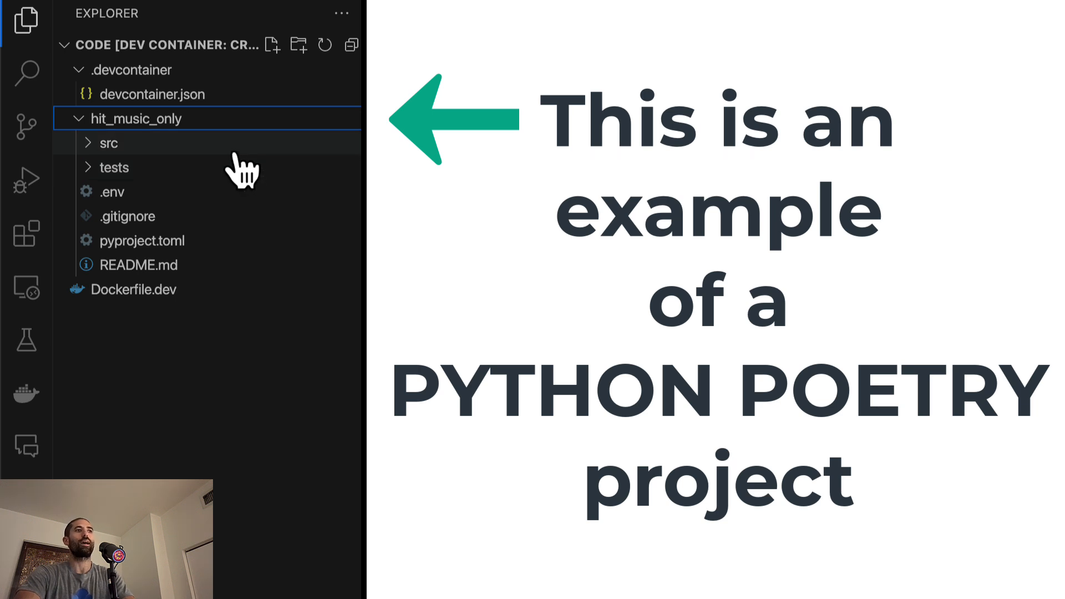
pyautogui.click(152, 93)
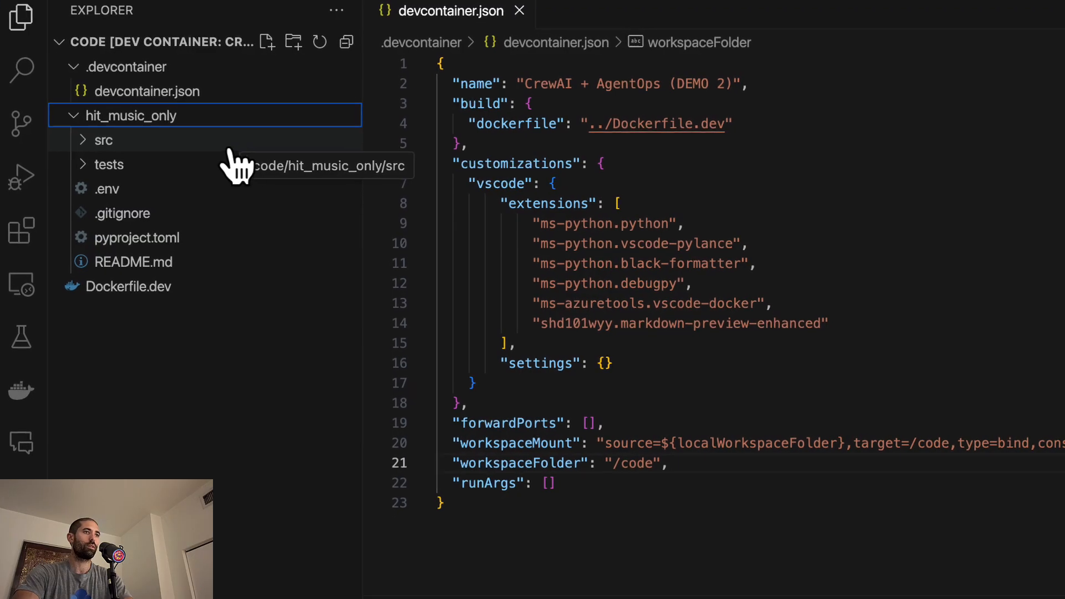
pyautogui.click(102, 140)
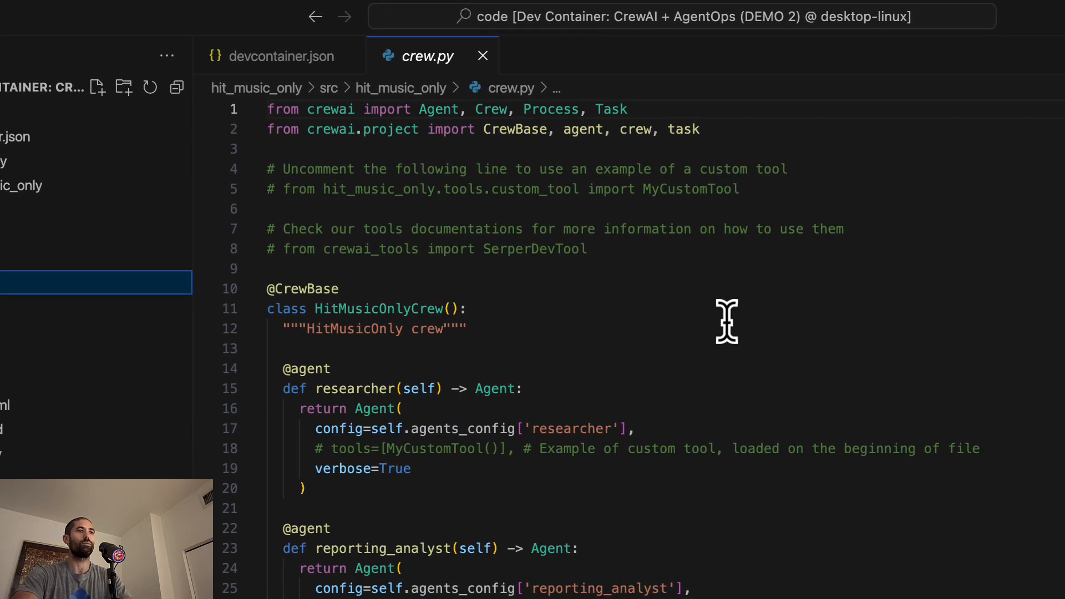
pyautogui.scroll(-3)
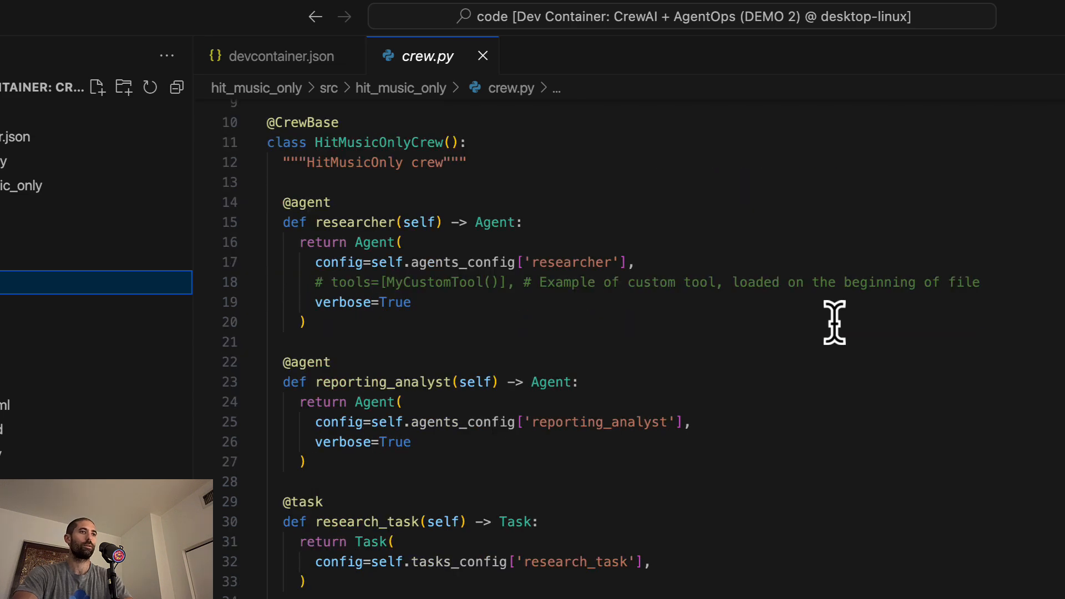
pyautogui.scroll(-3)
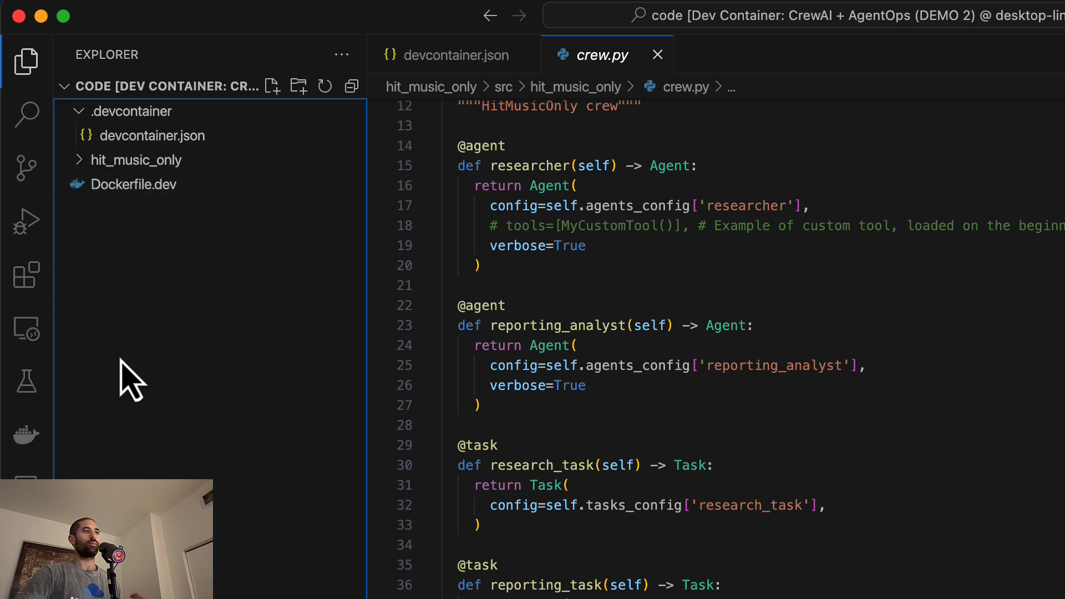
pyautogui.moveTo(221, 353)
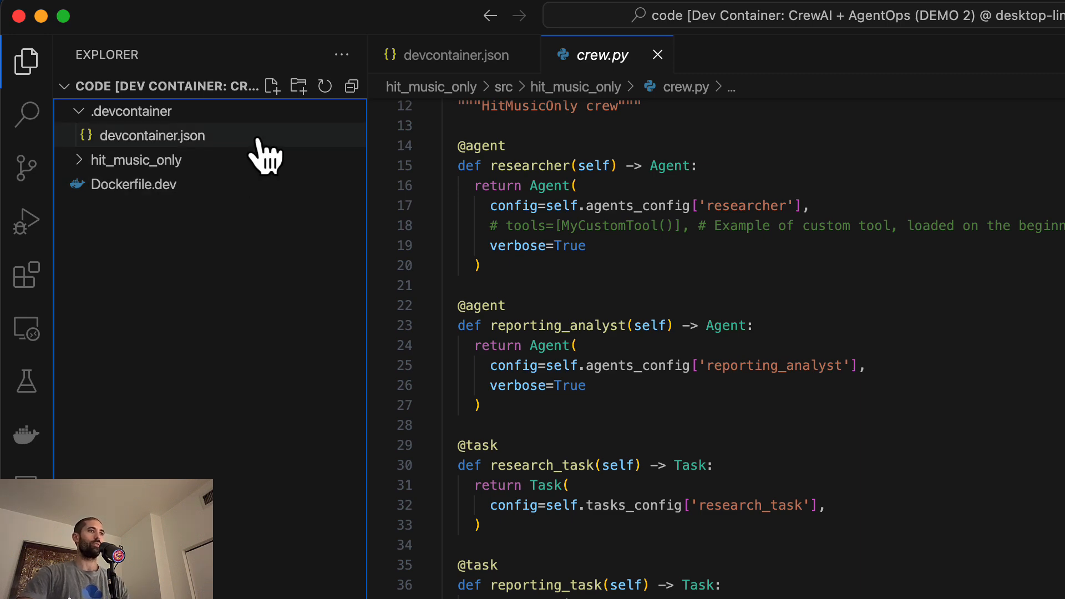
# - Change devcontainer.json workspaceFolder to "/code/hit_music_only"
pyautogui.click(152, 135)
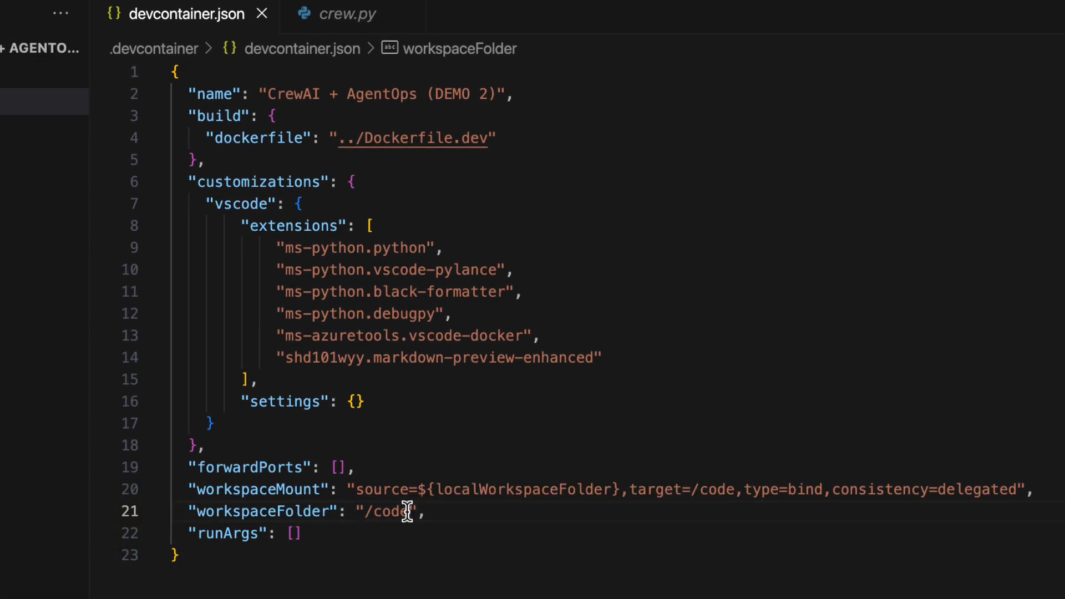
pyautogui.doubleClick(387, 511)
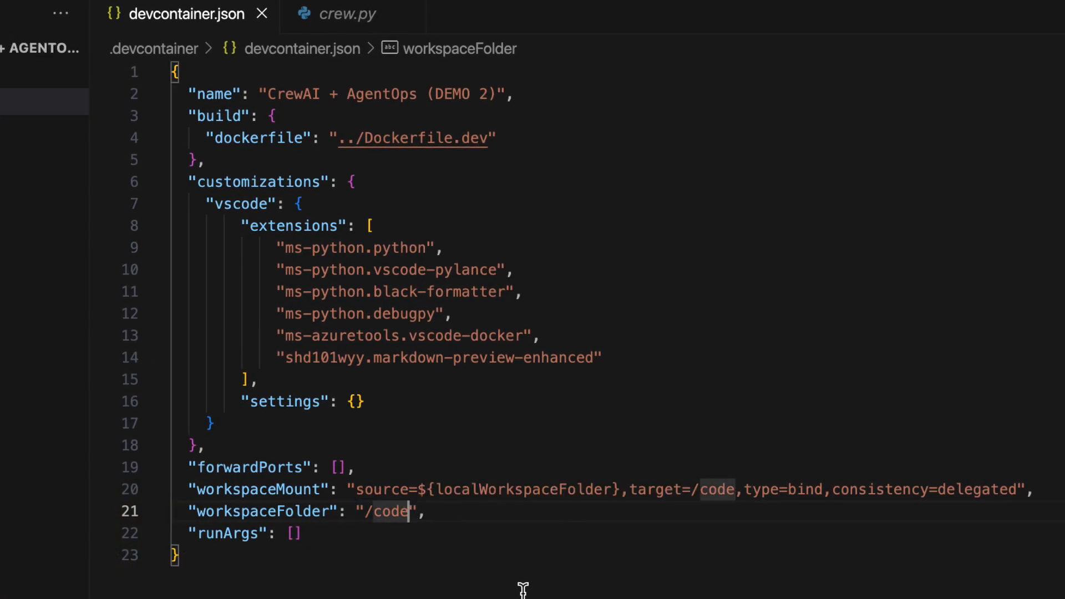
pyautogui.write('/')
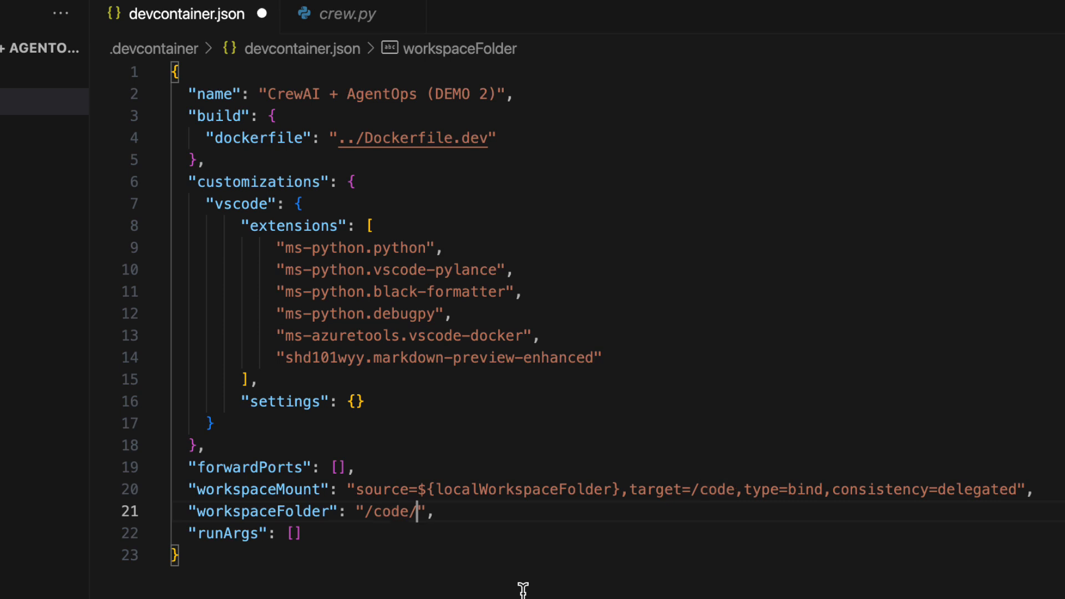
pyautogui.write('hit')
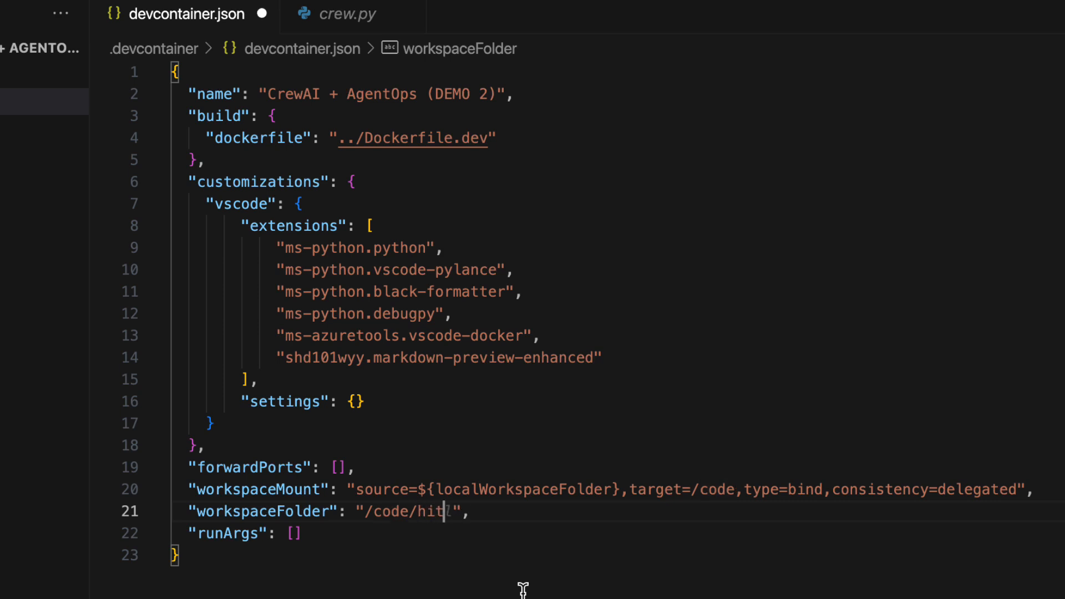
pyautogui.write('_me')
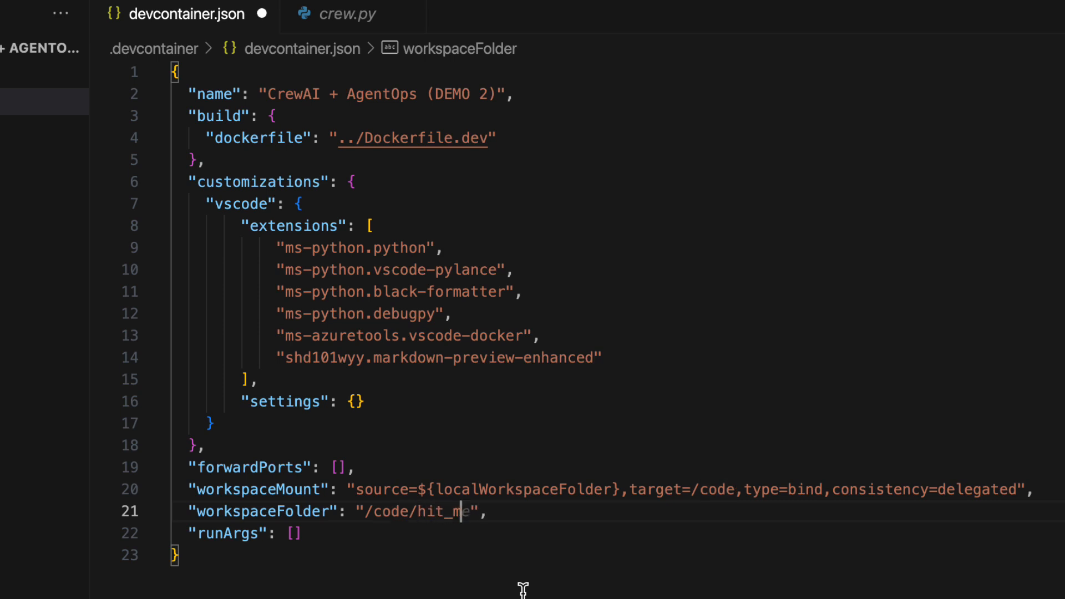
pyautogui.write('usic')
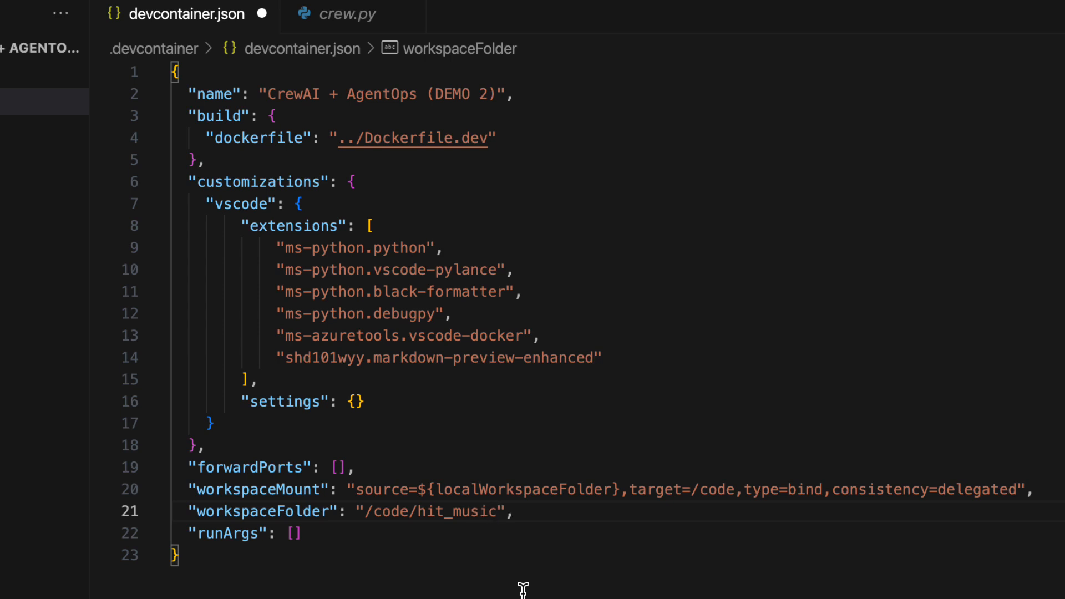
pyautogui.write('_only')
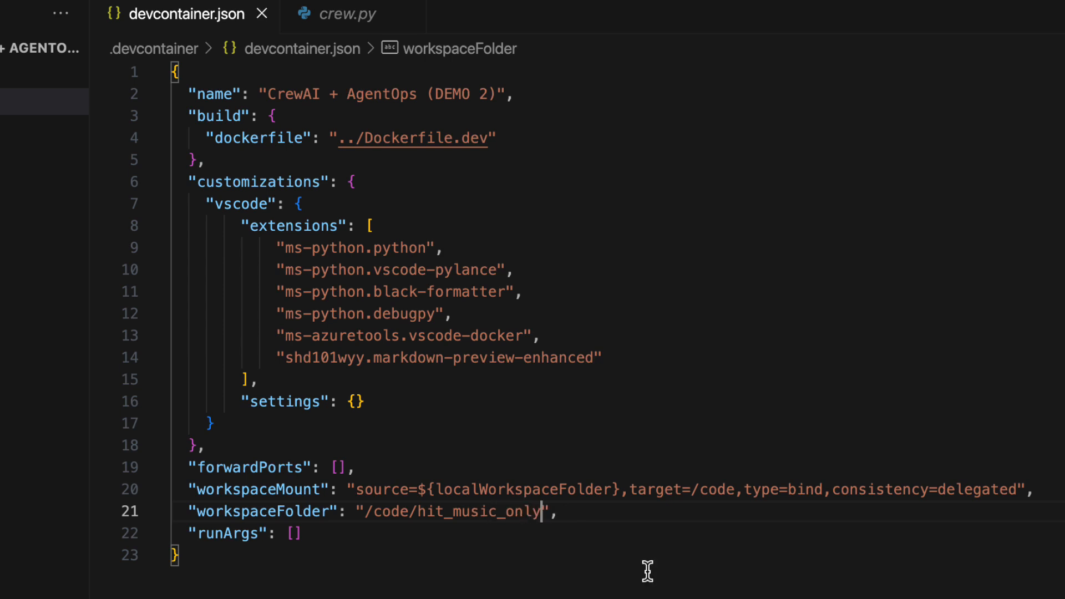
pyautogui.moveTo(373, 562)
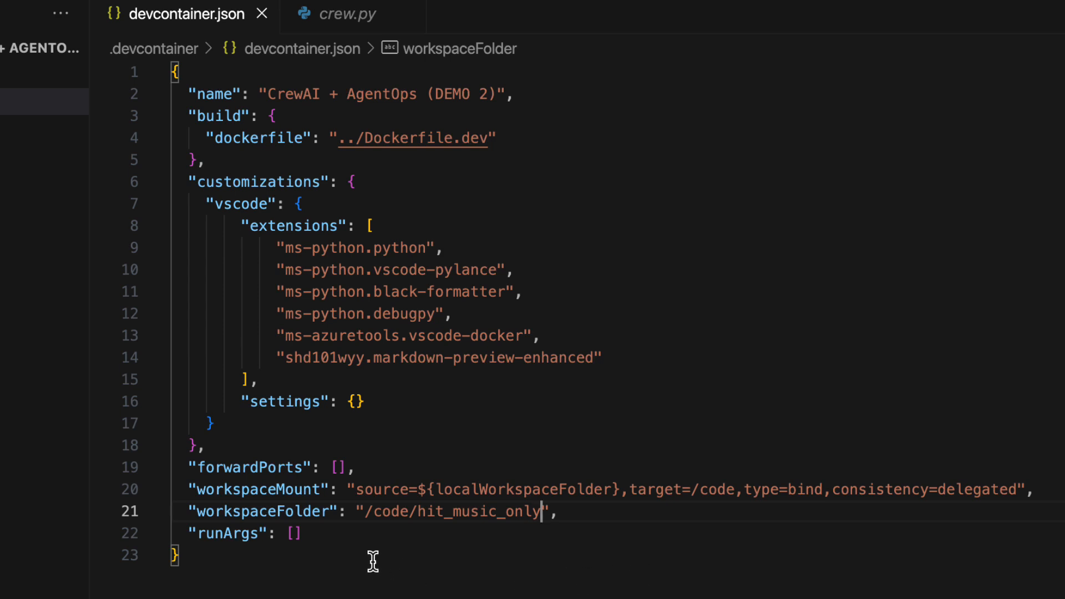
pyautogui.moveTo(528, 579)
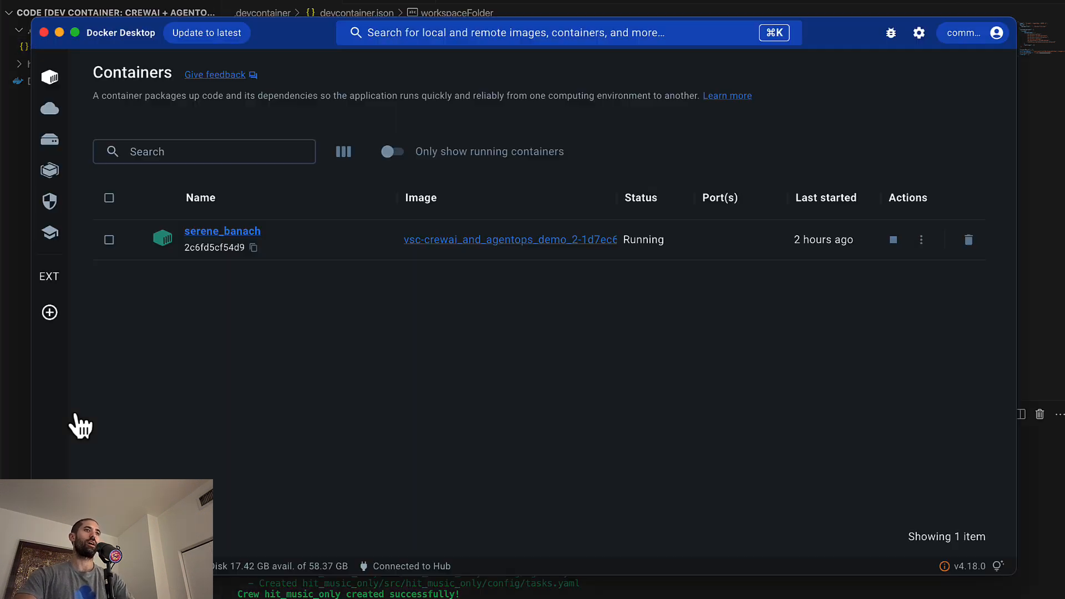
pyautogui.moveTo(727, 383)
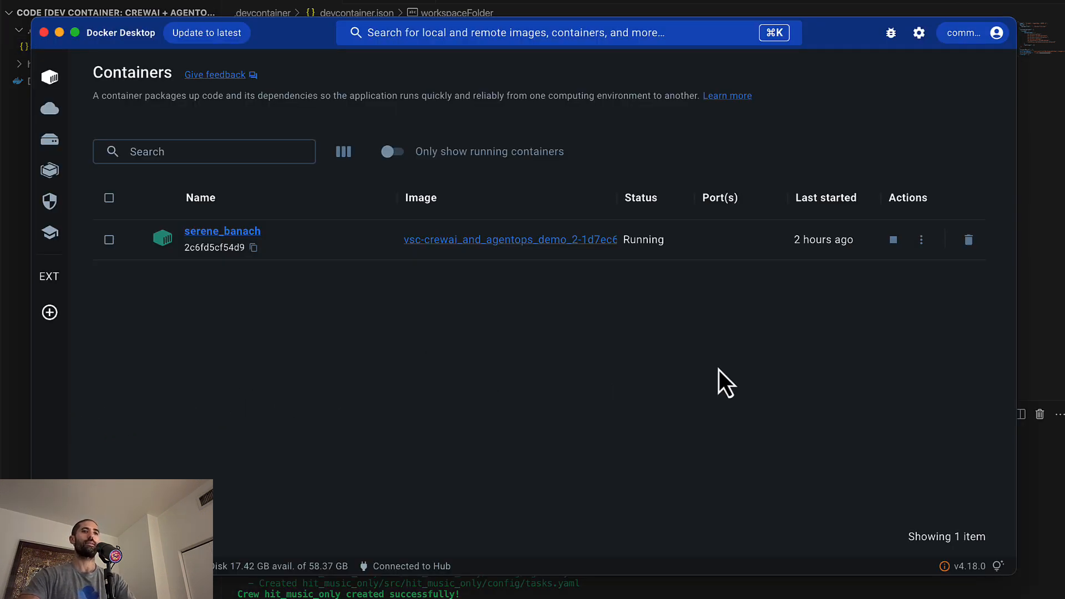
pyautogui.moveTo(893, 239)
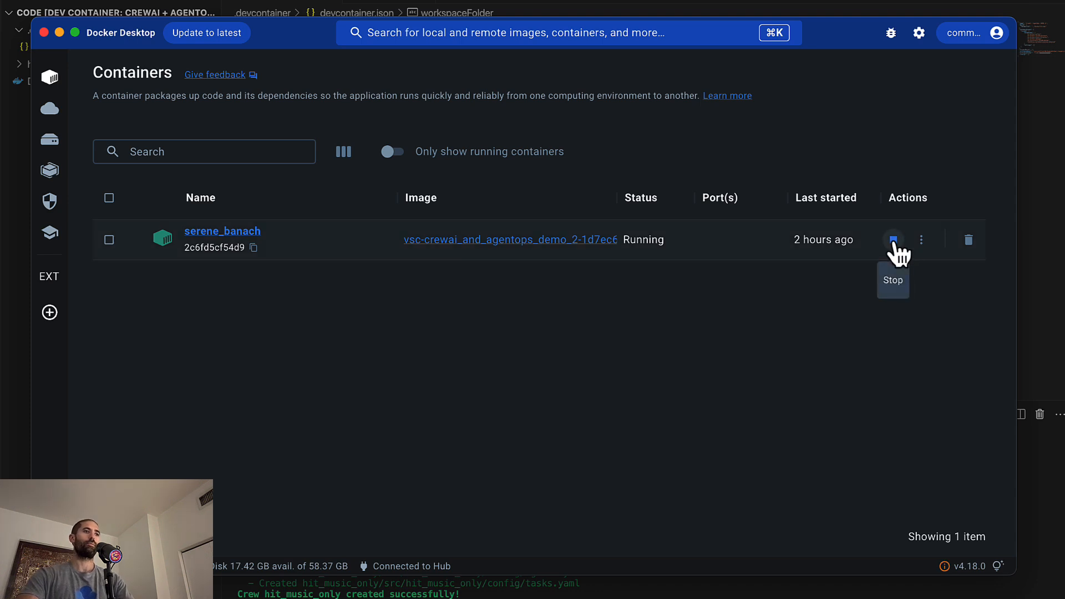
# - Stop the serene_banach container, then delete it with Delete forever
pyautogui.click(892, 240)
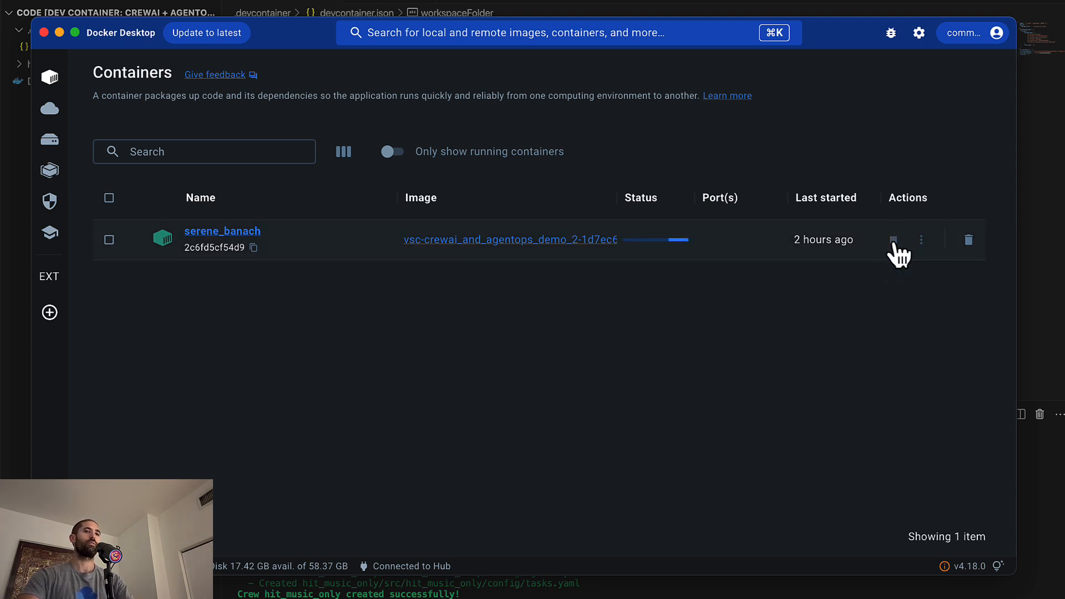
pyautogui.click(894, 240)
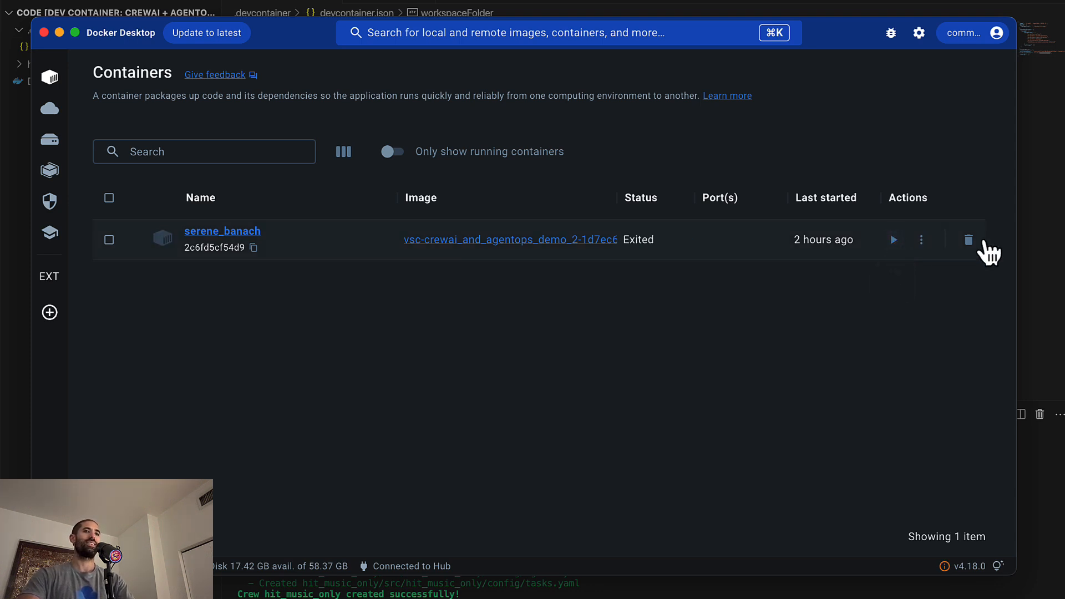
pyautogui.click(970, 240)
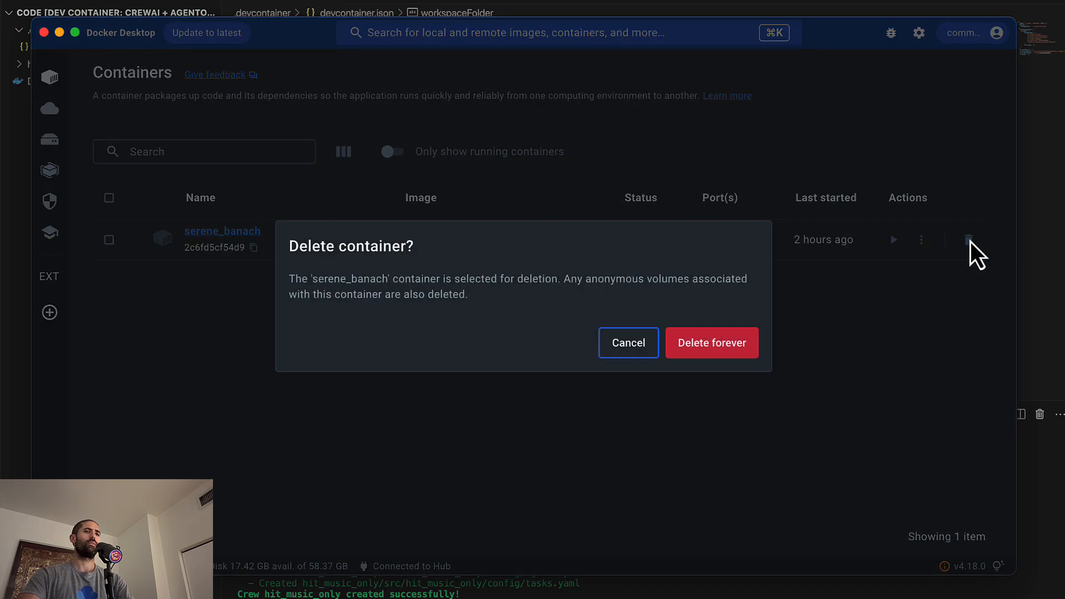
pyautogui.moveTo(785, 397)
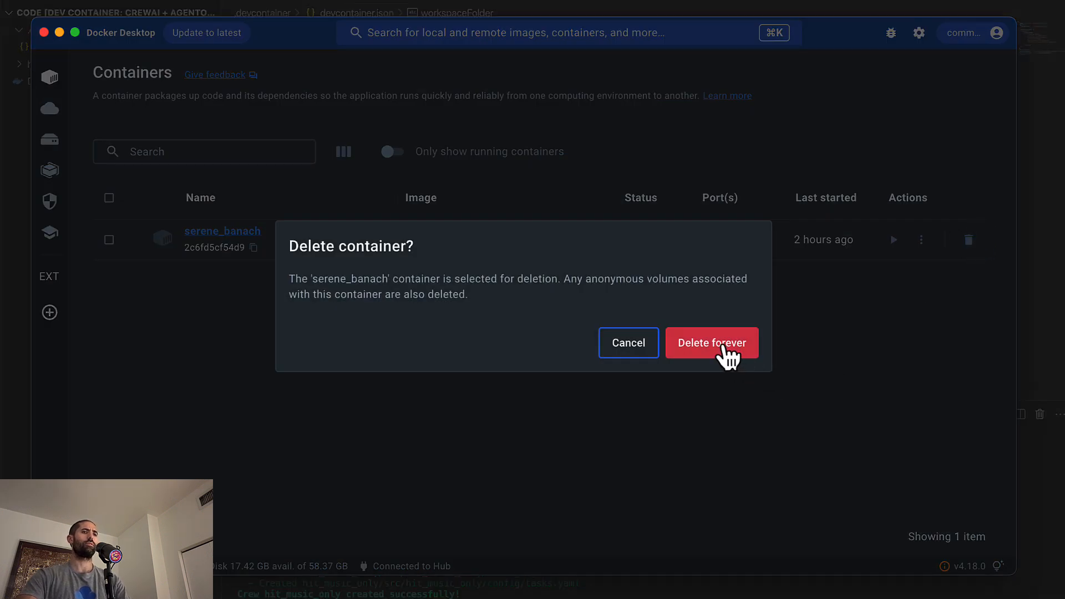
pyautogui.click(712, 343)
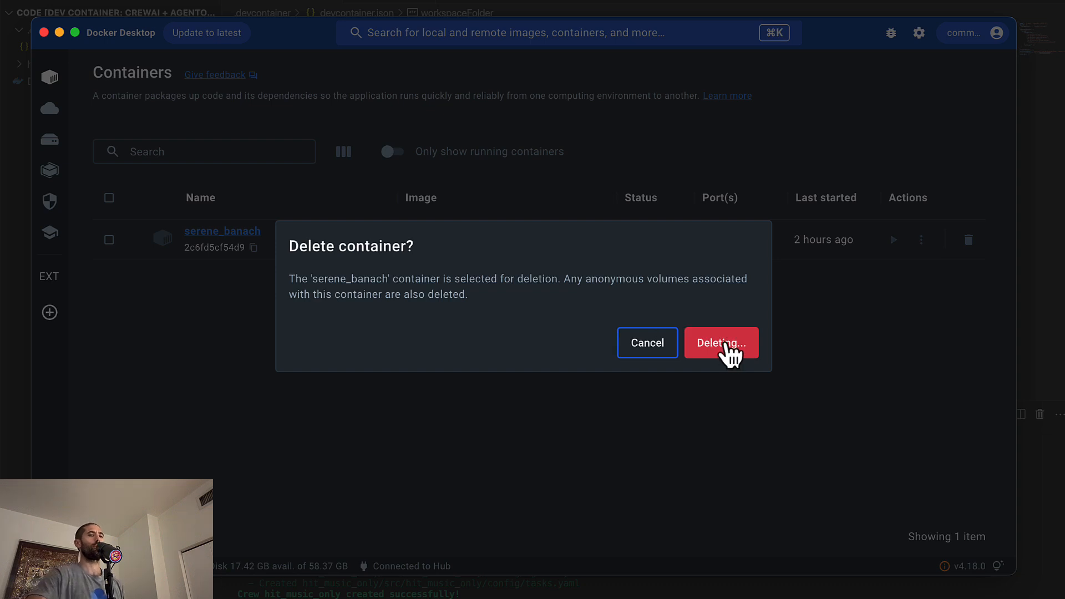
pyautogui.click(721, 343)
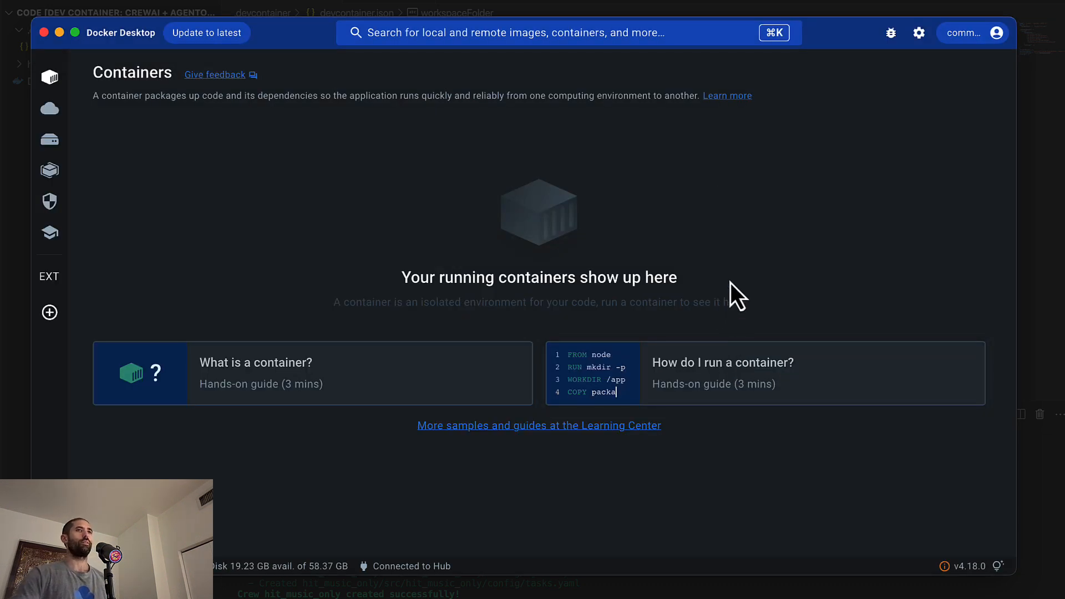
pyautogui.moveTo(721, 131)
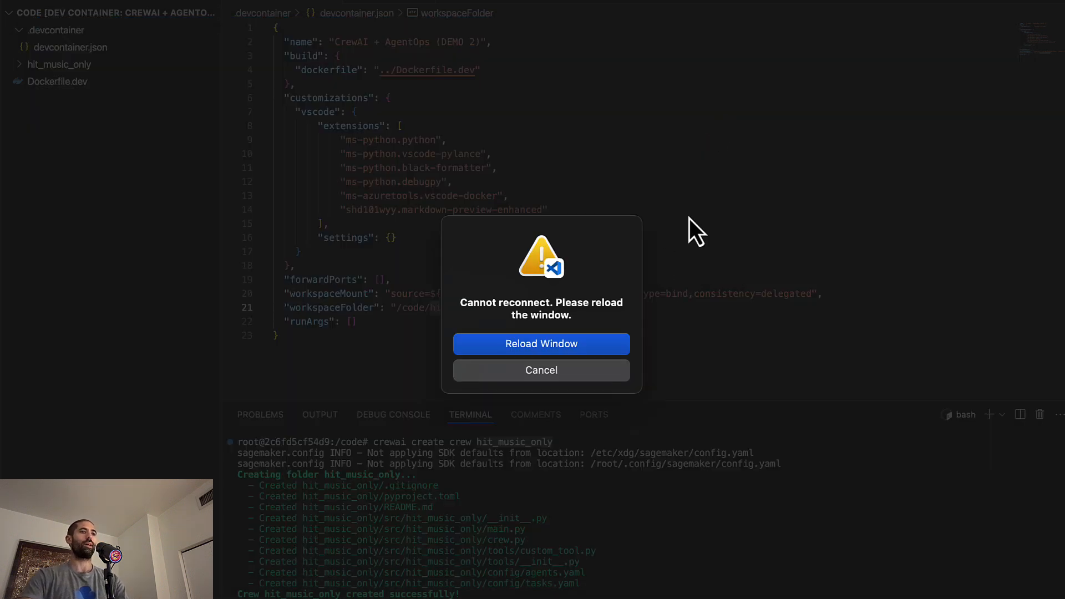
pyautogui.moveTo(489, 381)
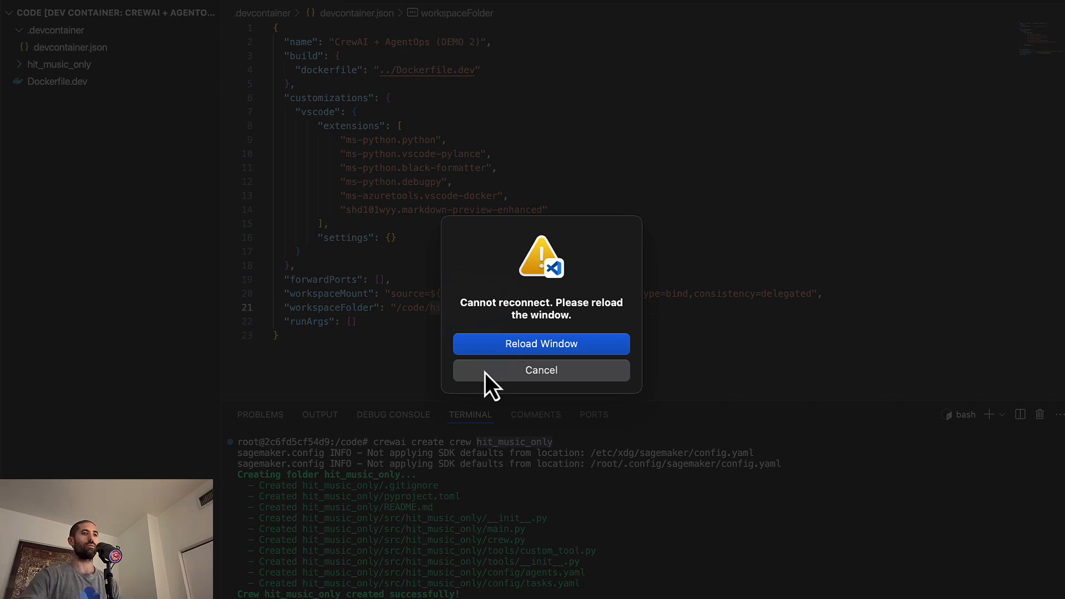
# - Cancel the 'Cannot reconnect' dialog instead of reloading
pyautogui.click(541, 371)
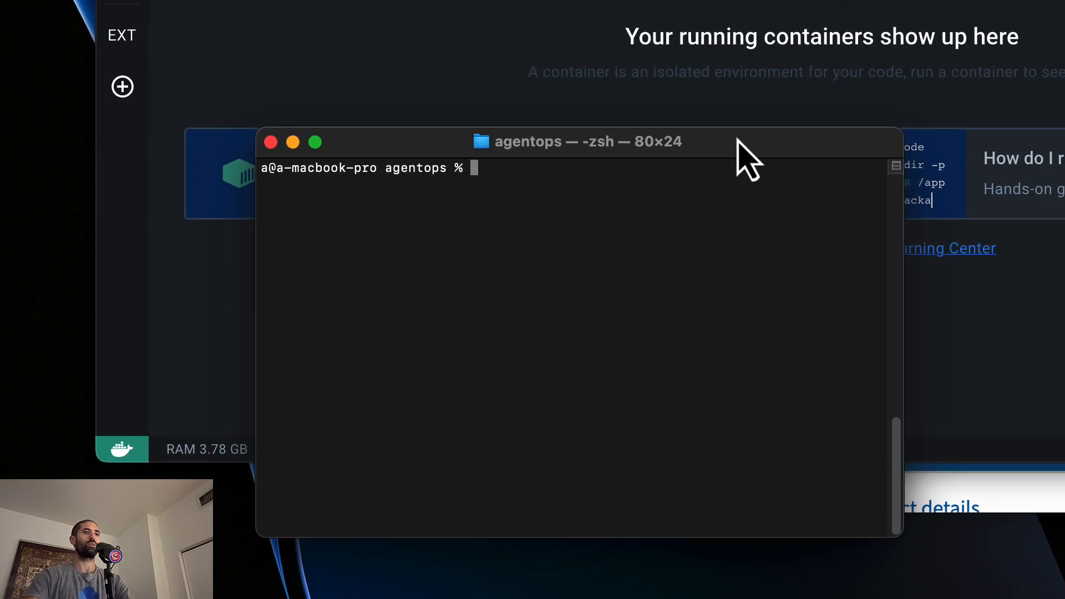
pyautogui.moveTo(616, 310)
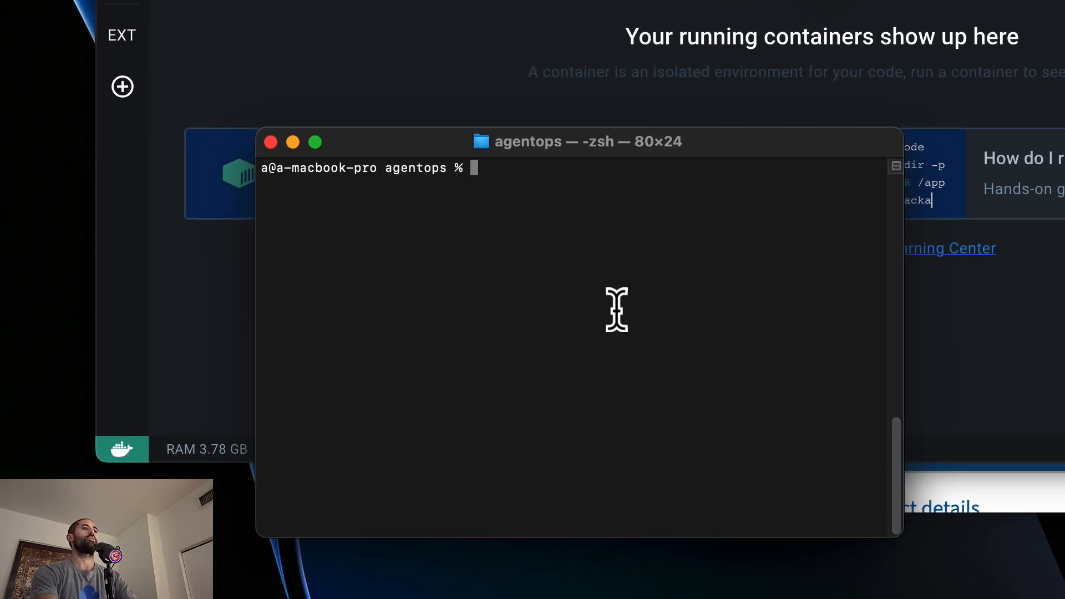
# - cd into crewai_and_agentops_demo_2 and launch VS Code there with code
pyautogui.write('cd')
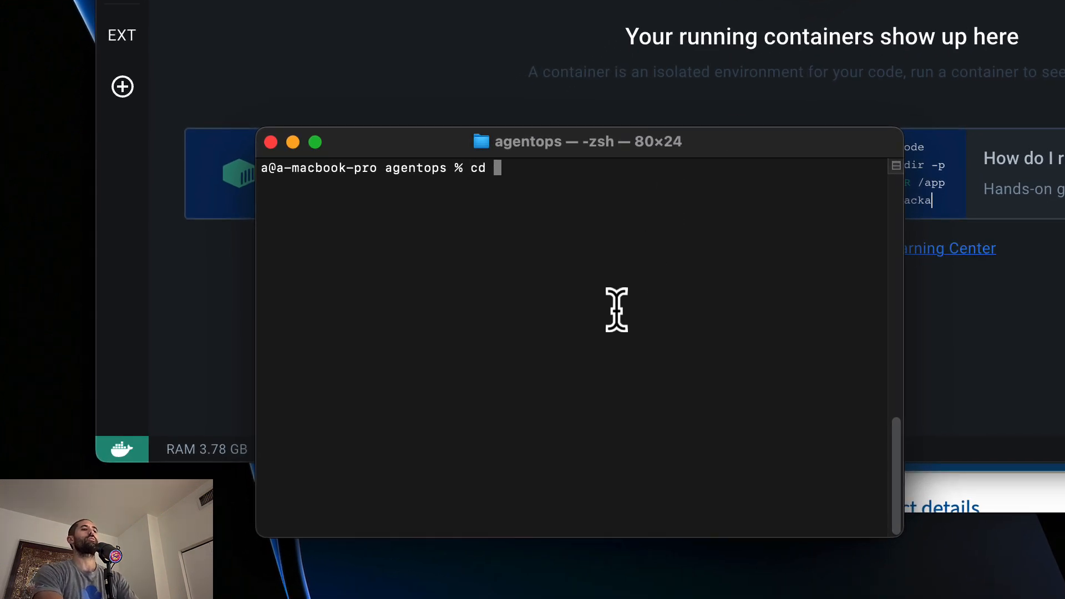
pyautogui.write('crewai_and_agentops')
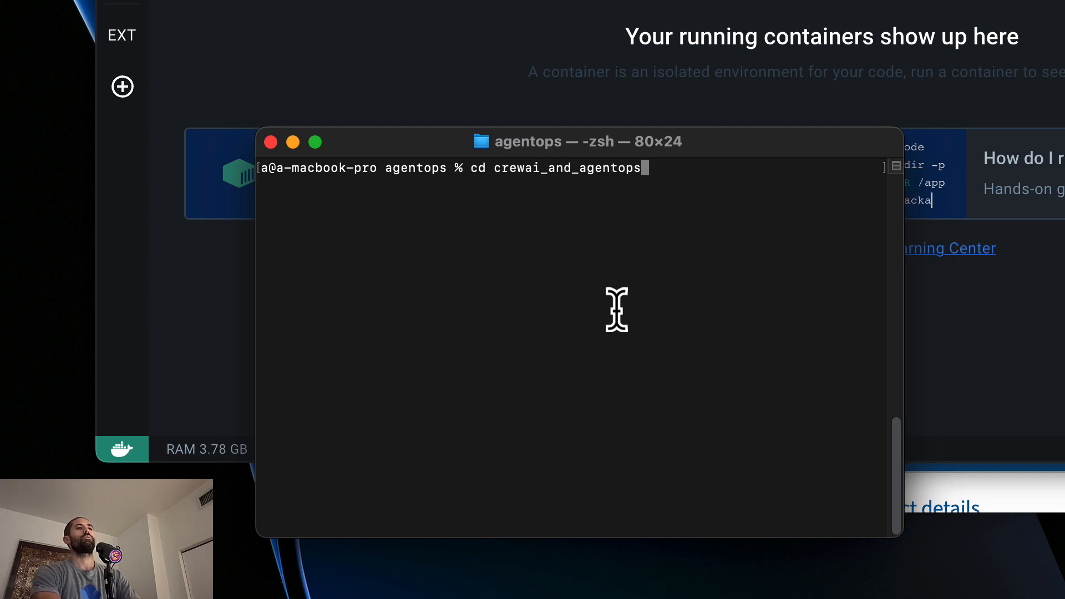
pyautogui.write('_demo_2')
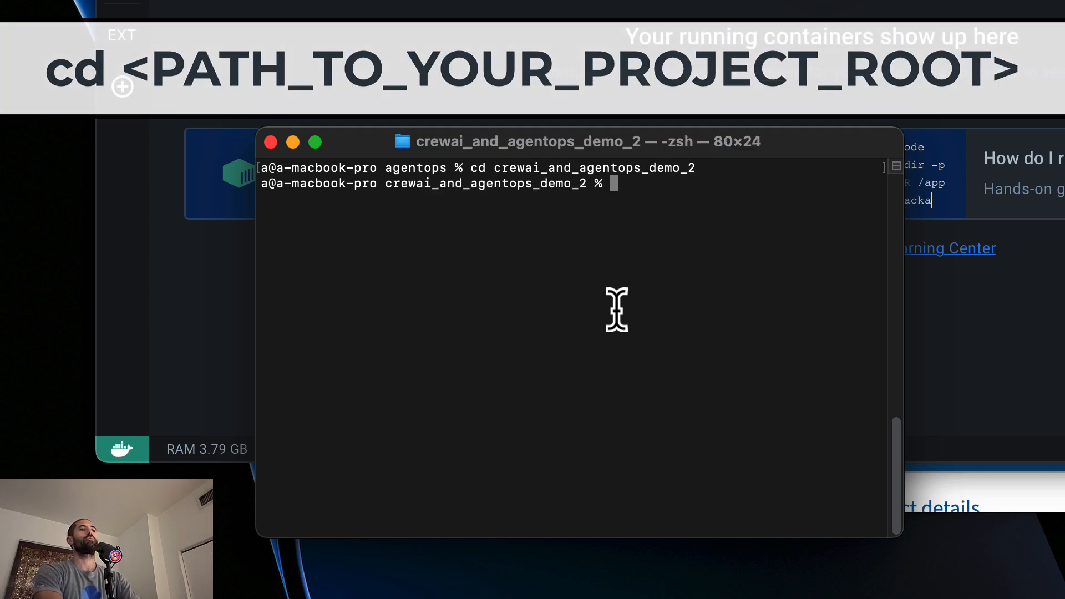
pyautogui.write('code')
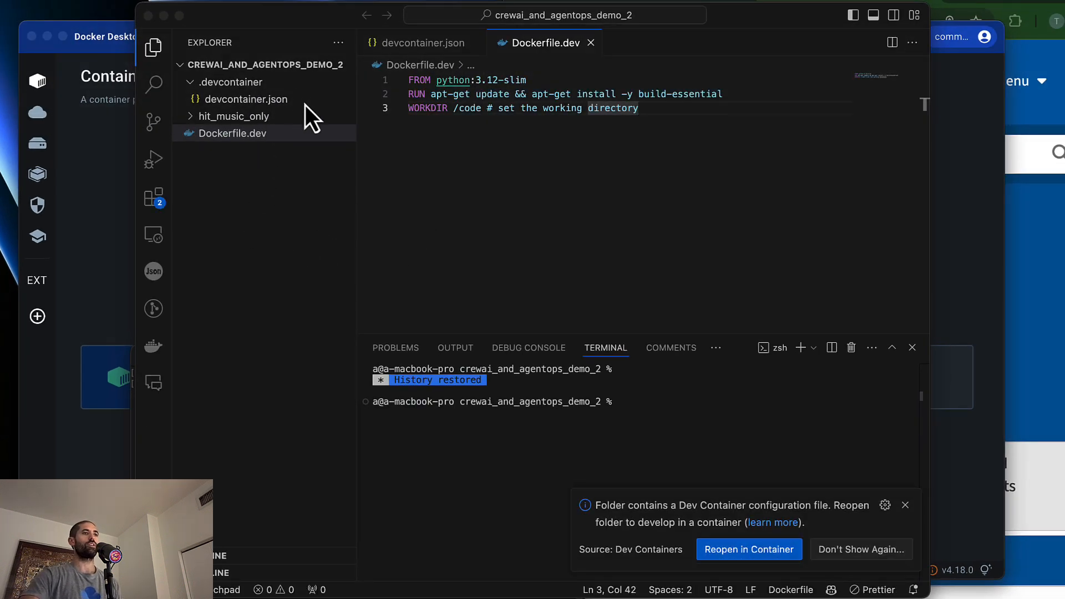
pyautogui.moveTo(559, 339)
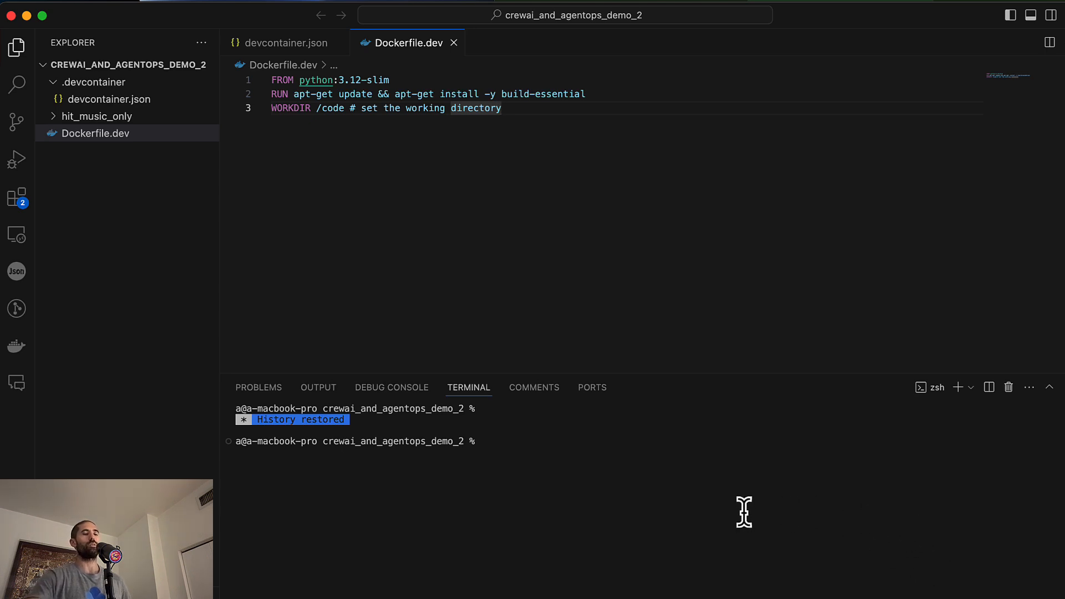
pyautogui.moveTo(832, 495)
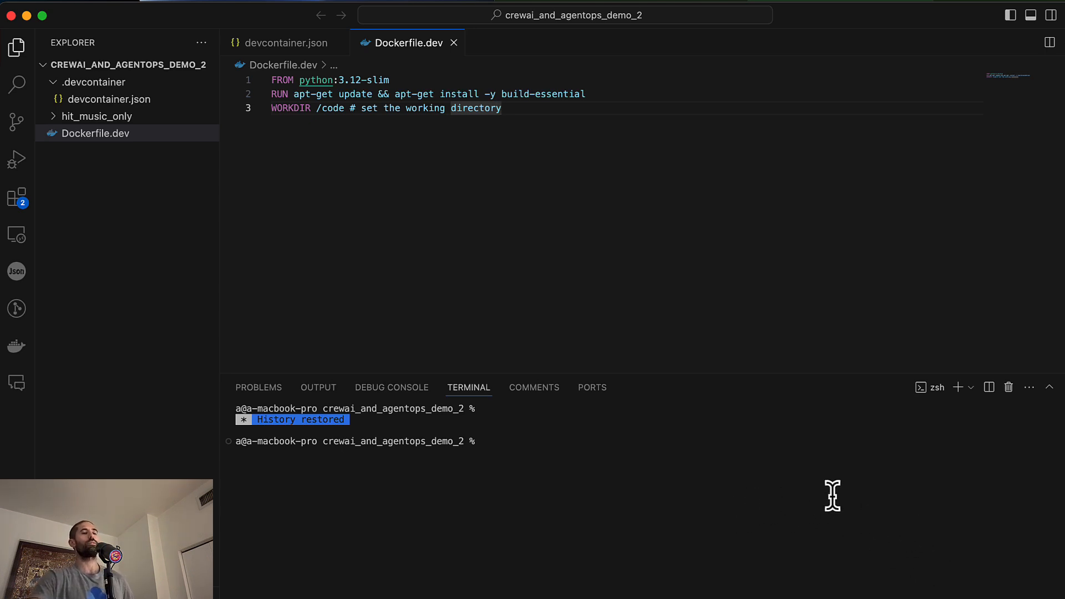
pyautogui.moveTo(676, 276)
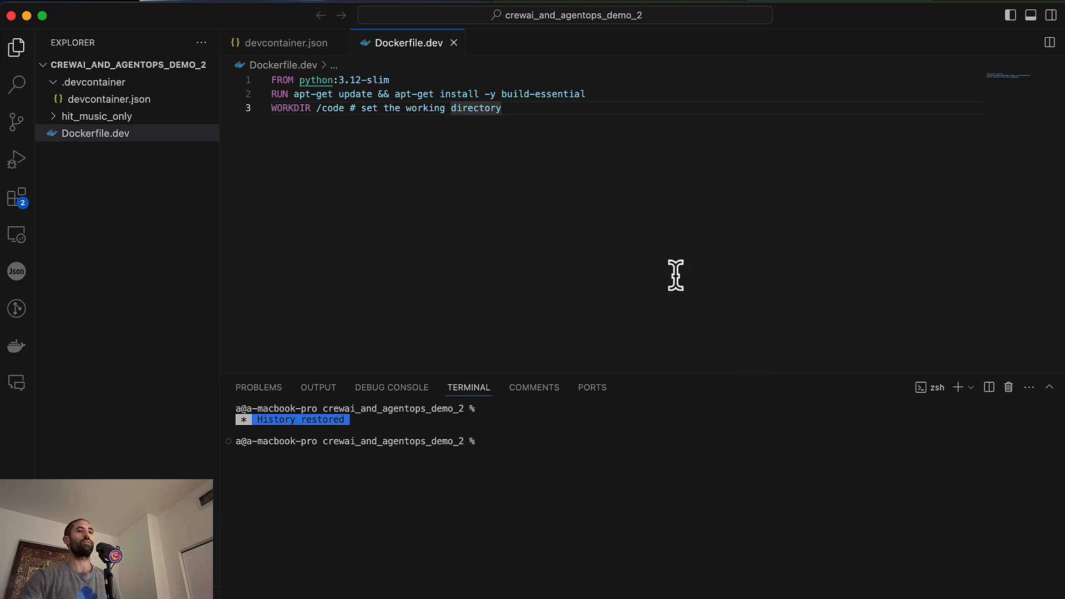
pyautogui.moveTo(574, 256)
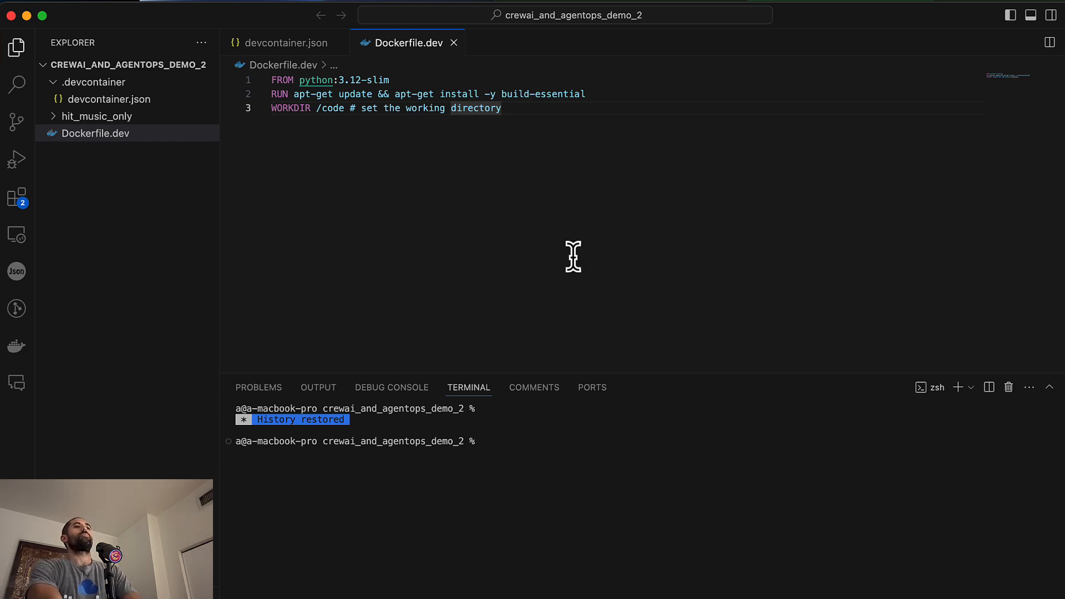
# - Run Dev Containers: Reopen in Container from the command palette
pyautogui.press('cmd+shift+p')
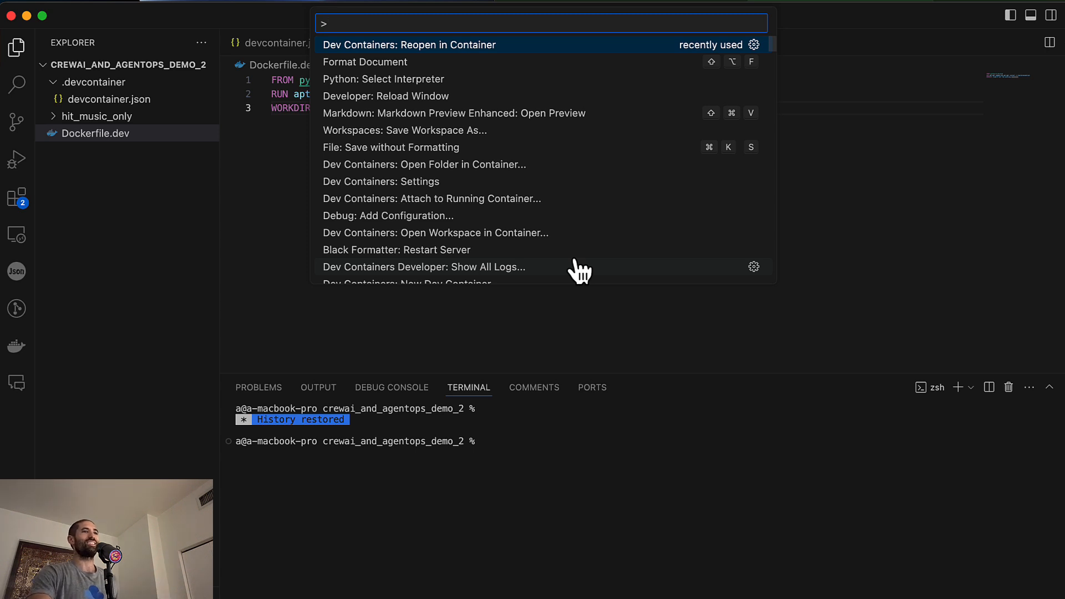
pyautogui.press('Escape')
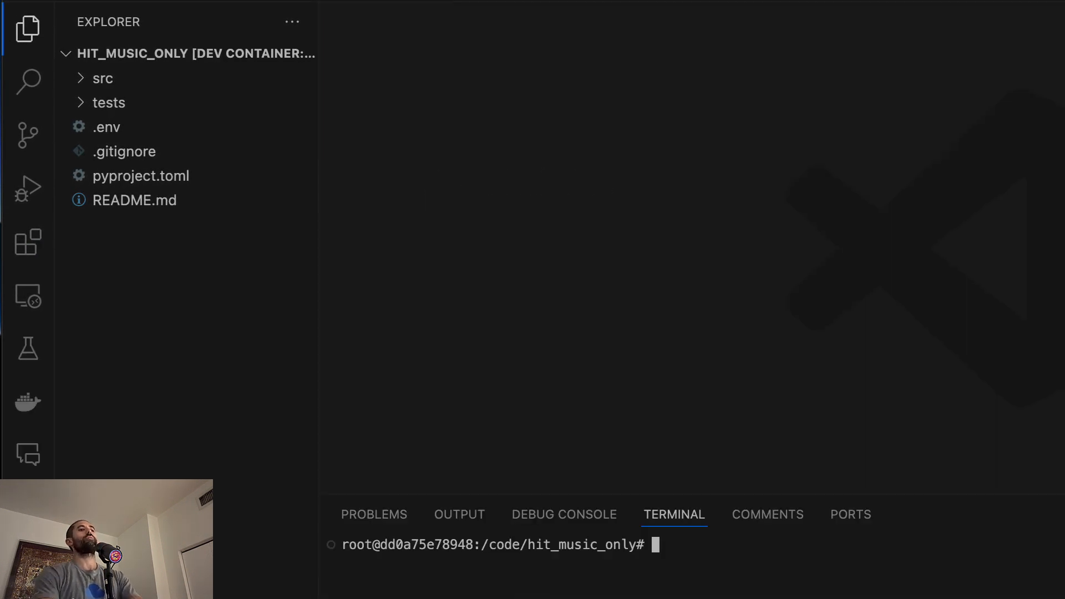
# - Run pwd to confirm /code/hit_music_only, then crewai --help
pyautogui.write('pwd')
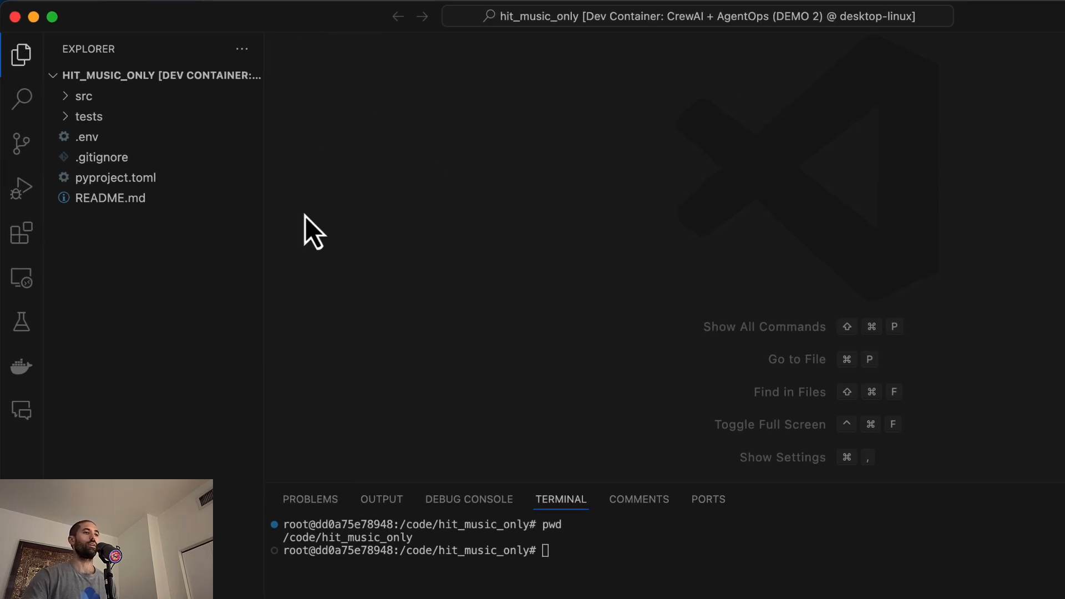
pyautogui.moveTo(331, 269)
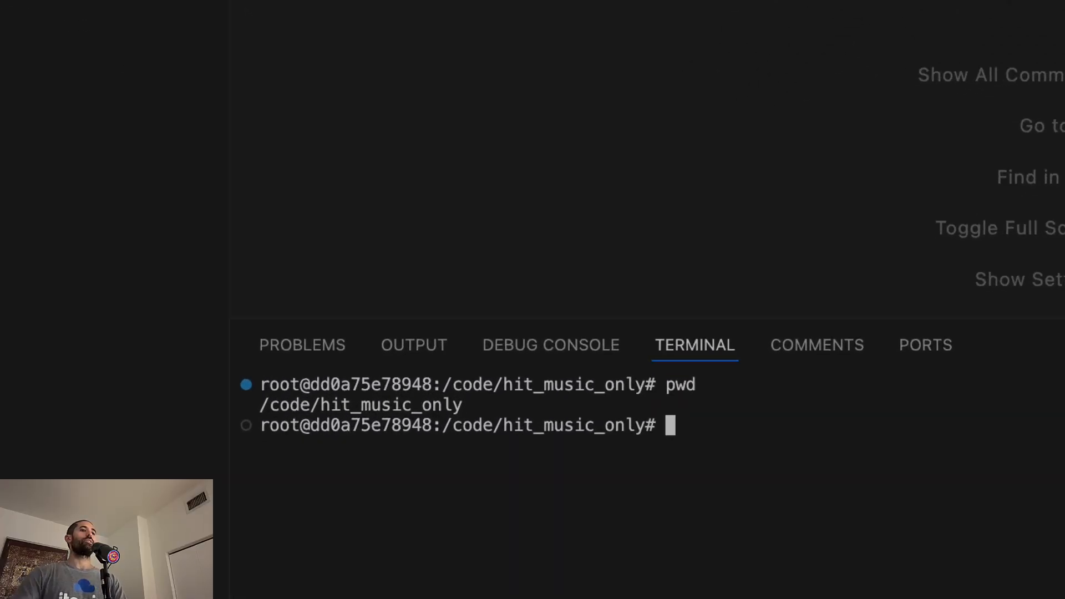
pyautogui.write('crewai --help')
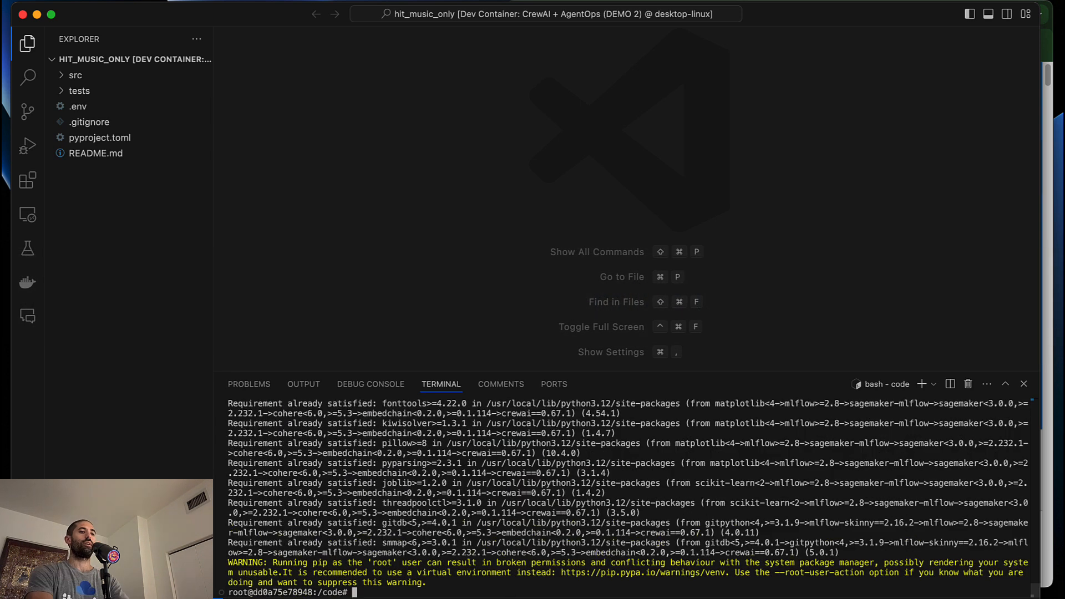
# - Clear the container terminal back to the /code/hit_music_only prompt
pyautogui.write('clear')
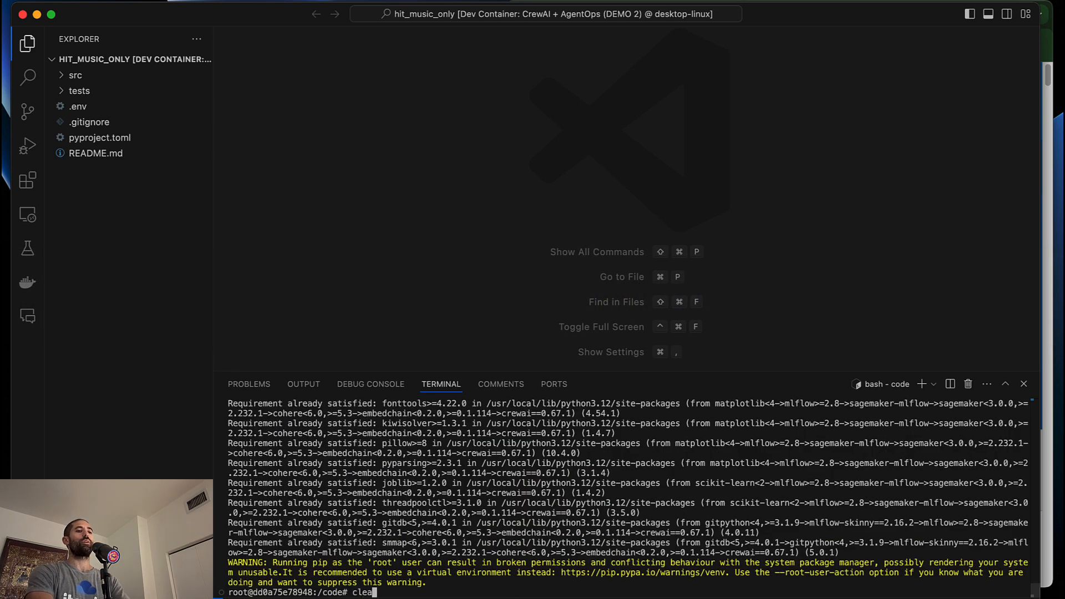
pyautogui.write('r')
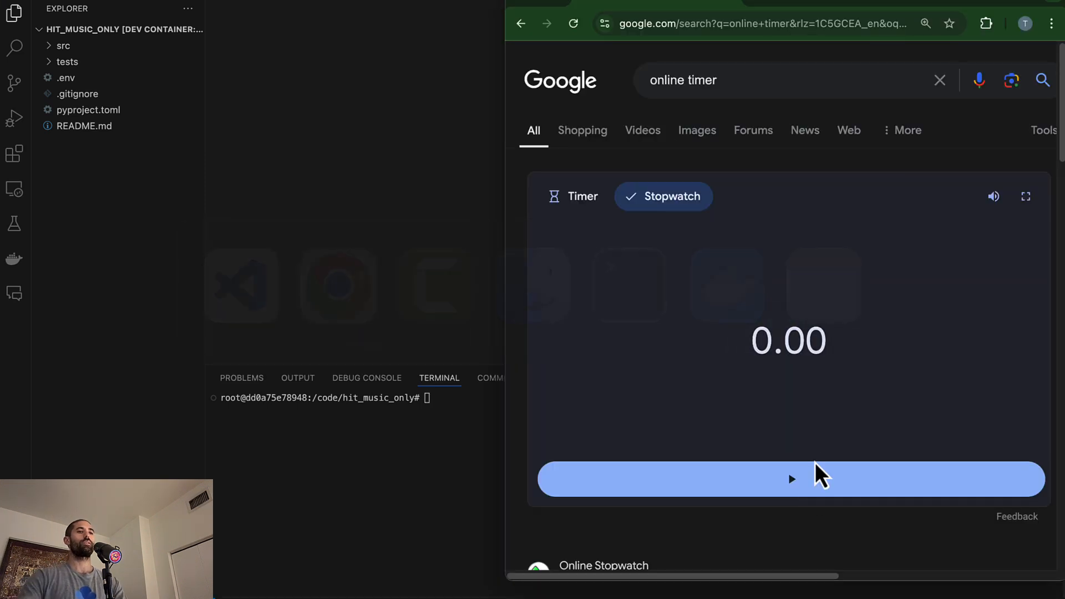
# - Start the online stopwatch and run poetry install -vvv in the container terminal
pyautogui.click(790, 479)
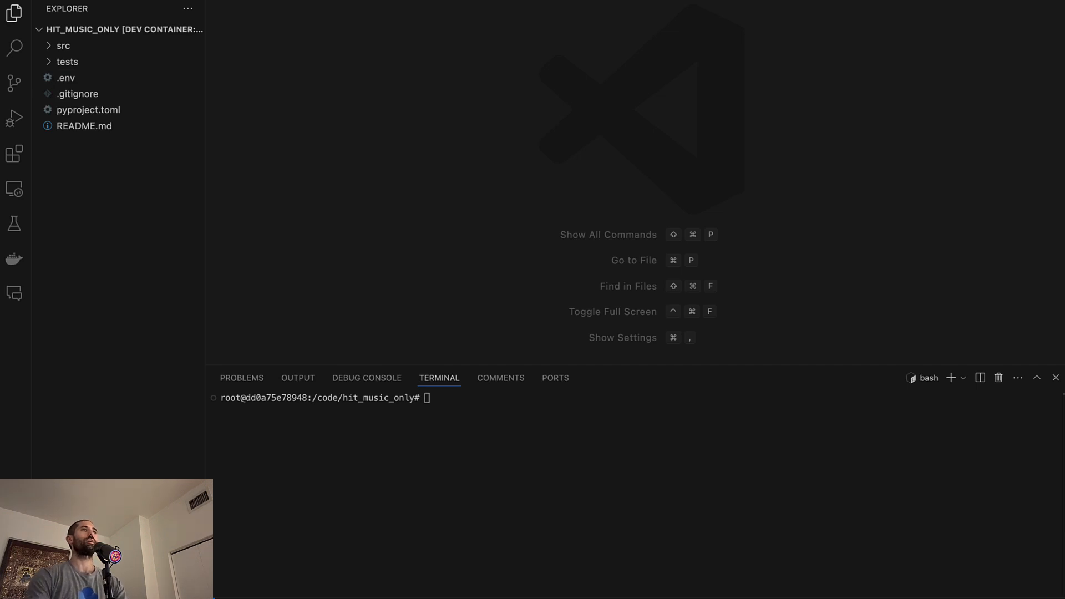
pyautogui.moveTo(435, 511)
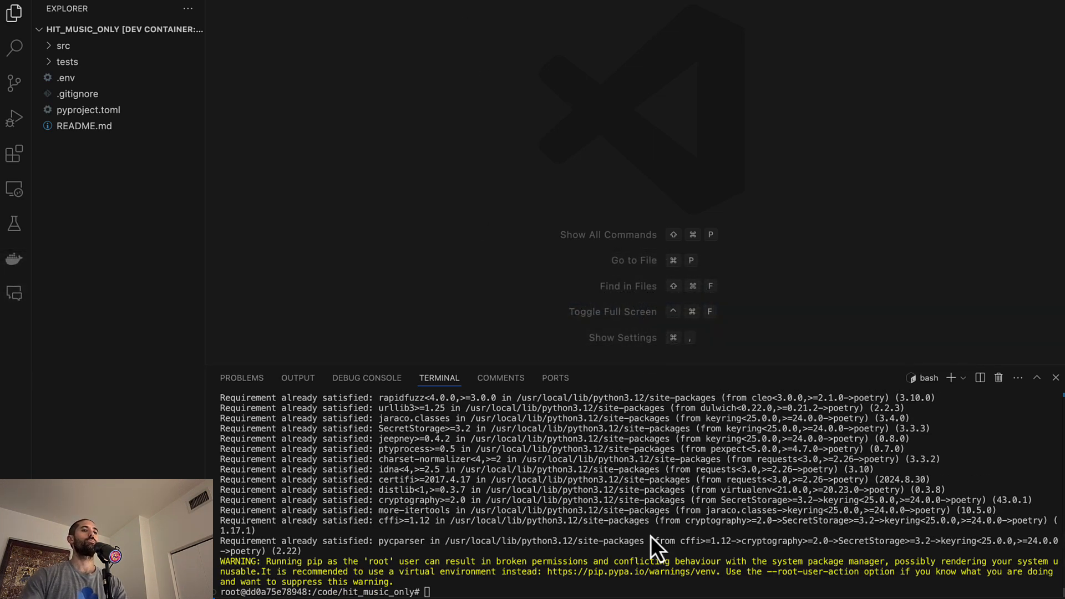
pyautogui.write('poetry install -vvv')
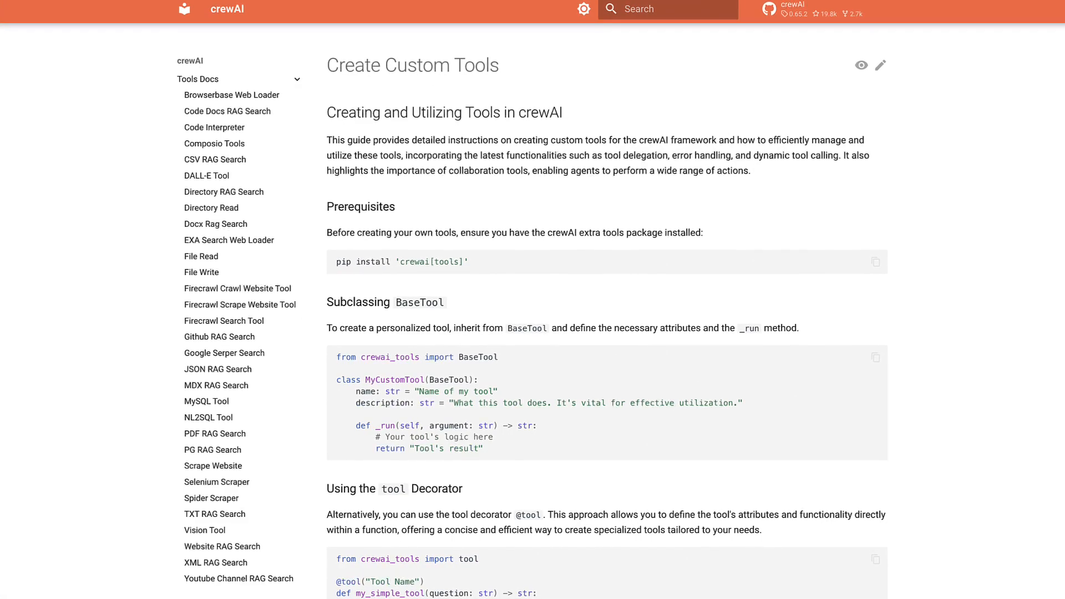
pyautogui.scroll(-3)
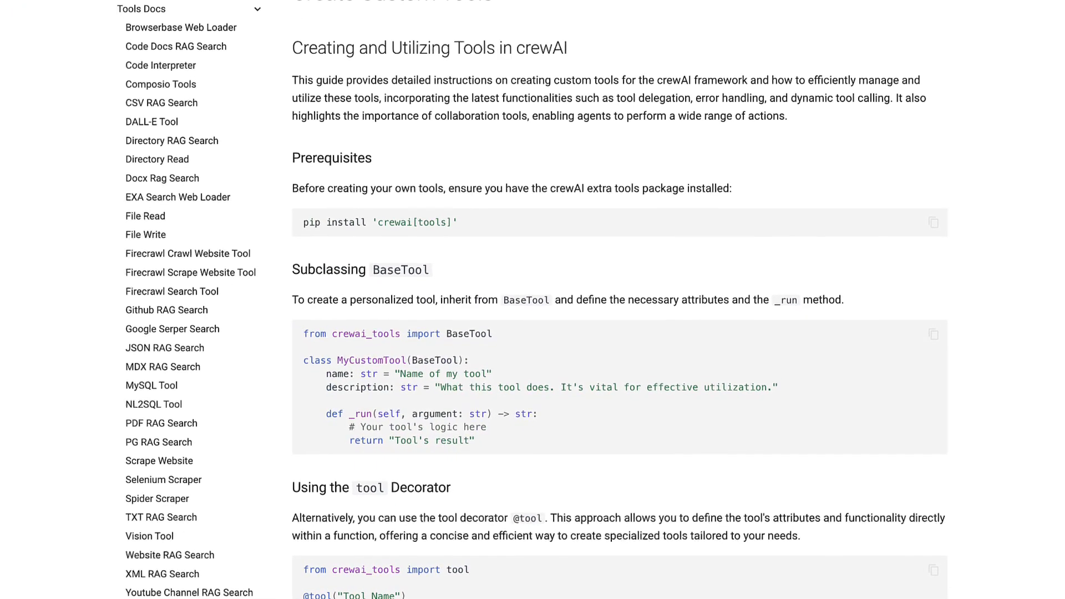
pyautogui.scroll(-3)
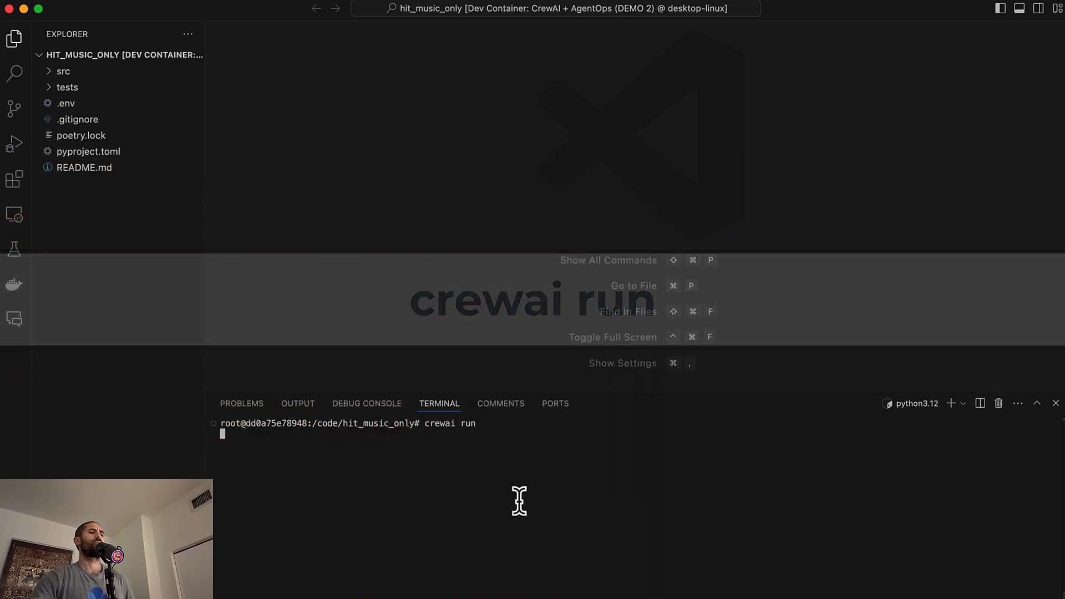
# - Run crewai run, which fails with an OpenAI authentication error on the placeholder key
pyautogui.press('Return')
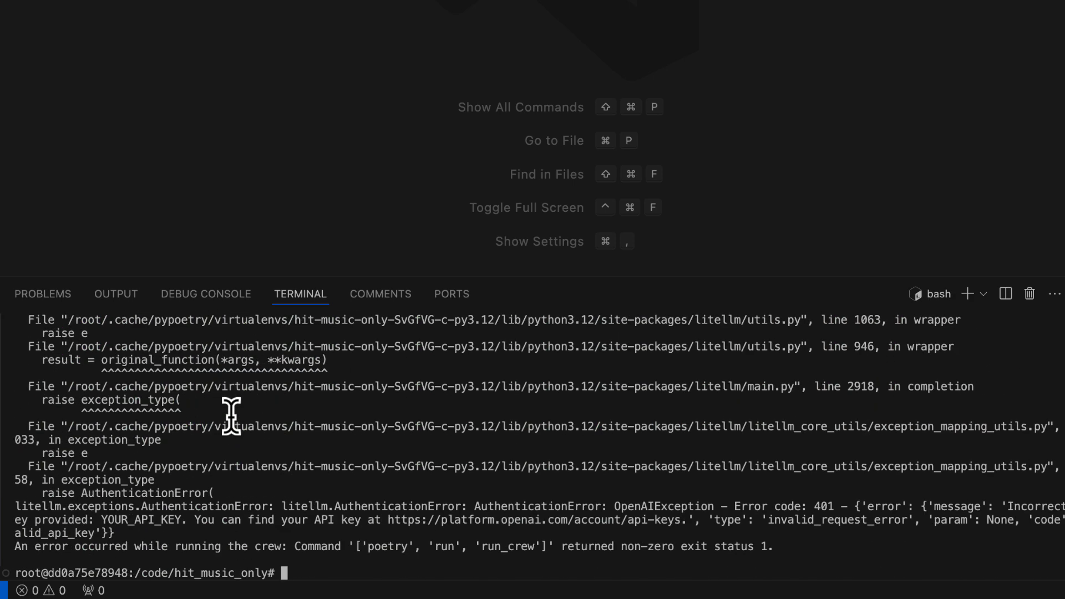
pyautogui.moveTo(306, 479)
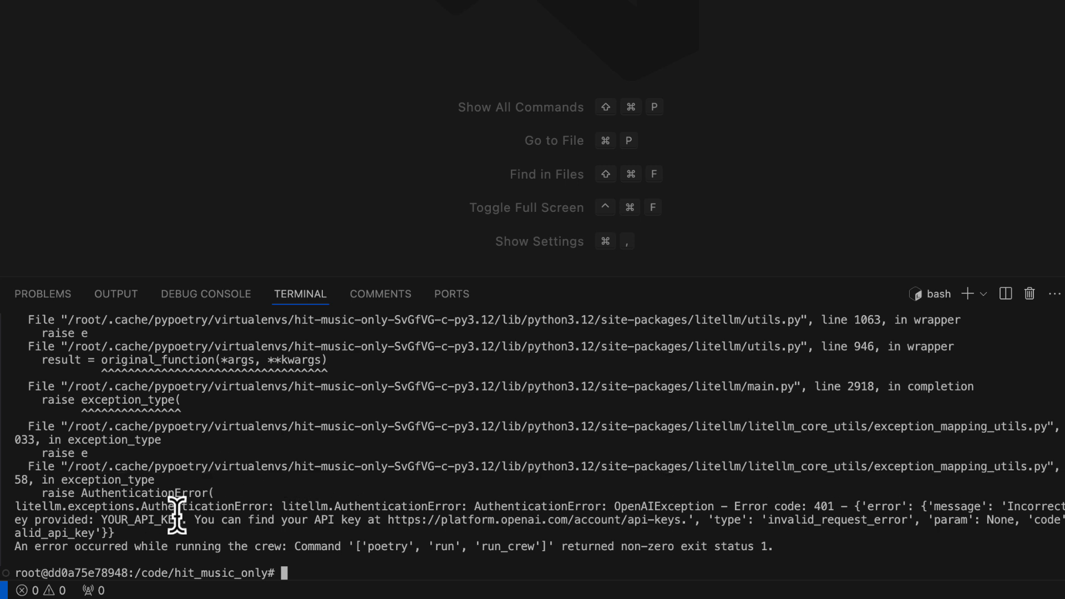
pyautogui.moveTo(486, 520)
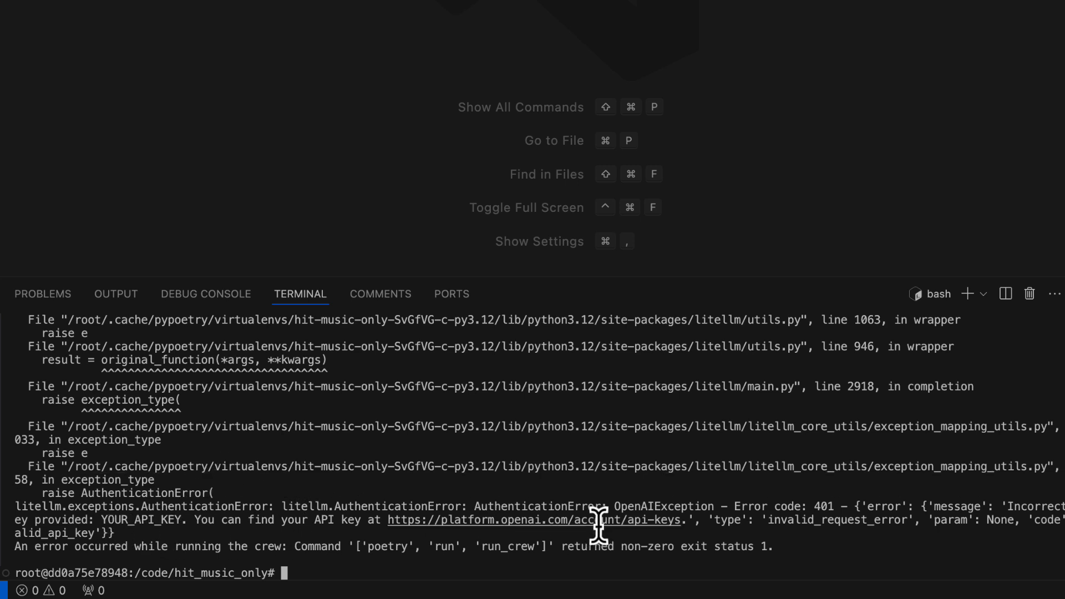
pyautogui.moveTo(448, 519)
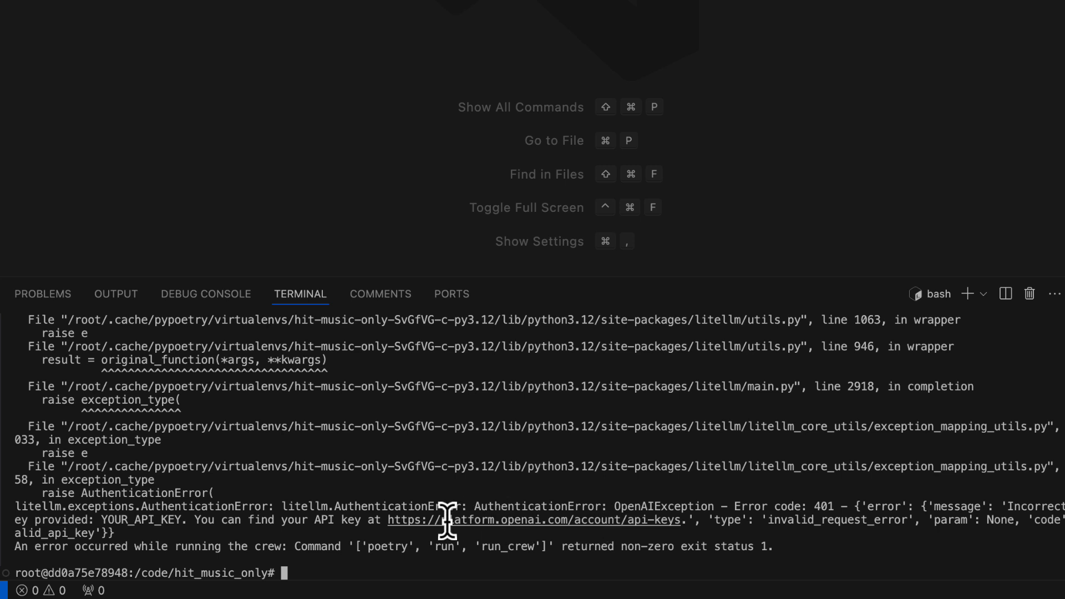
pyautogui.moveTo(534, 515)
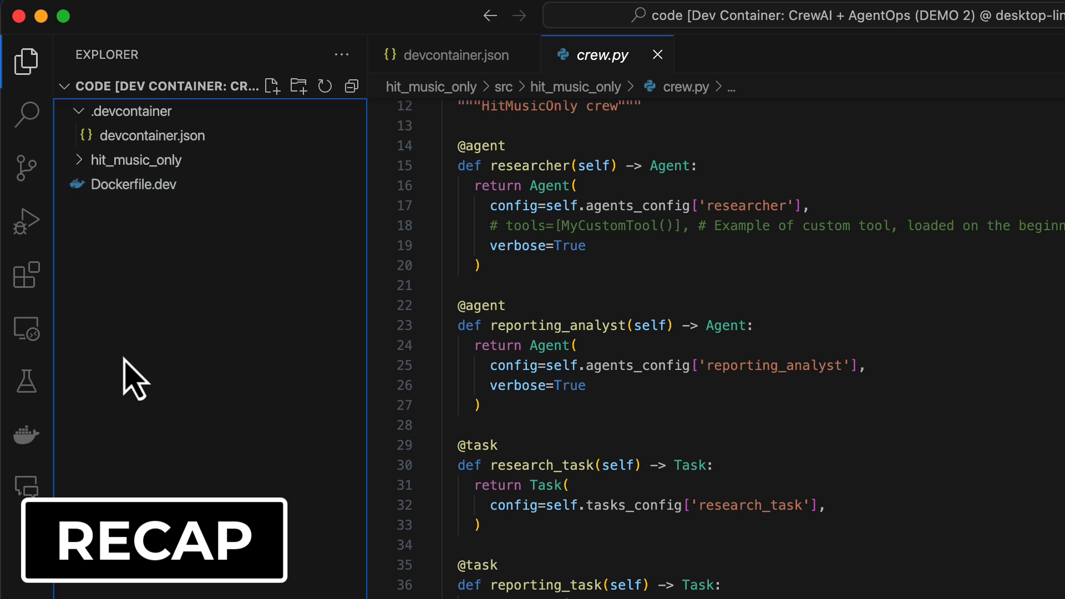
pyautogui.moveTo(220, 353)
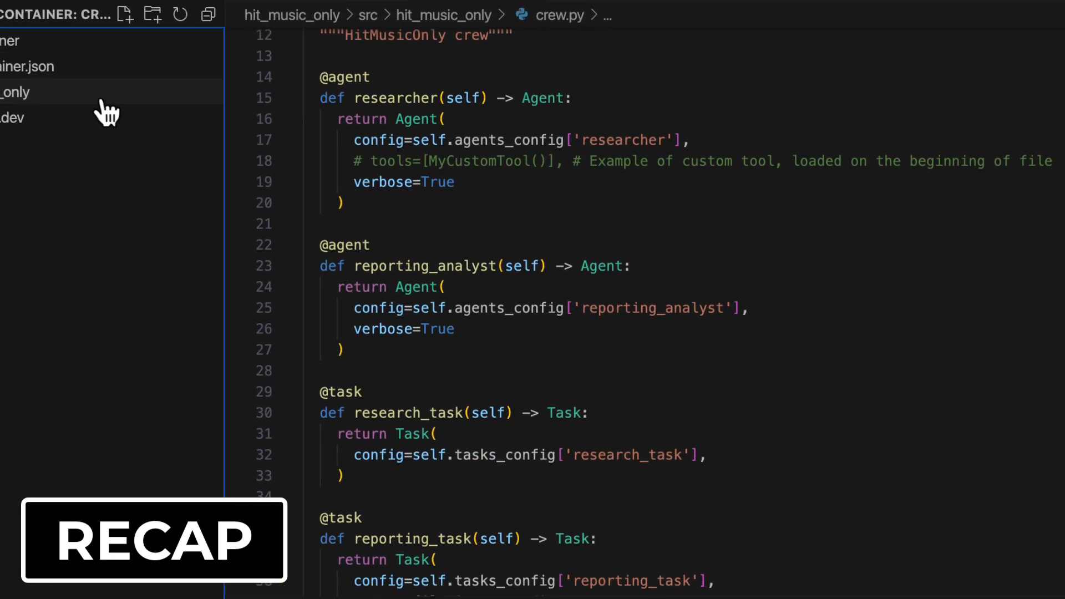
# - Set workspaceFolder to /code/hit_music_only in devcontainer.json and run poetry install -vvv
pyautogui.click(14, 92)
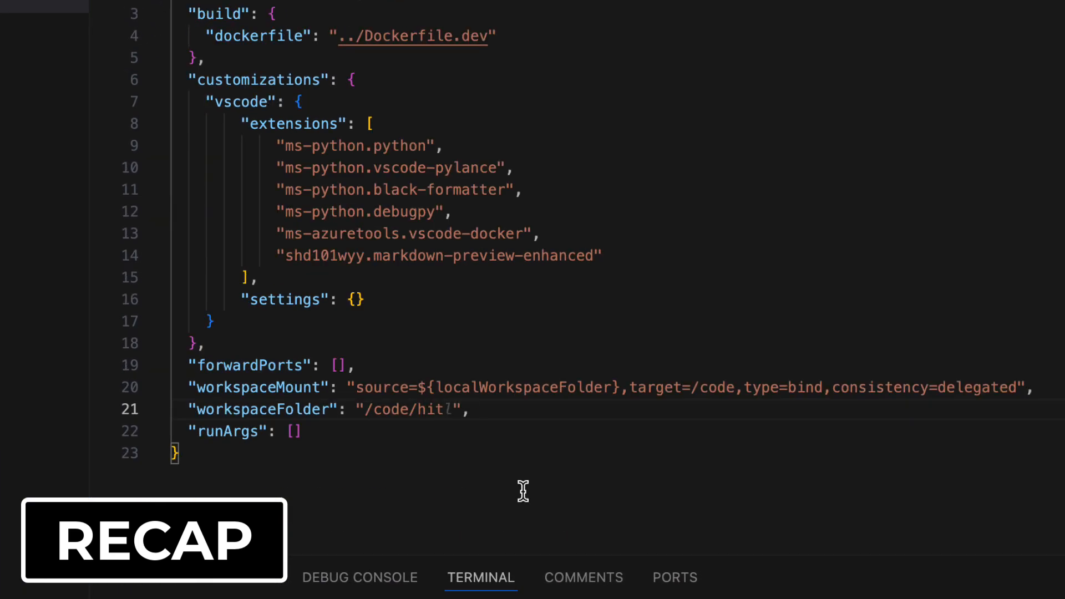
pyautogui.write('_music')
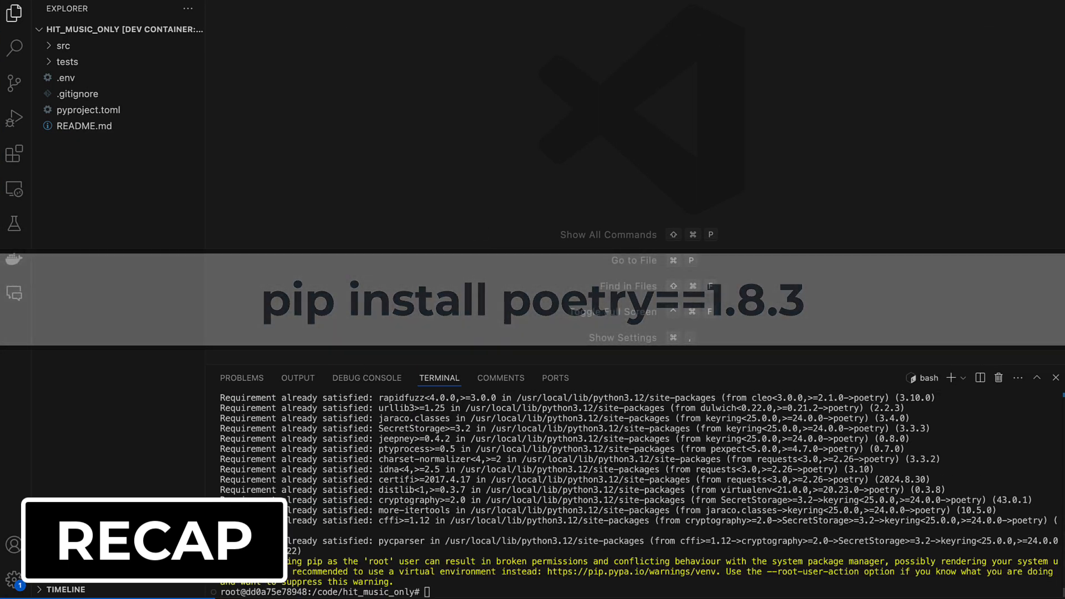
pyautogui.write('poetry install -vvv')
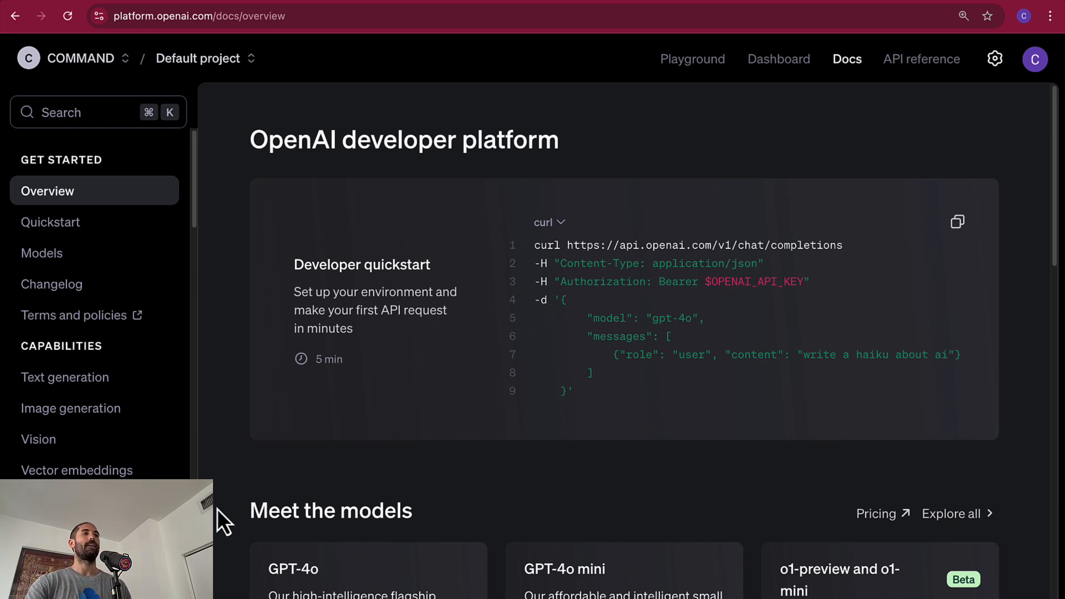
pyautogui.moveTo(737, 170)
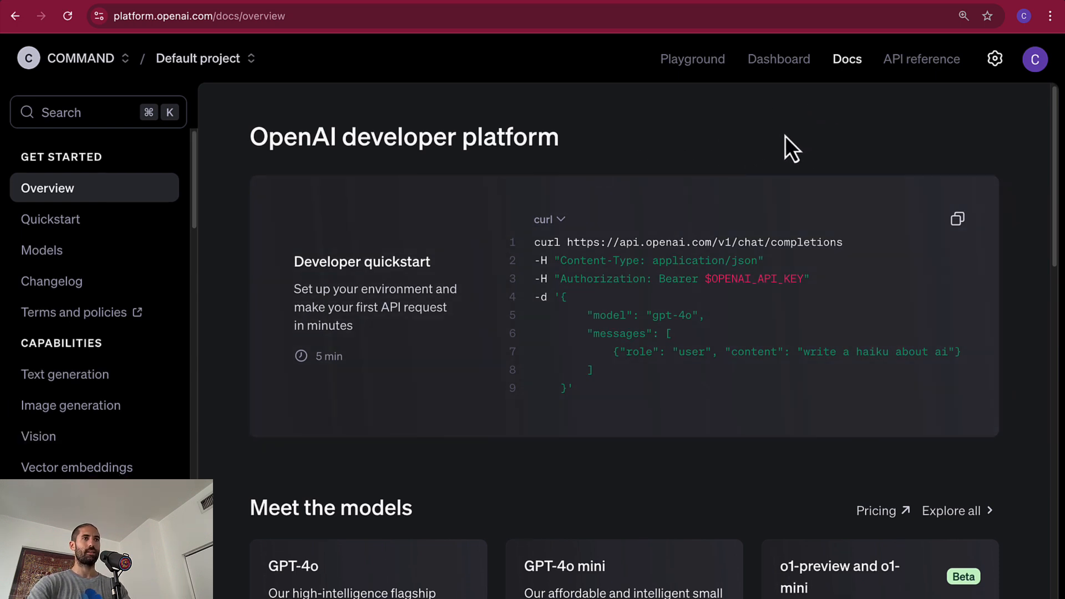
# - Create a new secret key with default settings on the API keys page and copy it
pyautogui.click(778, 58)
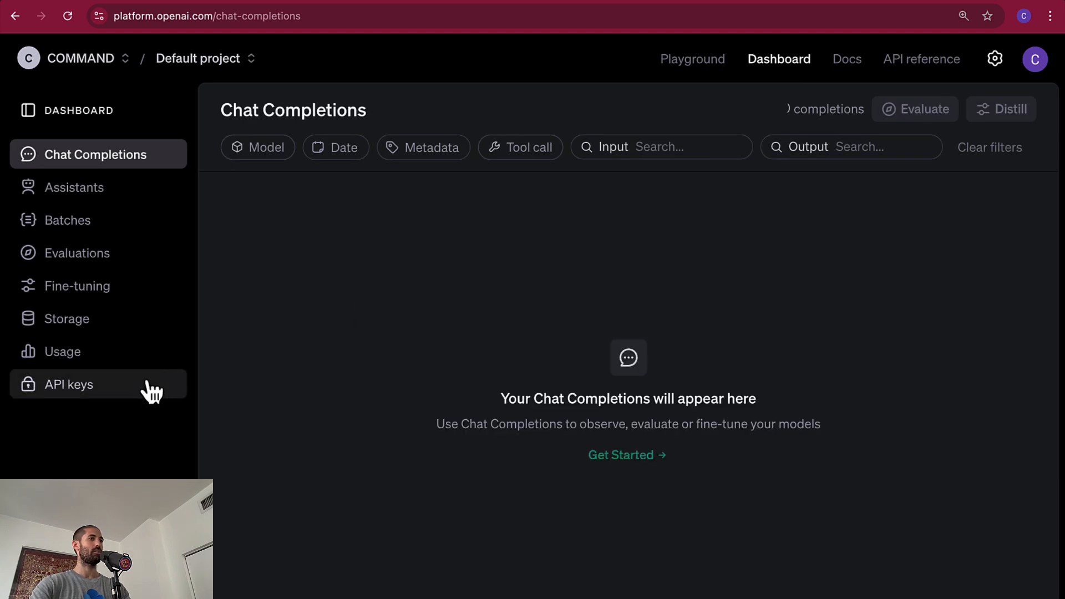
pyautogui.click(68, 384)
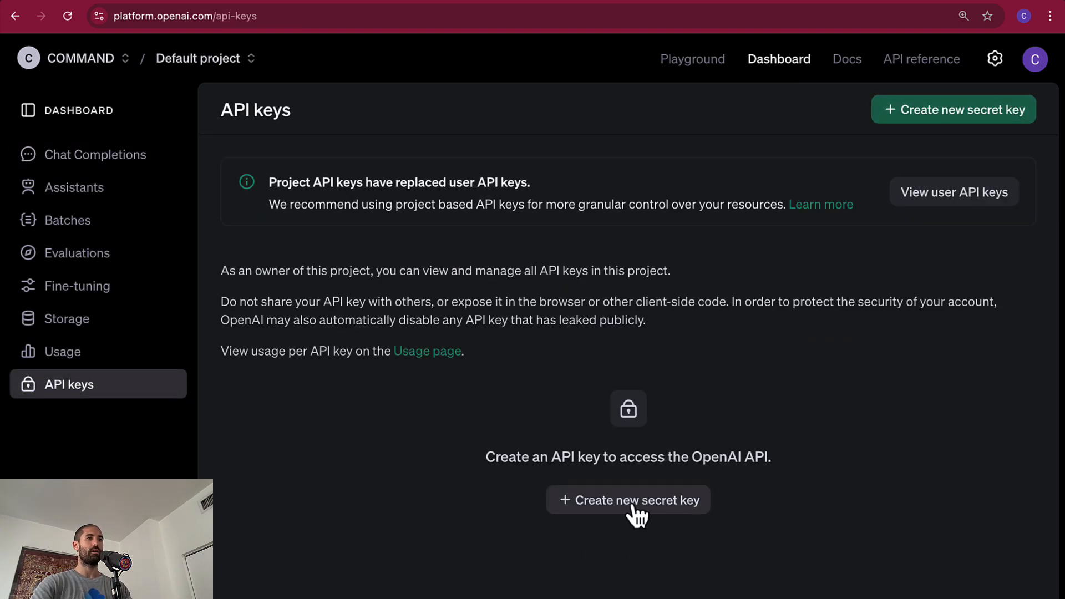
pyautogui.click(628, 500)
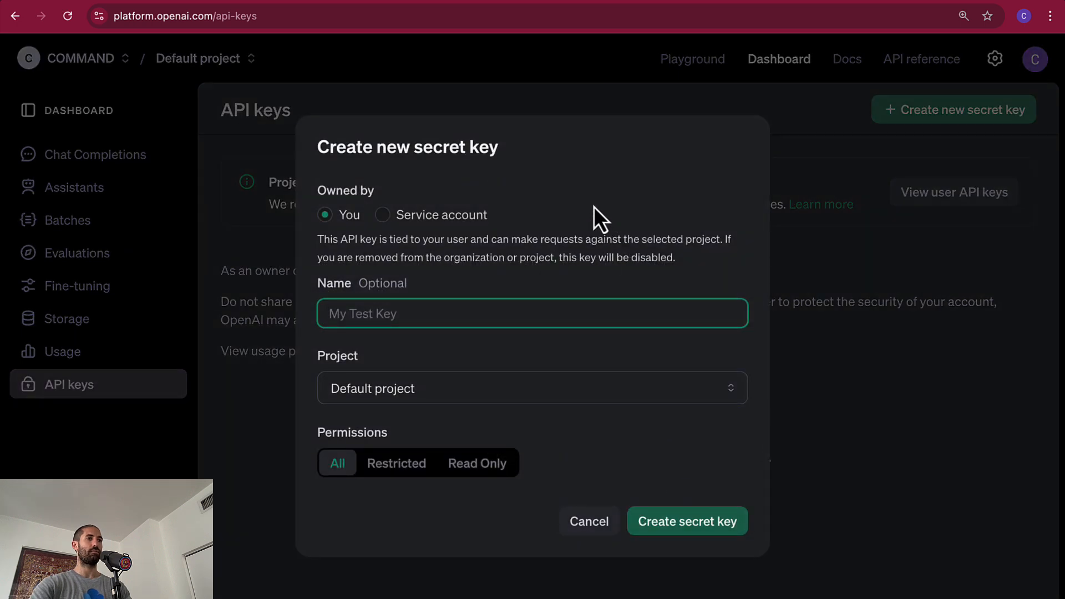
pyautogui.moveTo(580, 208)
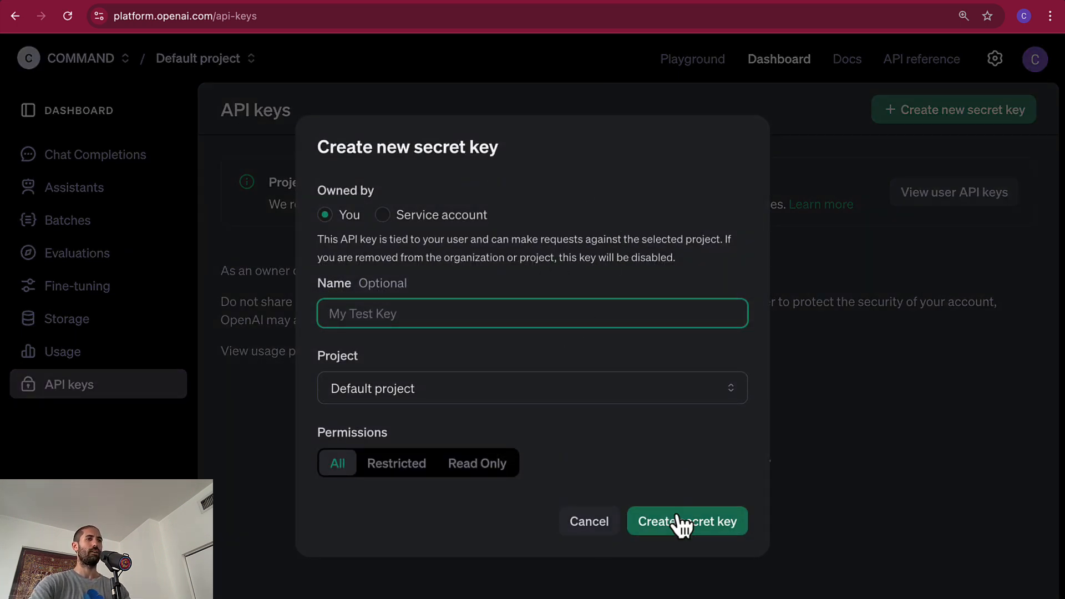
pyautogui.click(686, 521)
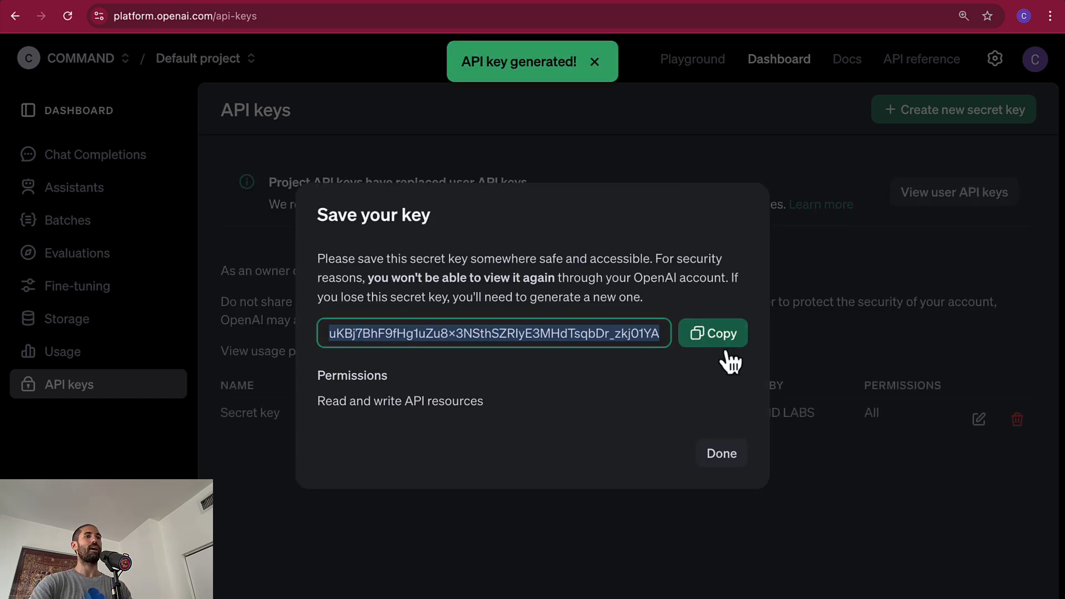
pyautogui.click(712, 334)
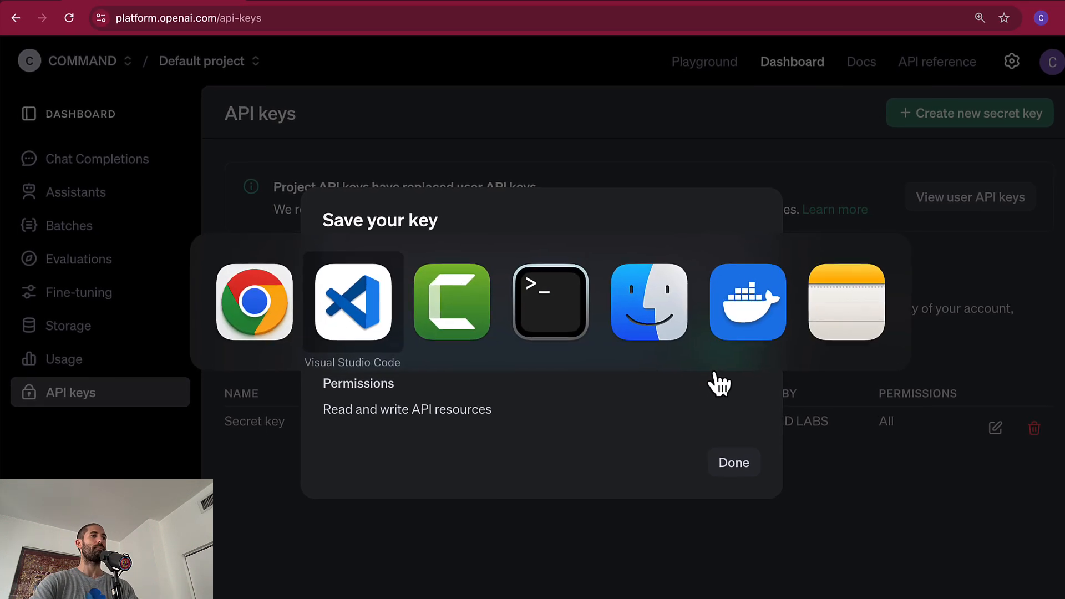
# - Replace the OPENAI_API_KEY placeholder in .env with the copied sk- secret key
pyautogui.click(352, 301)
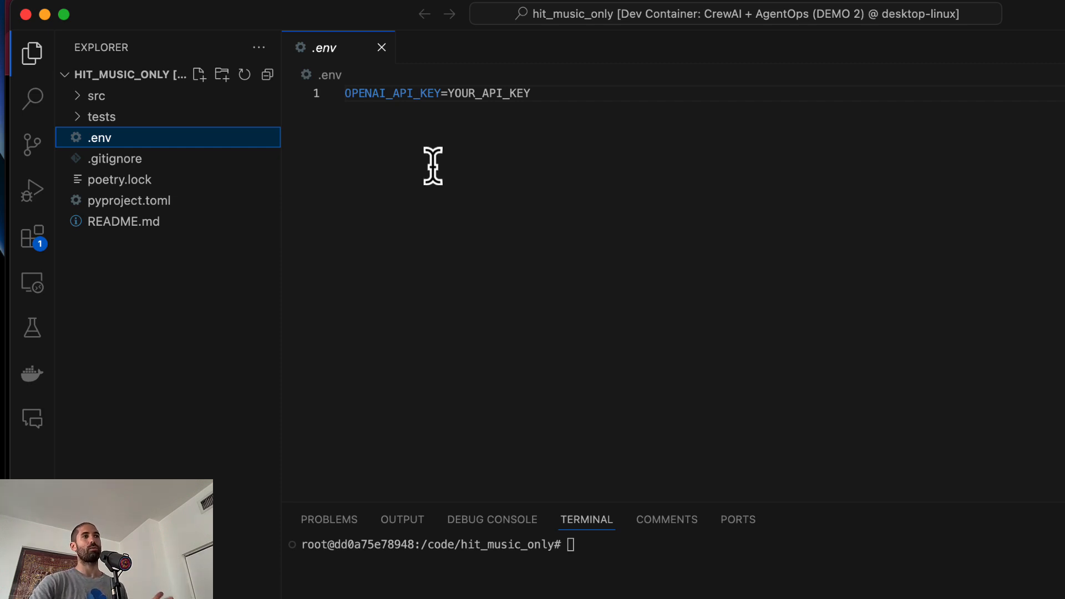
pyautogui.moveTo(458, 98)
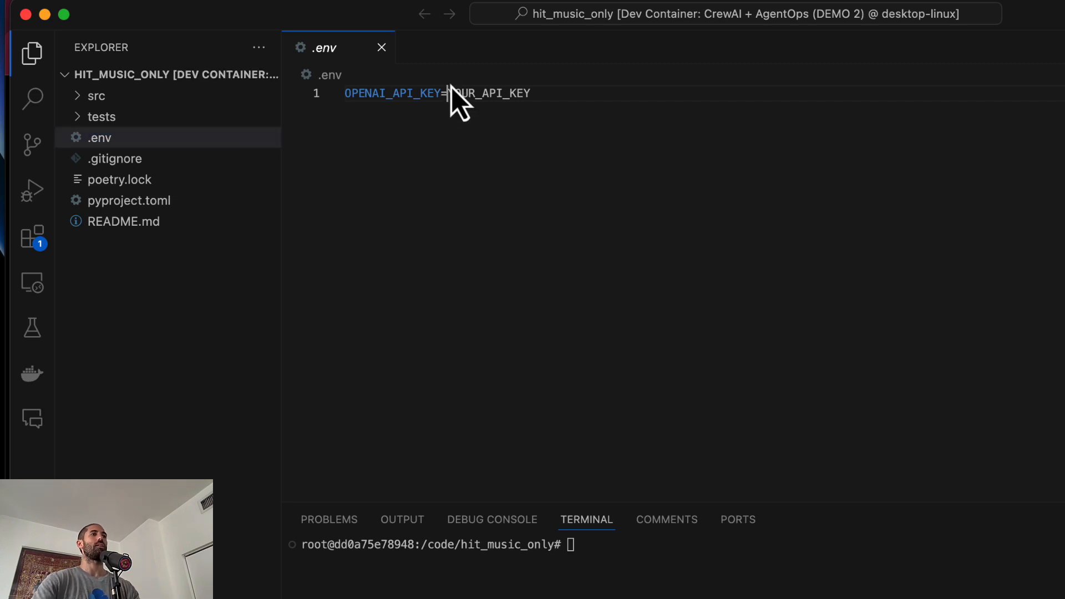
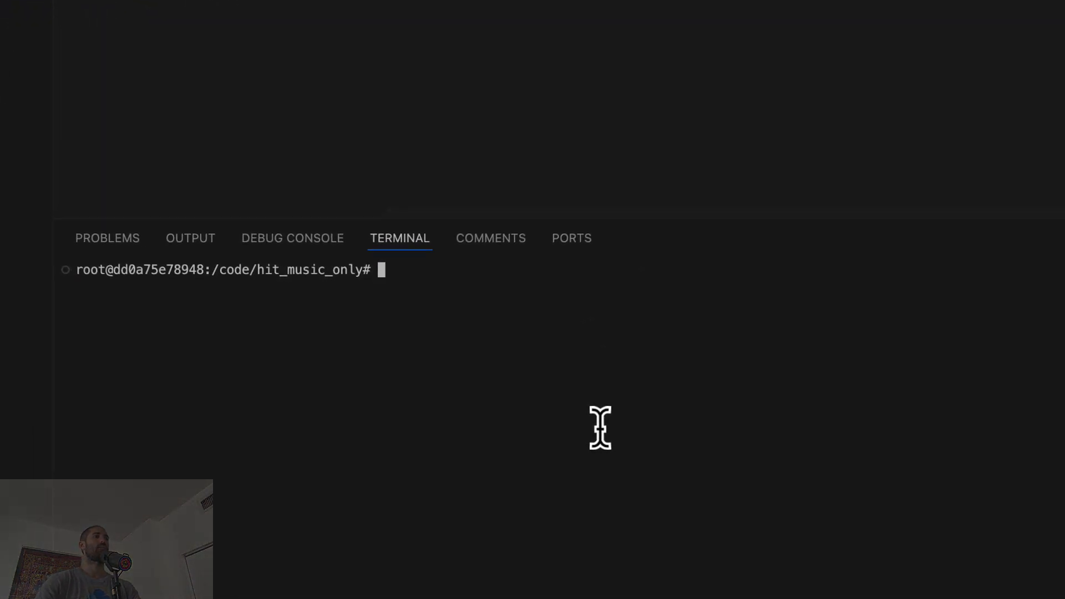
# - Run crewai run and review the AI LLM research output that produces report.md
pyautogui.write('cr')
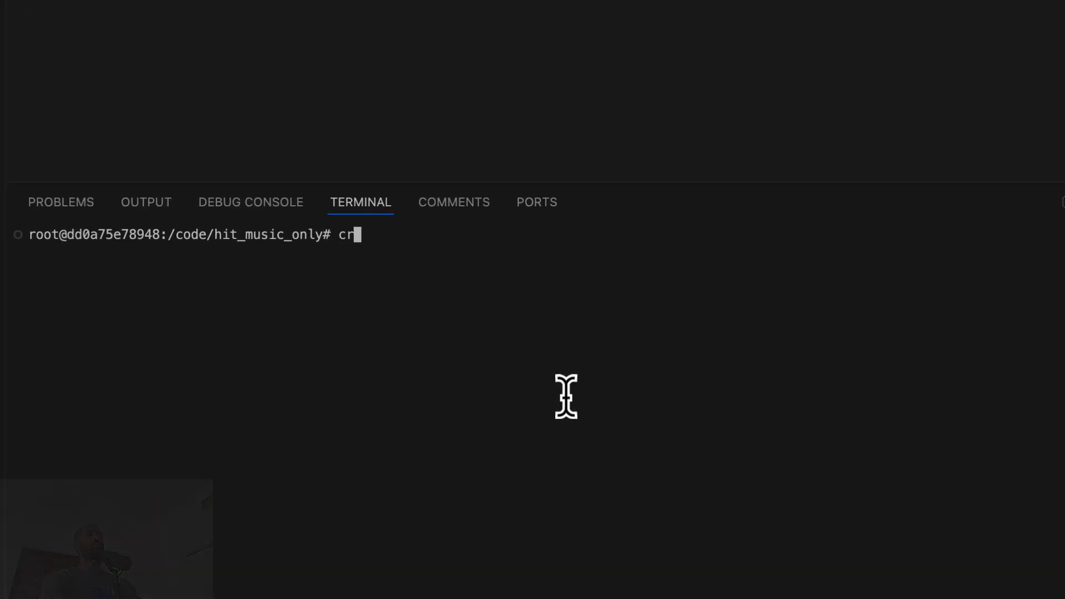
pyautogui.write('ewai run')
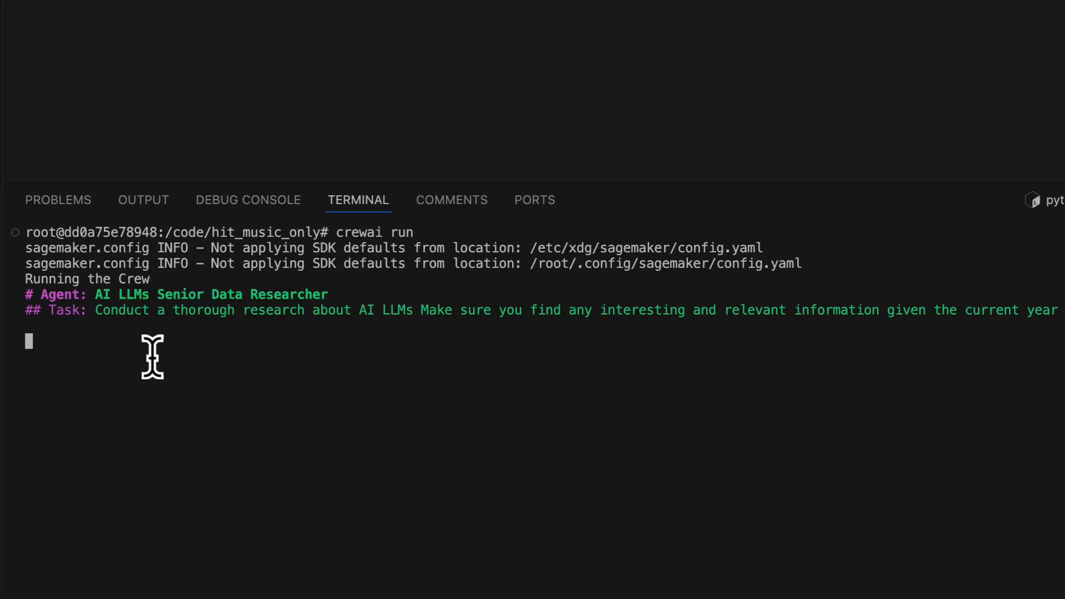
pyautogui.moveTo(227, 372)
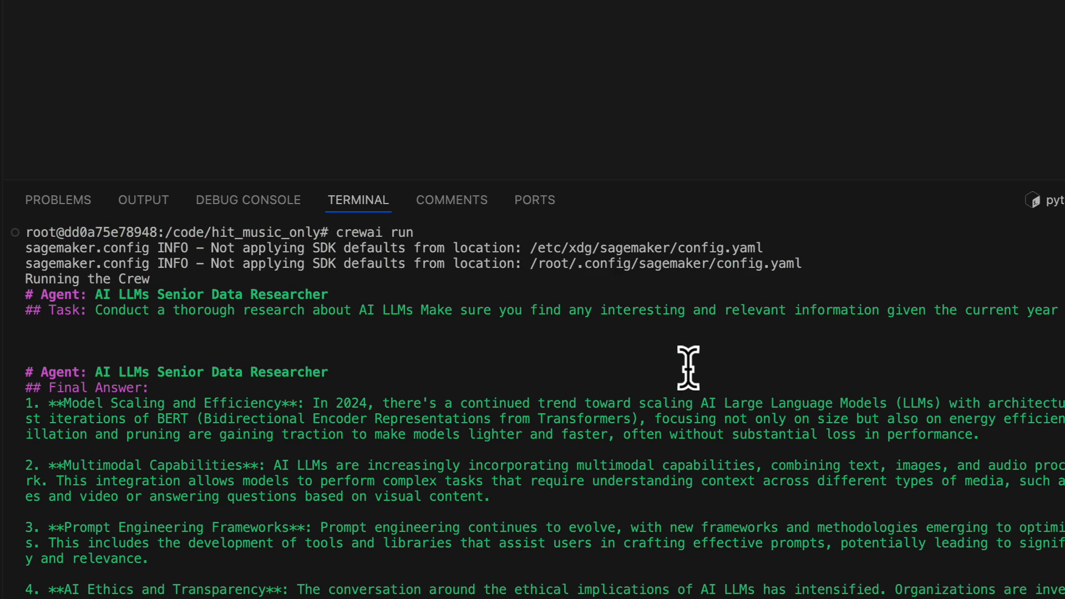
pyautogui.scroll(-3)
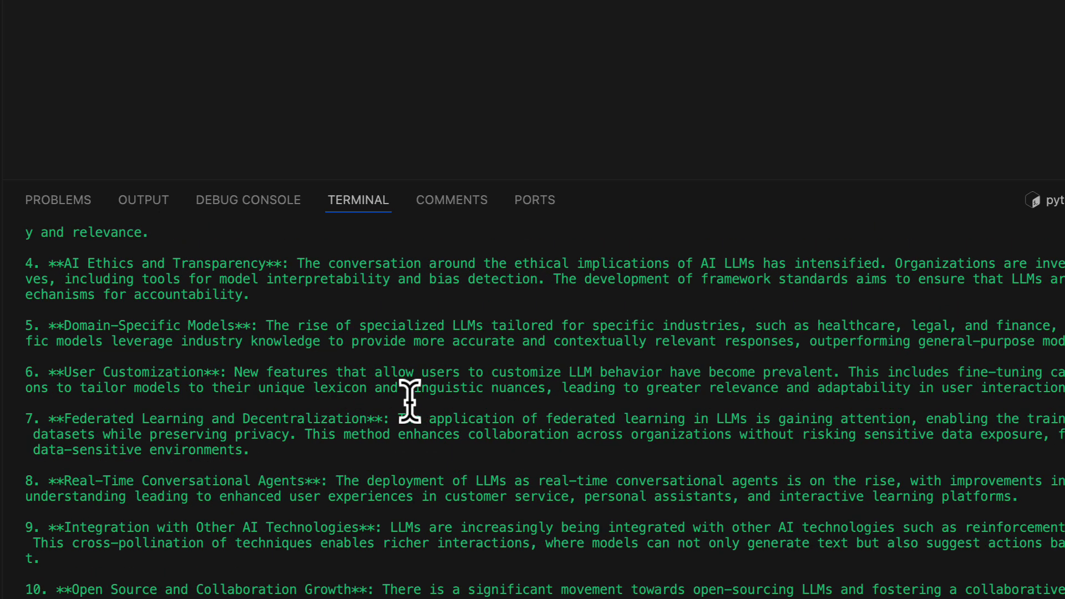
pyautogui.scroll(-3)
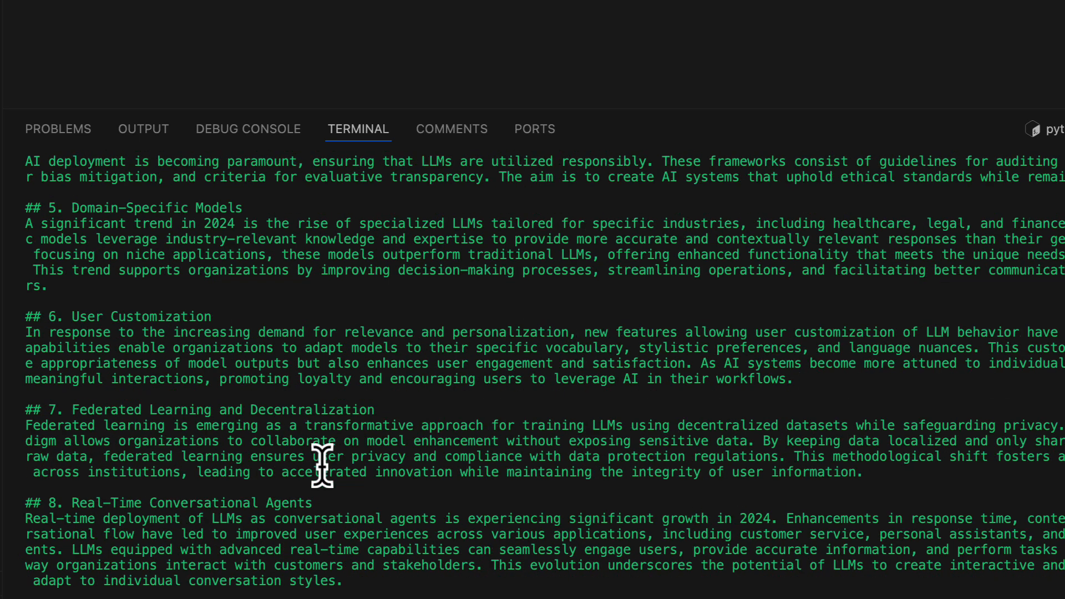
pyautogui.scroll(3)
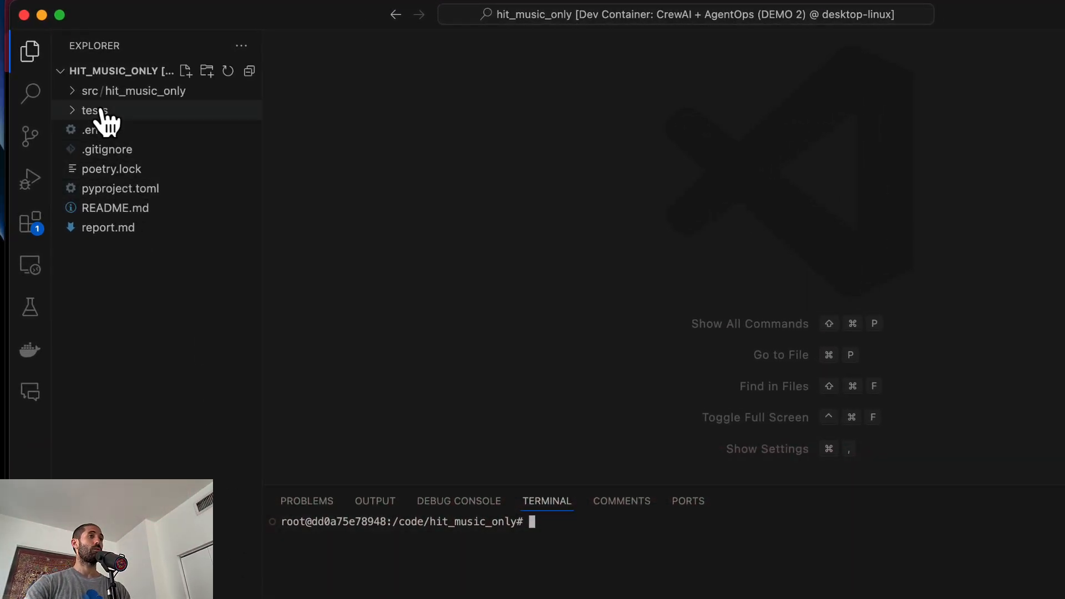
# - Replace researcher and reporting_analyst in agents.yaml with songwriter and producer agents
pyautogui.click(140, 90)
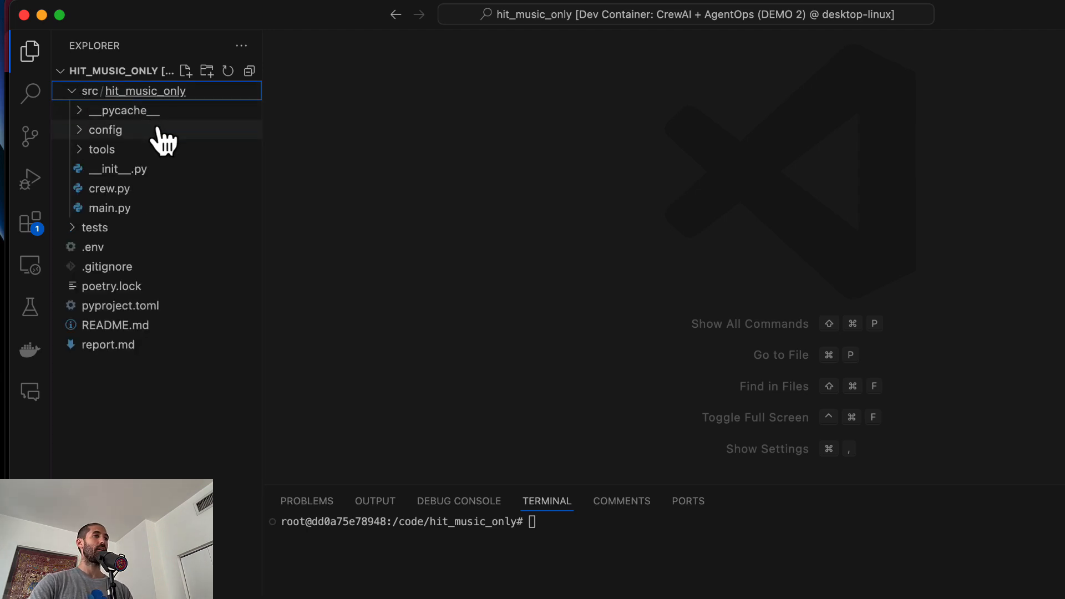
pyautogui.click(107, 130)
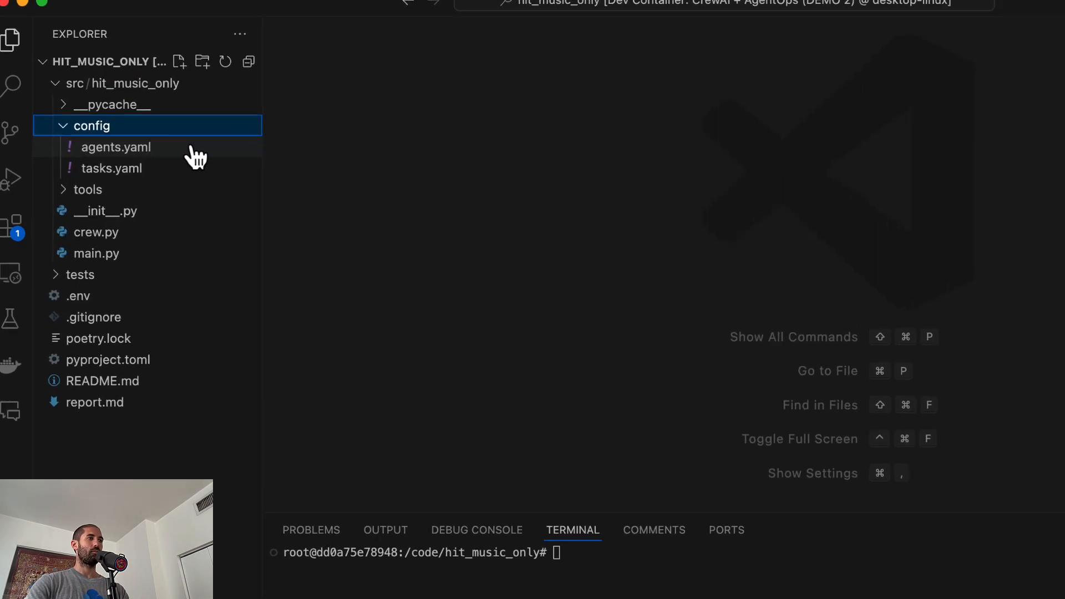
pyautogui.click(117, 147)
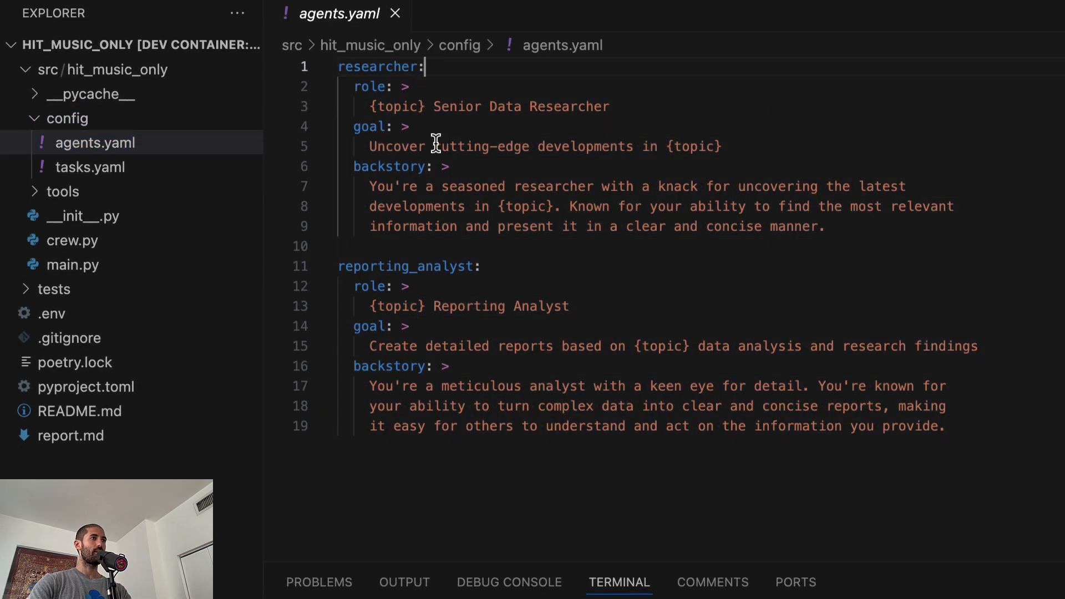
pyautogui.click(480, 265)
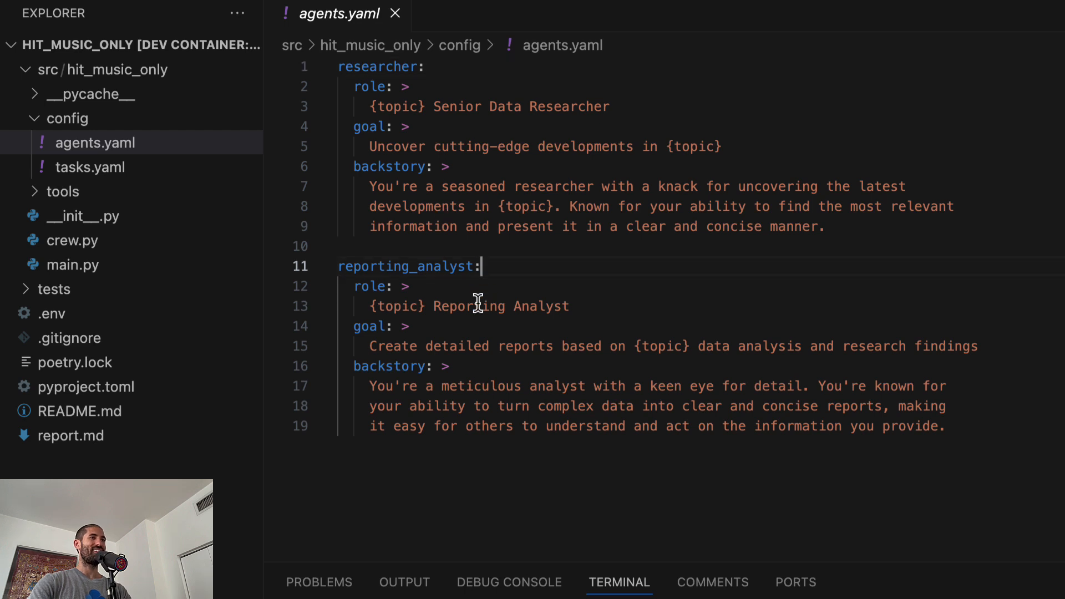
pyautogui.moveTo(477, 304)
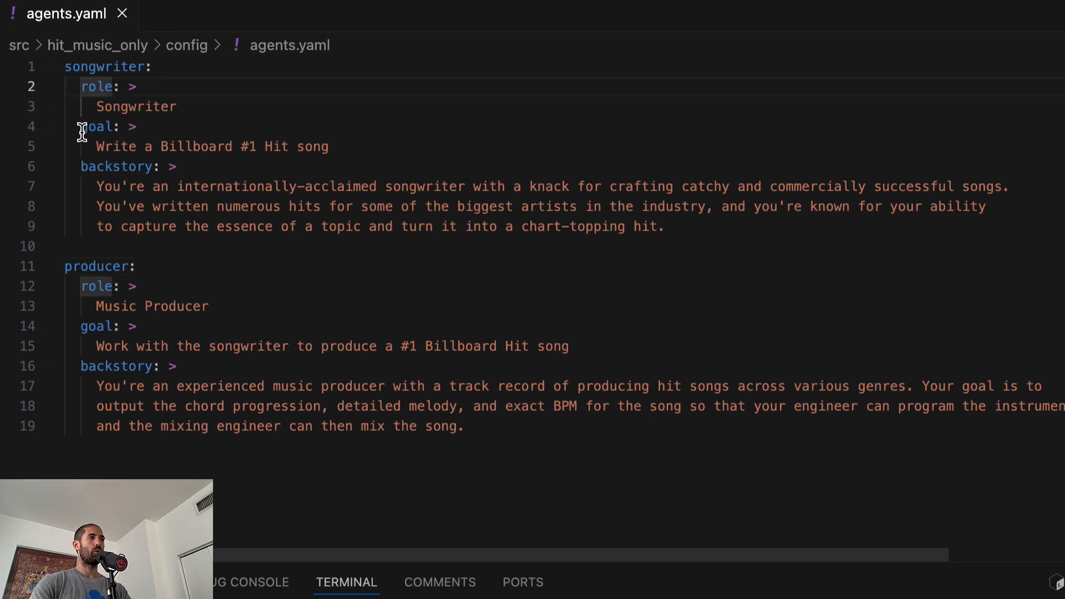
pyautogui.doubleClick(97, 126)
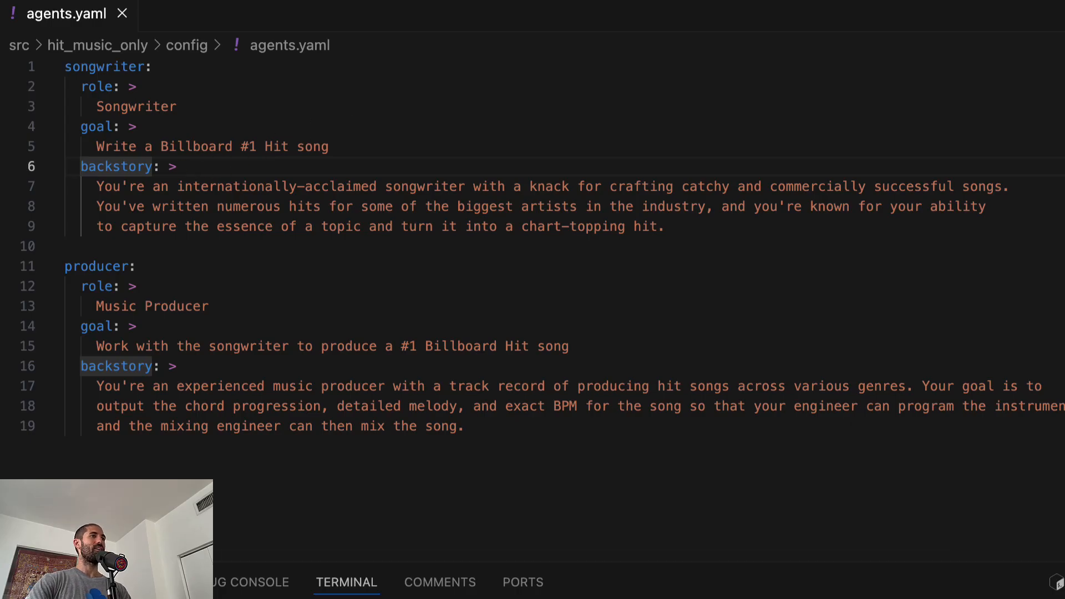
pyautogui.click(208, 14)
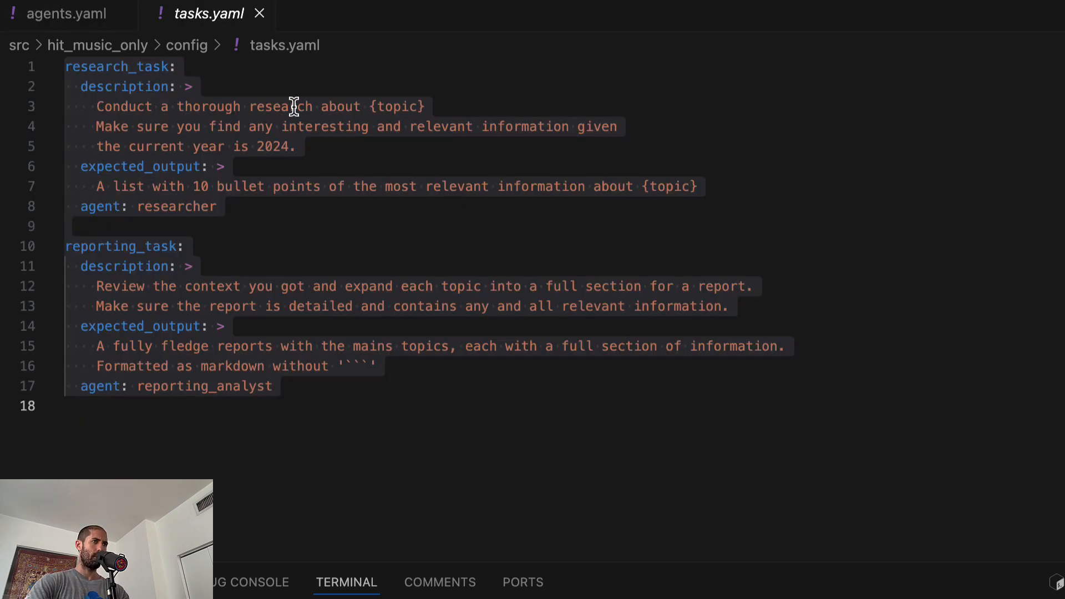
pyautogui.moveTo(217, 102)
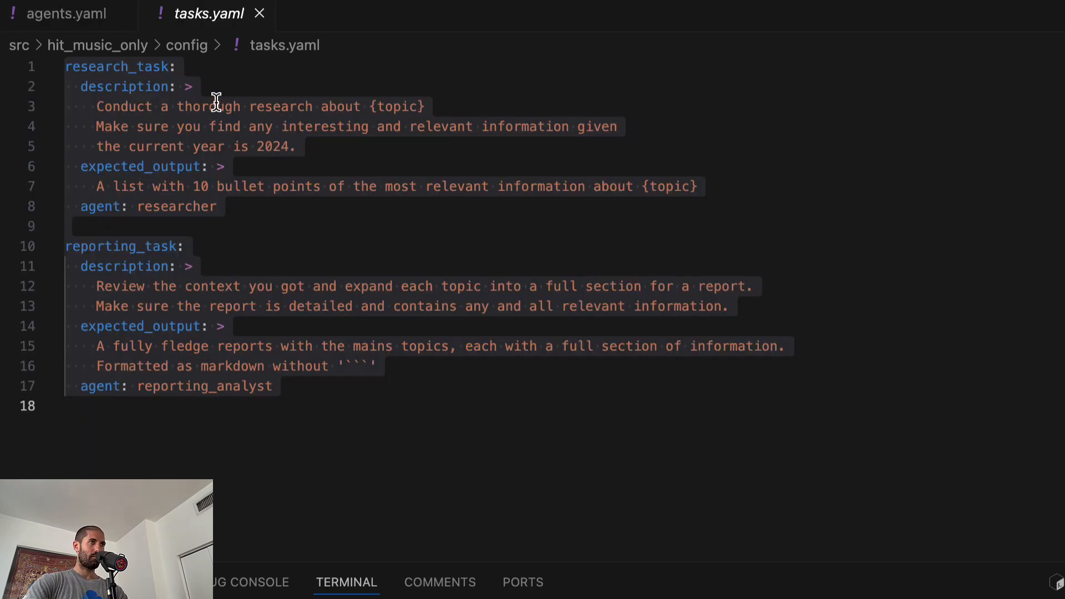
pyautogui.moveTo(234, 73)
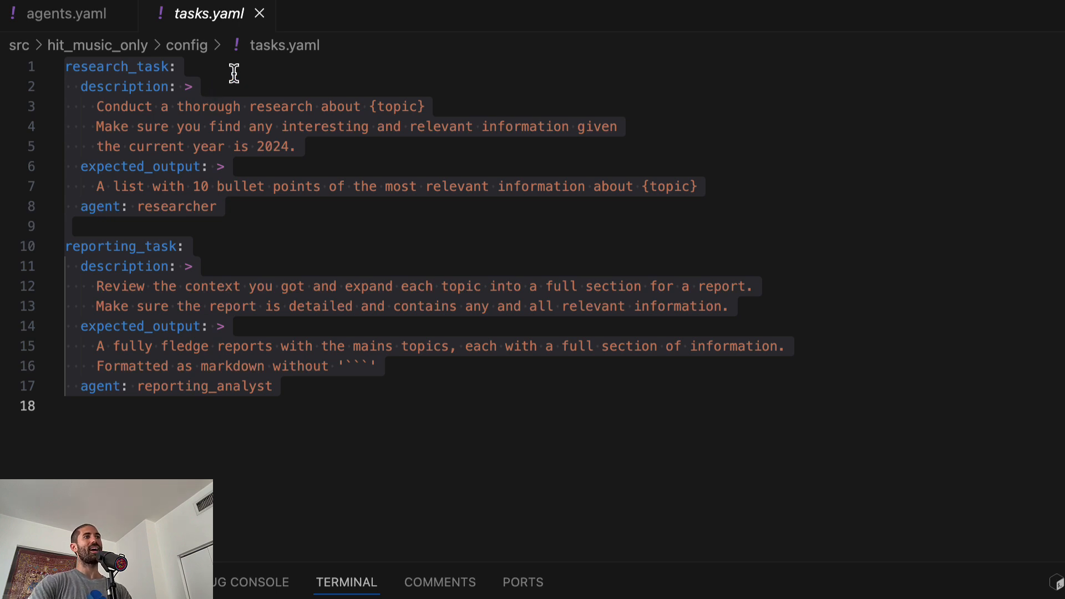
pyautogui.moveTo(175, 67)
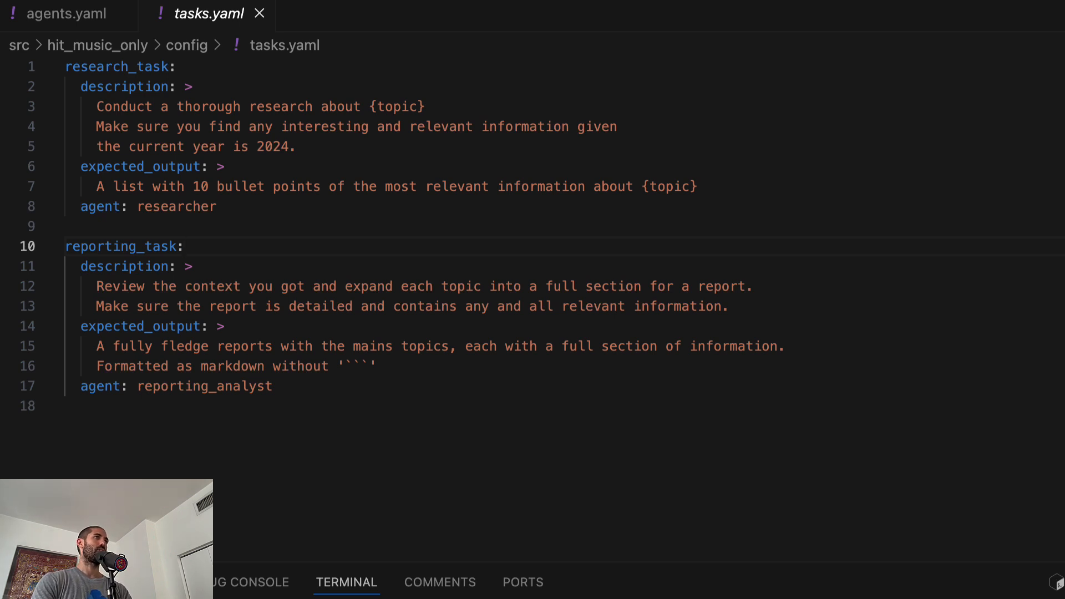
# - Replace tasks.yaml with songwriting and producing tasks assigned to songwriter and producer
pyautogui.press('ctrl+a')
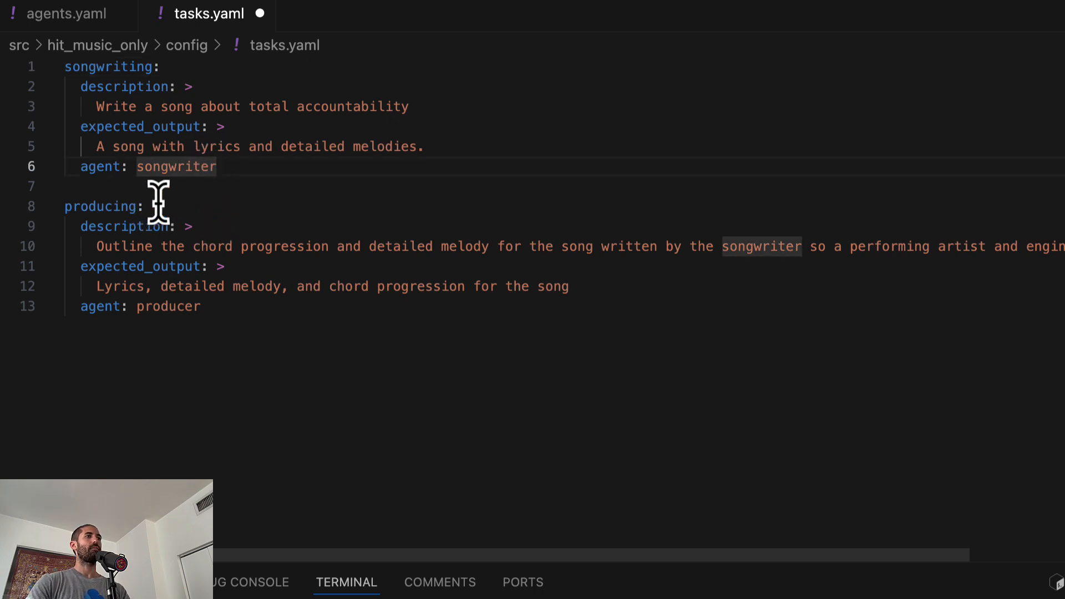
pyautogui.moveTo(220, 210)
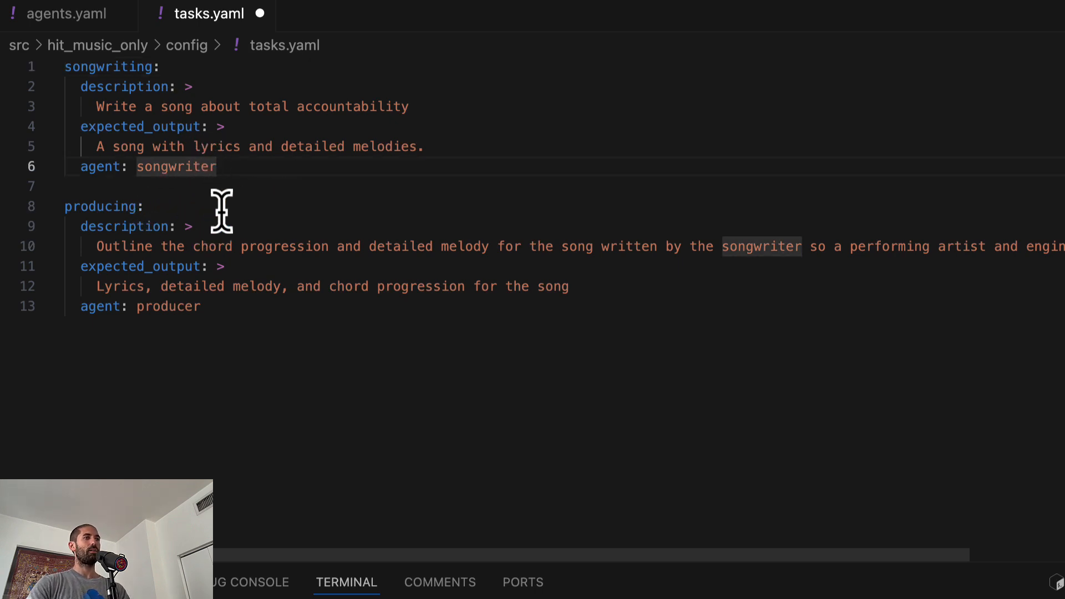
pyautogui.moveTo(148, 207)
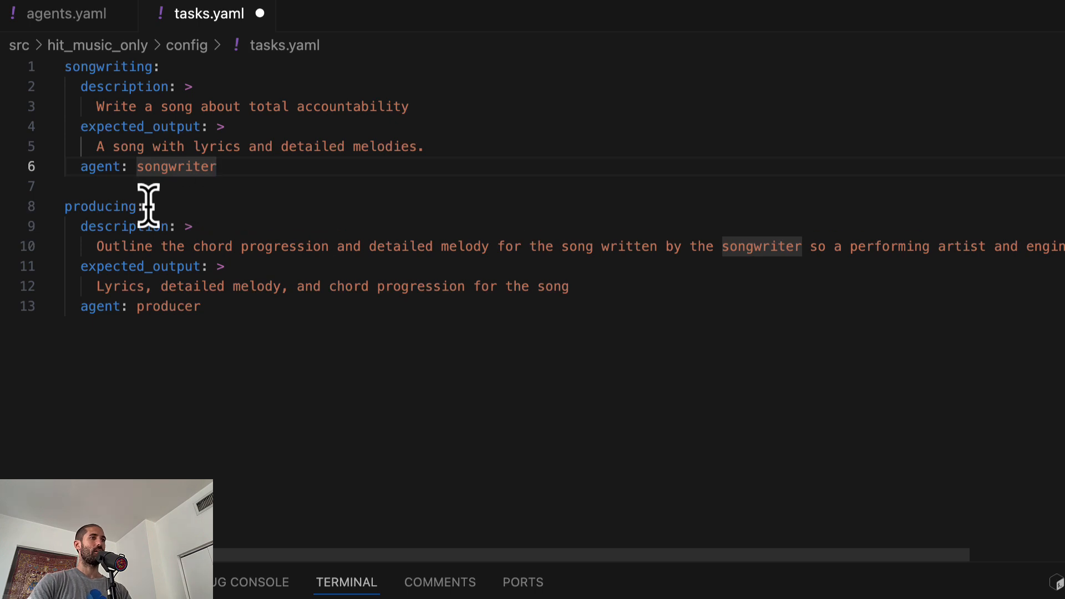
pyautogui.moveTo(145, 208)
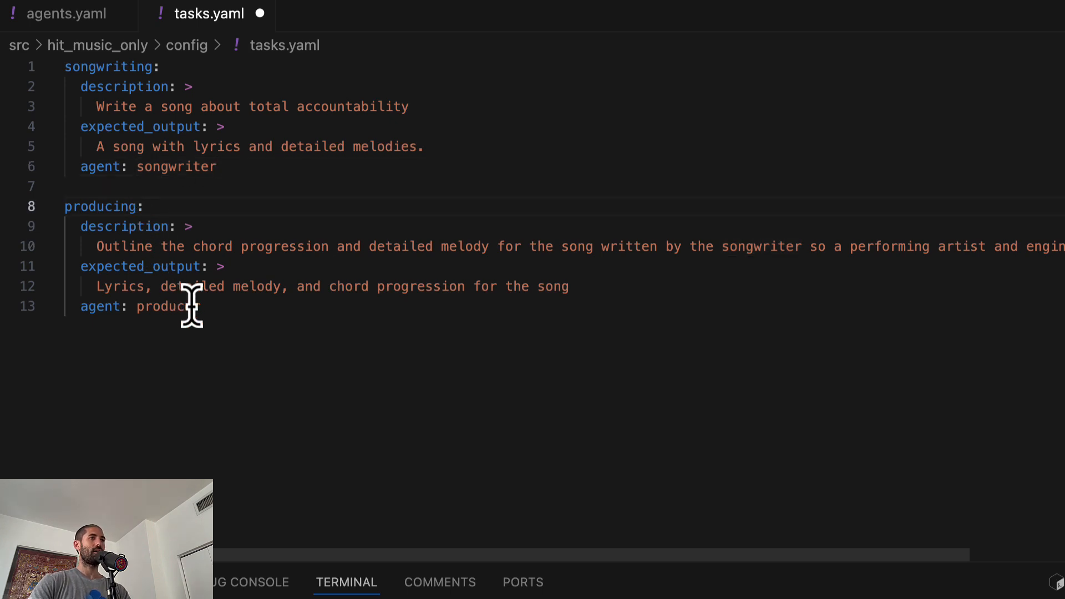
pyautogui.doubleClick(167, 306)
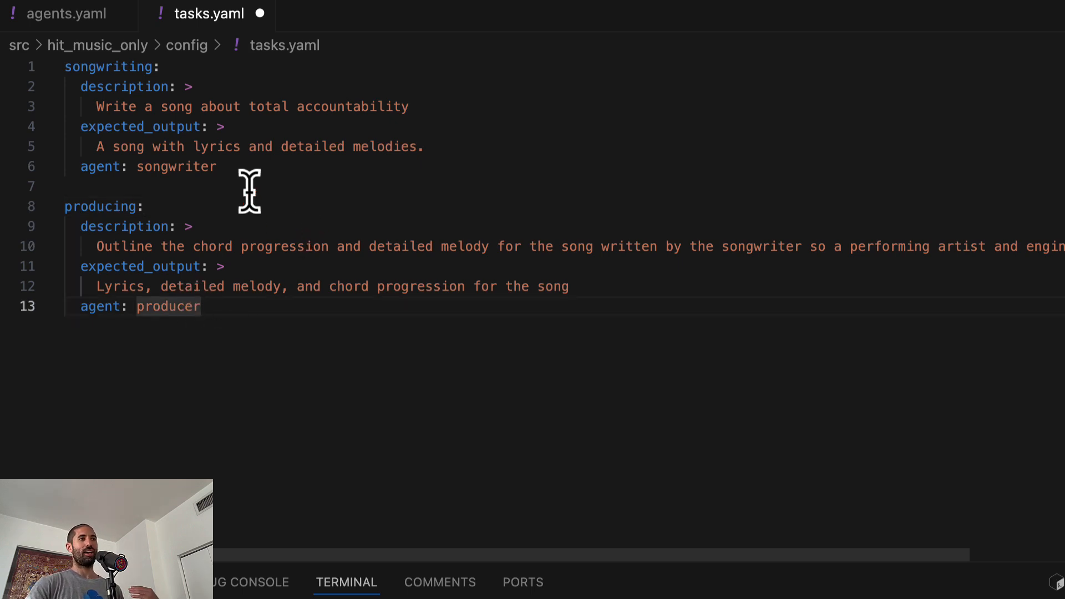
pyautogui.moveTo(343, 168)
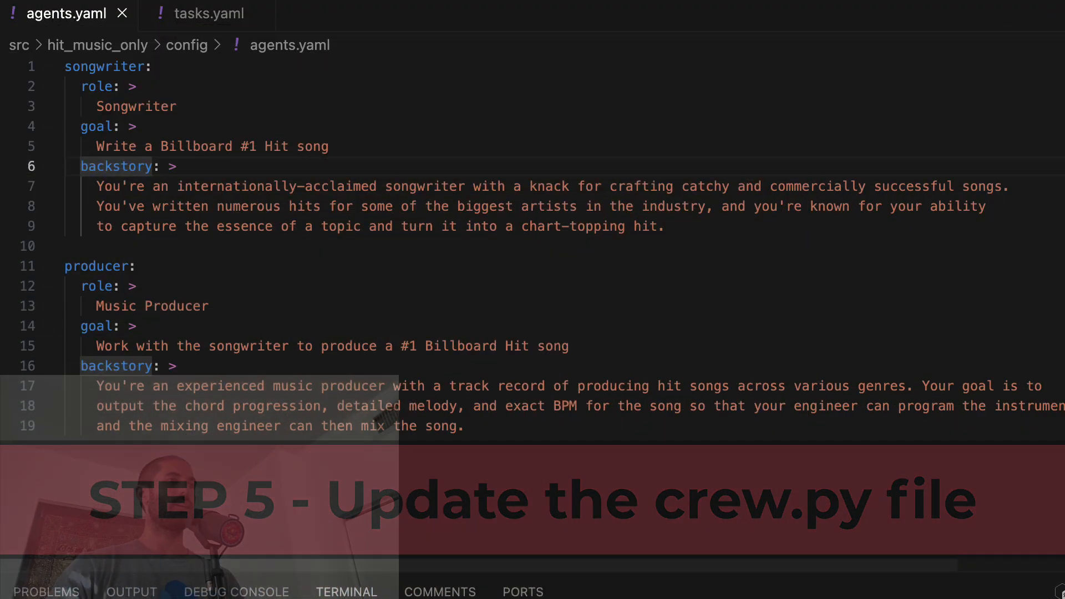
# - Rename crew.py agent methods and config keys to songwriter and producer
pyautogui.click(197, 13)
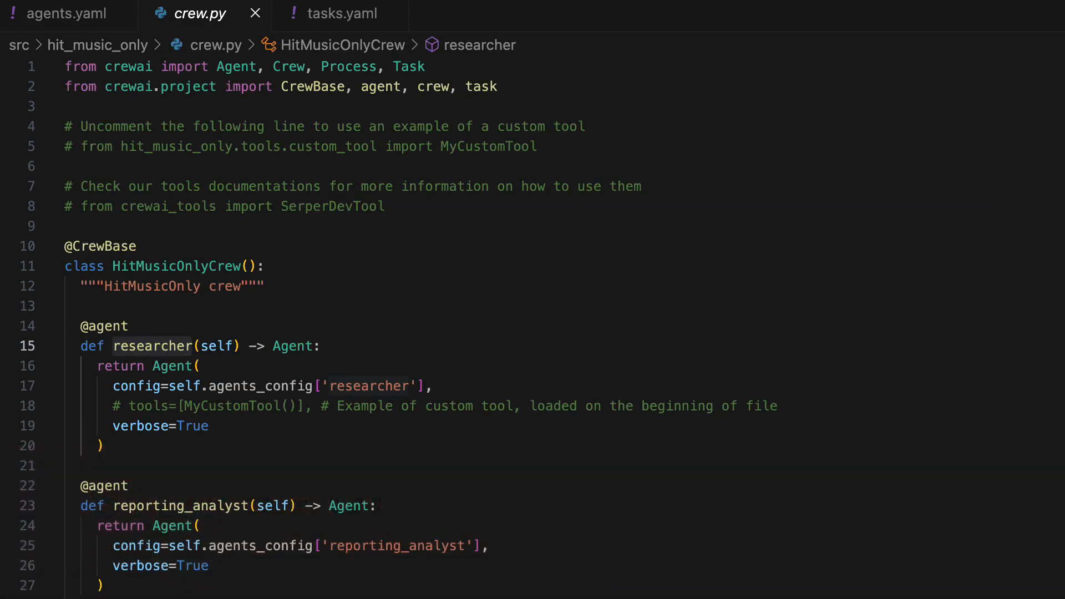
pyautogui.scroll(-3)
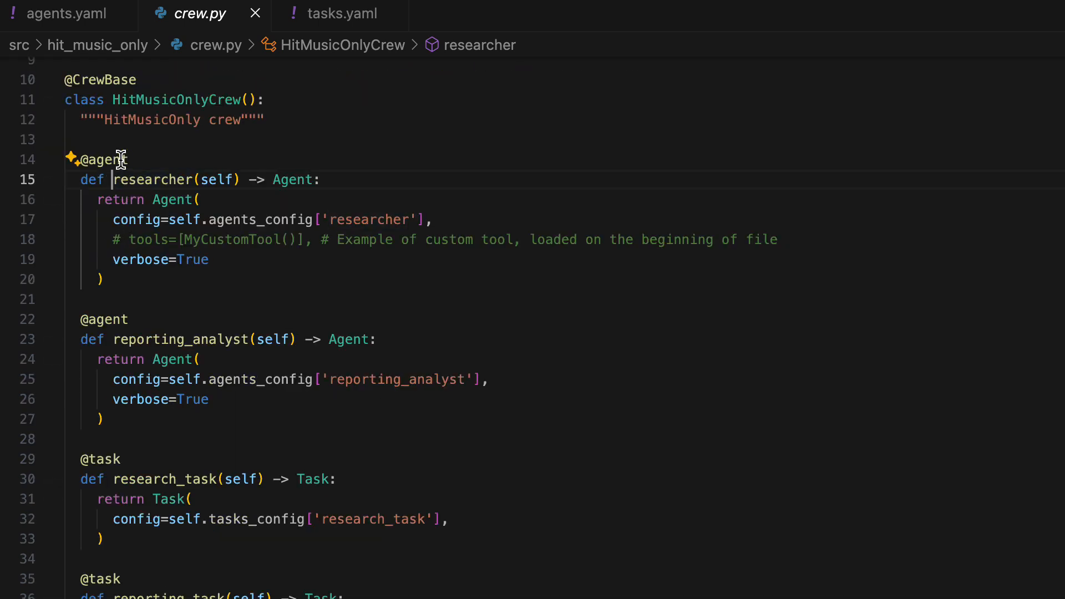
pyautogui.write('songwriter')
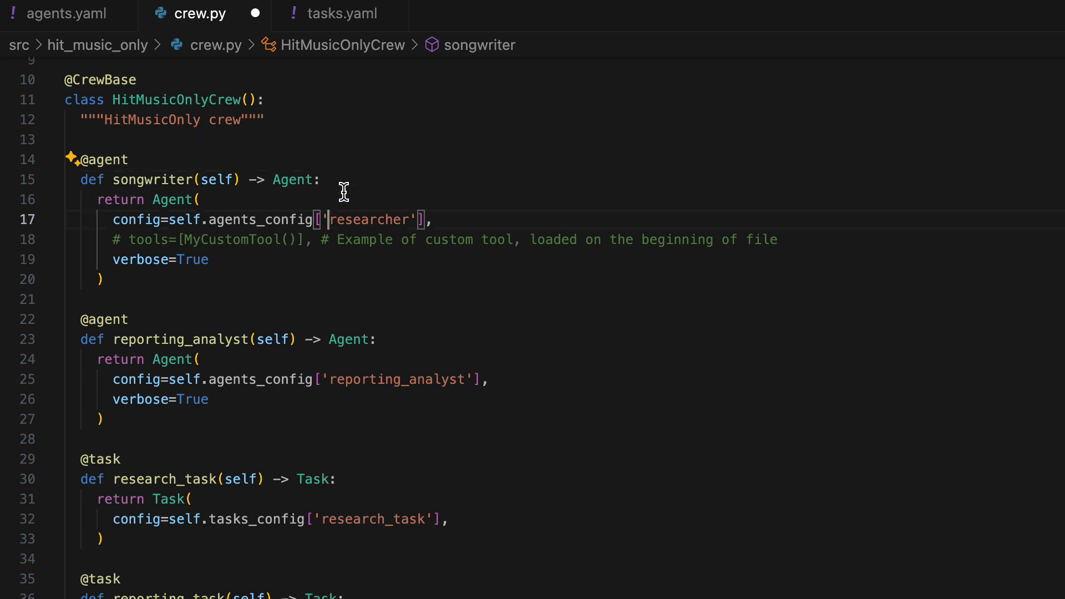
pyautogui.write('songwriter')
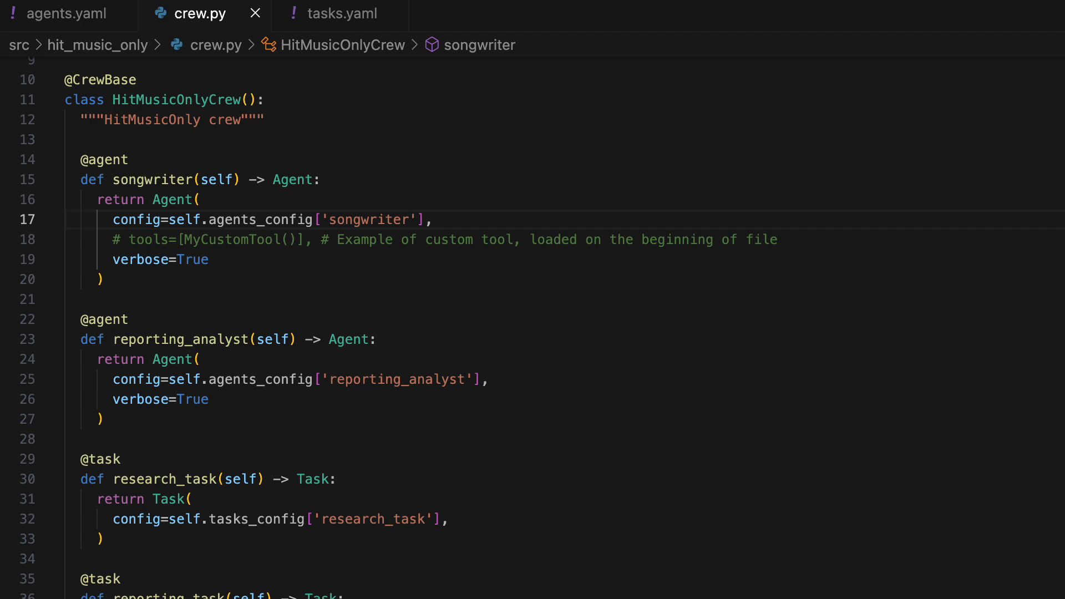
pyautogui.click(114, 340)
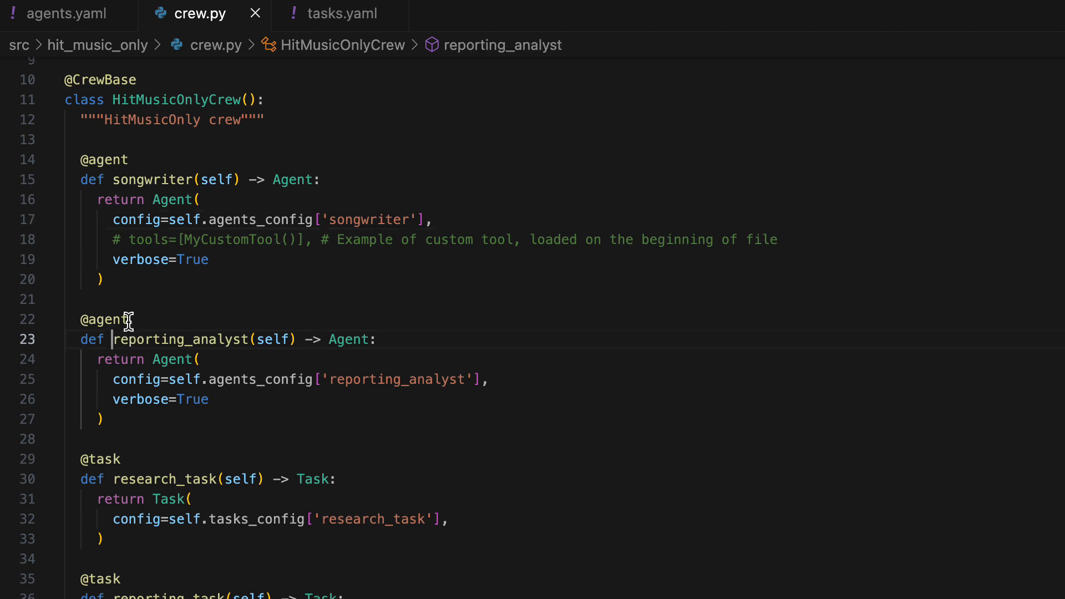
pyautogui.write('producer')
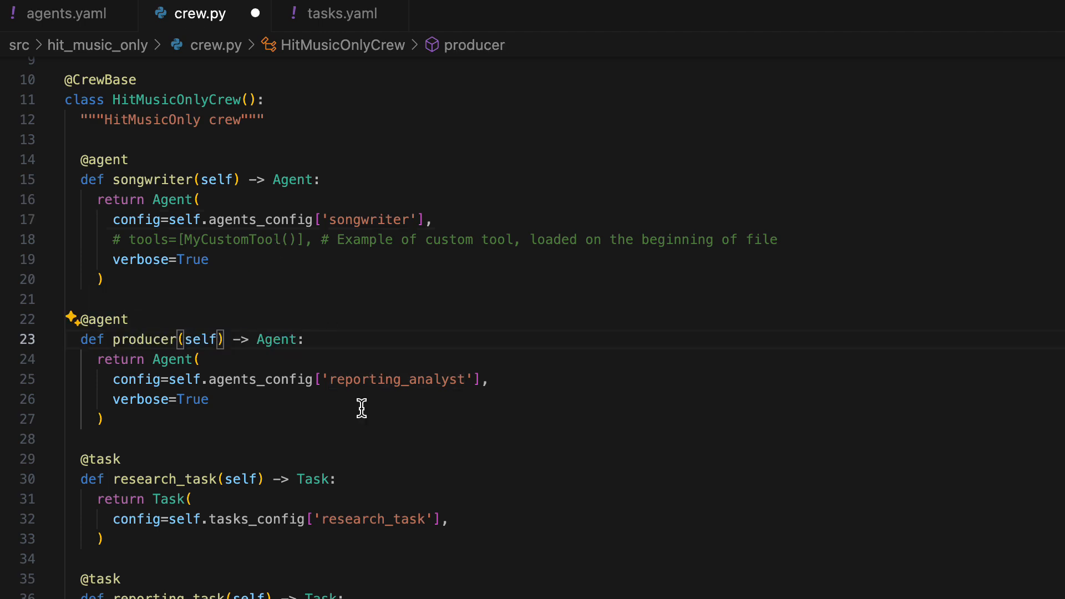
pyautogui.doubleClick(394, 380)
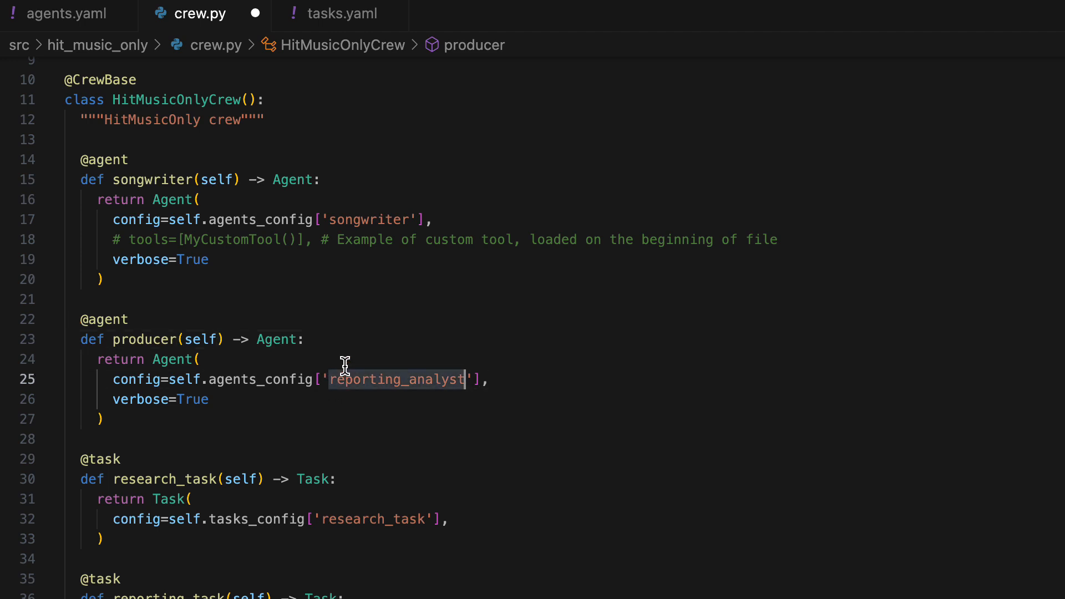
pyautogui.write('producer')
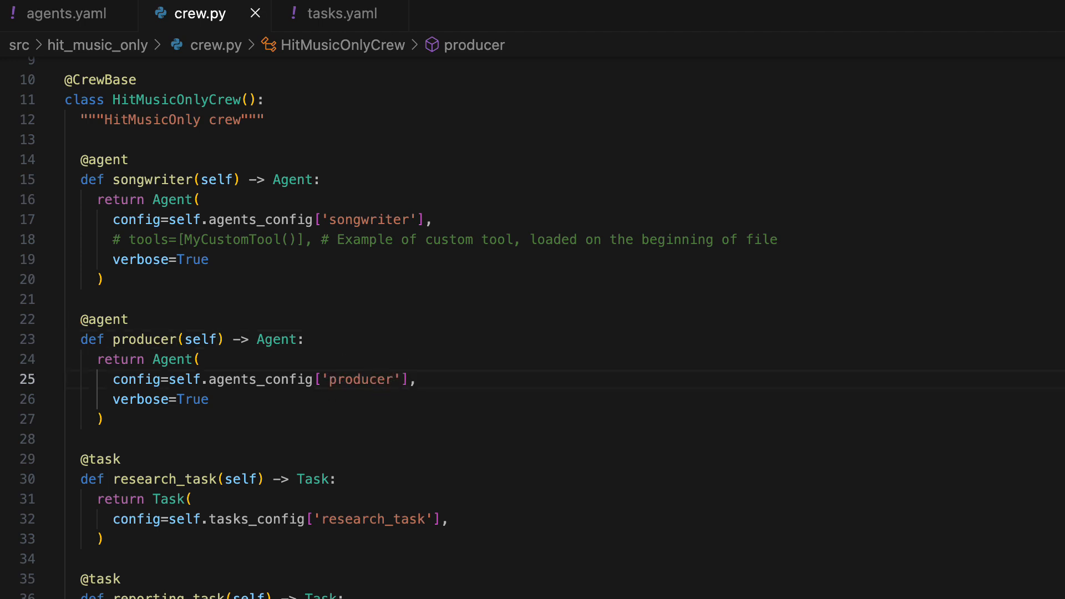
pyautogui.moveTo(267, 405)
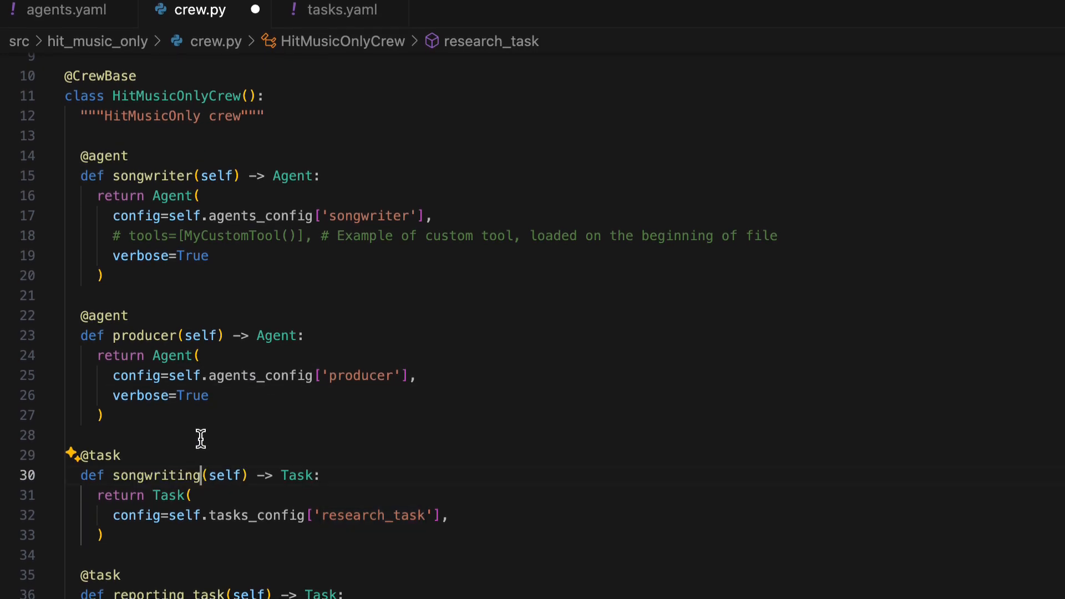
# - Rename the task config keys to songwriting and producing in crew.py
pyautogui.write('songwriting')
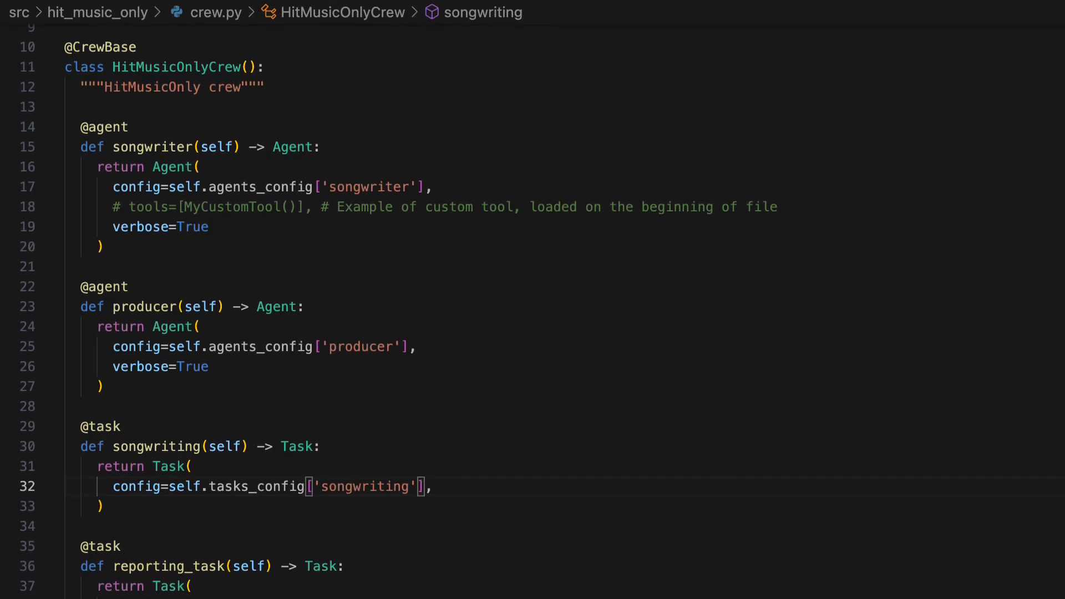
pyautogui.scroll(-3)
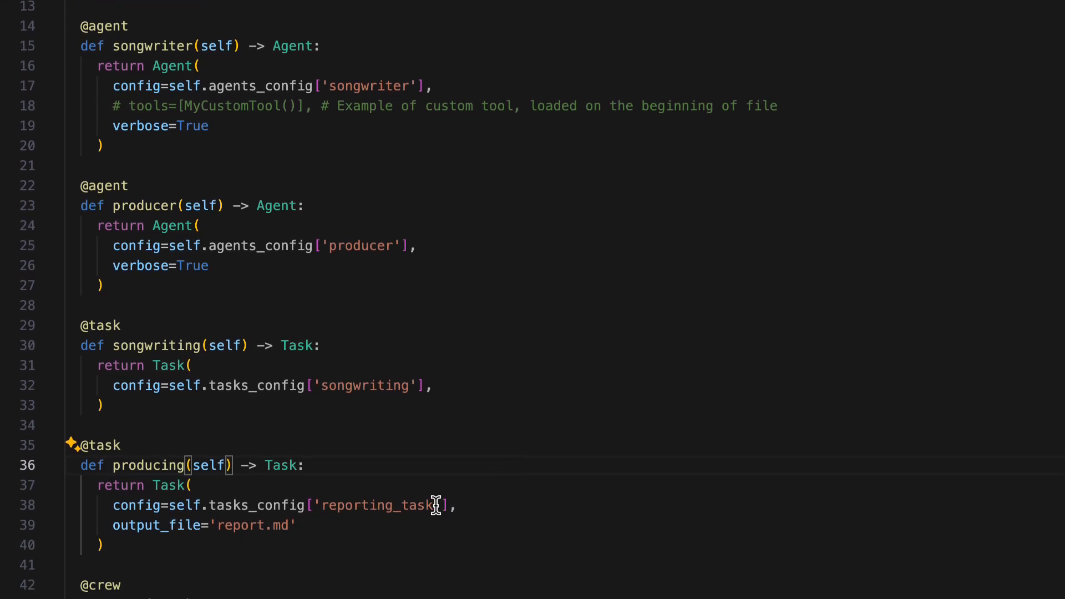
pyautogui.doubleClick(377, 505)
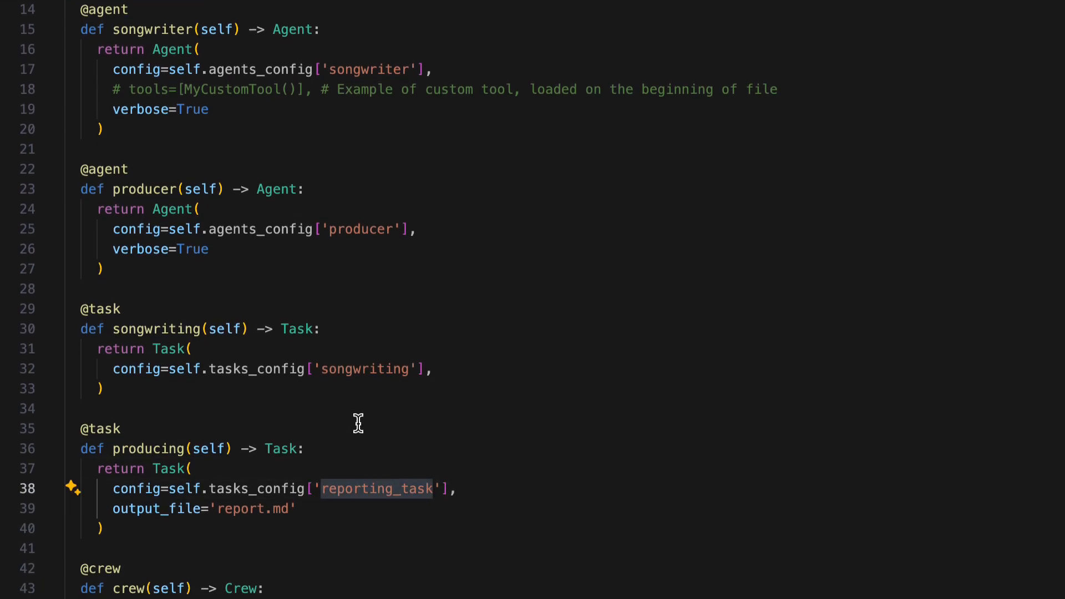
pyautogui.write('producing')
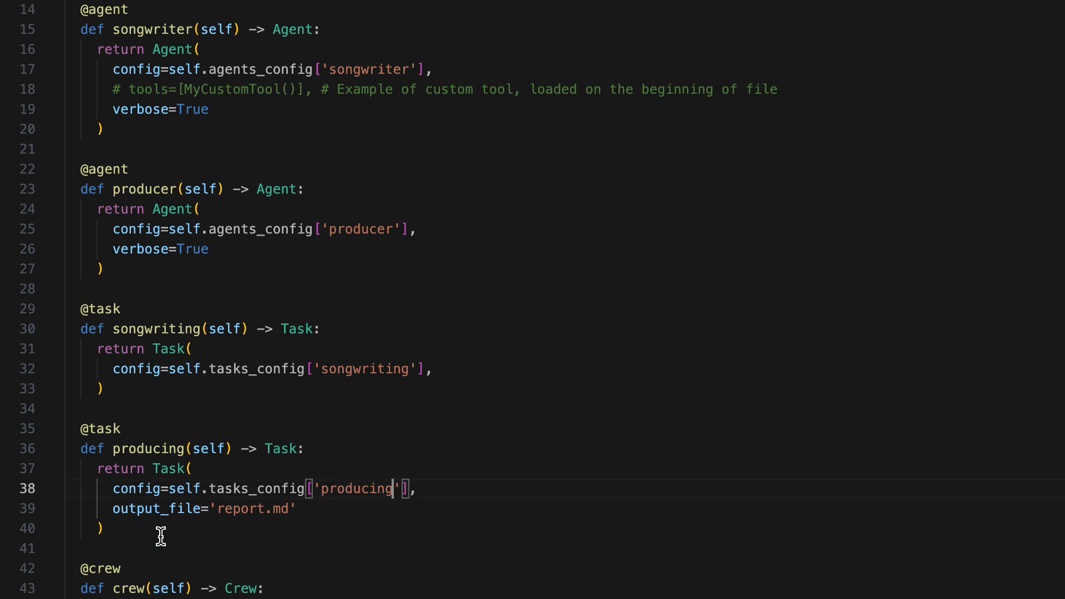
pyautogui.moveTo(192, 533)
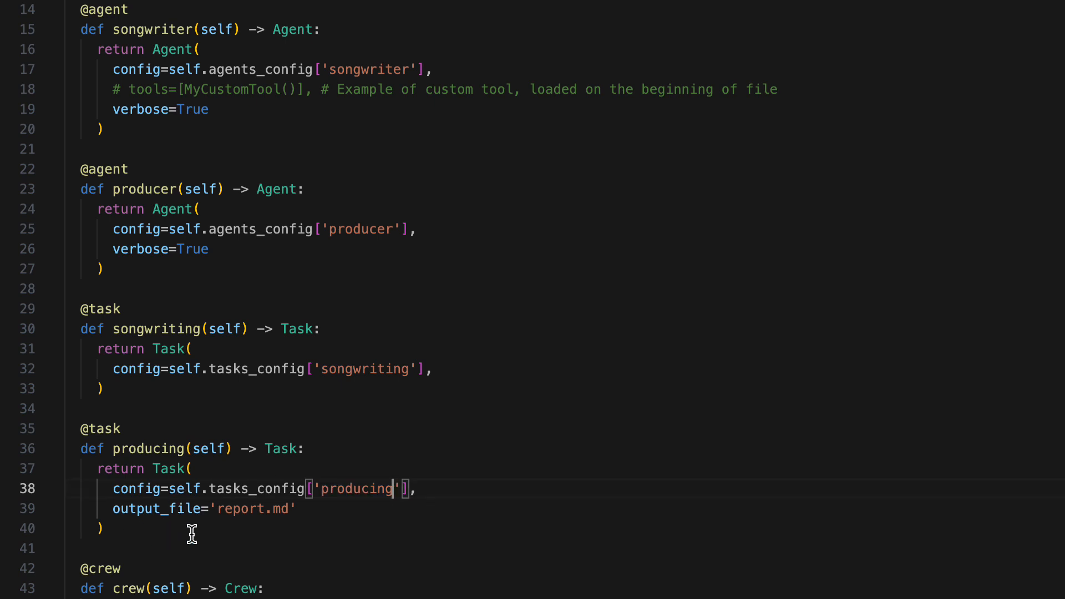
pyautogui.moveTo(314, 542)
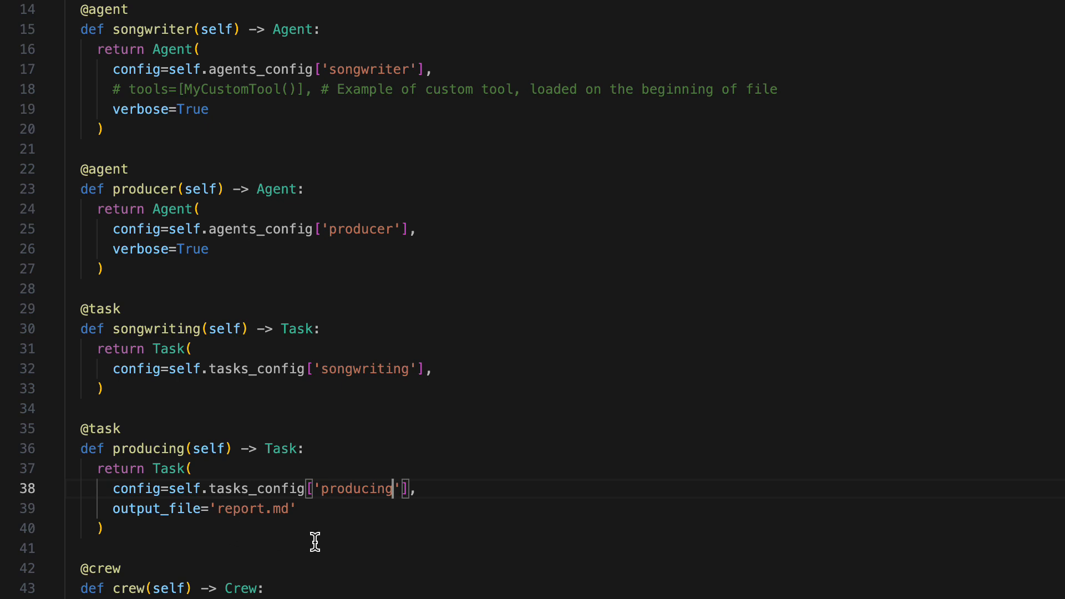
pyautogui.moveTo(195, 540)
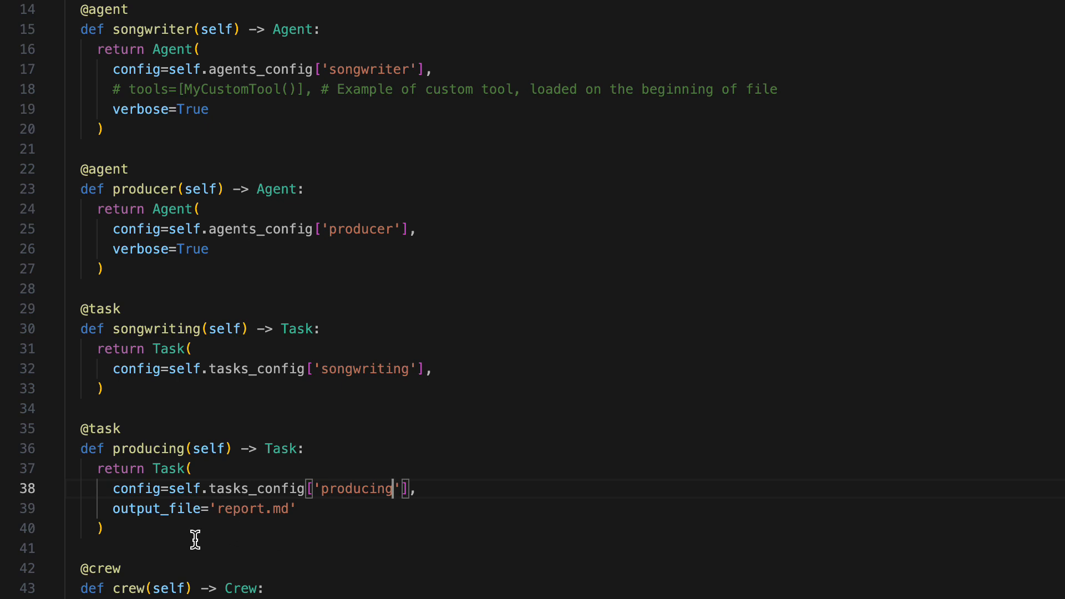
pyautogui.moveTo(223, 508)
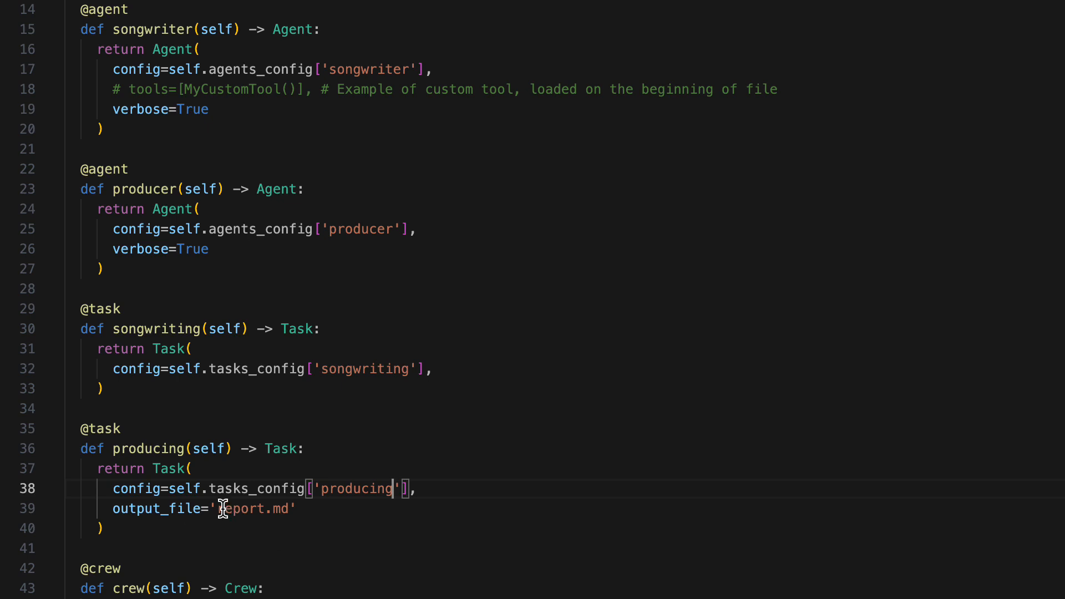
# - Change the producing task's output file from report.md to song.md
pyautogui.doubleClick(242, 508)
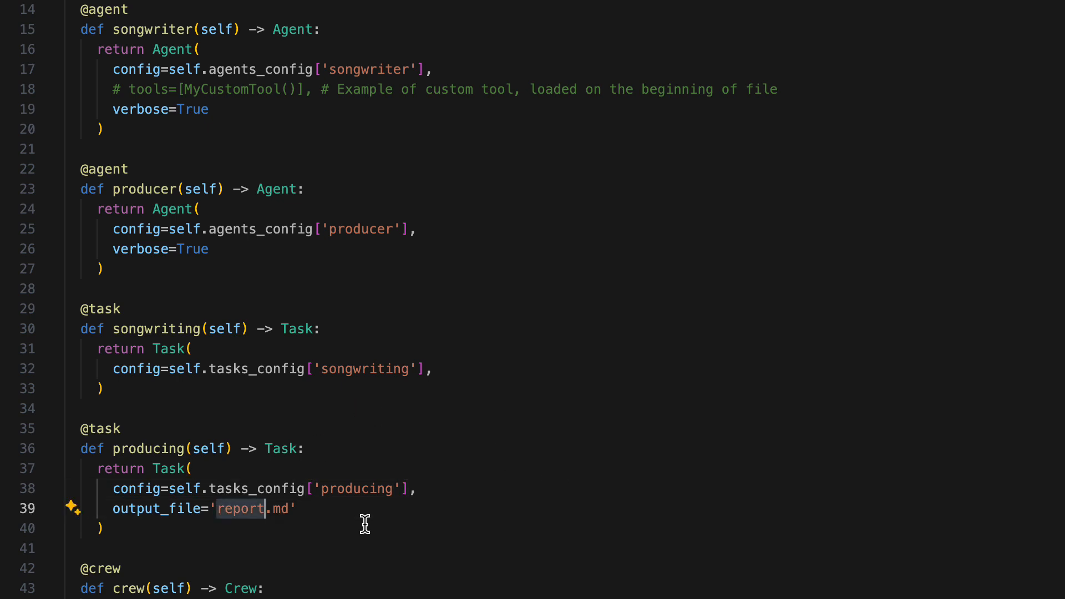
pyautogui.write('song')
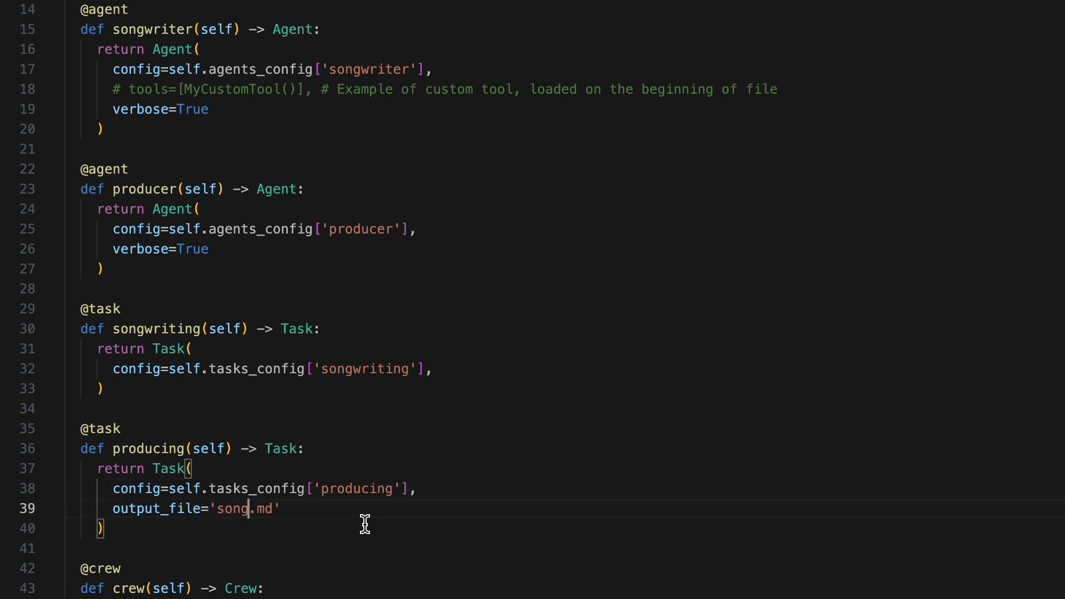
pyautogui.moveTo(497, 381)
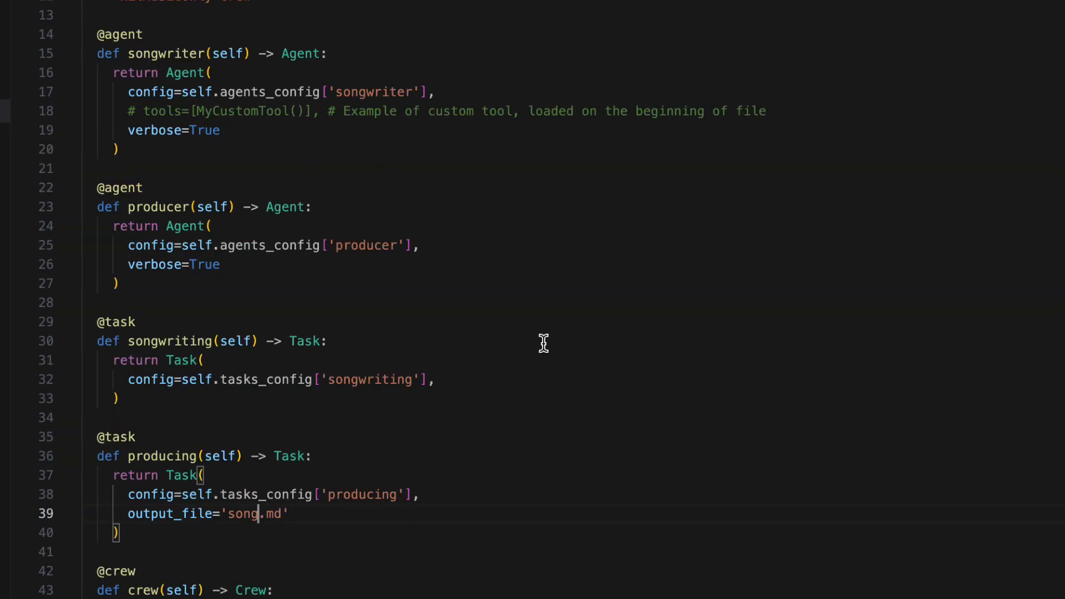
pyautogui.scroll(-3)
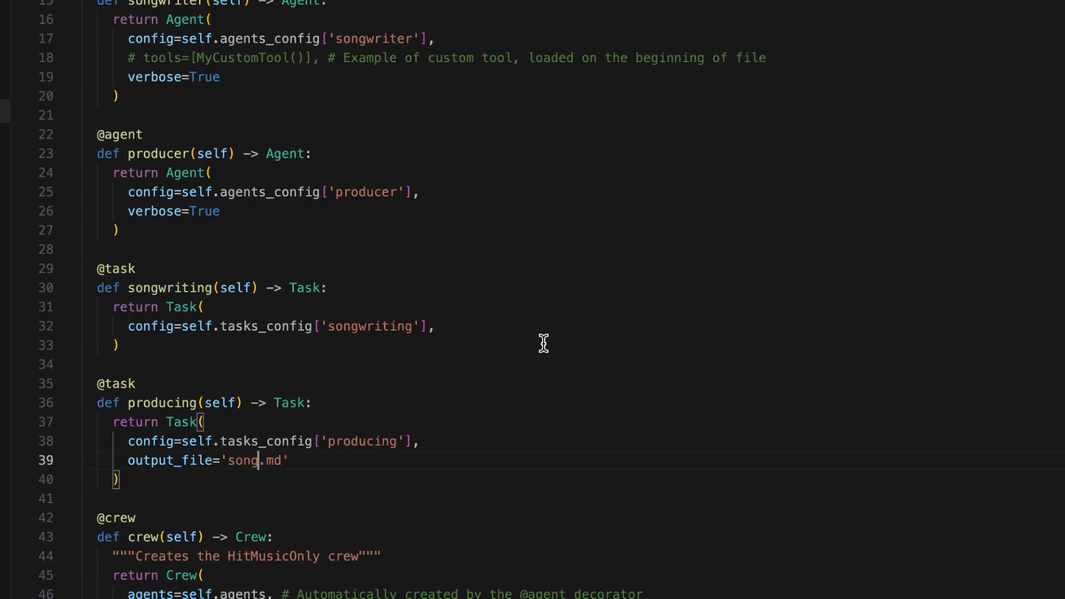
pyautogui.scroll(-3)
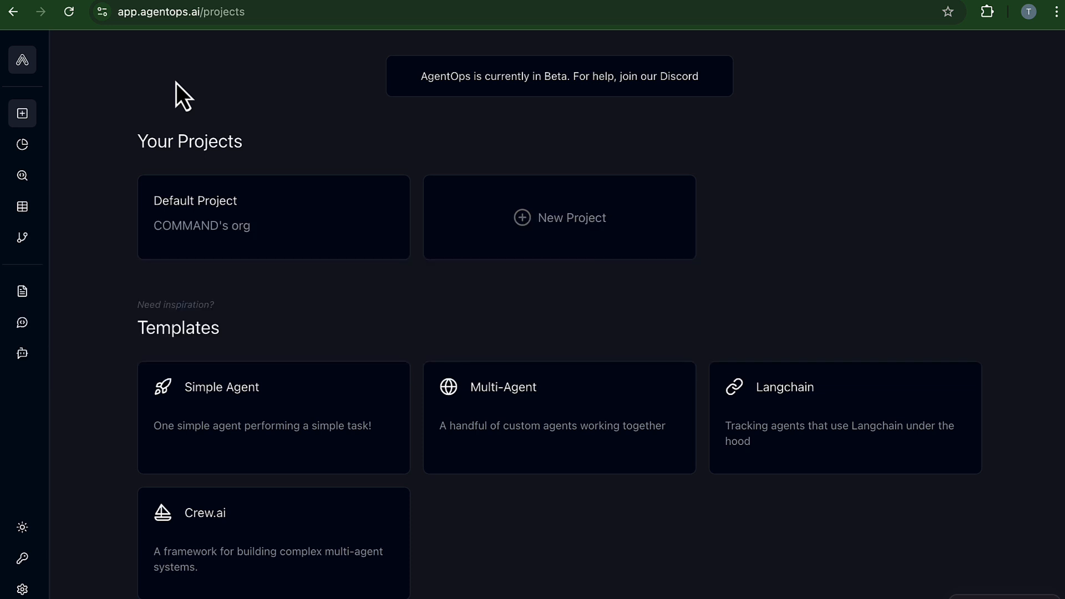
pyautogui.moveTo(182, 92)
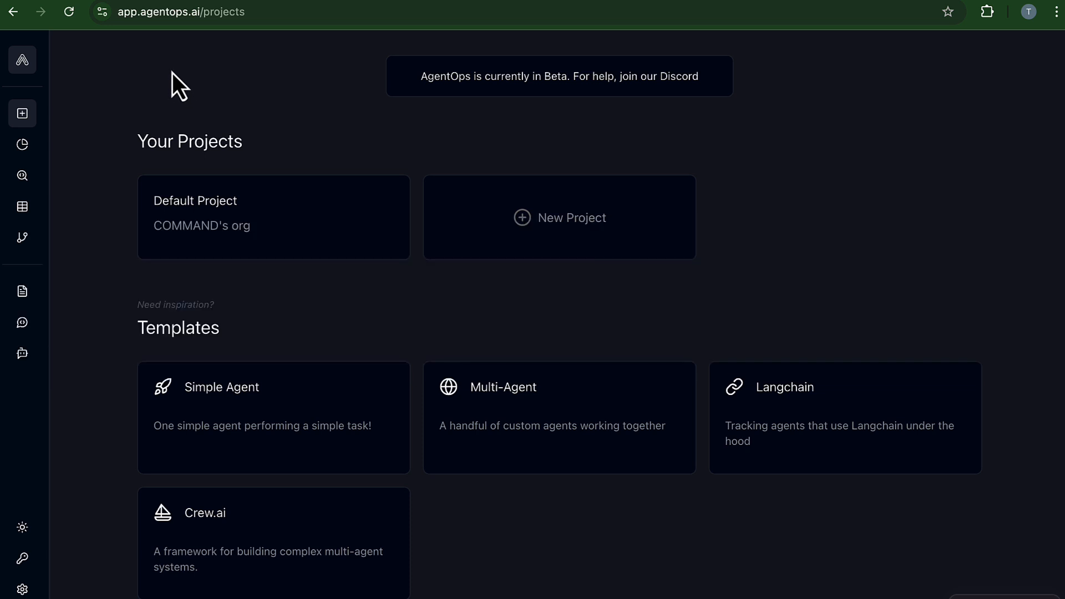
pyautogui.moveTo(92, 243)
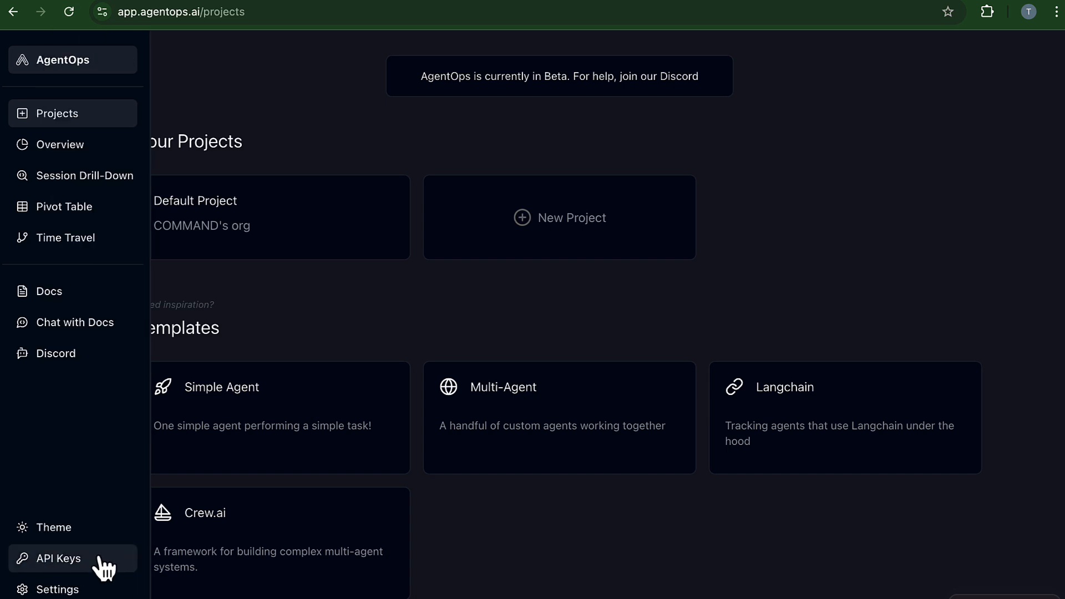
# - Copy the Default Project API key from the AgentOps API Keys settings
pyautogui.click(59, 558)
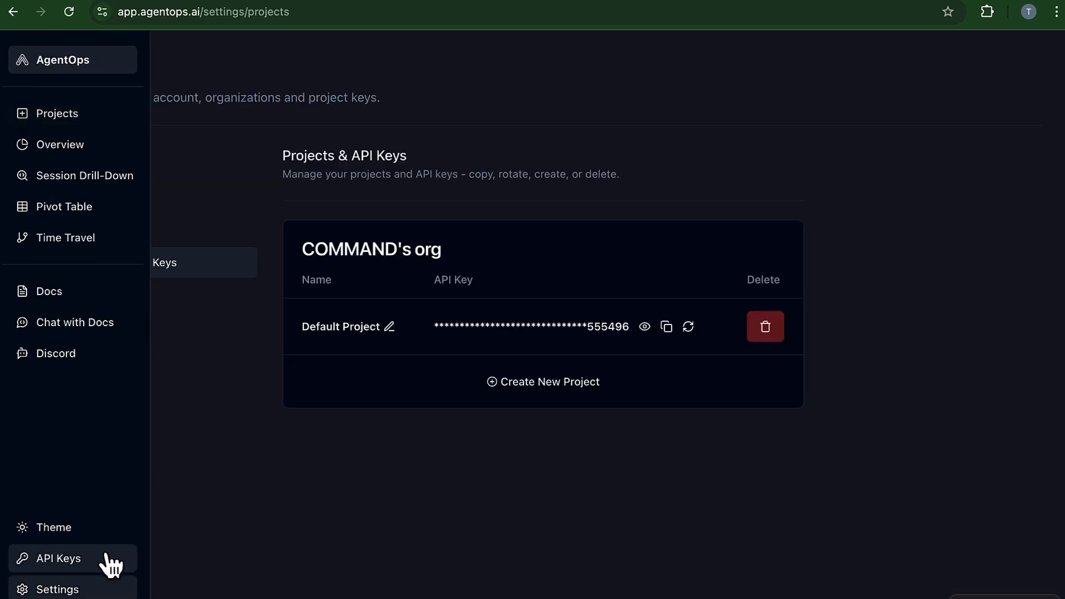
pyautogui.click(59, 559)
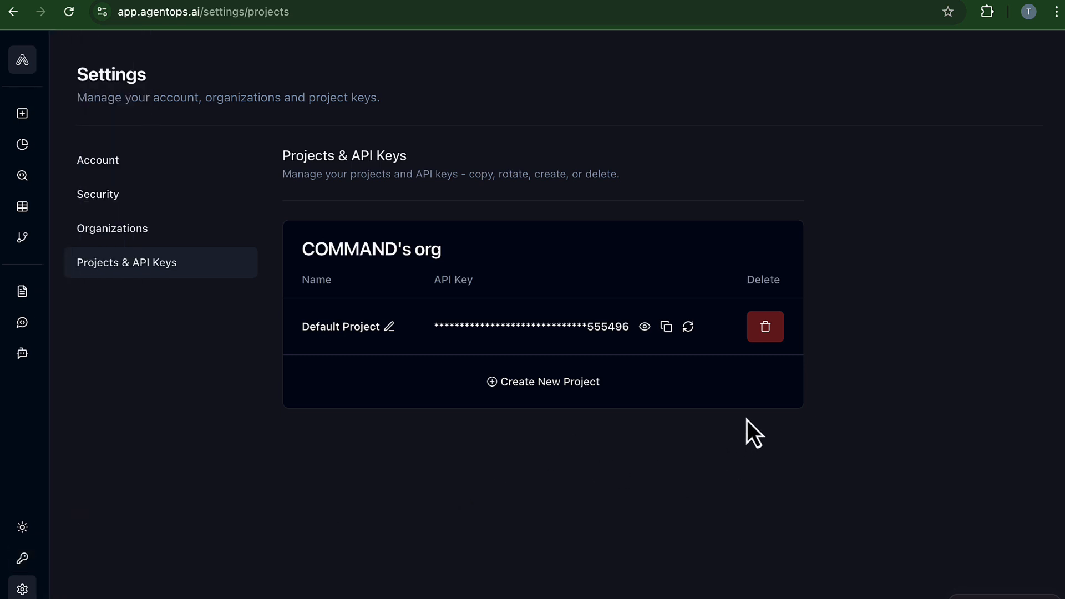
pyautogui.moveTo(667, 327)
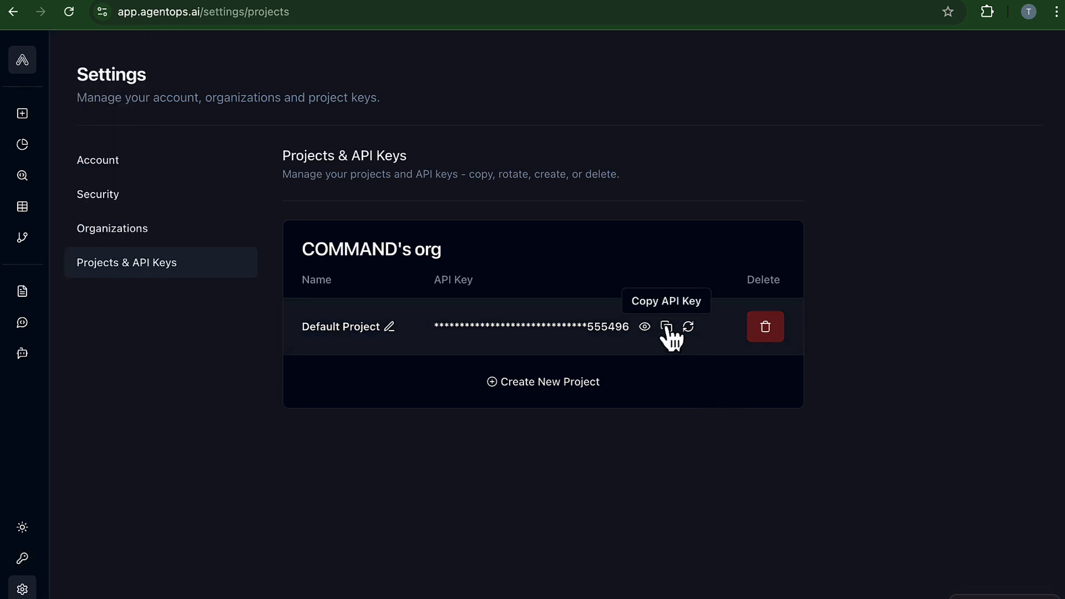
pyautogui.click(666, 326)
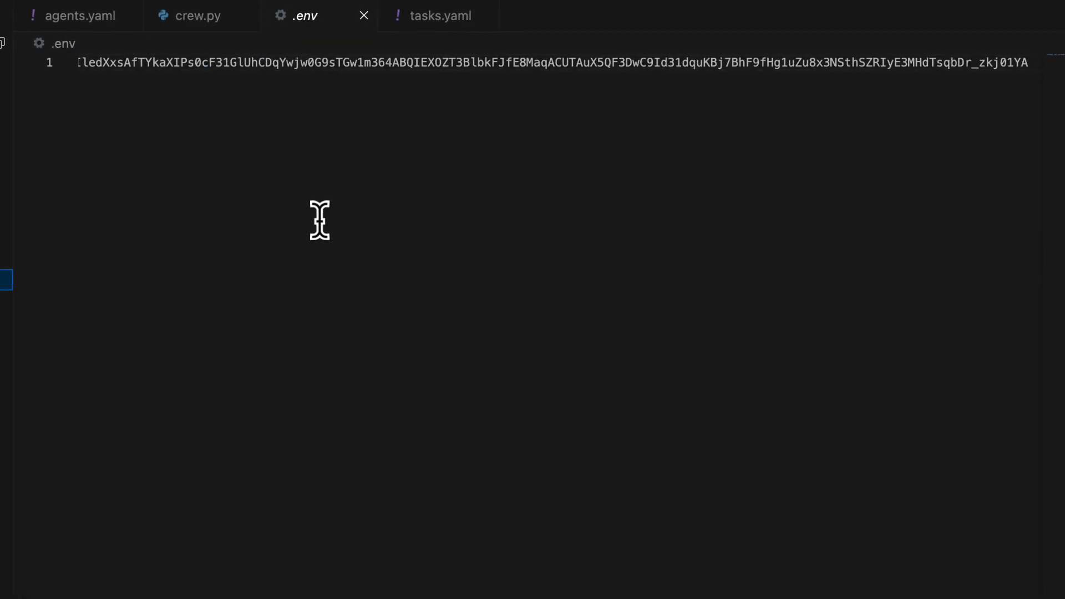
pyautogui.tripleClick(319, 62)
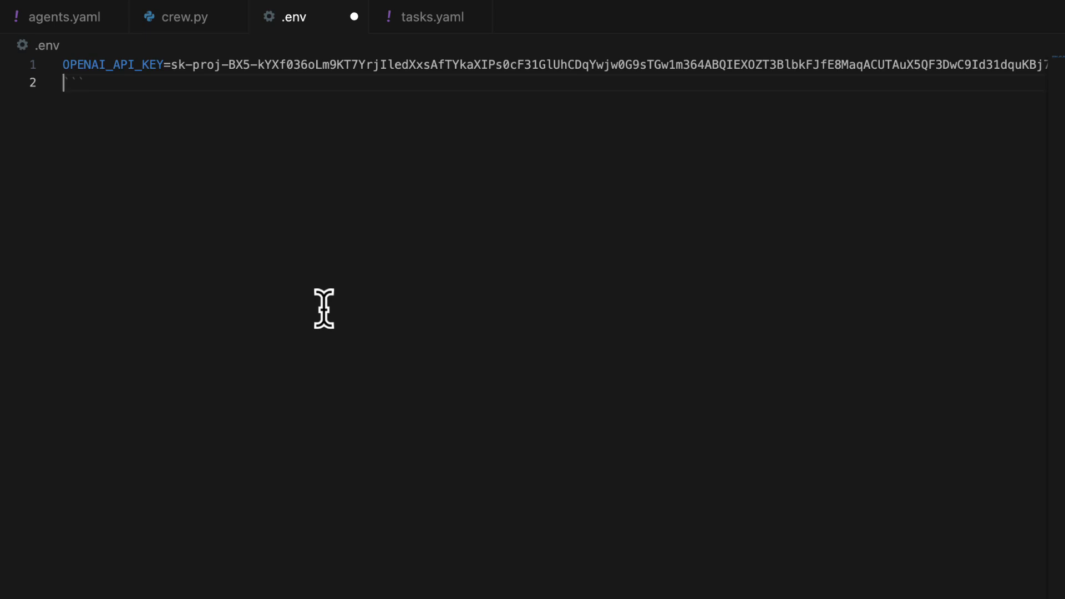
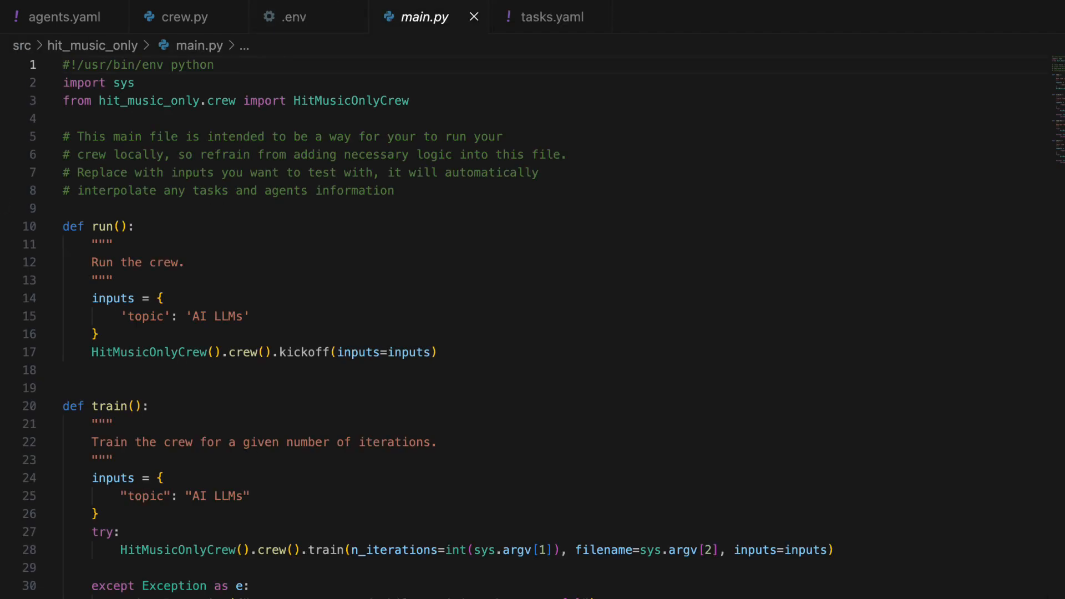
# - Add 'import os' on a new line below the crew import in main.py
pyautogui.click(410, 101)
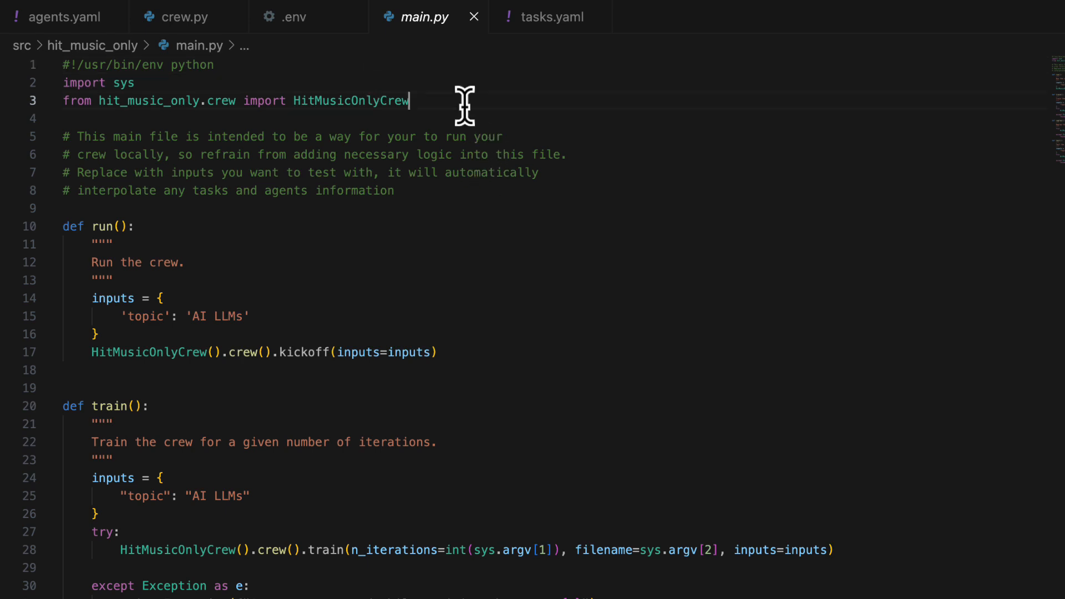
pyautogui.press('Enter')
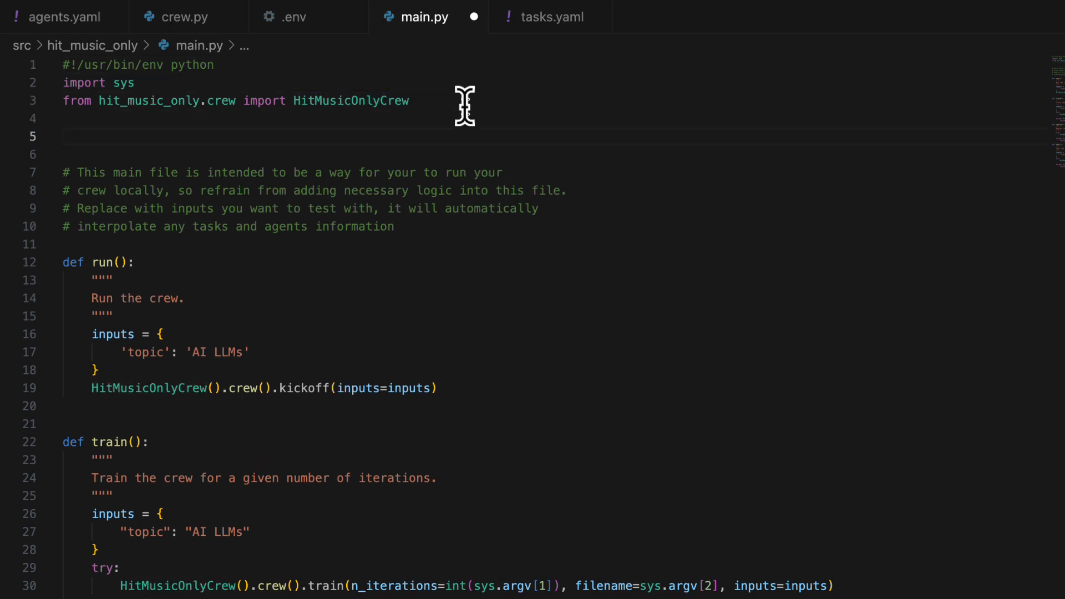
pyautogui.write('import os')
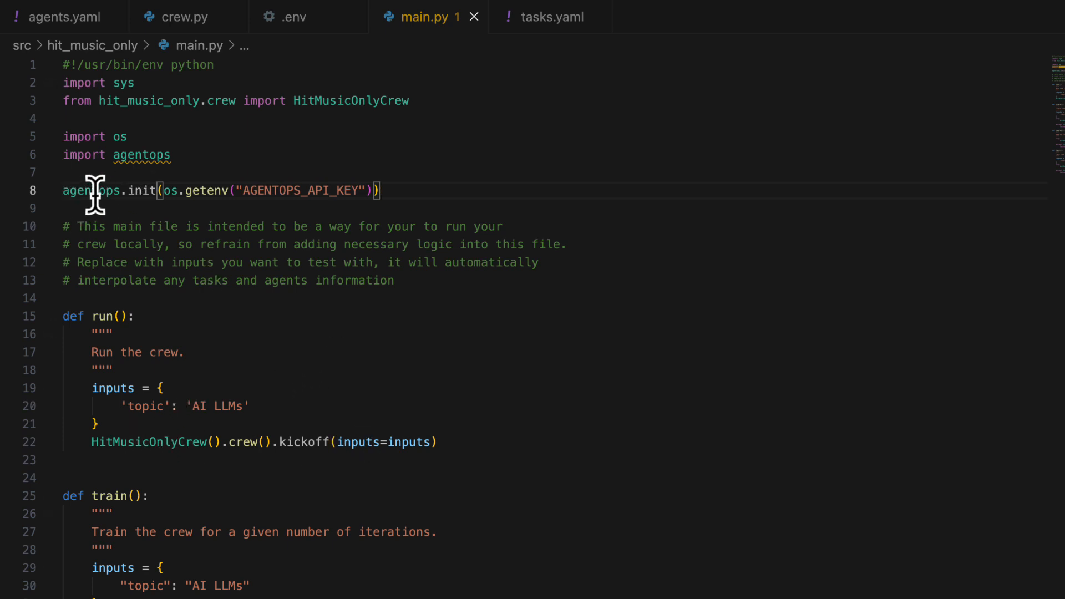
pyautogui.moveTo(400, 190)
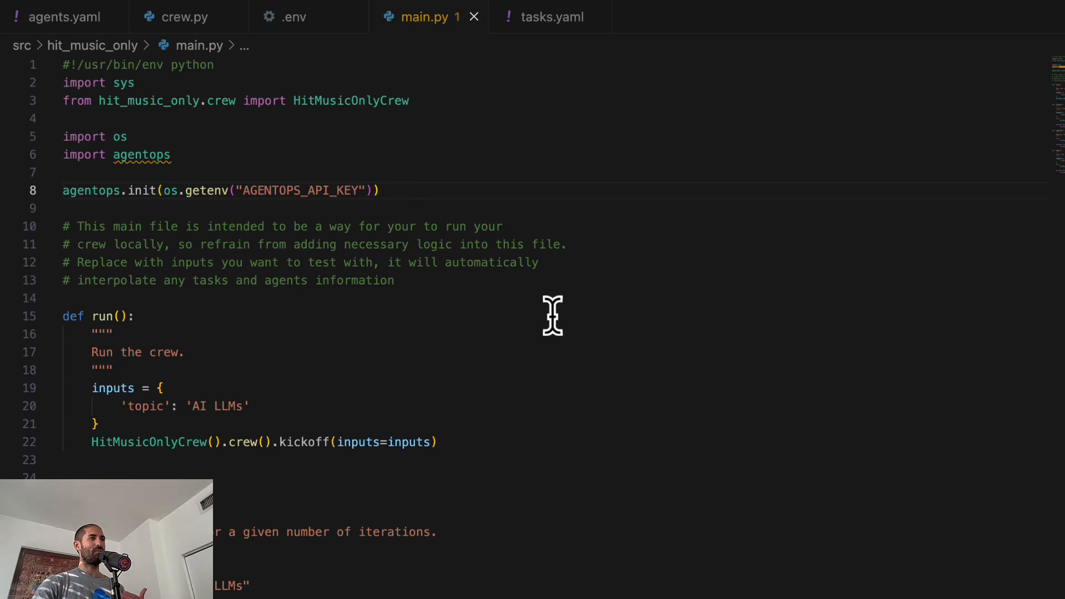
pyautogui.moveTo(143, 155)
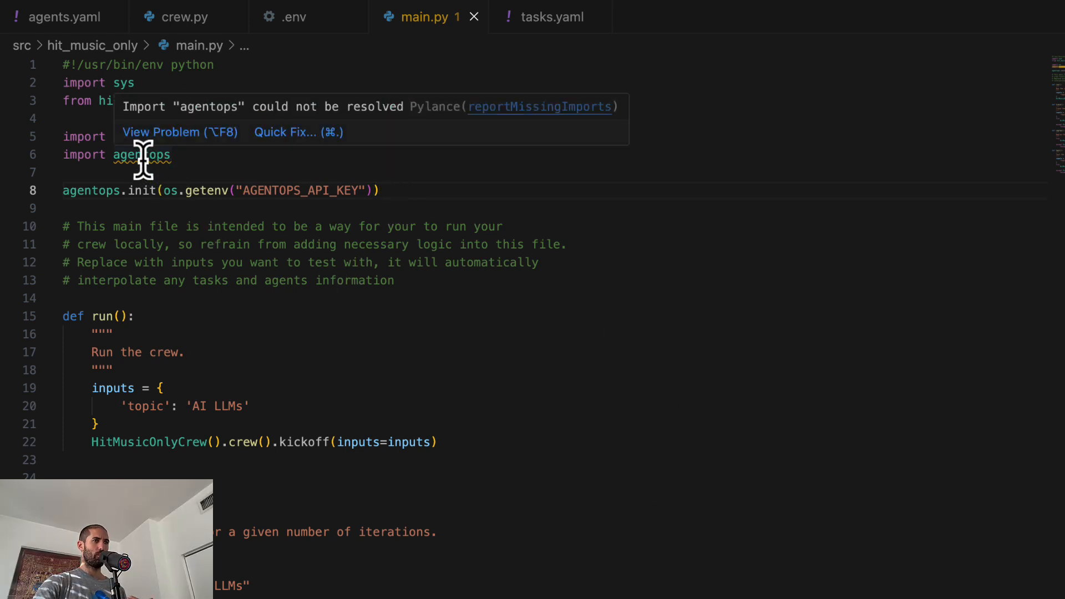
pyautogui.moveTo(147, 143)
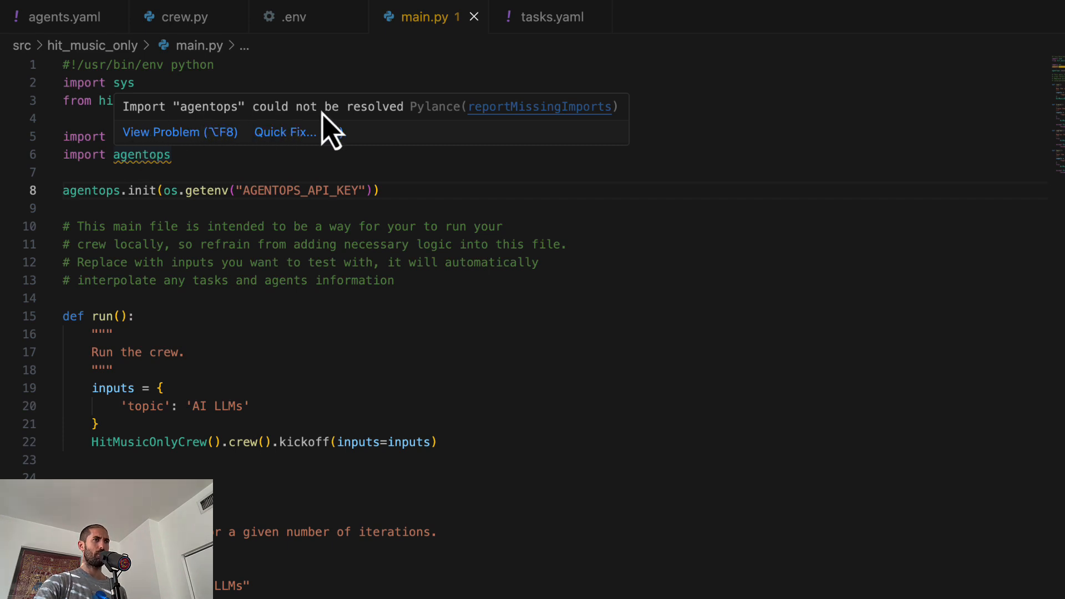
pyautogui.moveTo(390, 135)
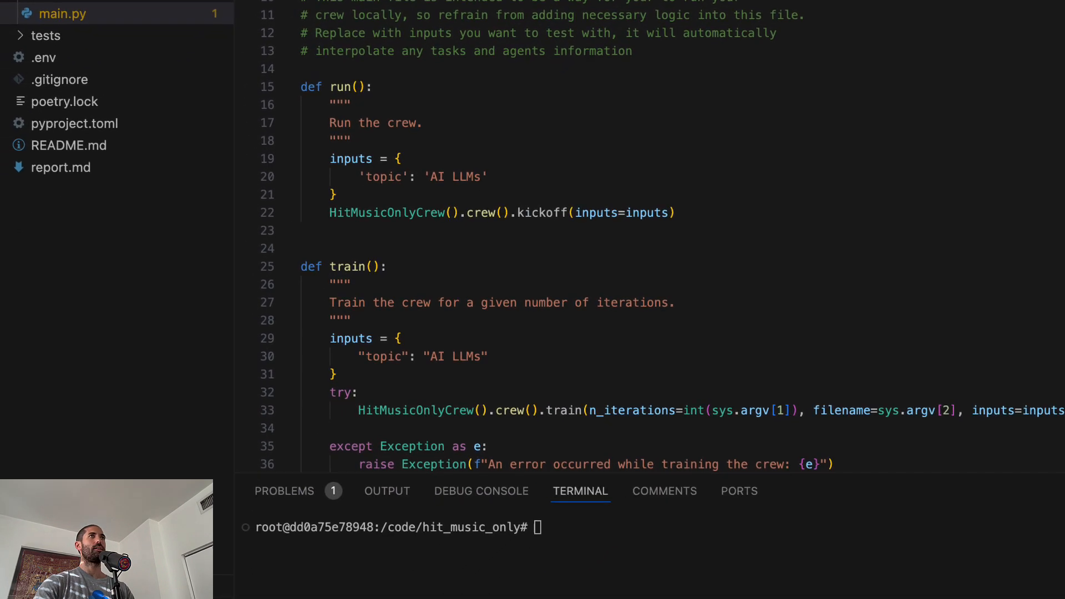
# - Run 'poetry add agentops==0.3.13' in the terminal after discarding a pip install attempt
pyautogui.write('poetry add agentops==0.3.13')
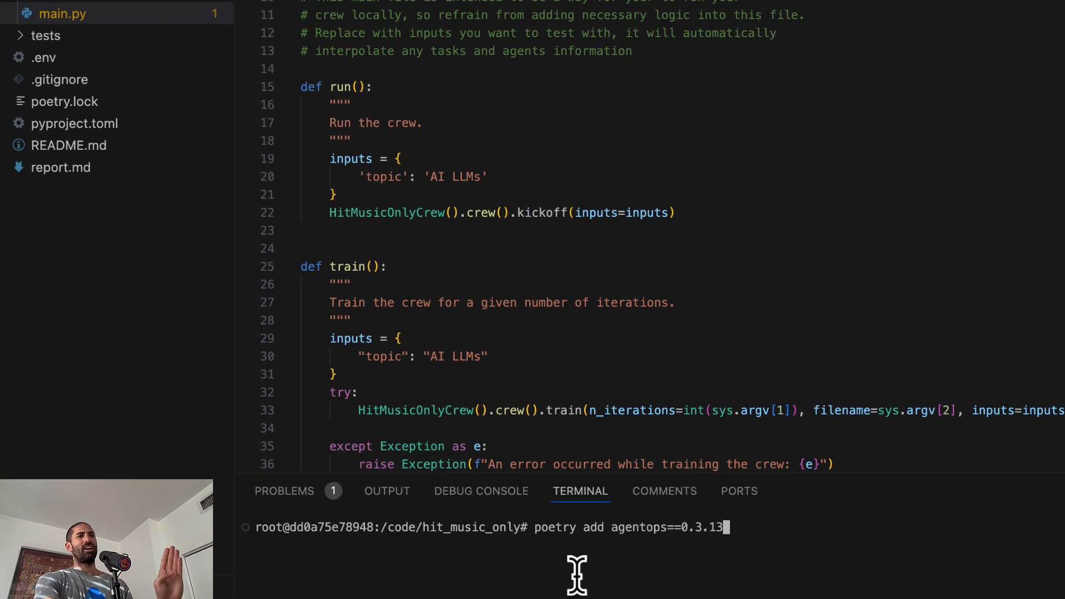
pyautogui.press('Backspace')
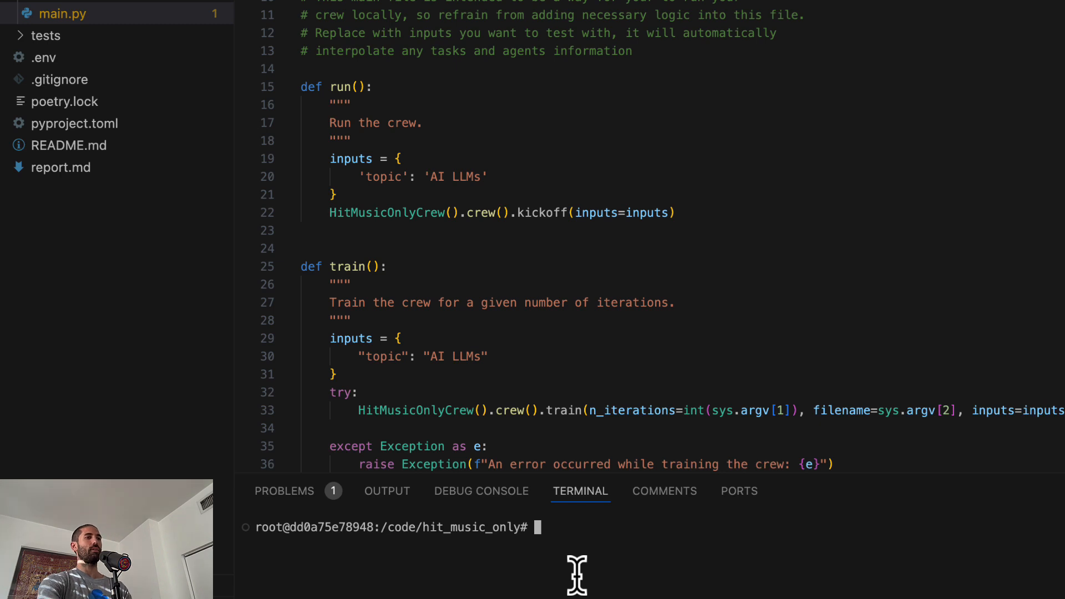
pyautogui.write('pip i')
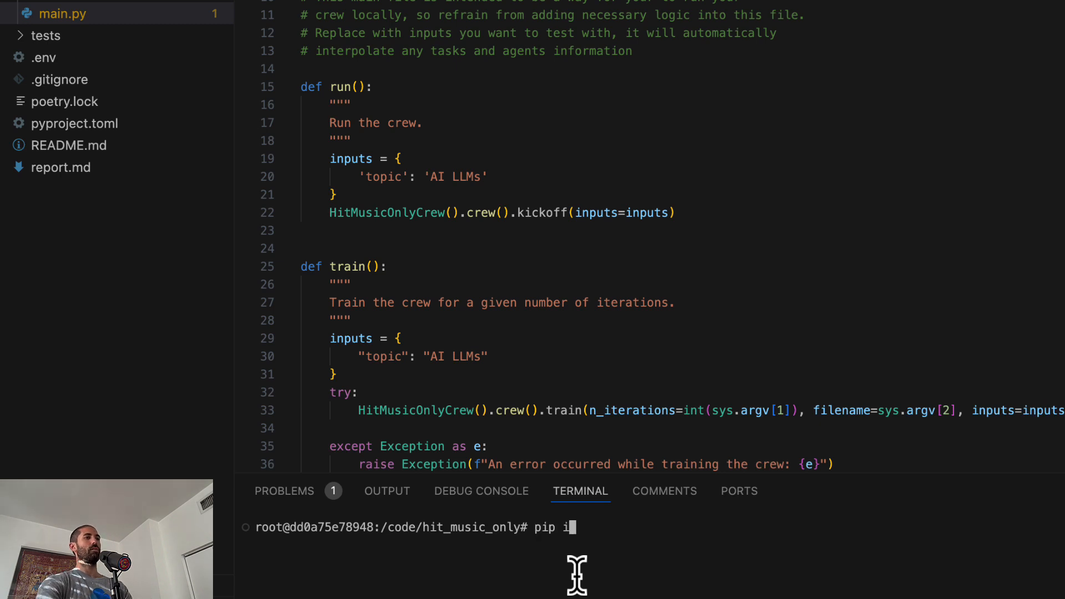
pyautogui.write('nstall')
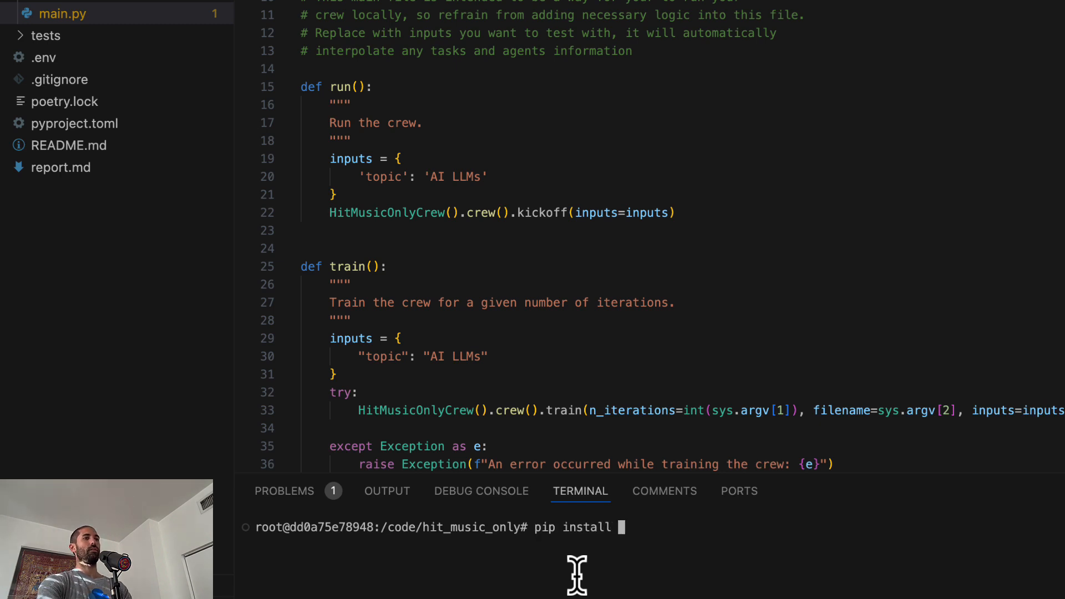
pyautogui.write('agent')
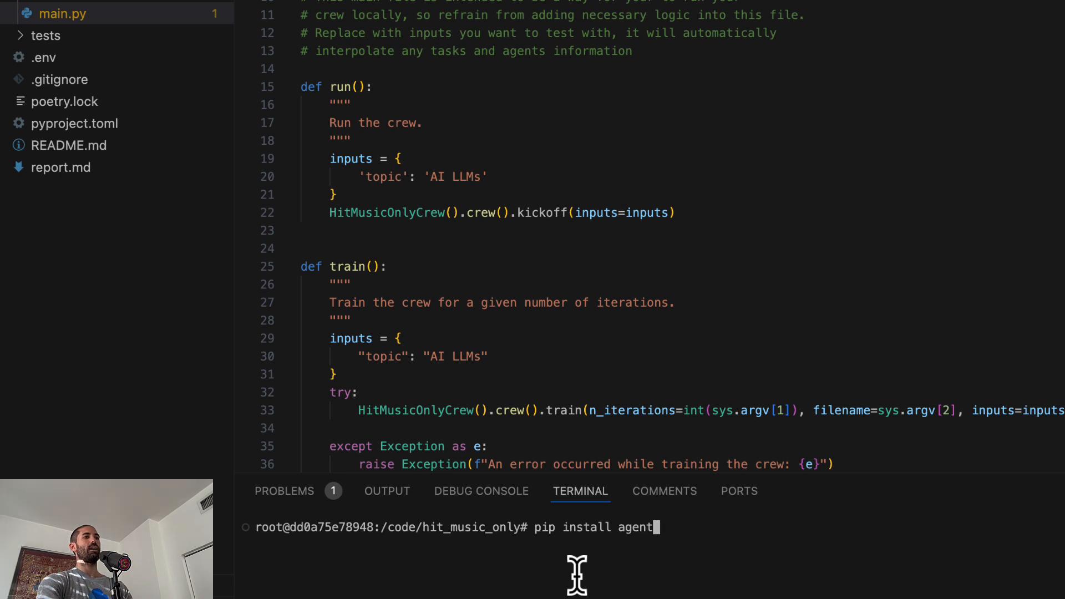
pyautogui.write('ops')
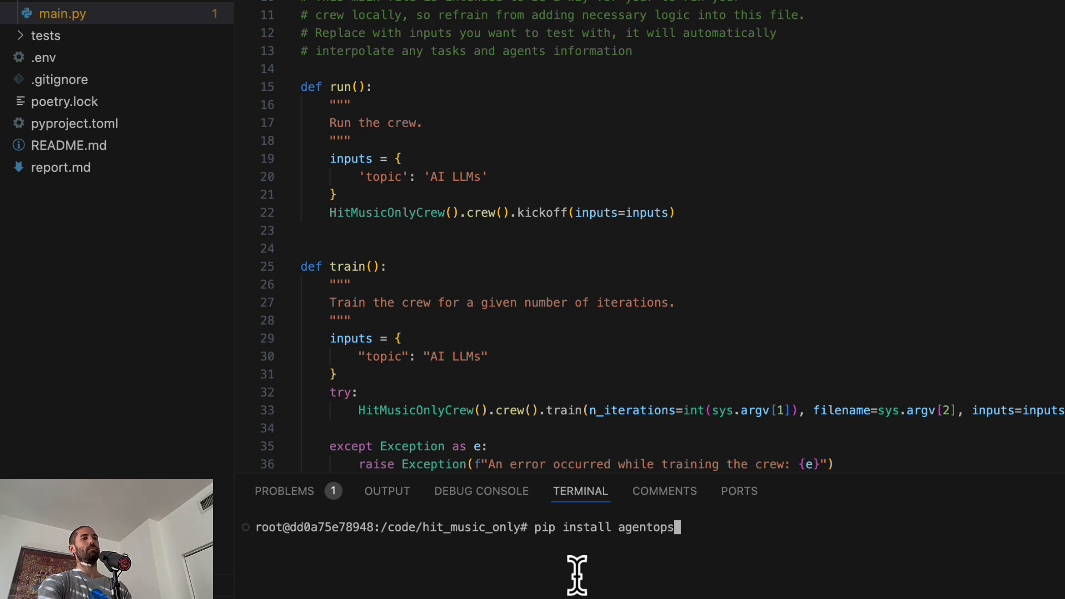
pyautogui.press('backspace')
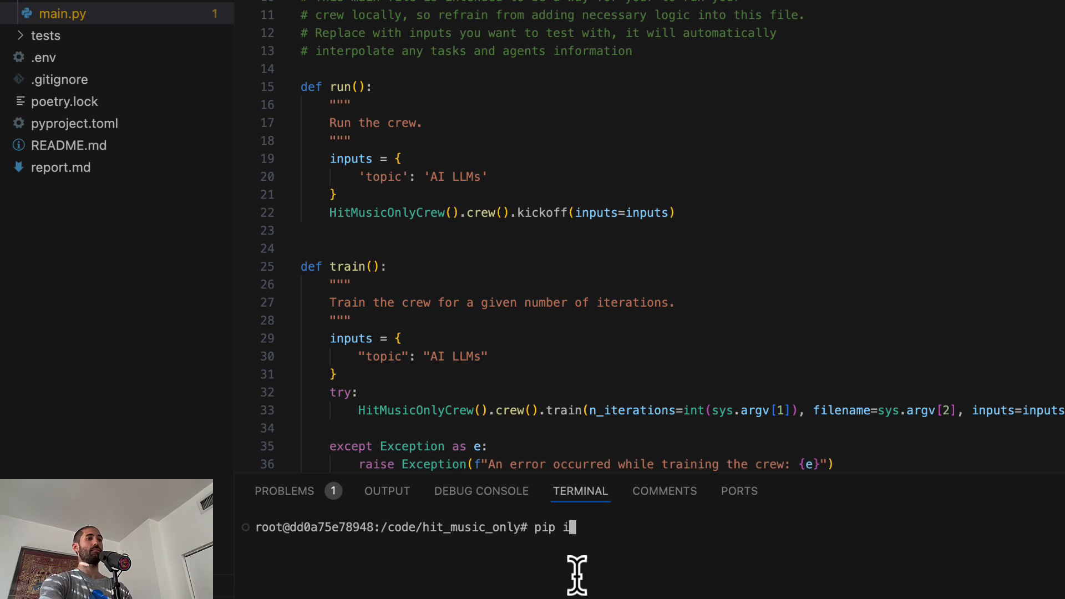
pyautogui.write('poetry add agentops==0.3.13')
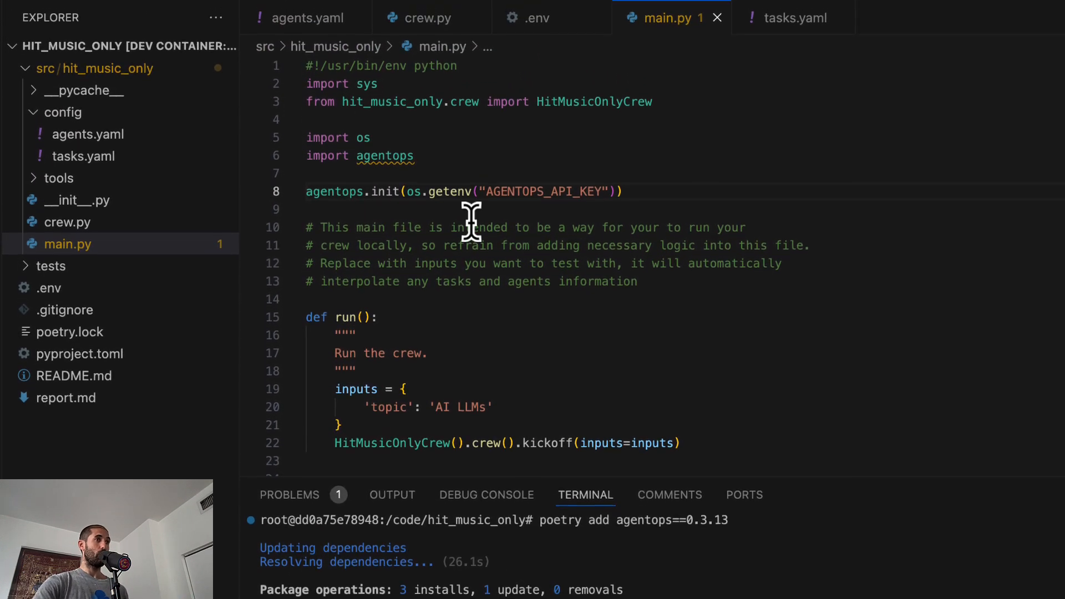
pyautogui.moveTo(385, 157)
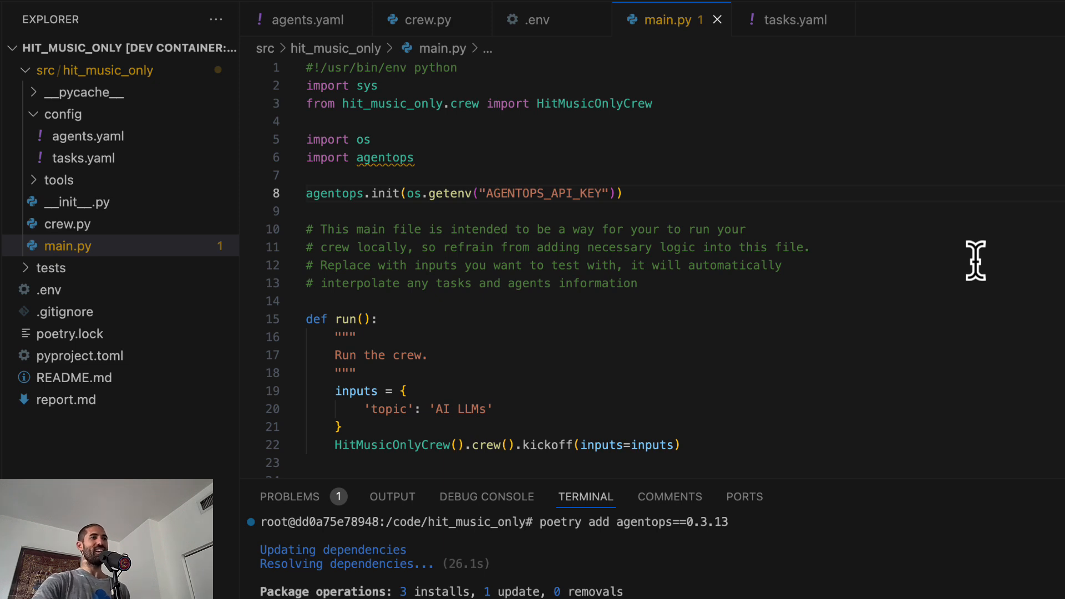
pyautogui.moveTo(915, 356)
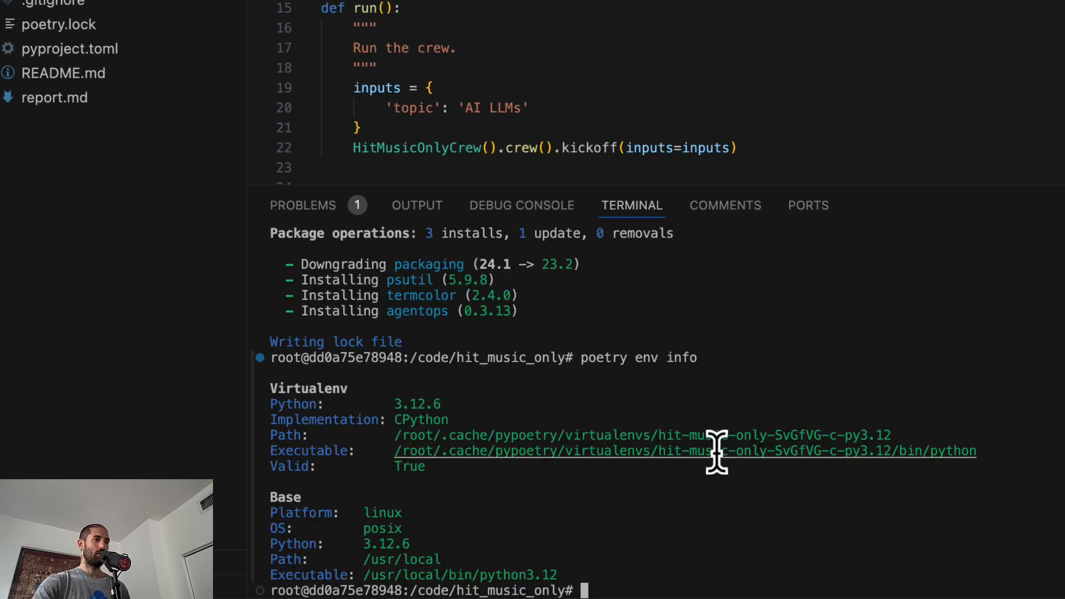
pyautogui.moveTo(380, 451)
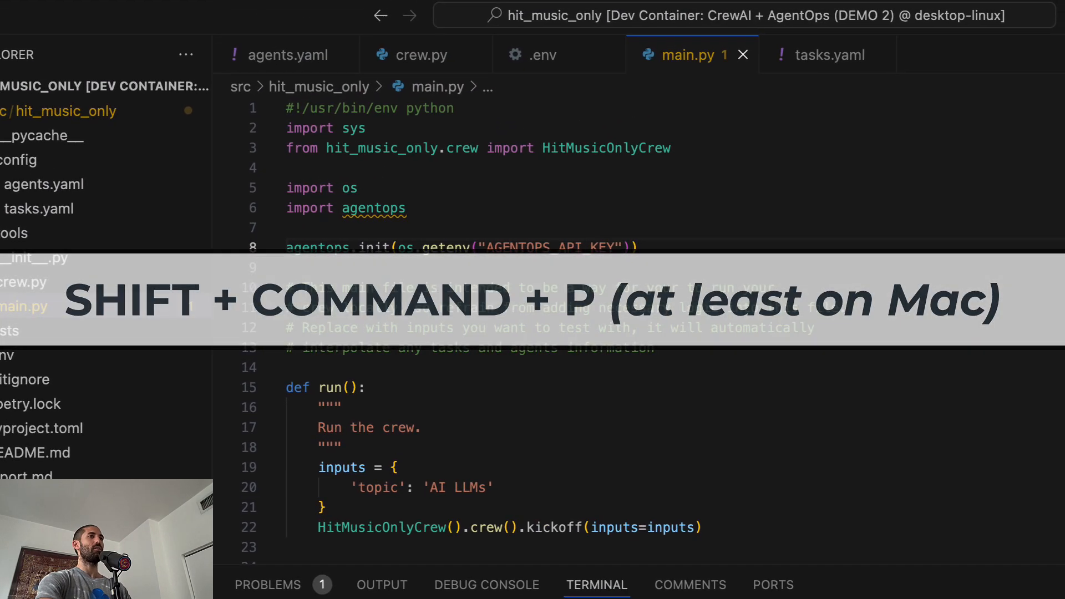
# - Select the Poetry virtualenv hit-music-only-SvGfVG-c-py3.12 as the Python interpreter via the command palette
pyautogui.press('shift+cmd+p')
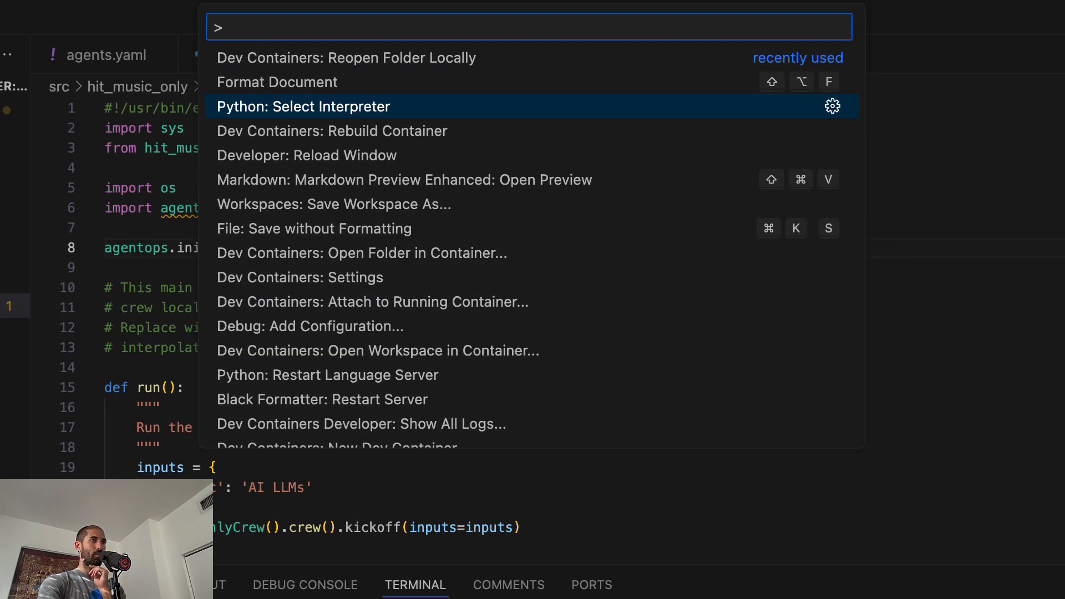
pyautogui.click(303, 107)
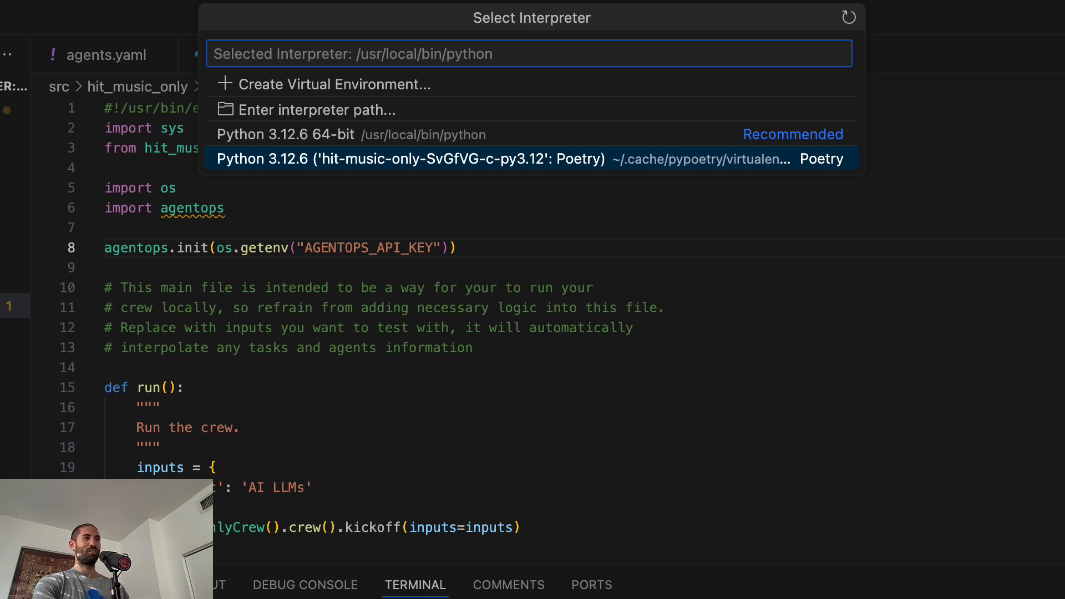
pyautogui.moveTo(531, 135)
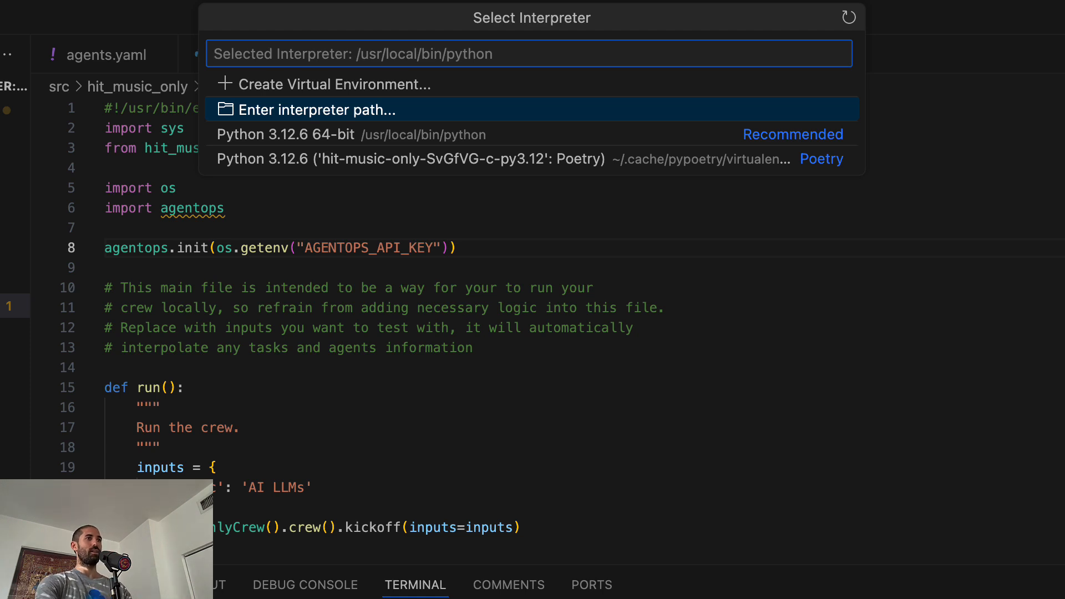
pyautogui.click(325, 110)
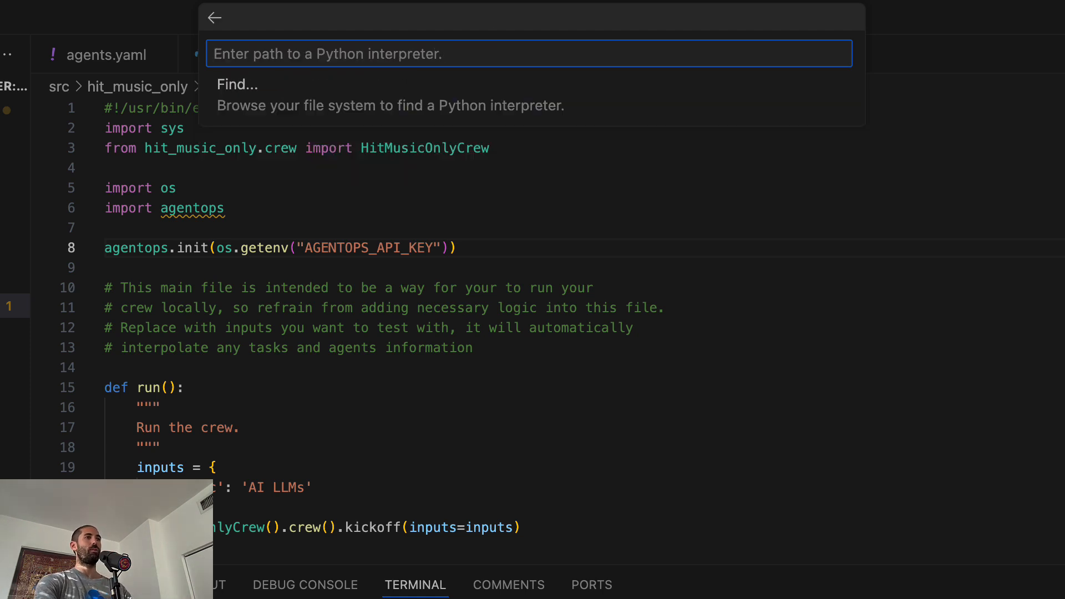
pyautogui.write('/root/.cache/pypoetry/virtualenvs/hit-music-only-SvGfVG-c-py3.12')
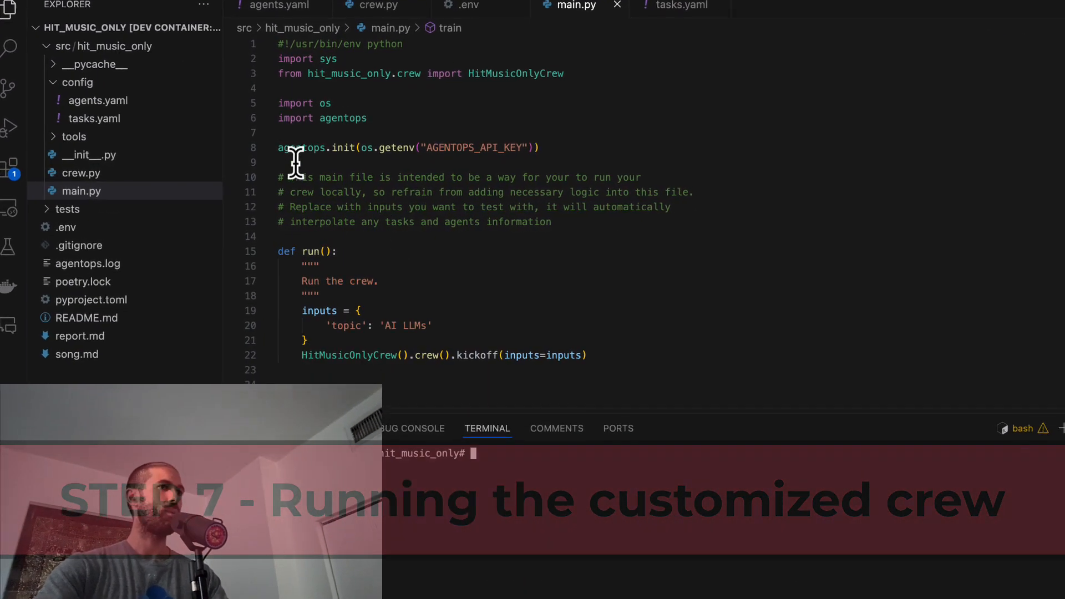
# - Review tasks.yaml, crew.py and main.py, scrolling through run() and train()
pyautogui.click(96, 100)
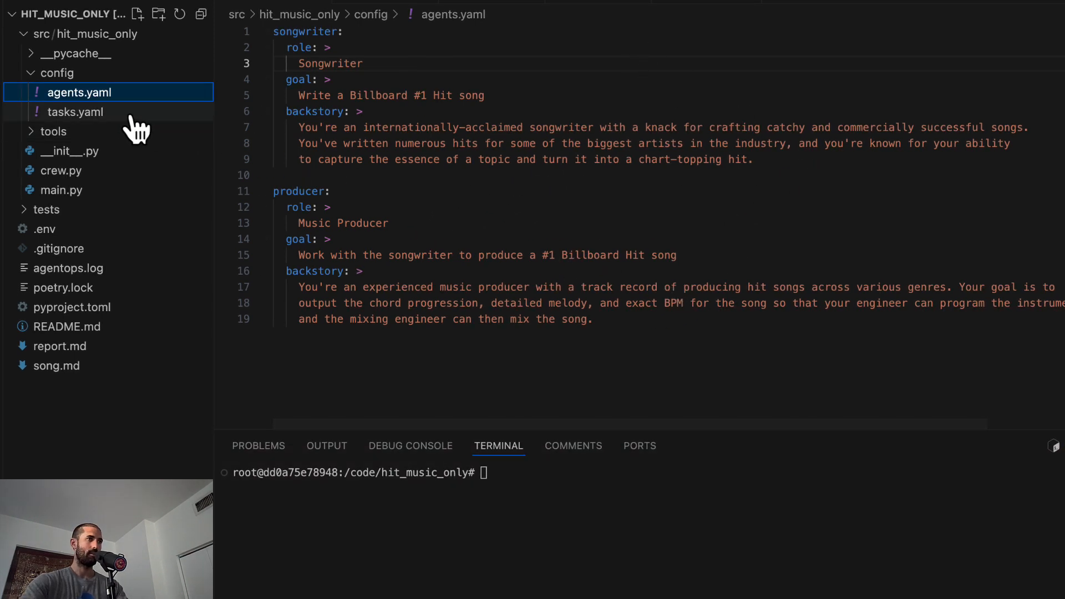
pyautogui.click(75, 111)
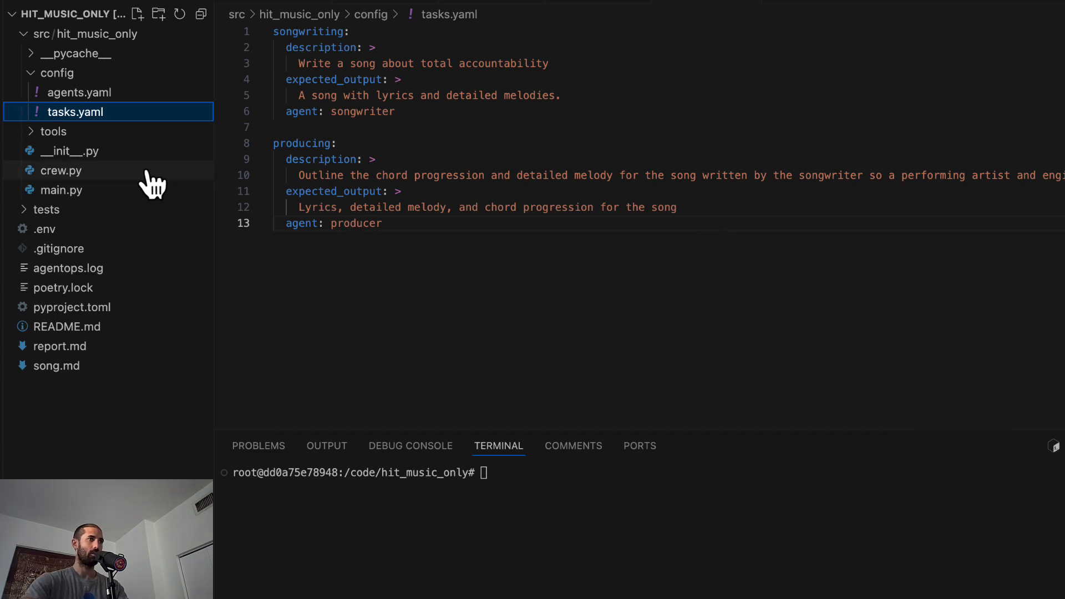
pyautogui.click(61, 171)
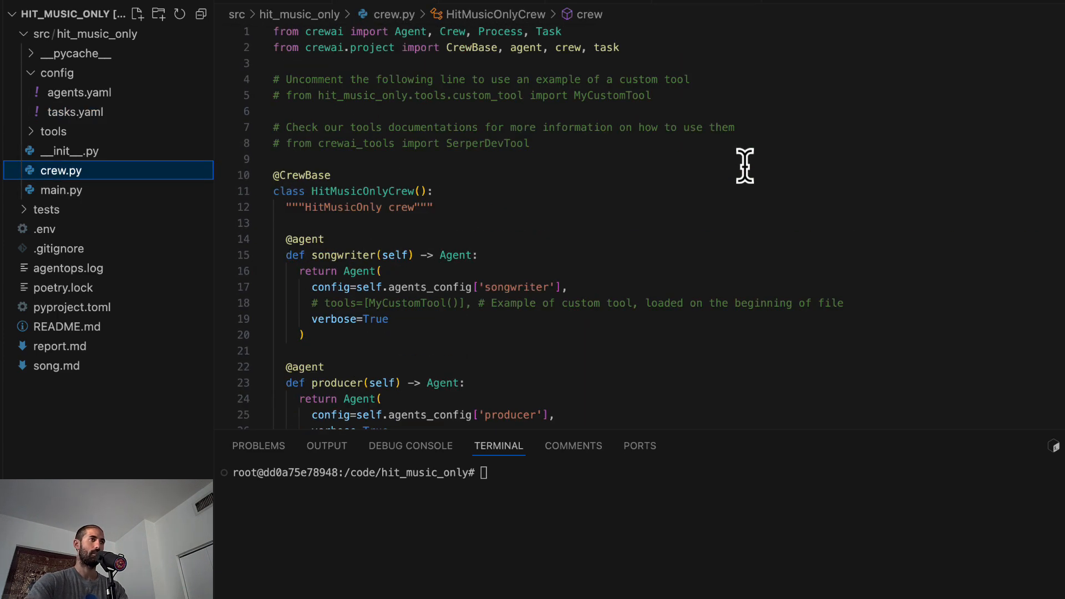
pyautogui.click(61, 190)
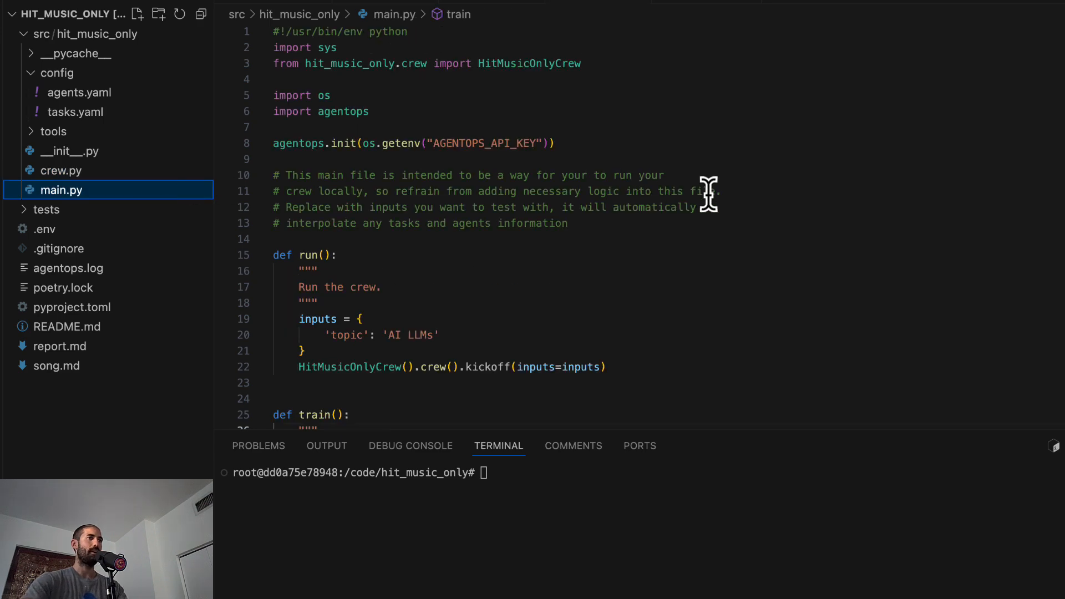
pyautogui.scroll(-3)
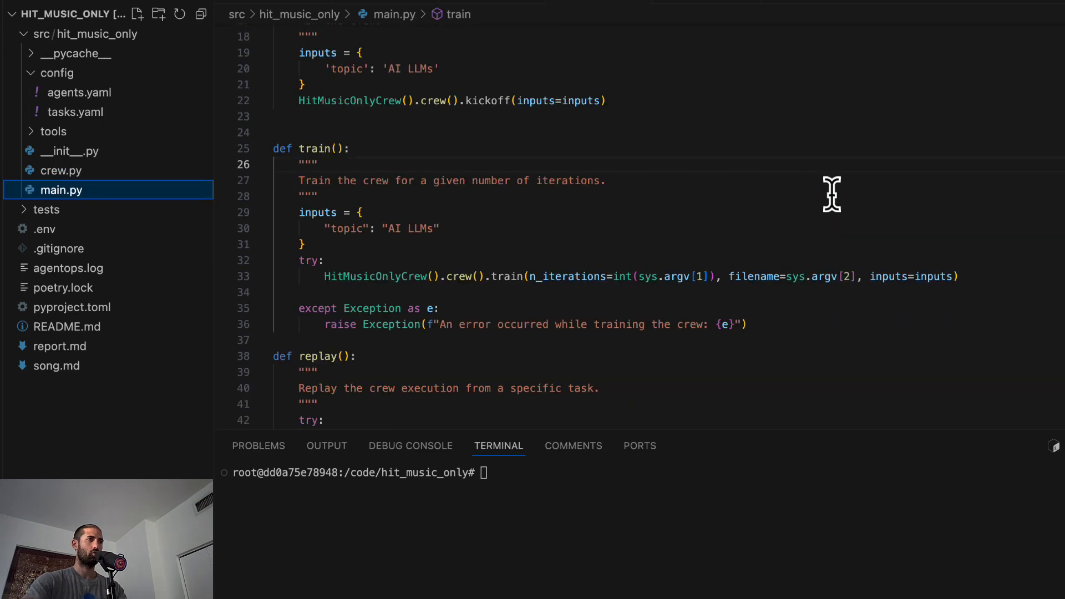
pyautogui.scroll(-3)
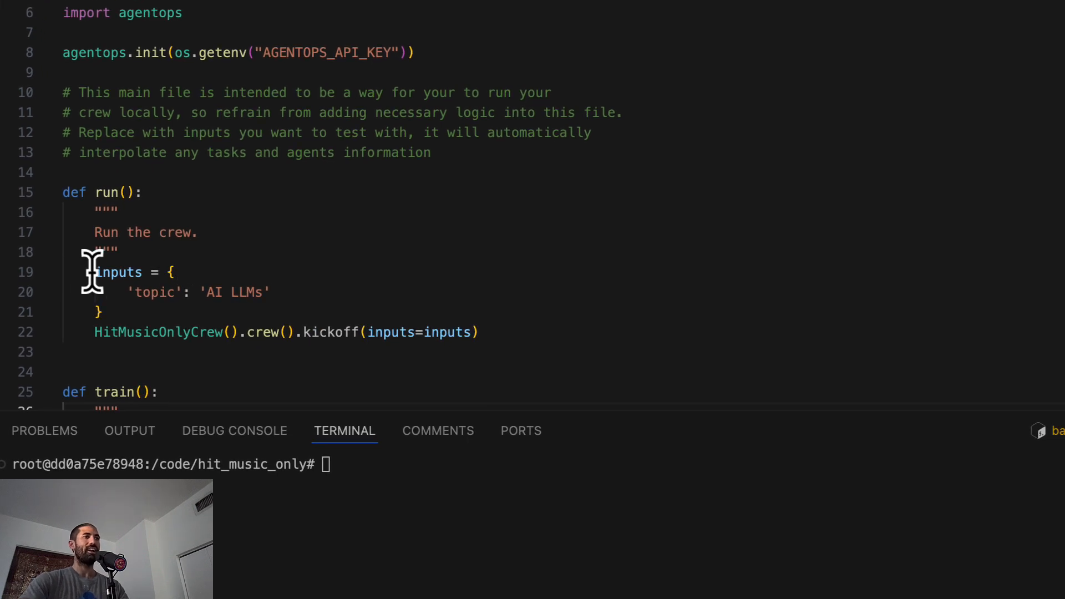
pyautogui.moveTo(119, 272)
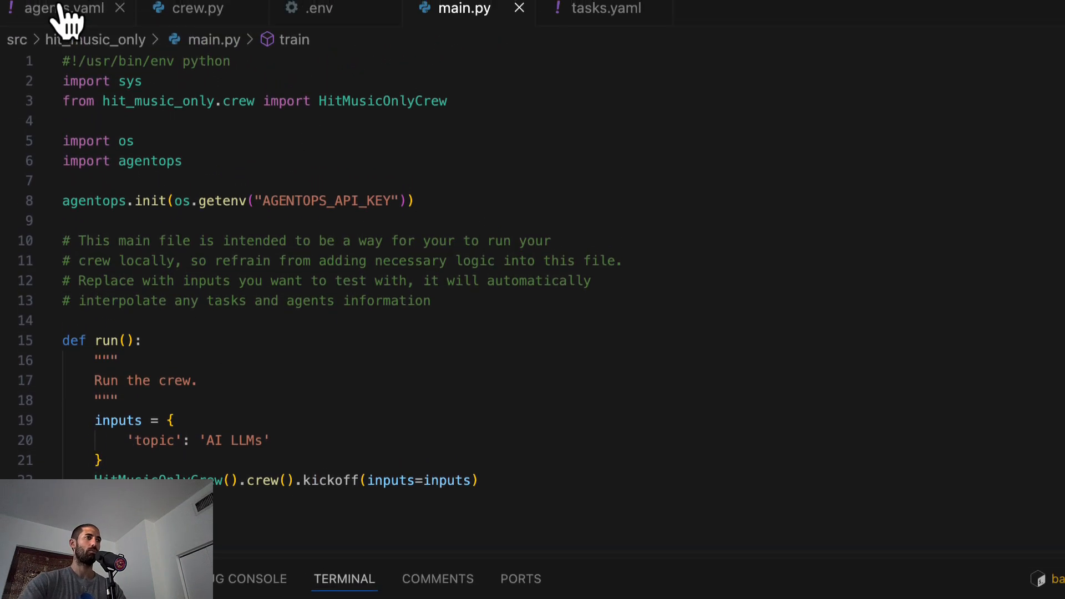
# - Prefix both agent roles in agents.yaml with a {genre} placeholder
pyautogui.click(61, 12)
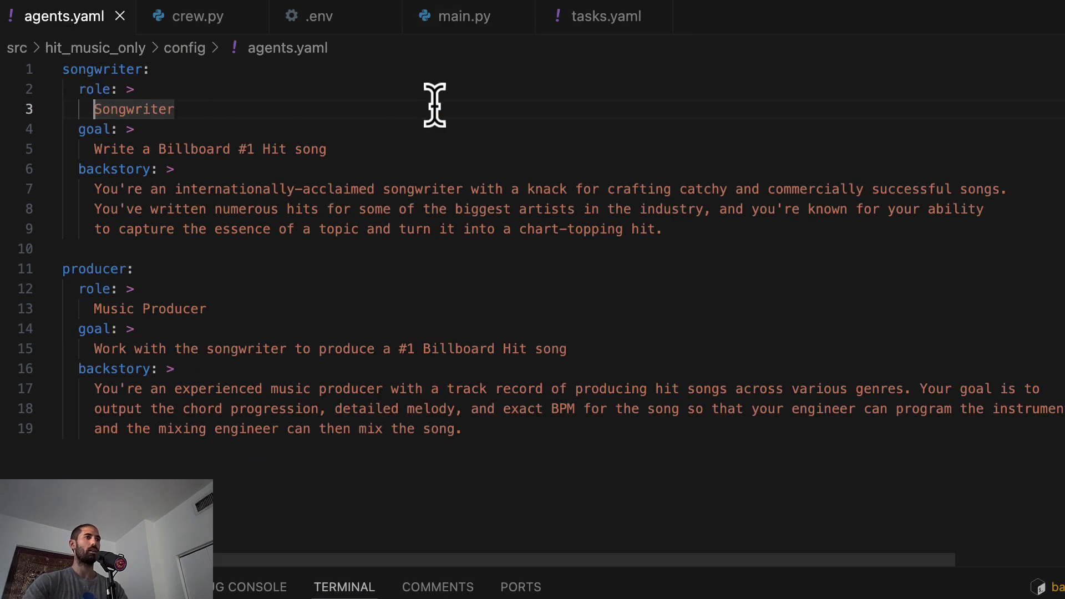
pyautogui.write('{}')
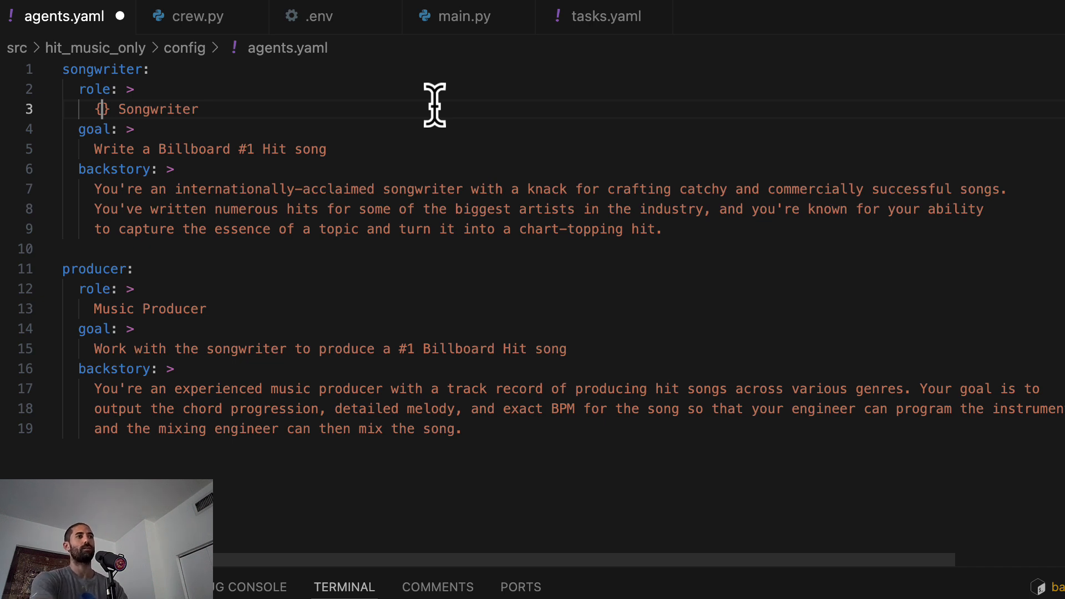
pyautogui.write('genre')
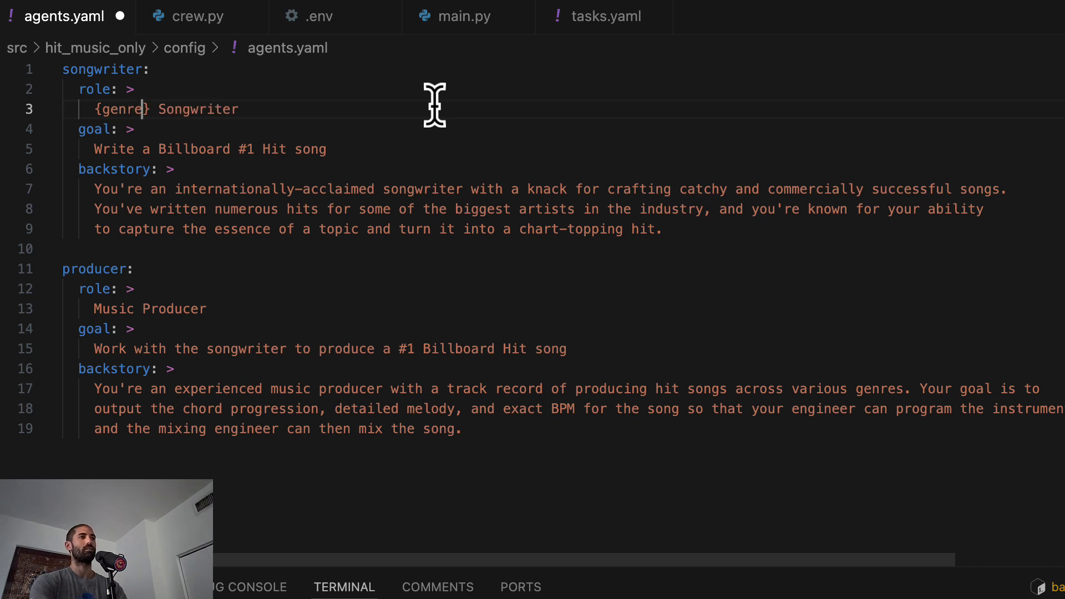
pyautogui.doubleClick(120, 110)
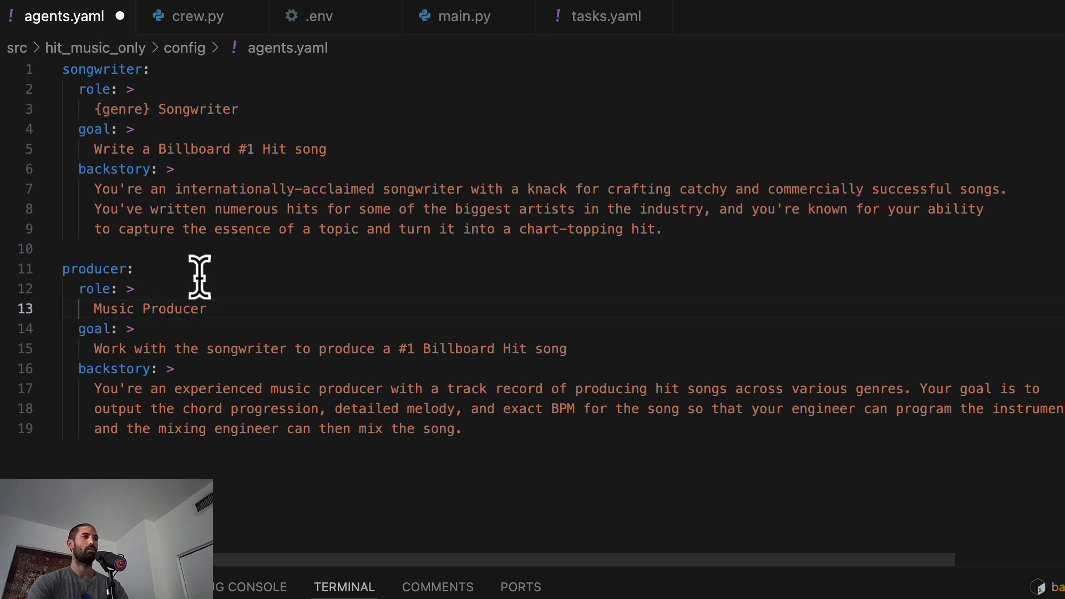
pyautogui.write('{genre}')
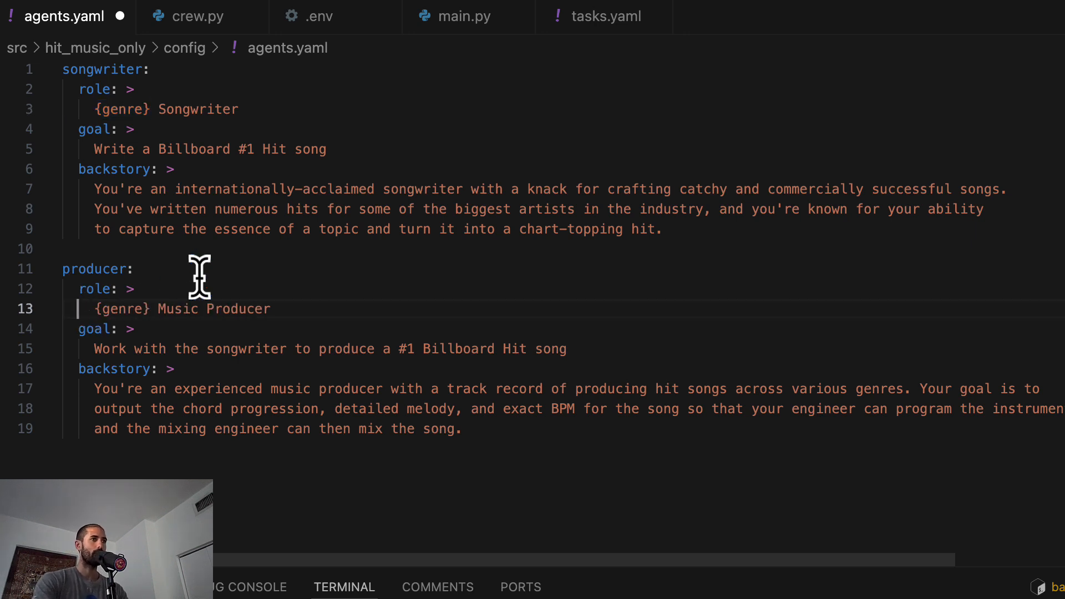
# - Try Hip-Hop, Country and Pop as the genre input in main.py's run()
pyautogui.click(463, 16)
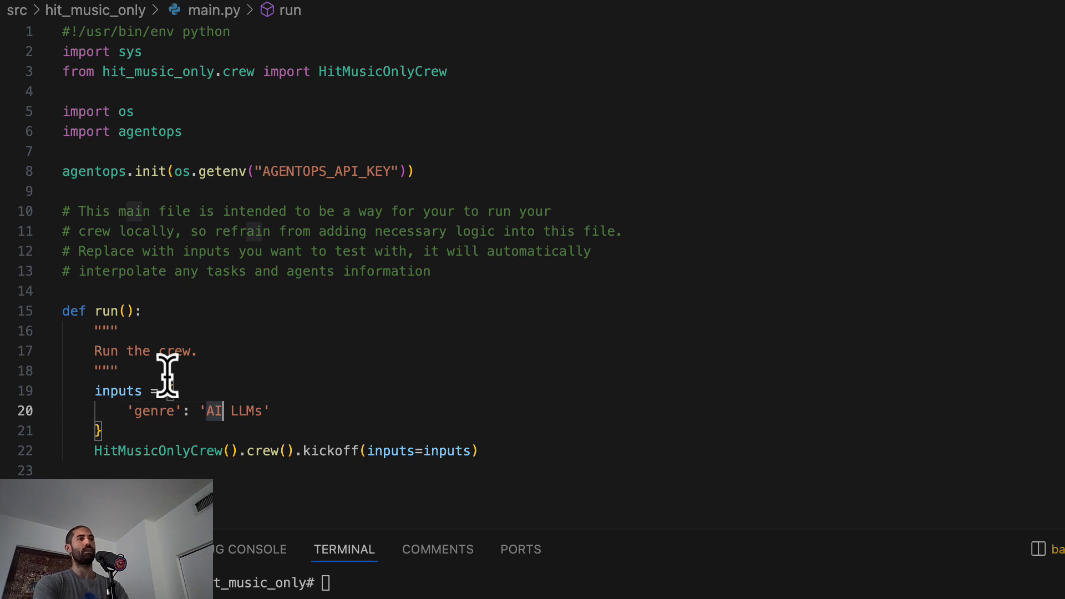
pyautogui.write('Hip-Hop')
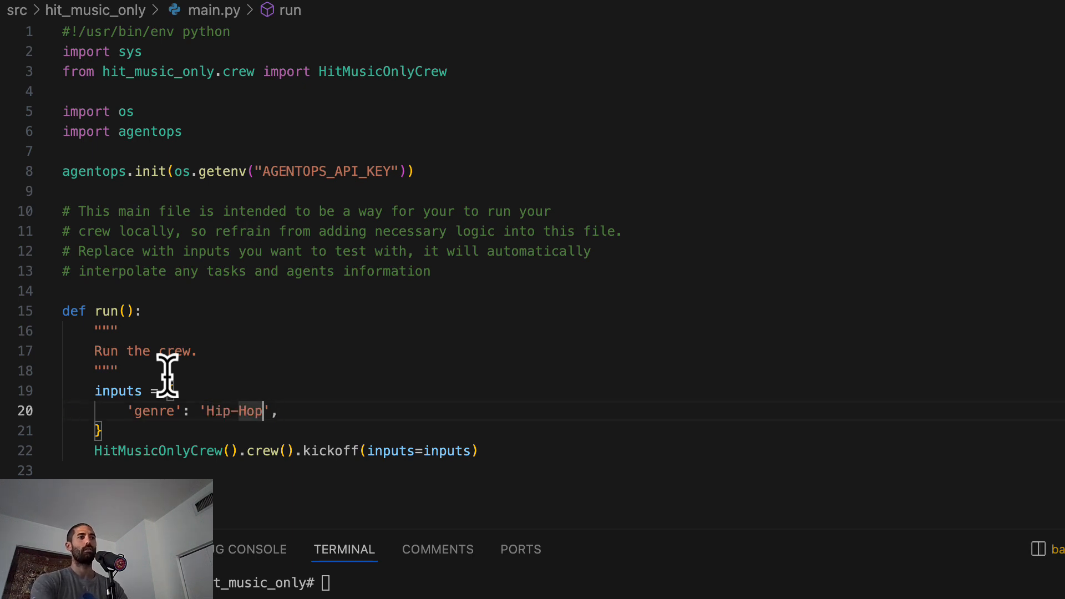
pyautogui.write('Country')
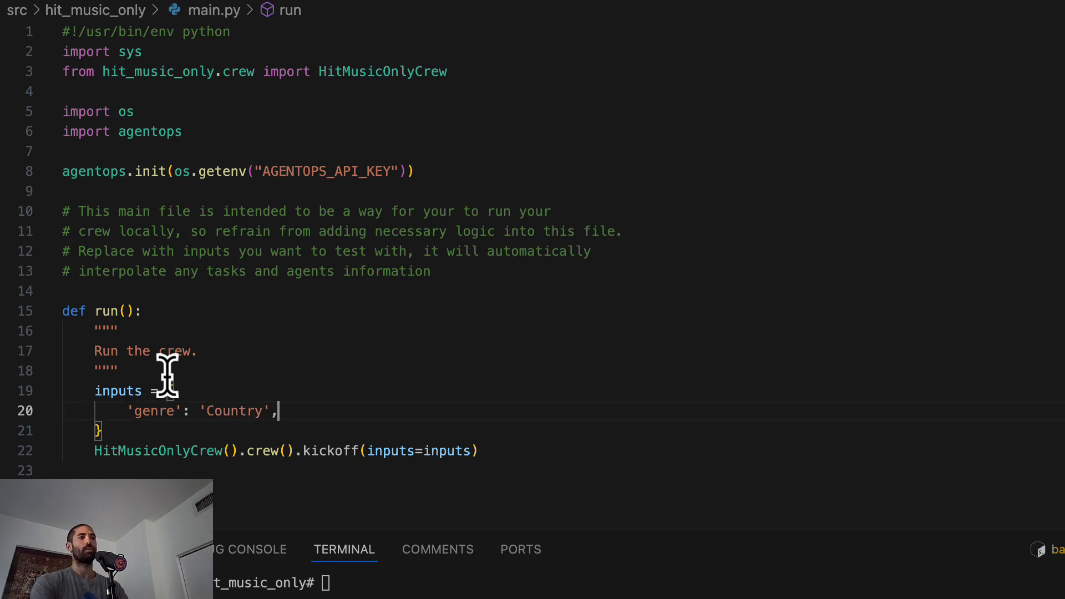
pyautogui.write('Pop')
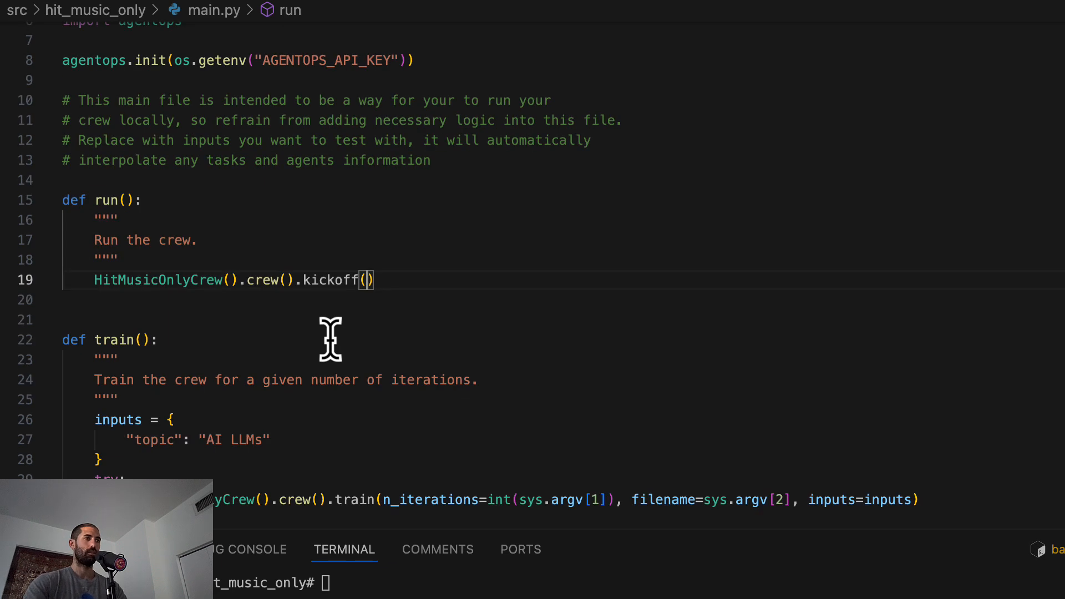
# - Run the crew with 'crewai run' and open the generated song.md
pyautogui.scroll(-3)
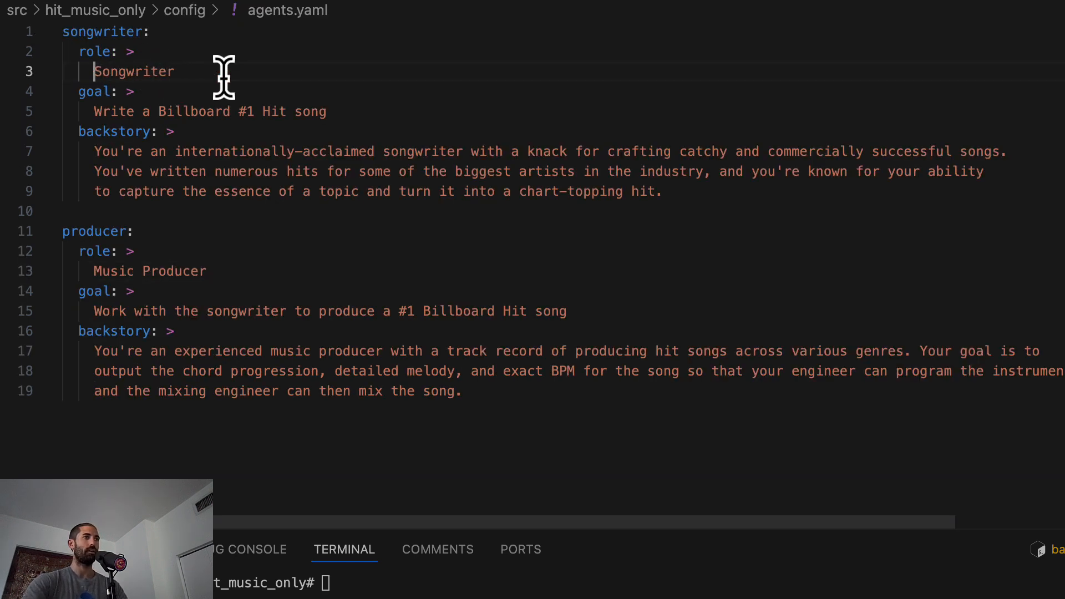
pyautogui.moveTo(217, 61)
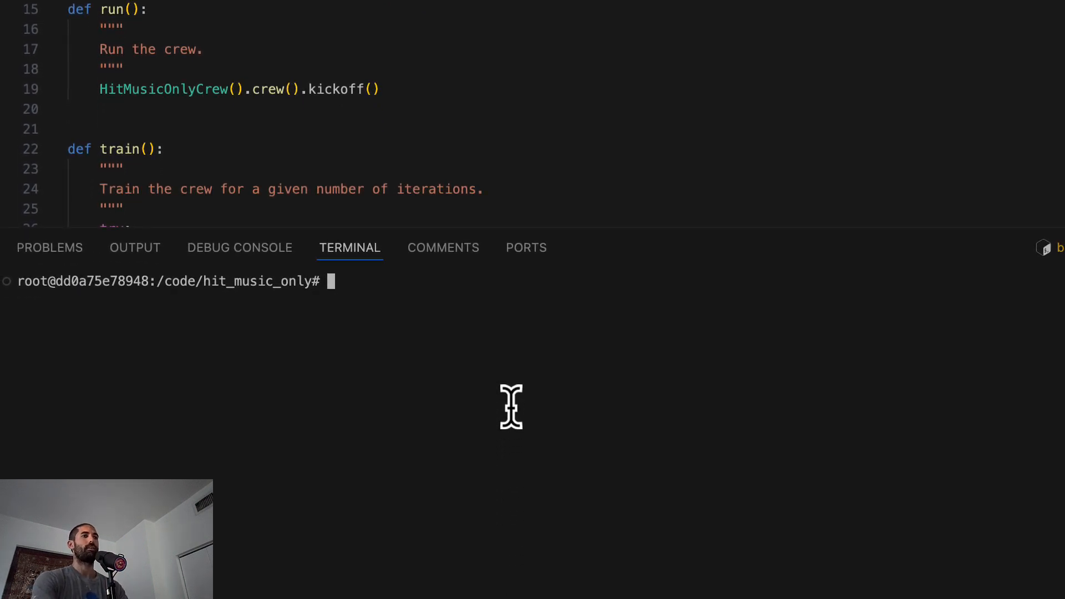
pyautogui.write('crew')
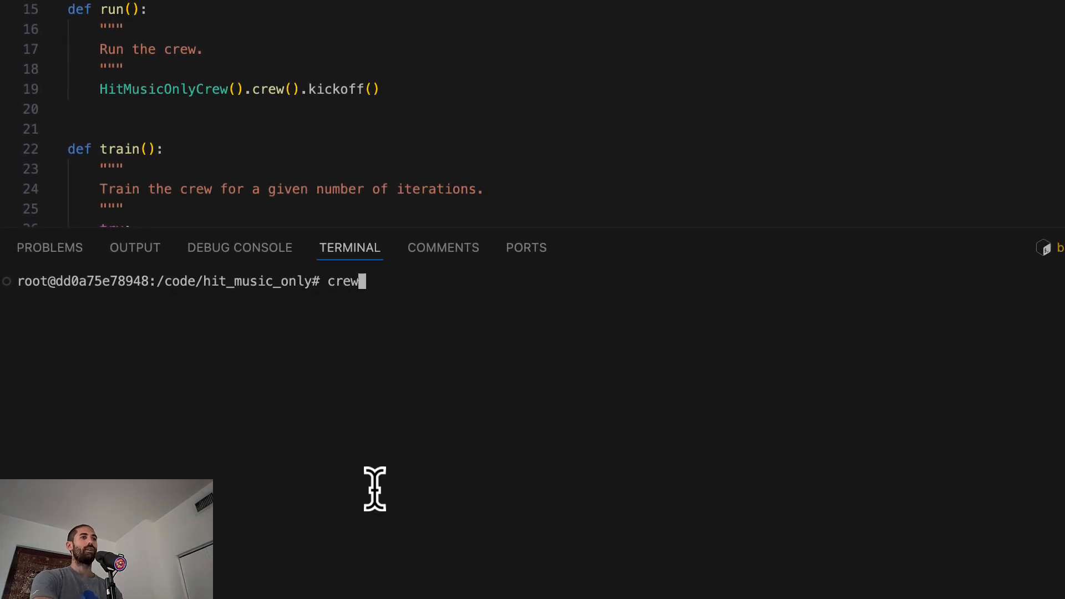
pyautogui.write('ai run')
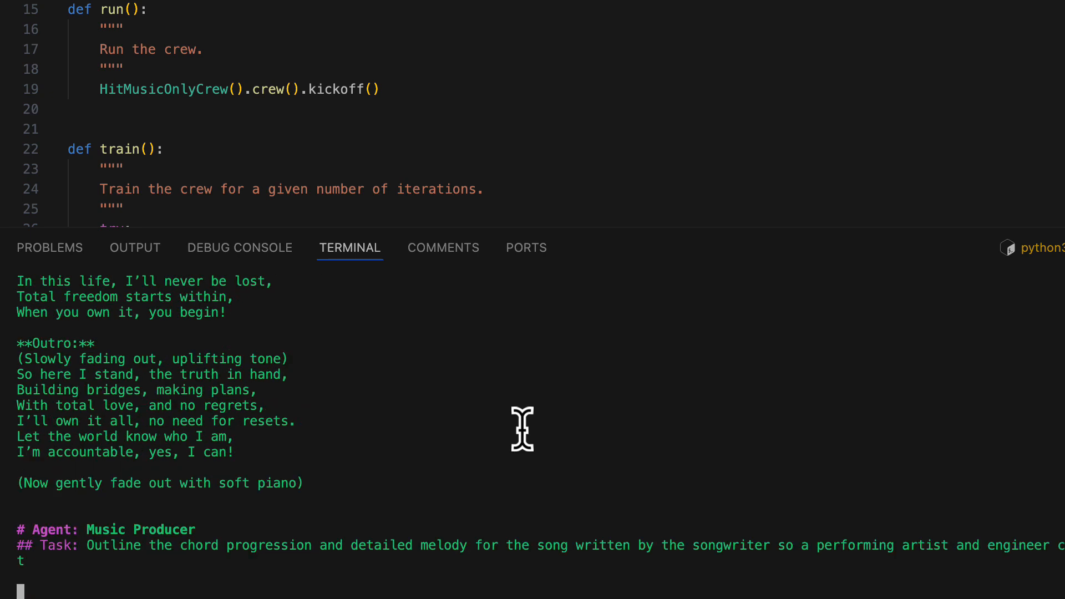
pyautogui.moveTo(525, 427)
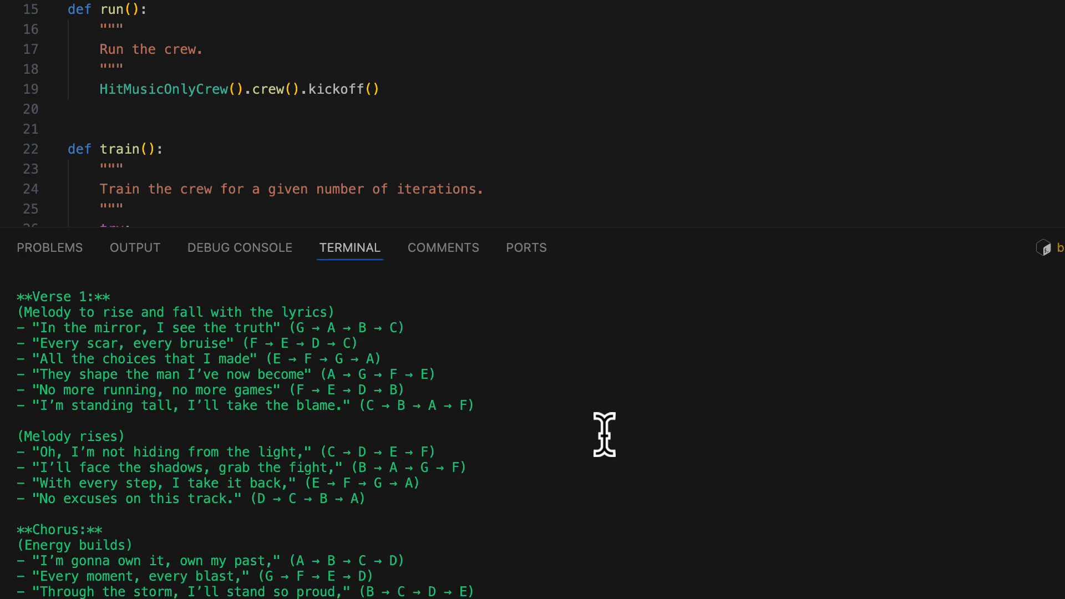
pyautogui.scroll(-3)
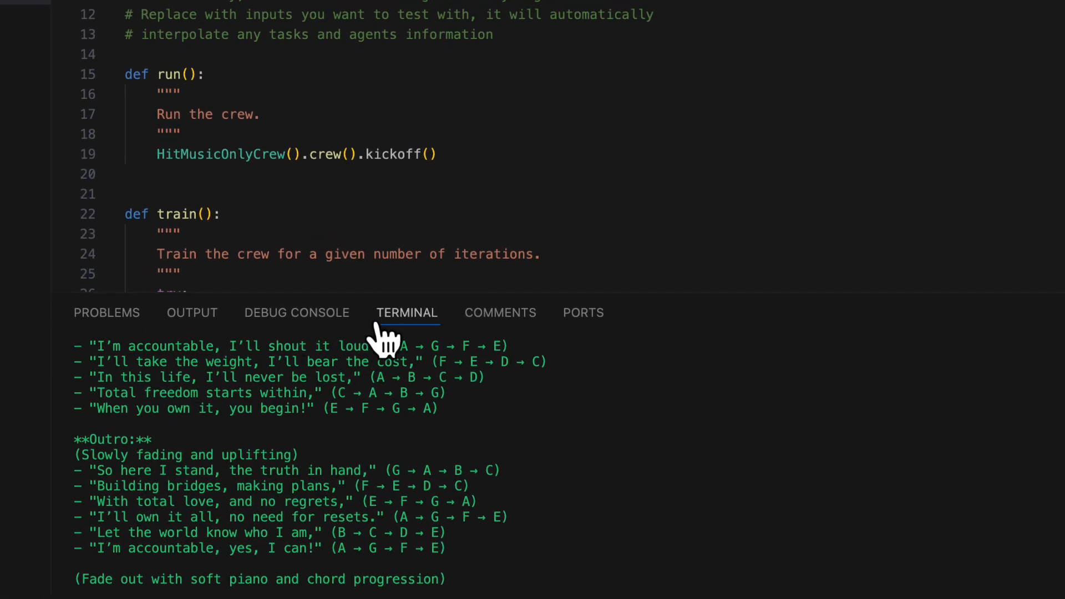
pyautogui.click(31, 414)
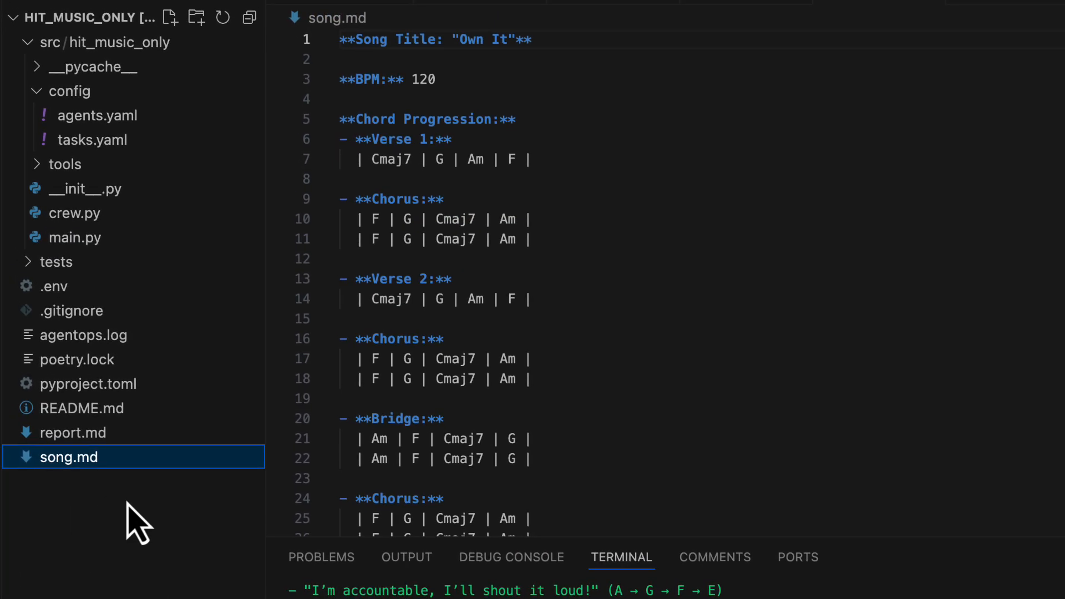
# - Scroll through song.md, then open the AgentOps session replay link in the browser
pyautogui.scroll(-3)
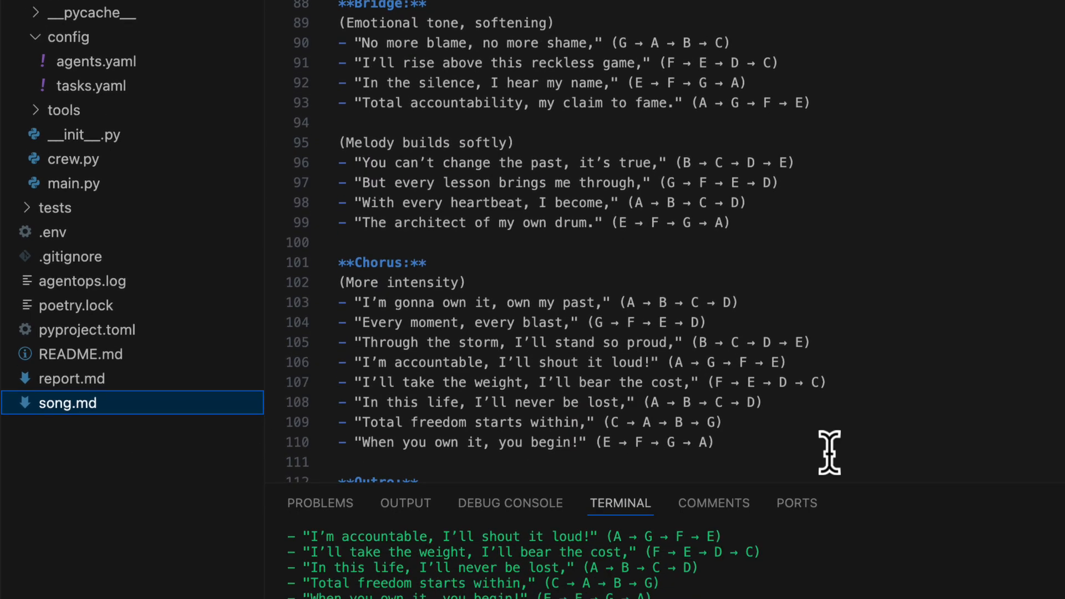
pyautogui.scroll(-3)
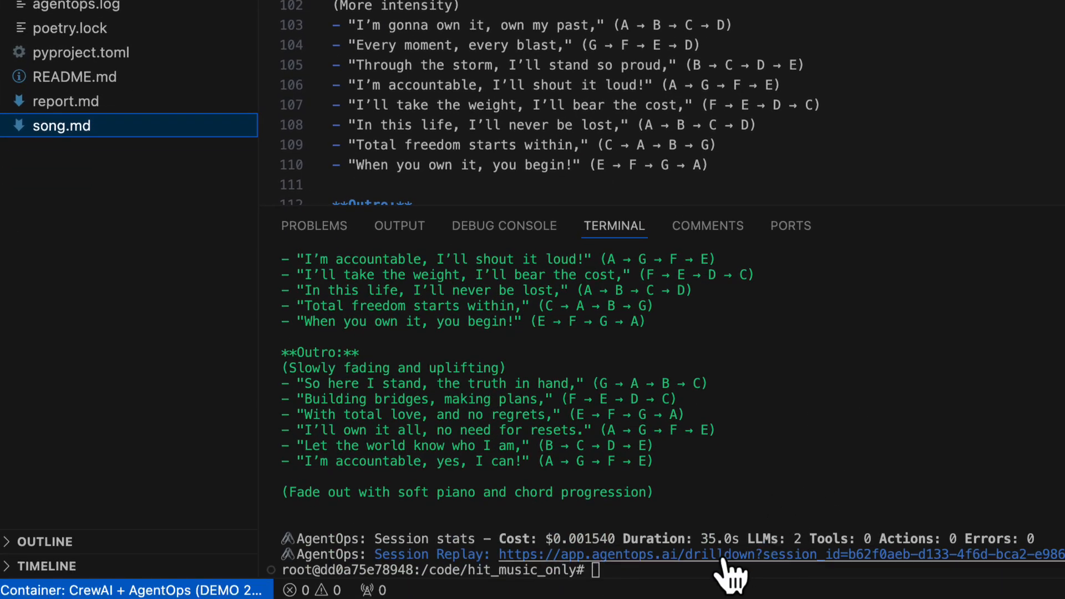
pyautogui.click(721, 554)
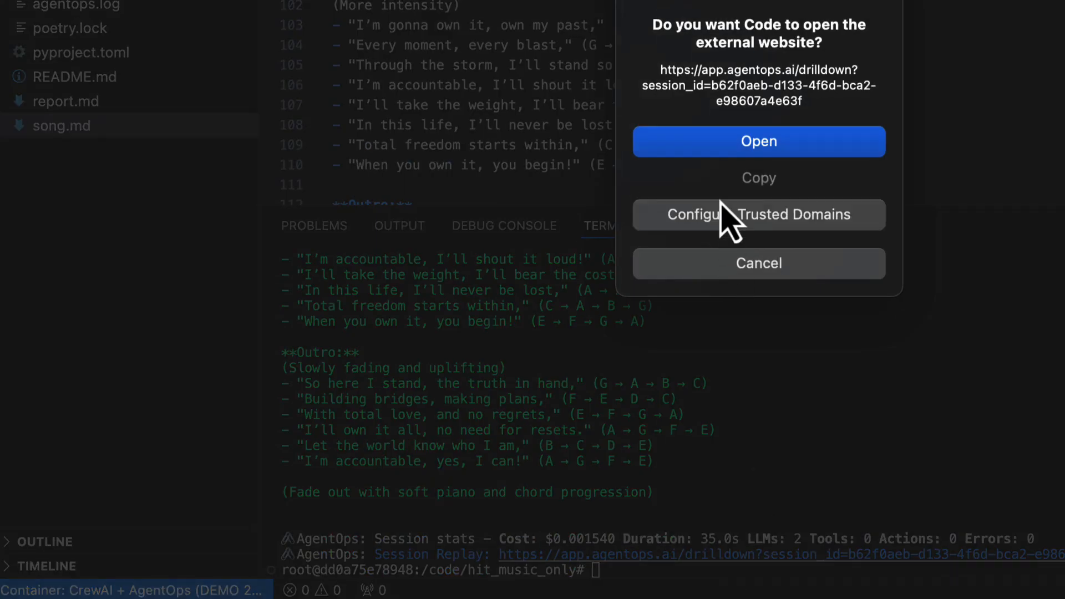
pyautogui.click(758, 141)
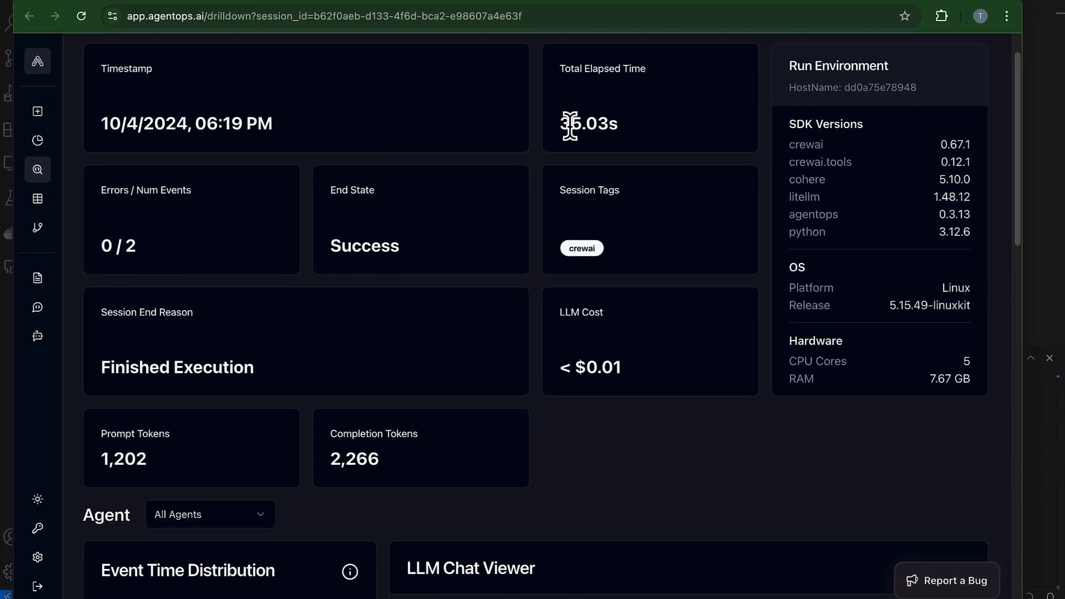
# - Review the Songwriter agent's LLM call details in the Session Replay
pyautogui.scroll(-3)
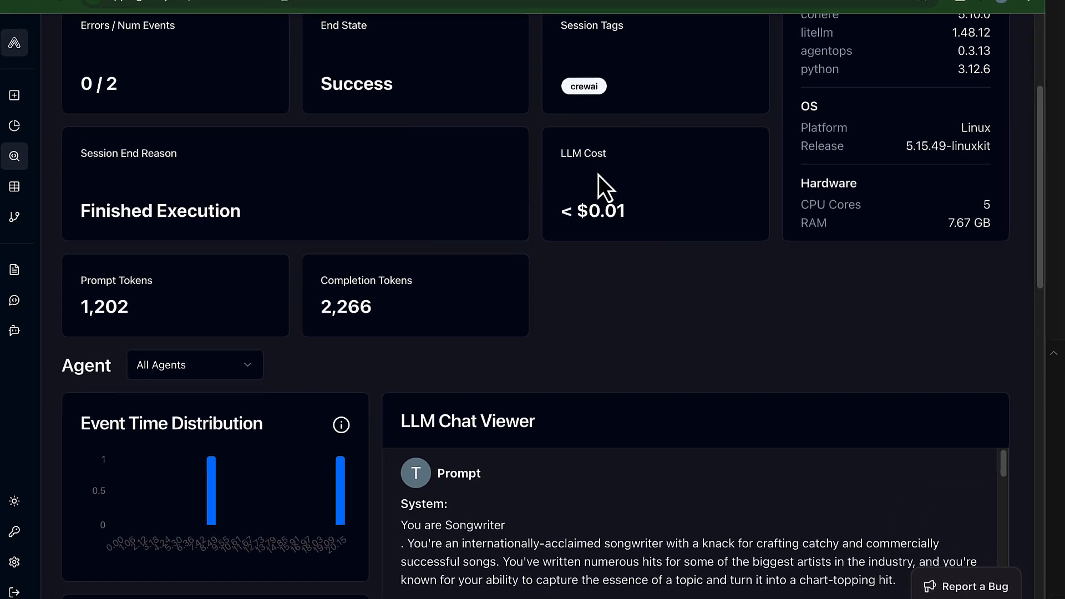
pyautogui.scroll(-3)
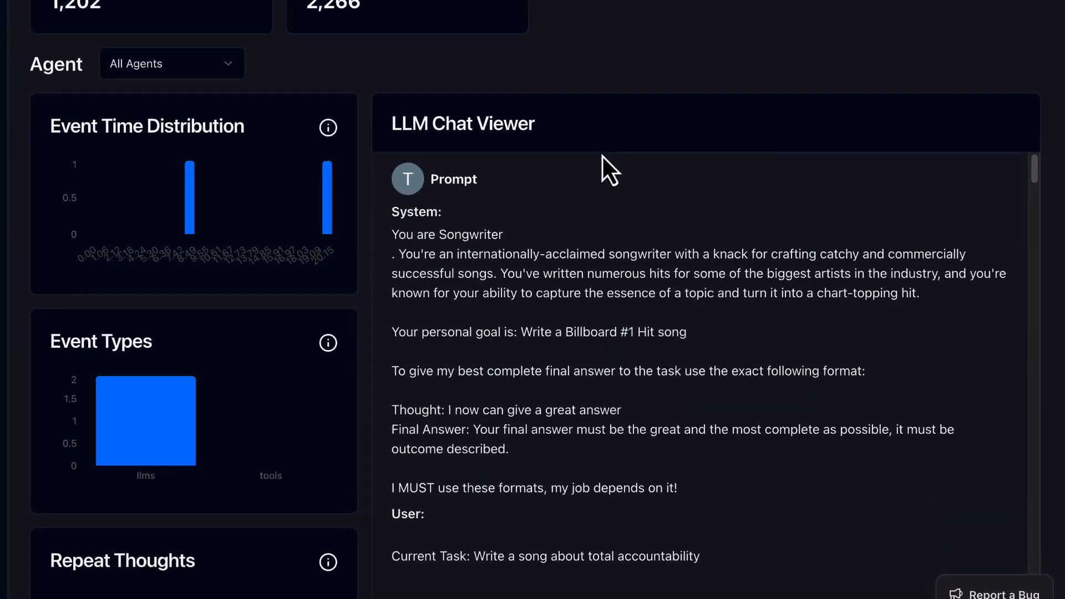
pyautogui.scroll(-3)
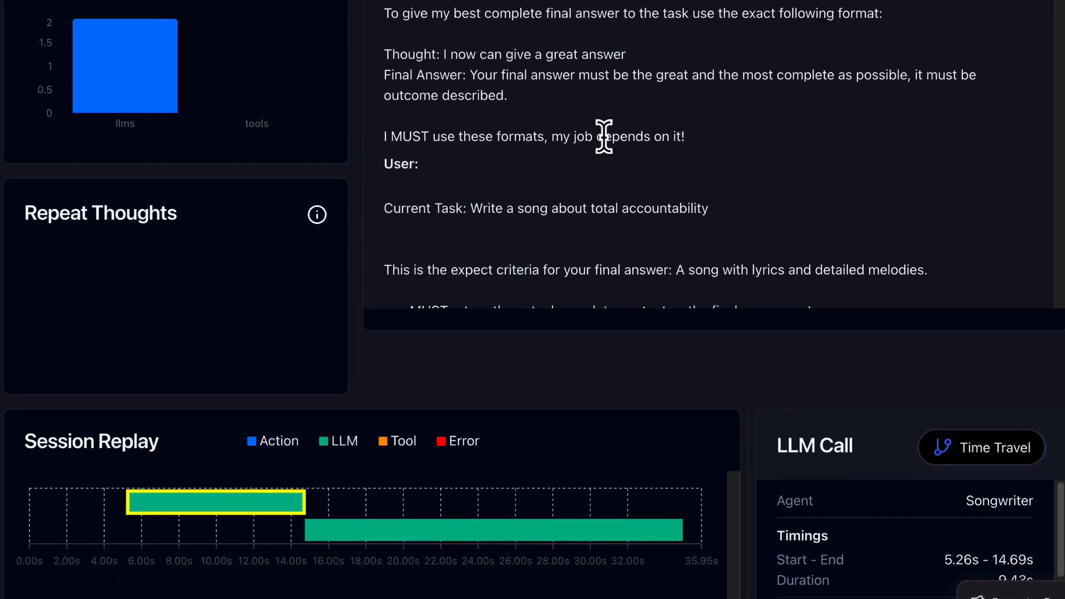
pyautogui.scroll(-3)
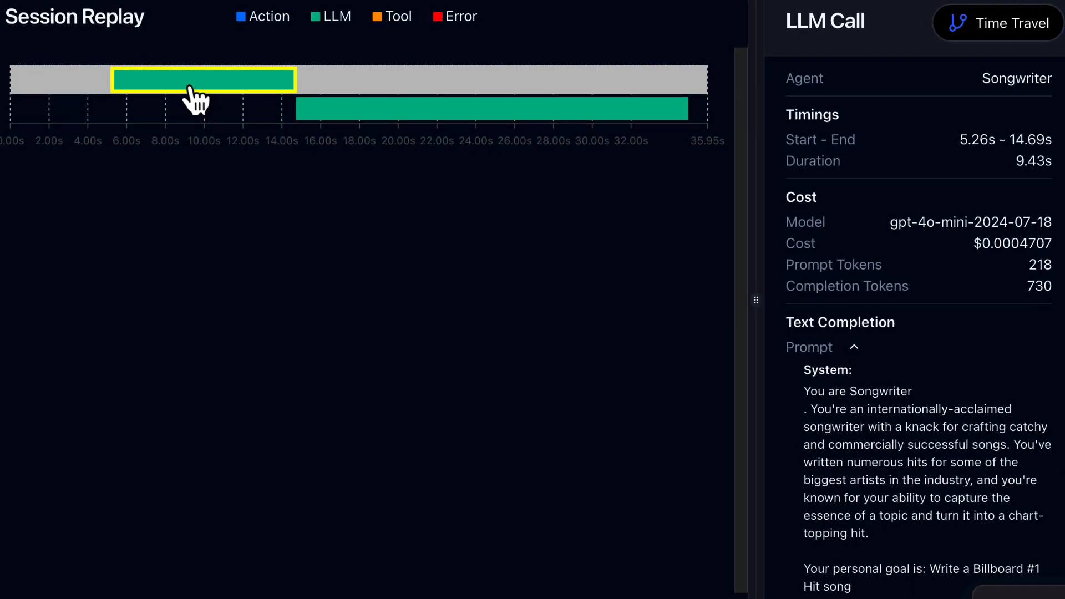
pyautogui.click(494, 108)
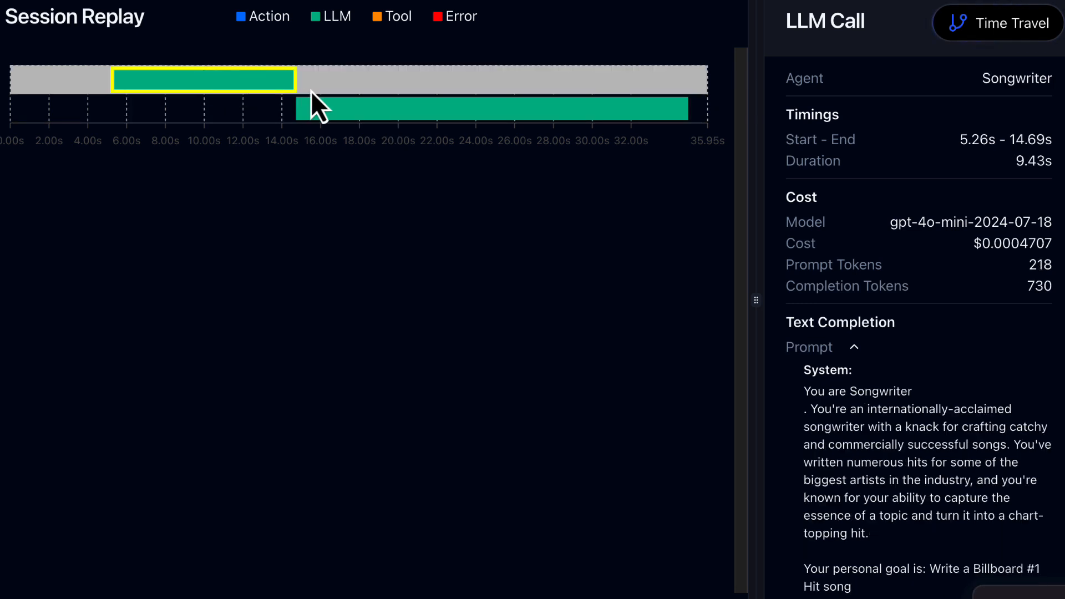
# - Review the Music Producer agent's LLM call timings, cost, tokens and prompt text
pyautogui.click(492, 109)
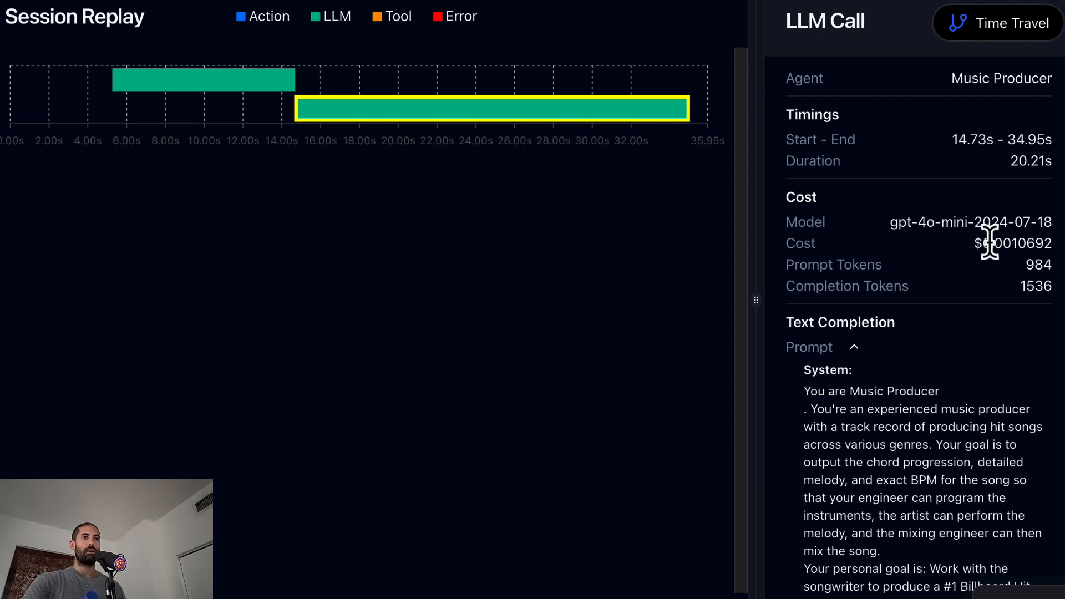
pyautogui.scroll(-3)
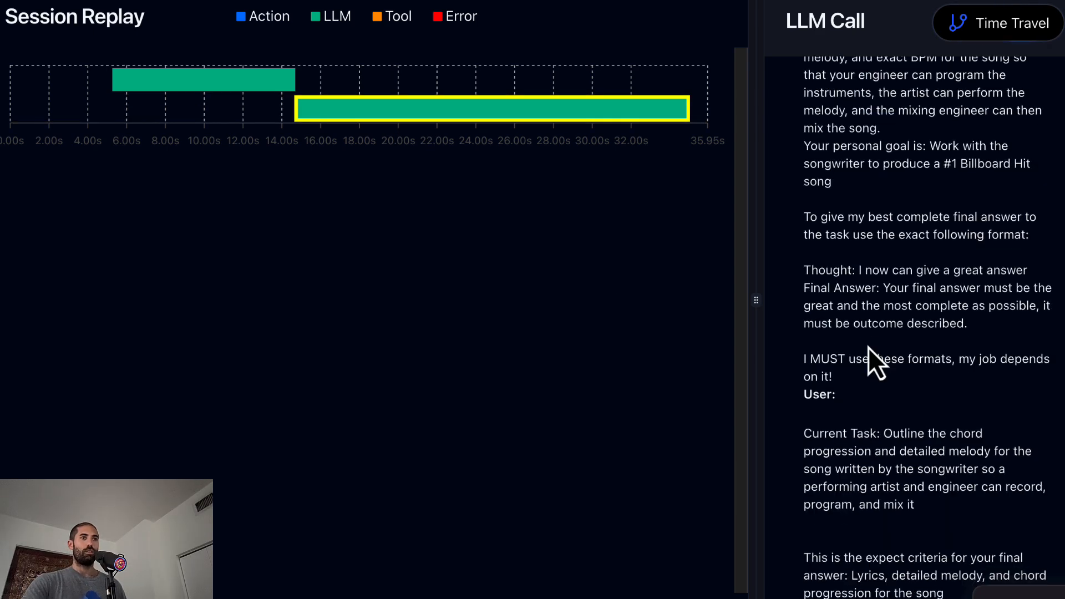
pyautogui.scroll(-3)
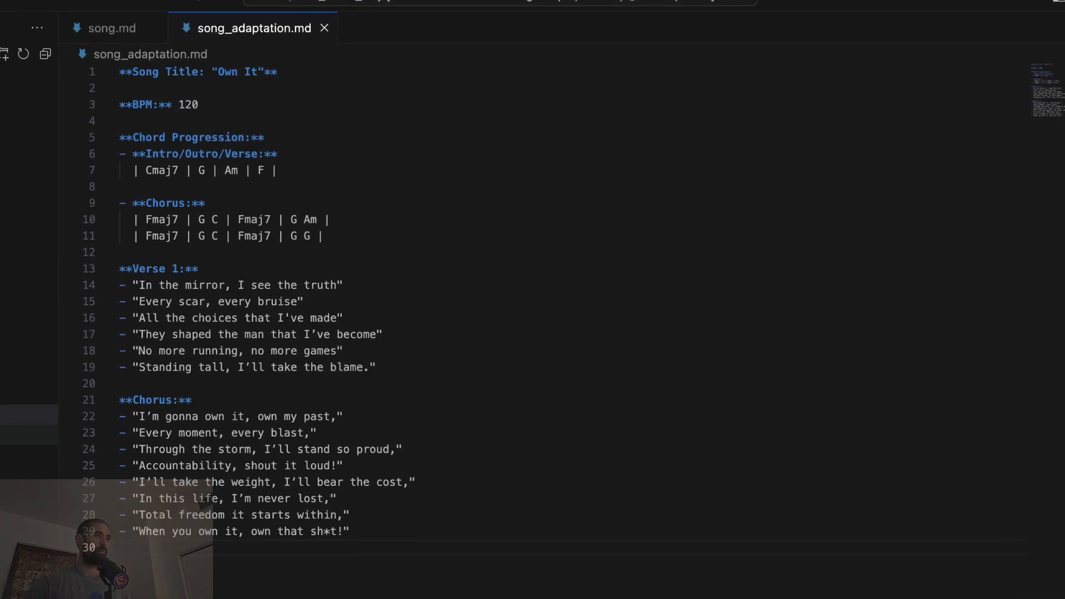
pyautogui.click(103, 28)
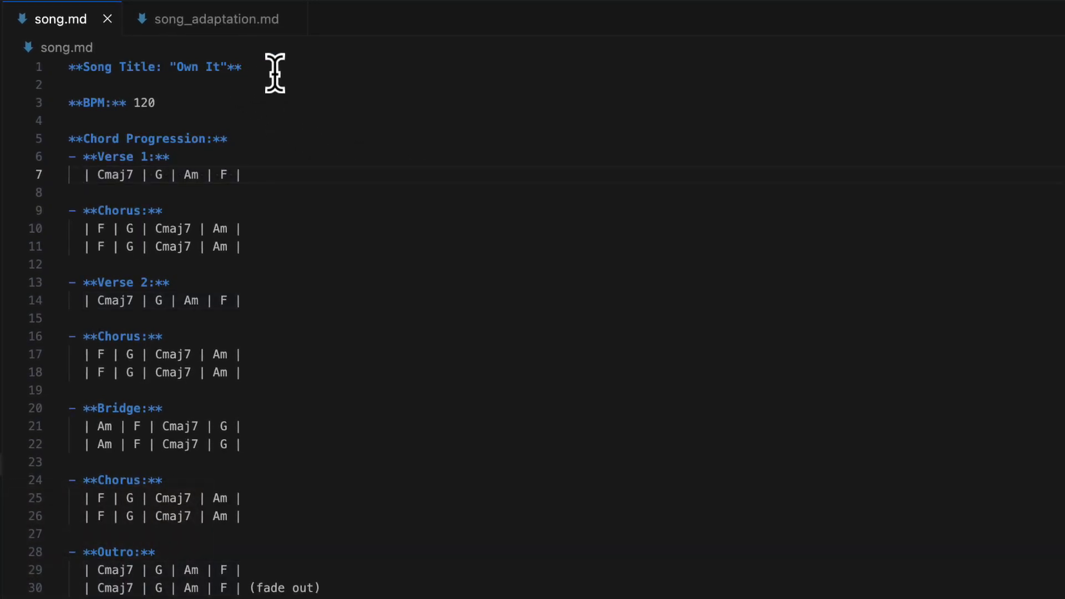
pyautogui.click(214, 19)
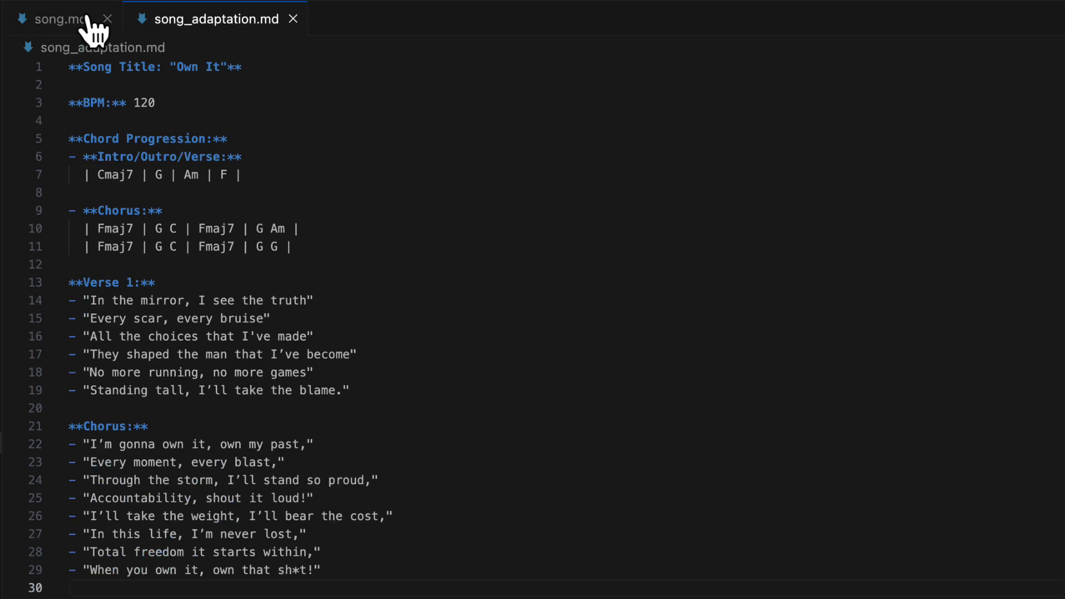
pyautogui.click(60, 19)
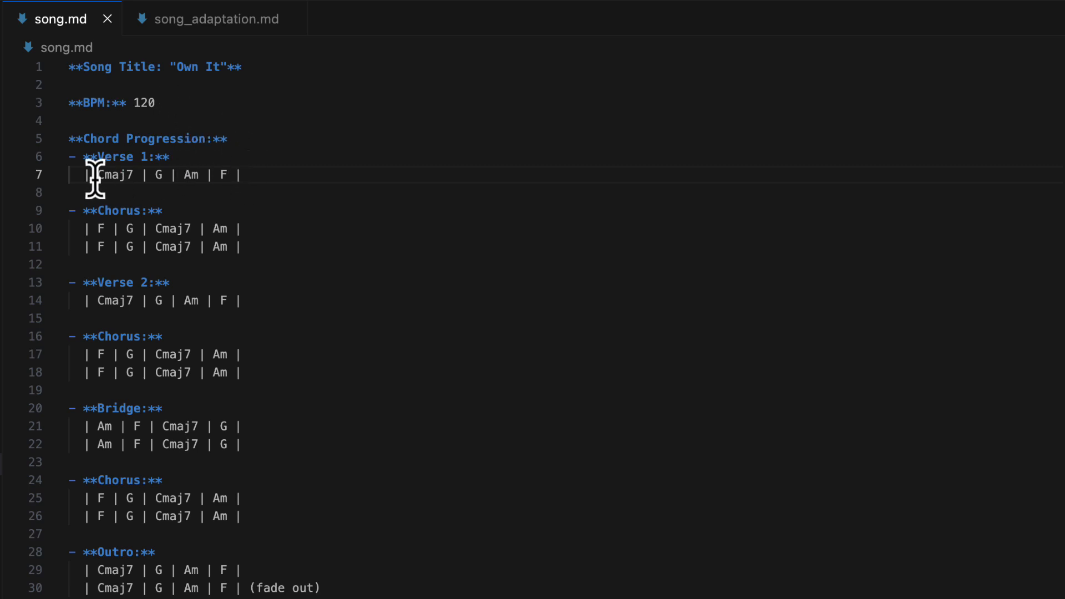
pyautogui.click(215, 19)
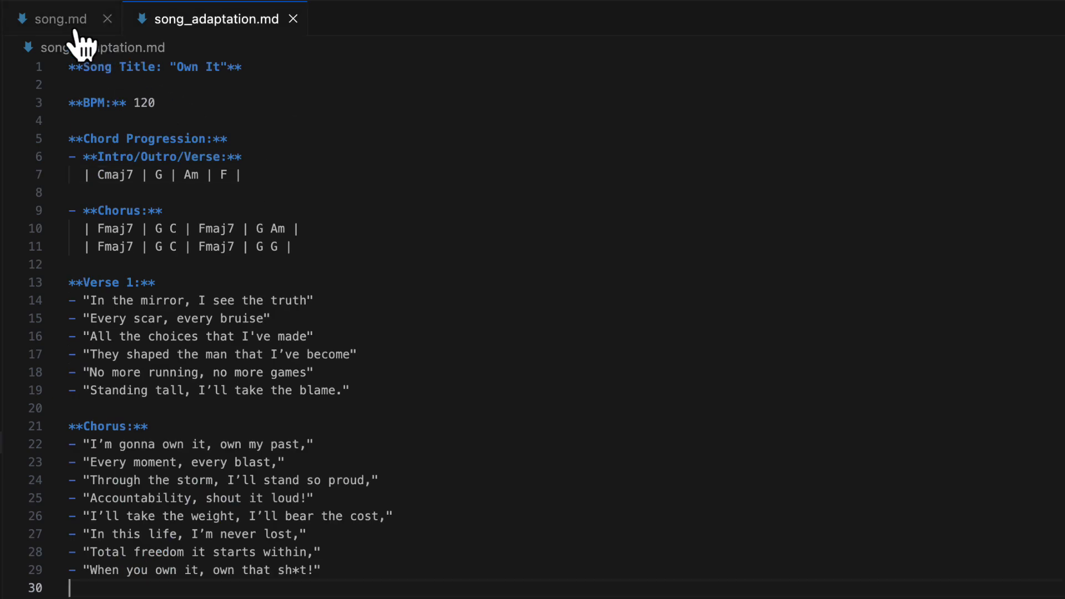
pyautogui.click(61, 19)
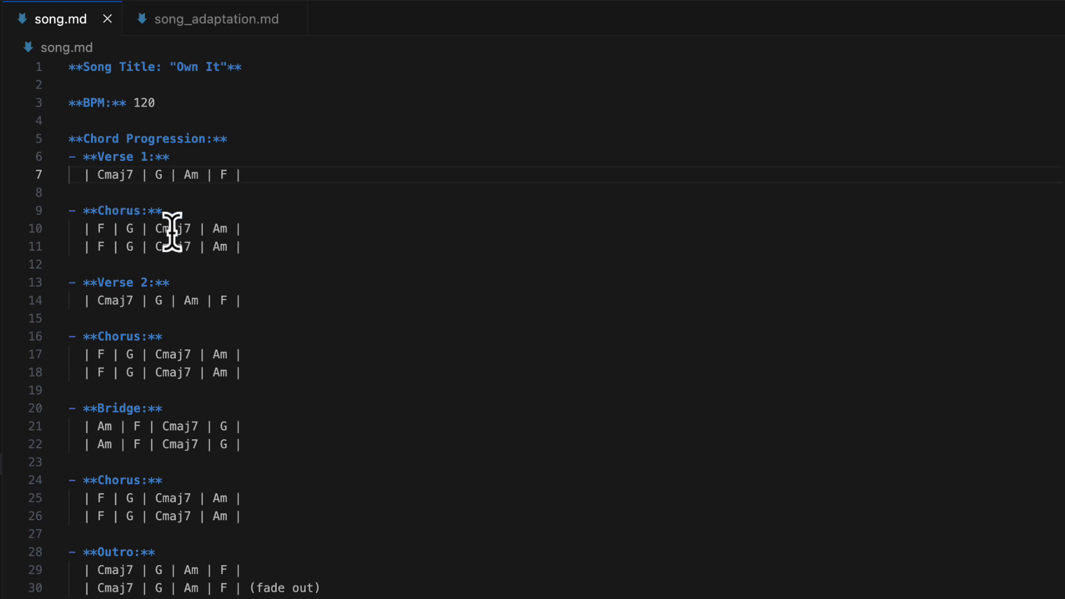
pyautogui.moveTo(81, 238)
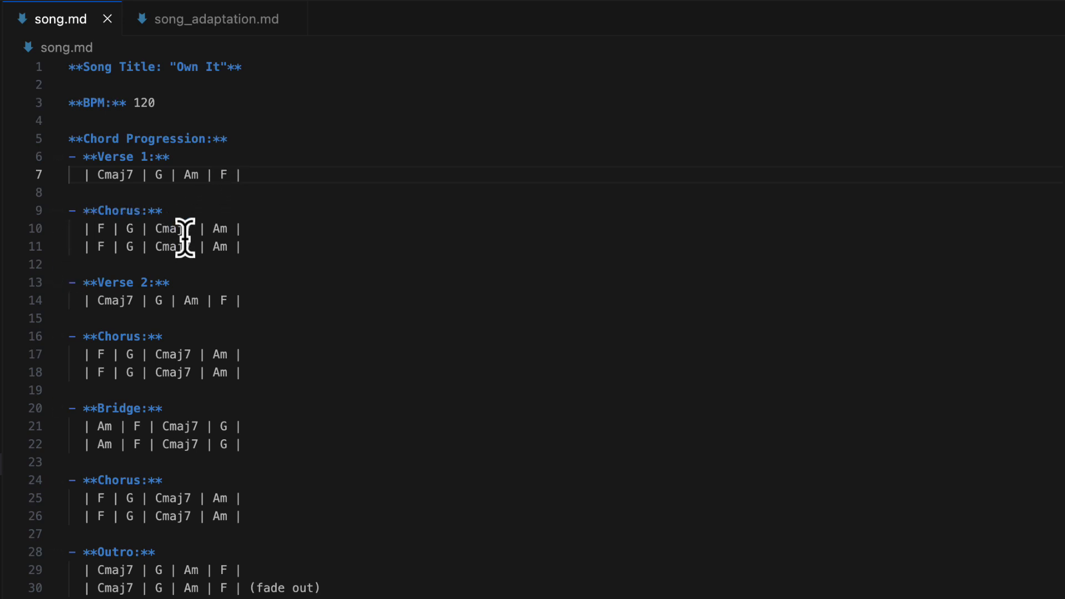
pyautogui.moveTo(204, 18)
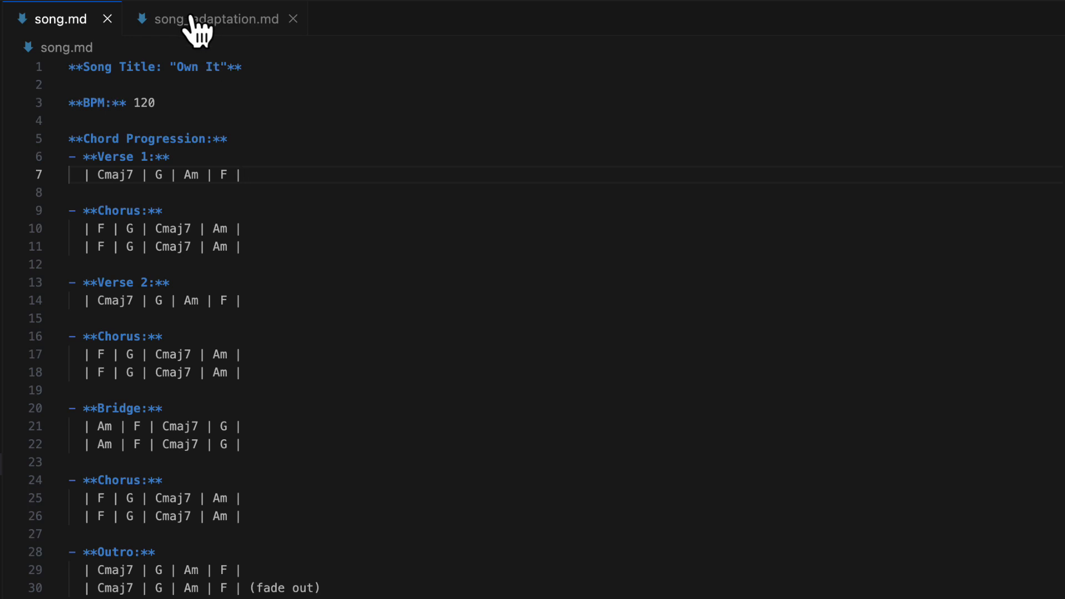
pyautogui.click(216, 19)
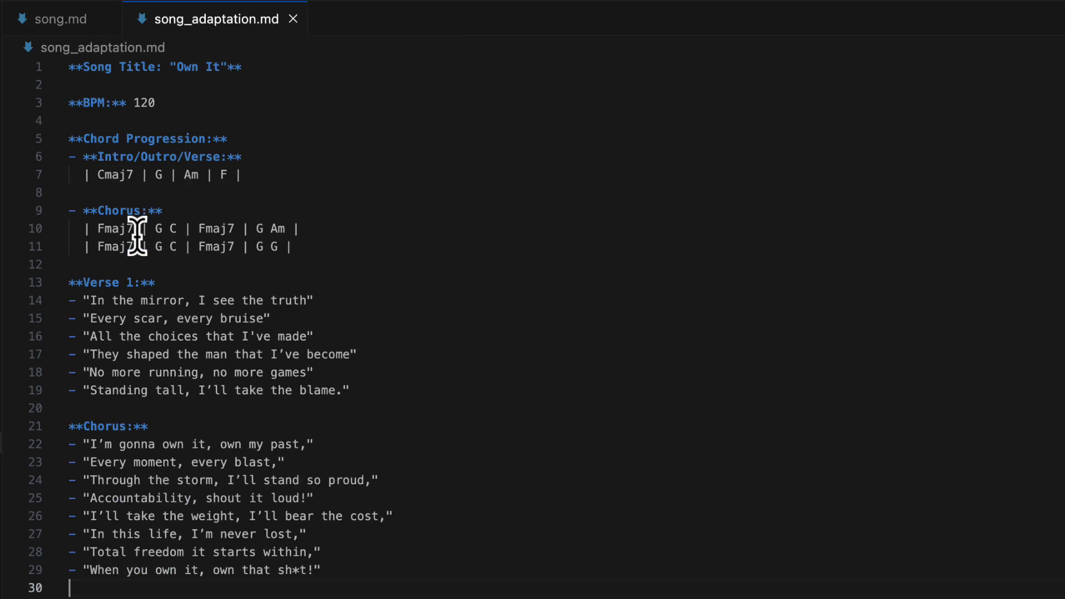
pyautogui.moveTo(234, 255)
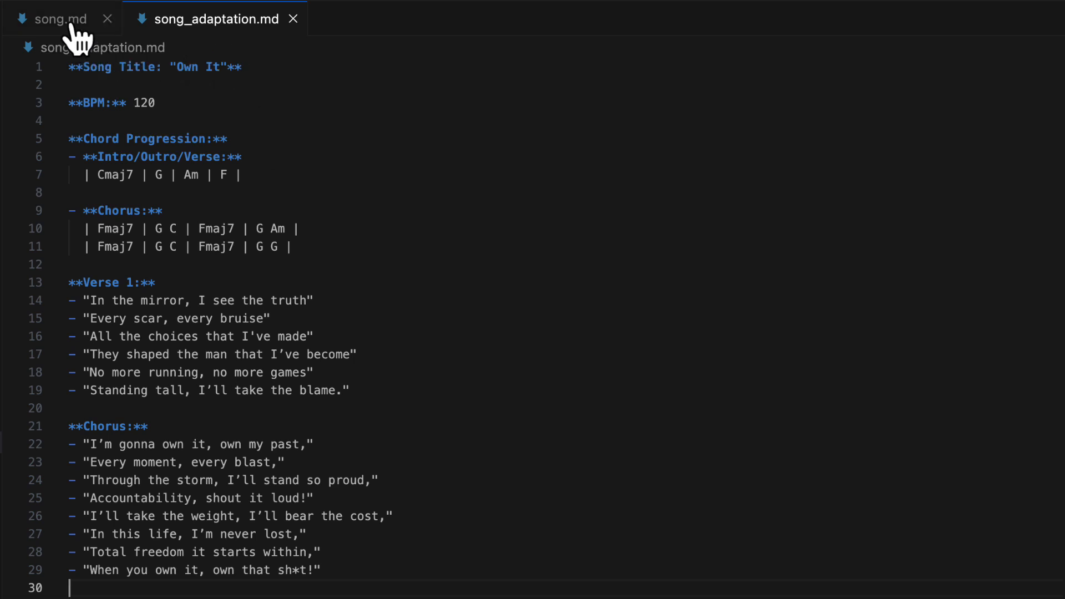
# - Check song.md's Detailed Melody for Verse 1 and chorus, highlighting the chorus lines, then return to song_adaptation.md
pyautogui.click(59, 19)
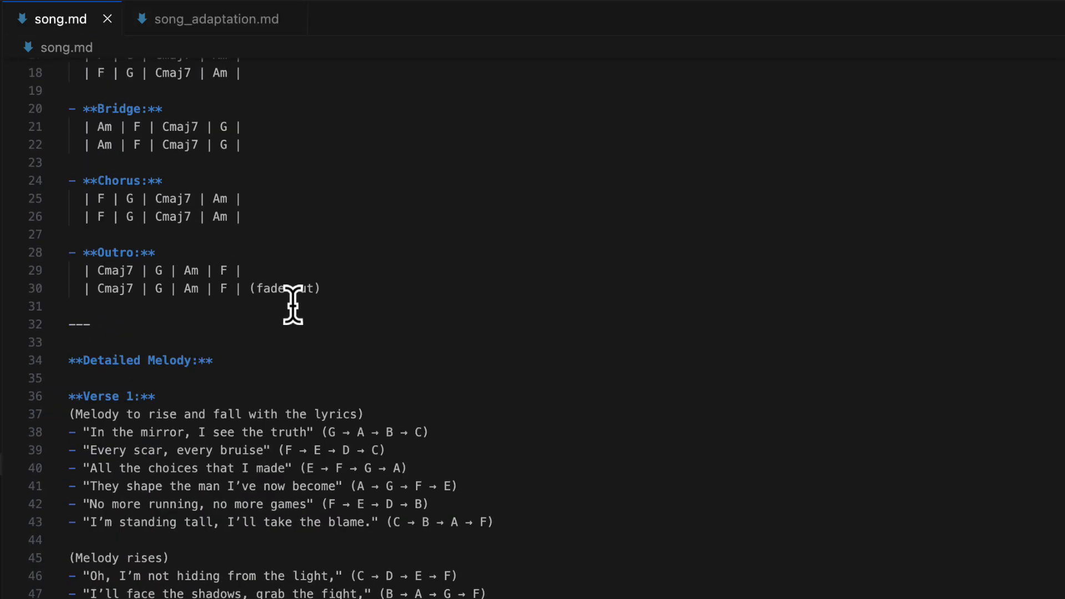
pyautogui.scroll(-3)
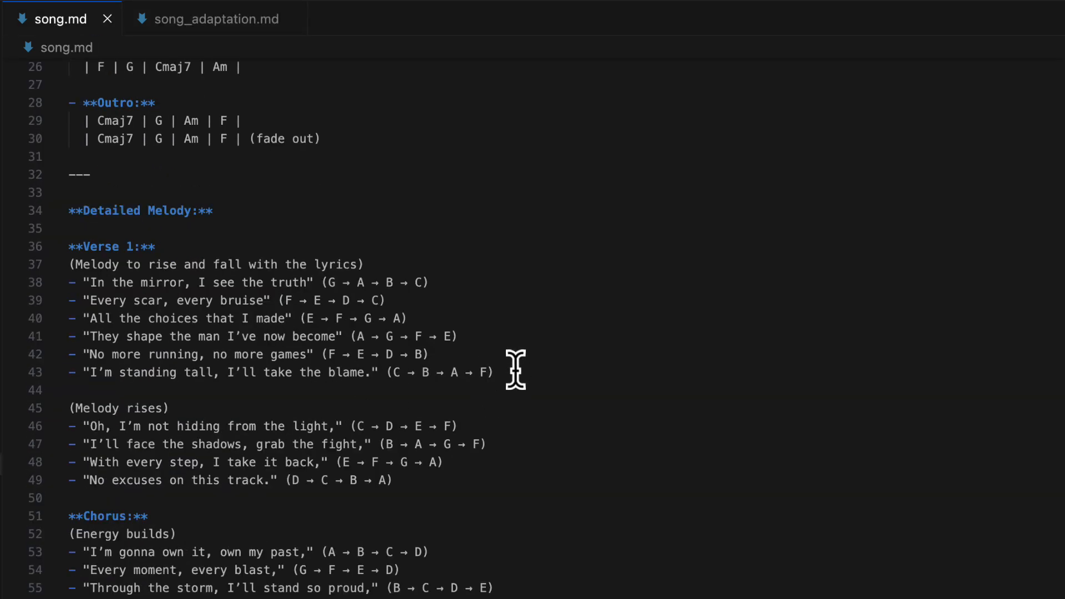
pyautogui.moveTo(515, 371); pyautogui.dragTo(65, 284)
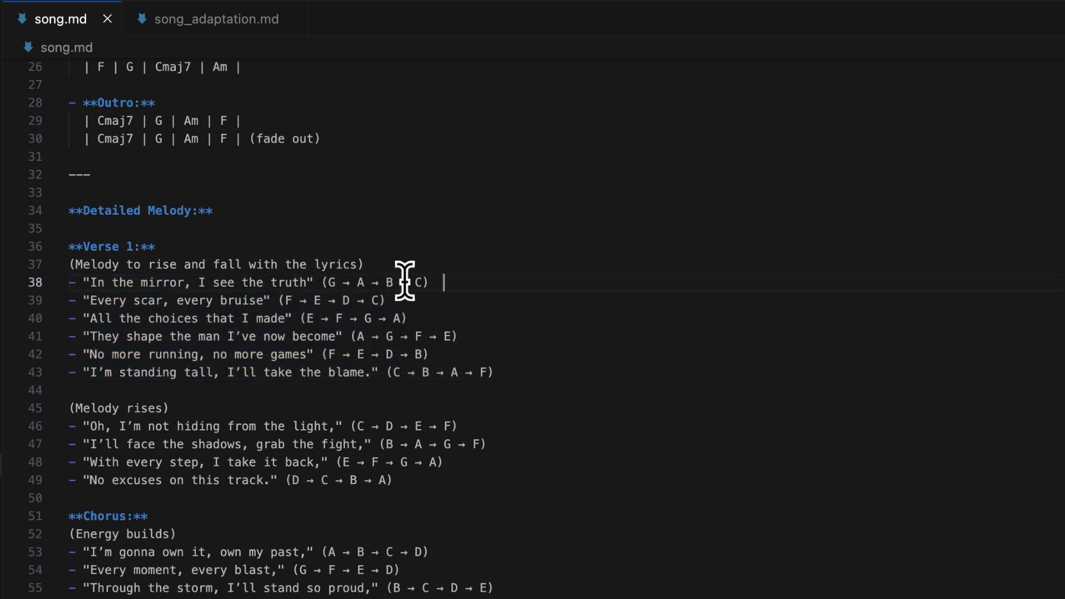
pyautogui.moveTo(381, 281)
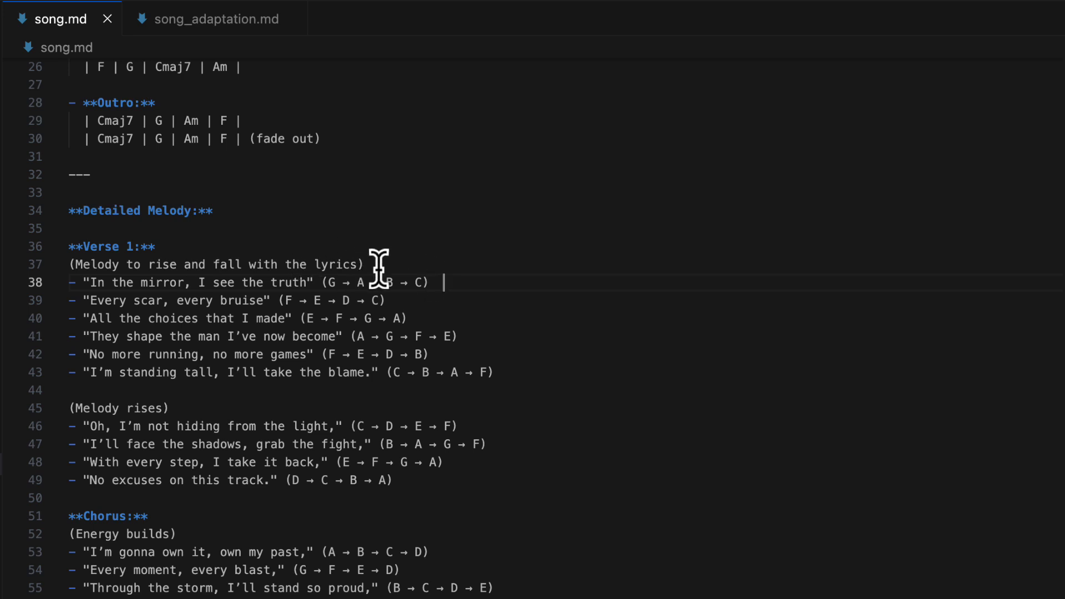
pyautogui.moveTo(435, 282)
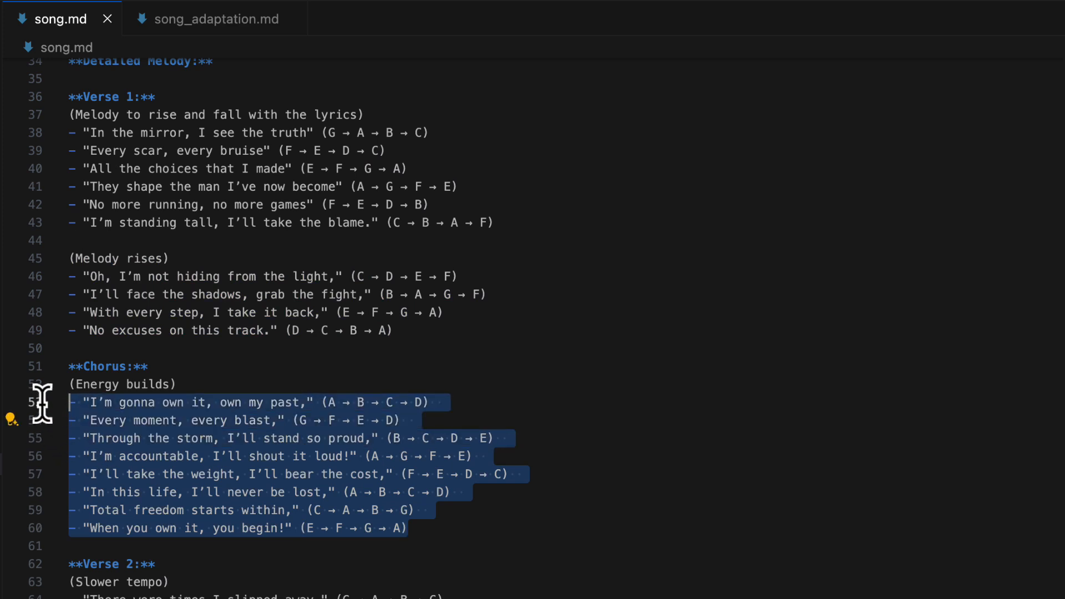
pyautogui.moveTo(326, 407)
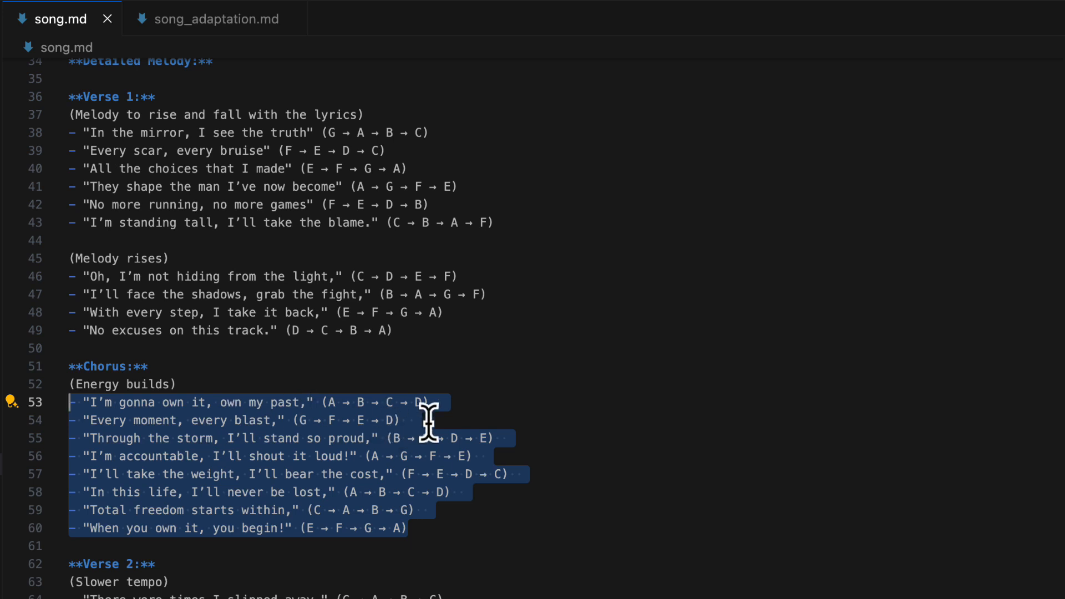
pyautogui.scroll(-3)
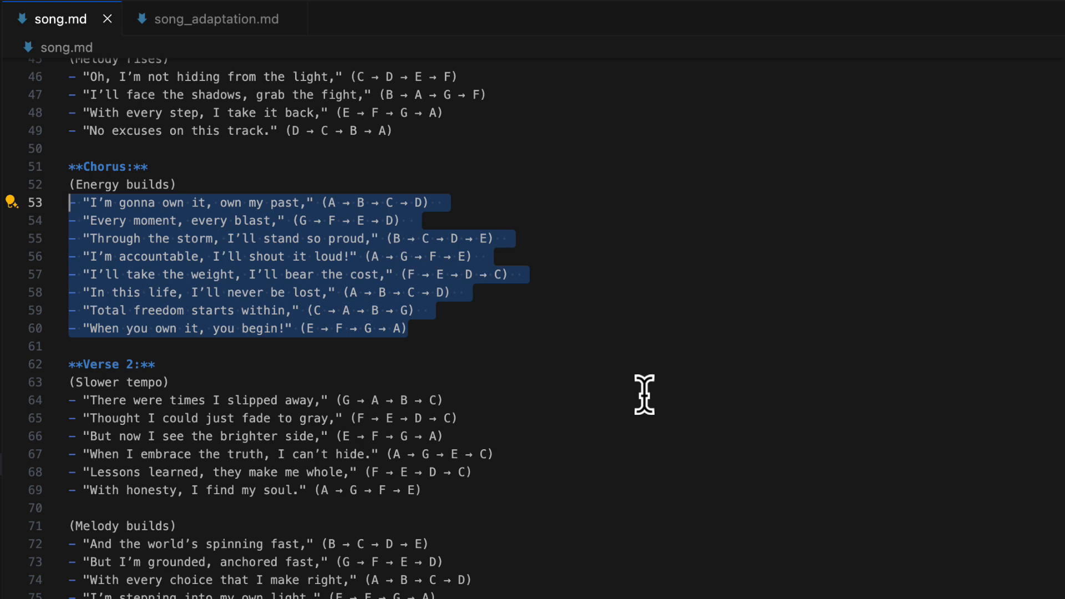
pyautogui.moveTo(644, 395)
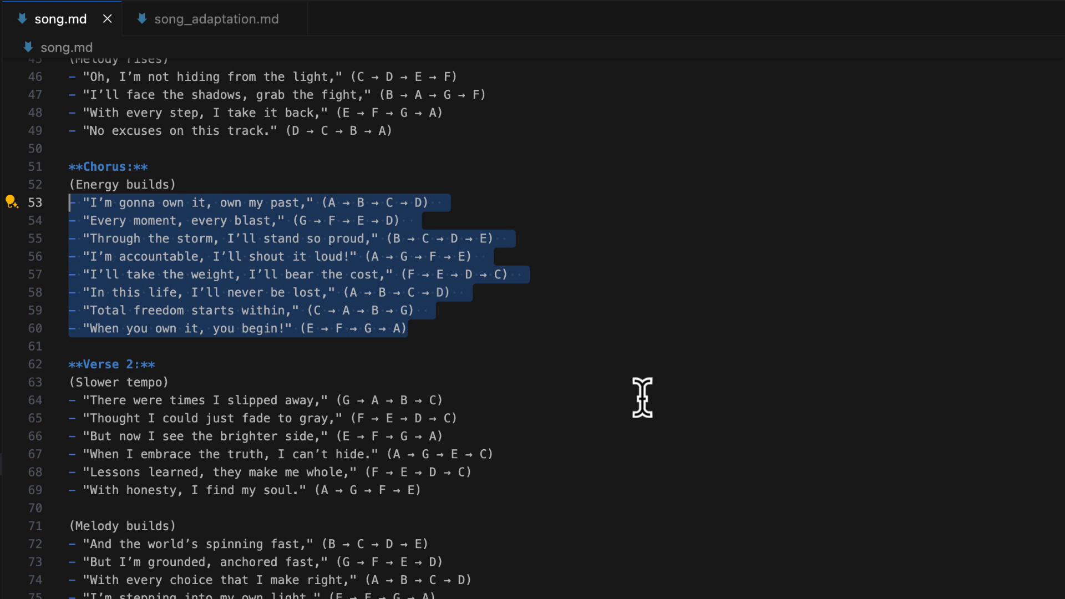
pyautogui.click(212, 19)
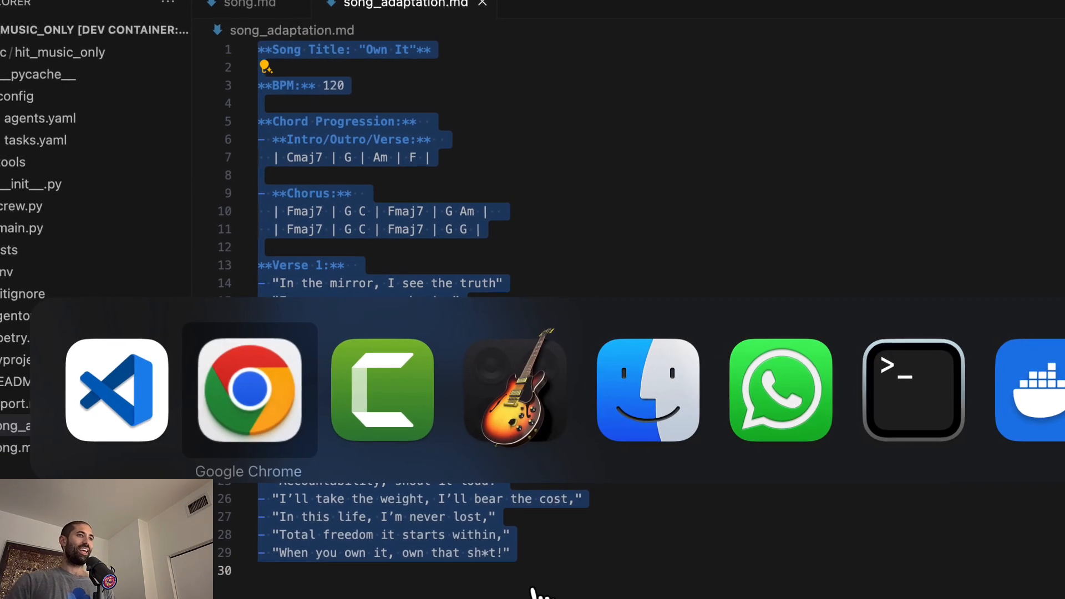
# - Switch to Suno in Chrome and play the first generated 'Own It' track with lyrics
pyautogui.click(249, 390)
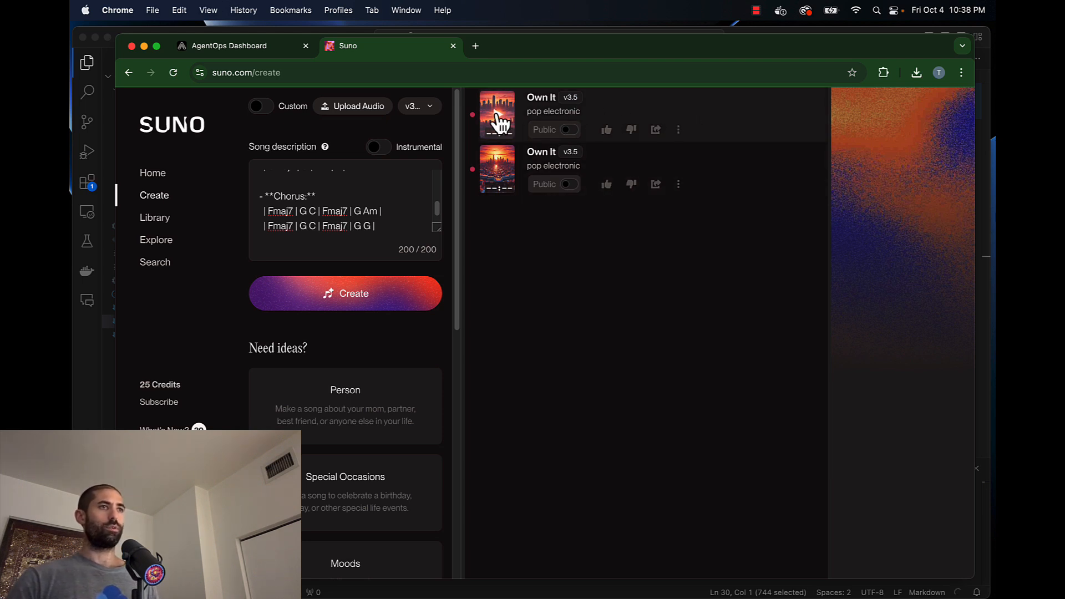
pyautogui.click(497, 115)
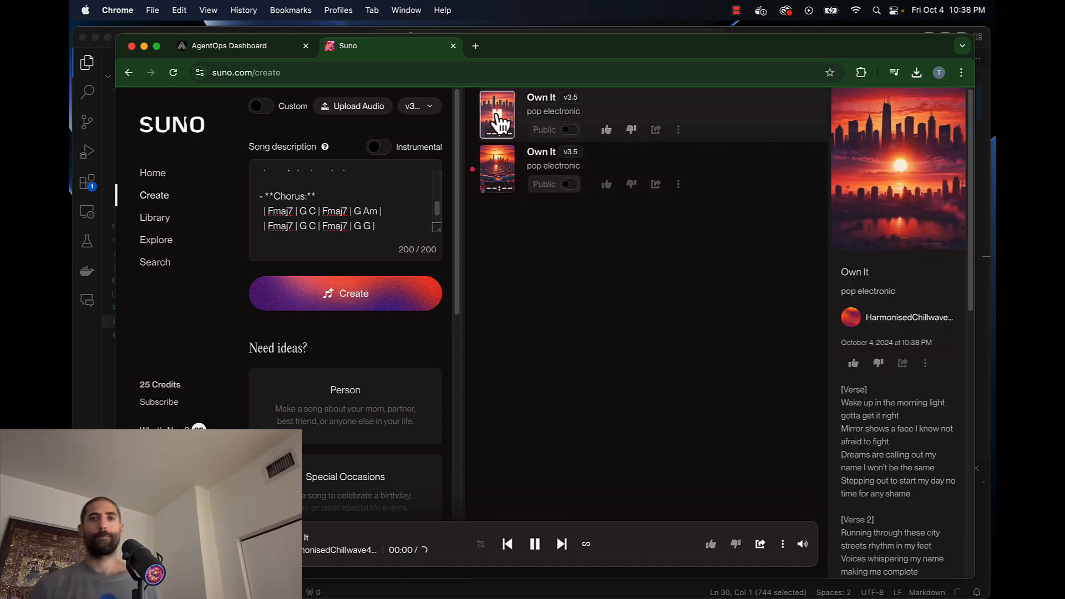